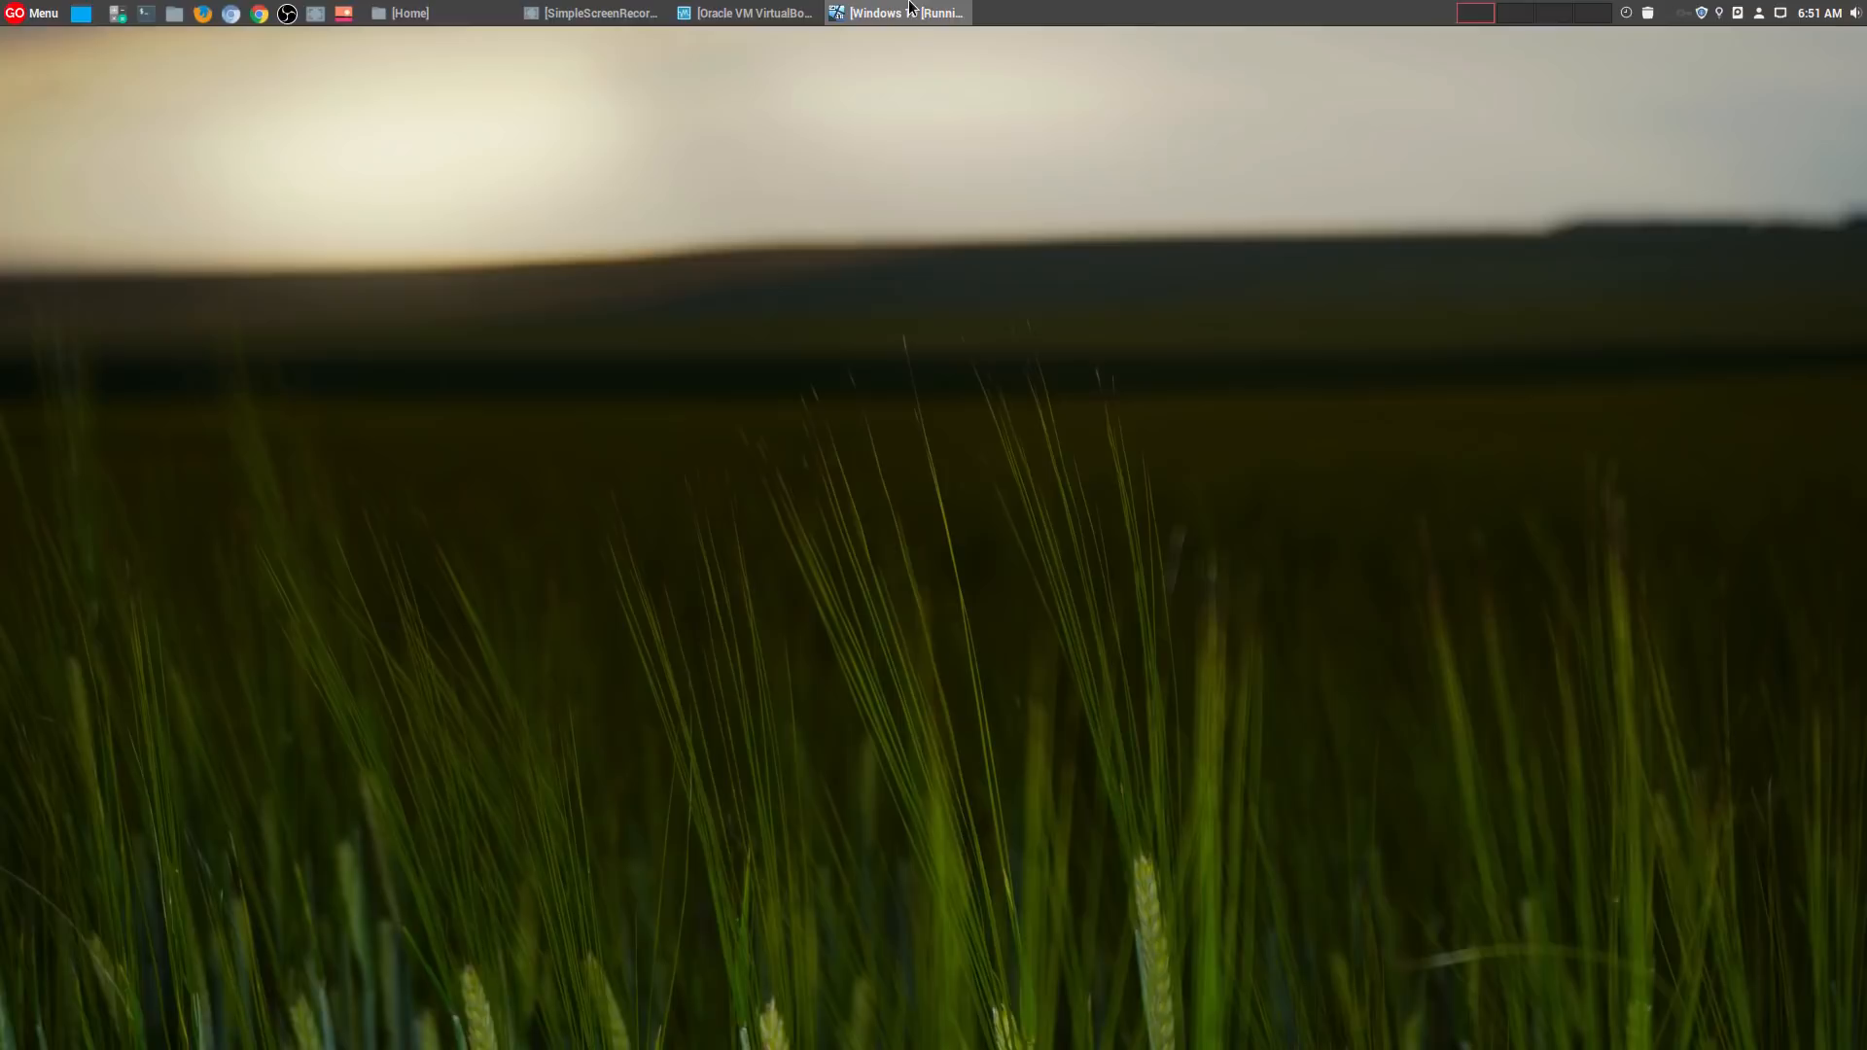
# Step: Switch from the Linux taskbar to the 'Windows 10 [Running]' VirtualBox window
pyautogui.click(895, 9)
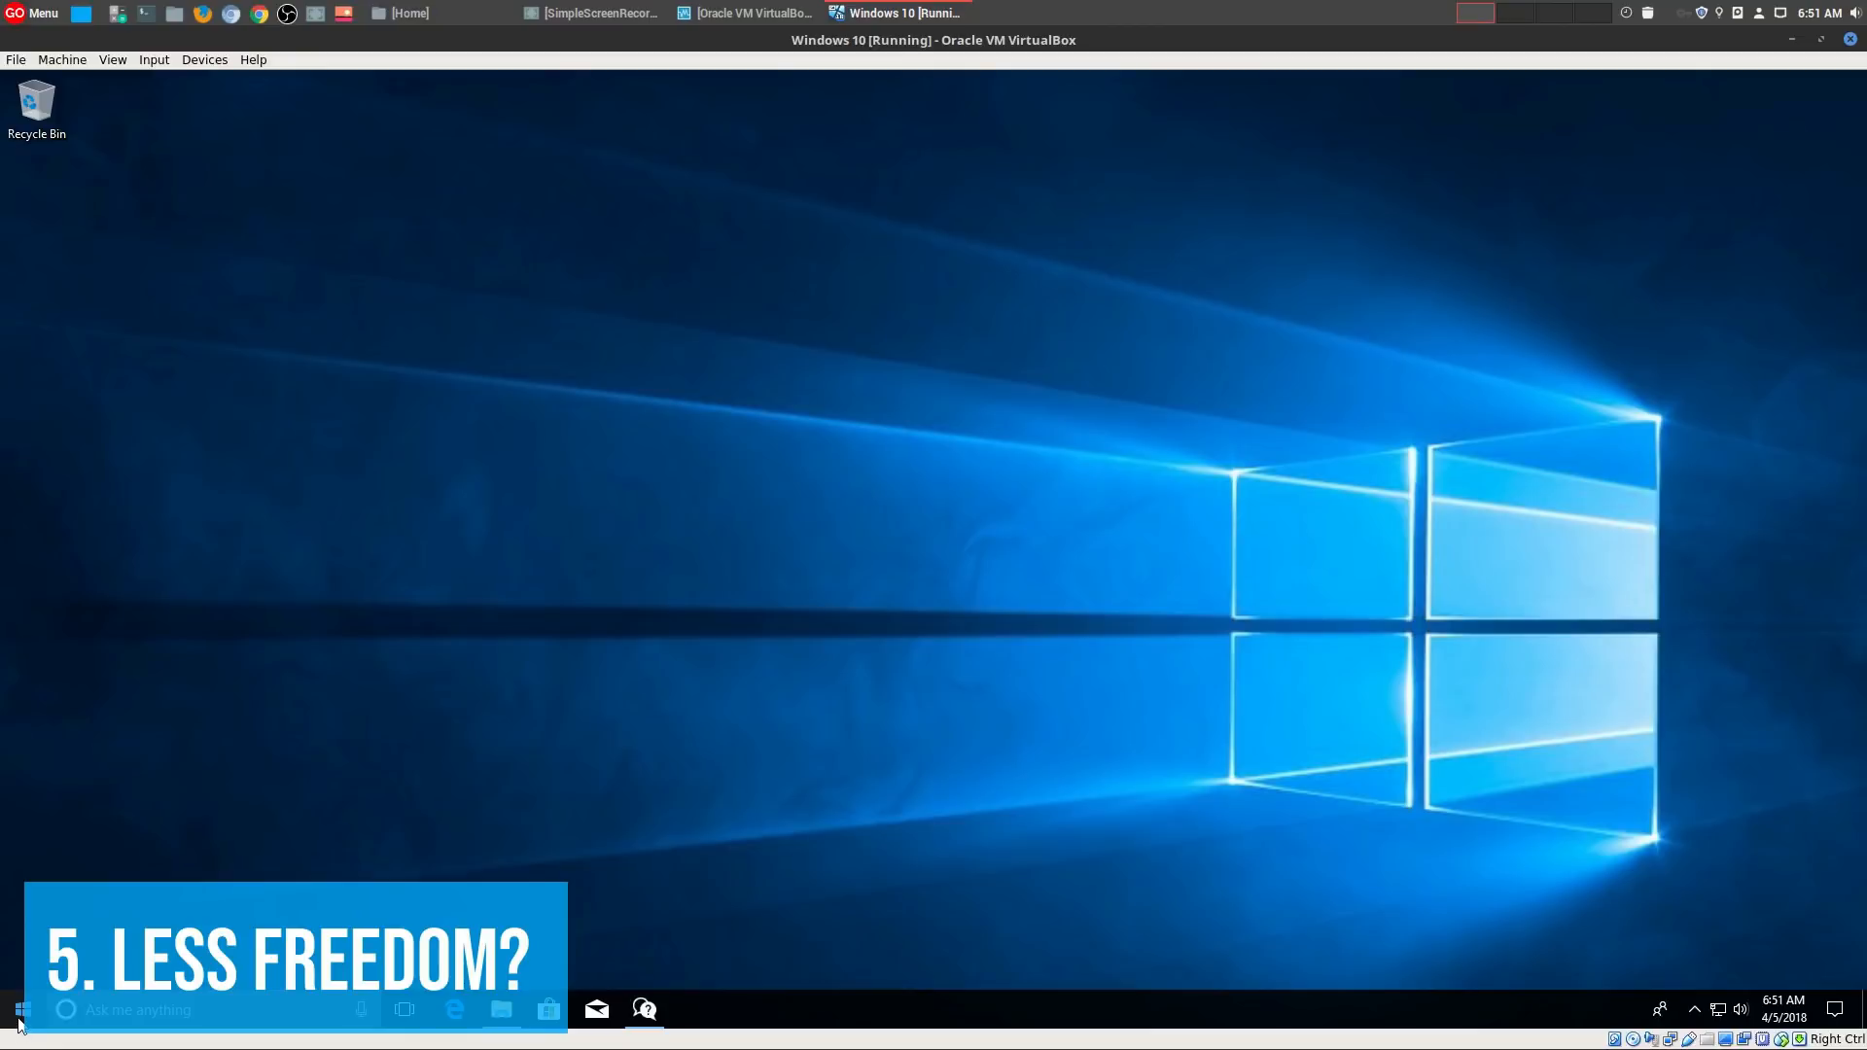
# Step: Show the Start menu's All apps list scrolled down to the M entries
pyautogui.click(21, 1009)
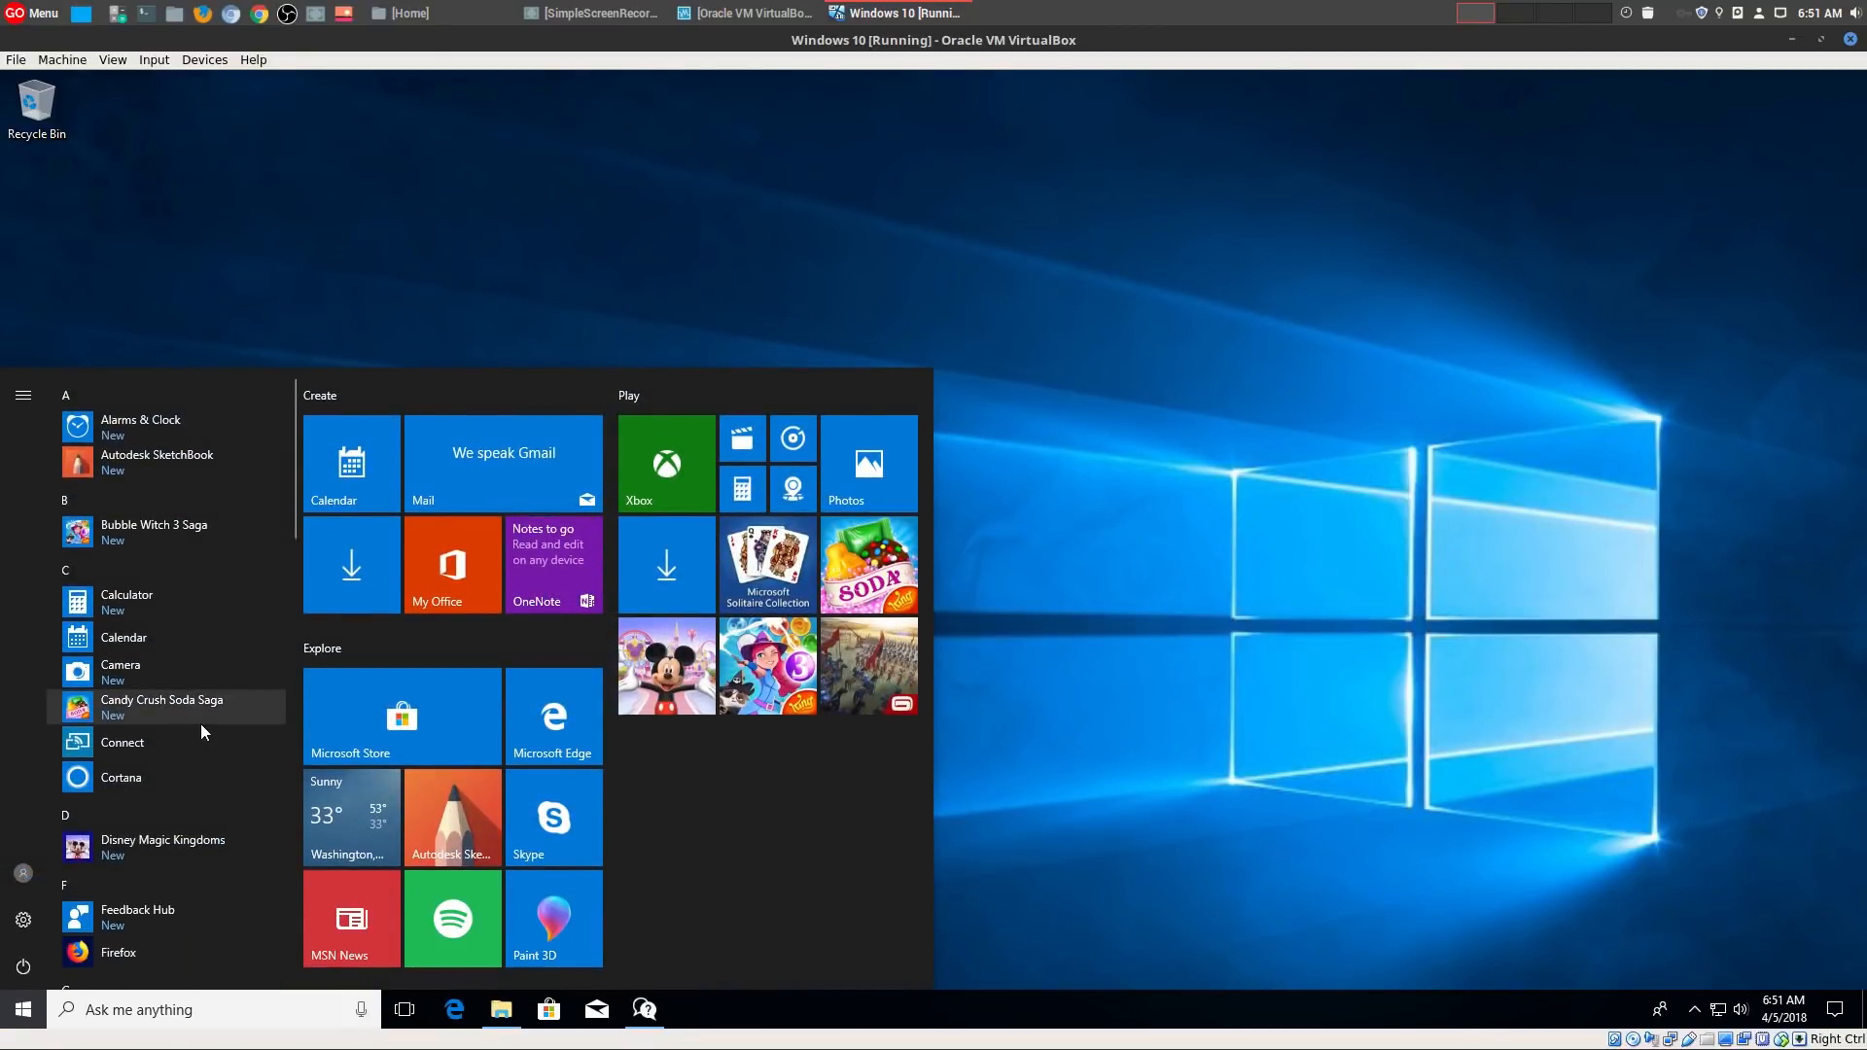
pyautogui.scroll(-3)
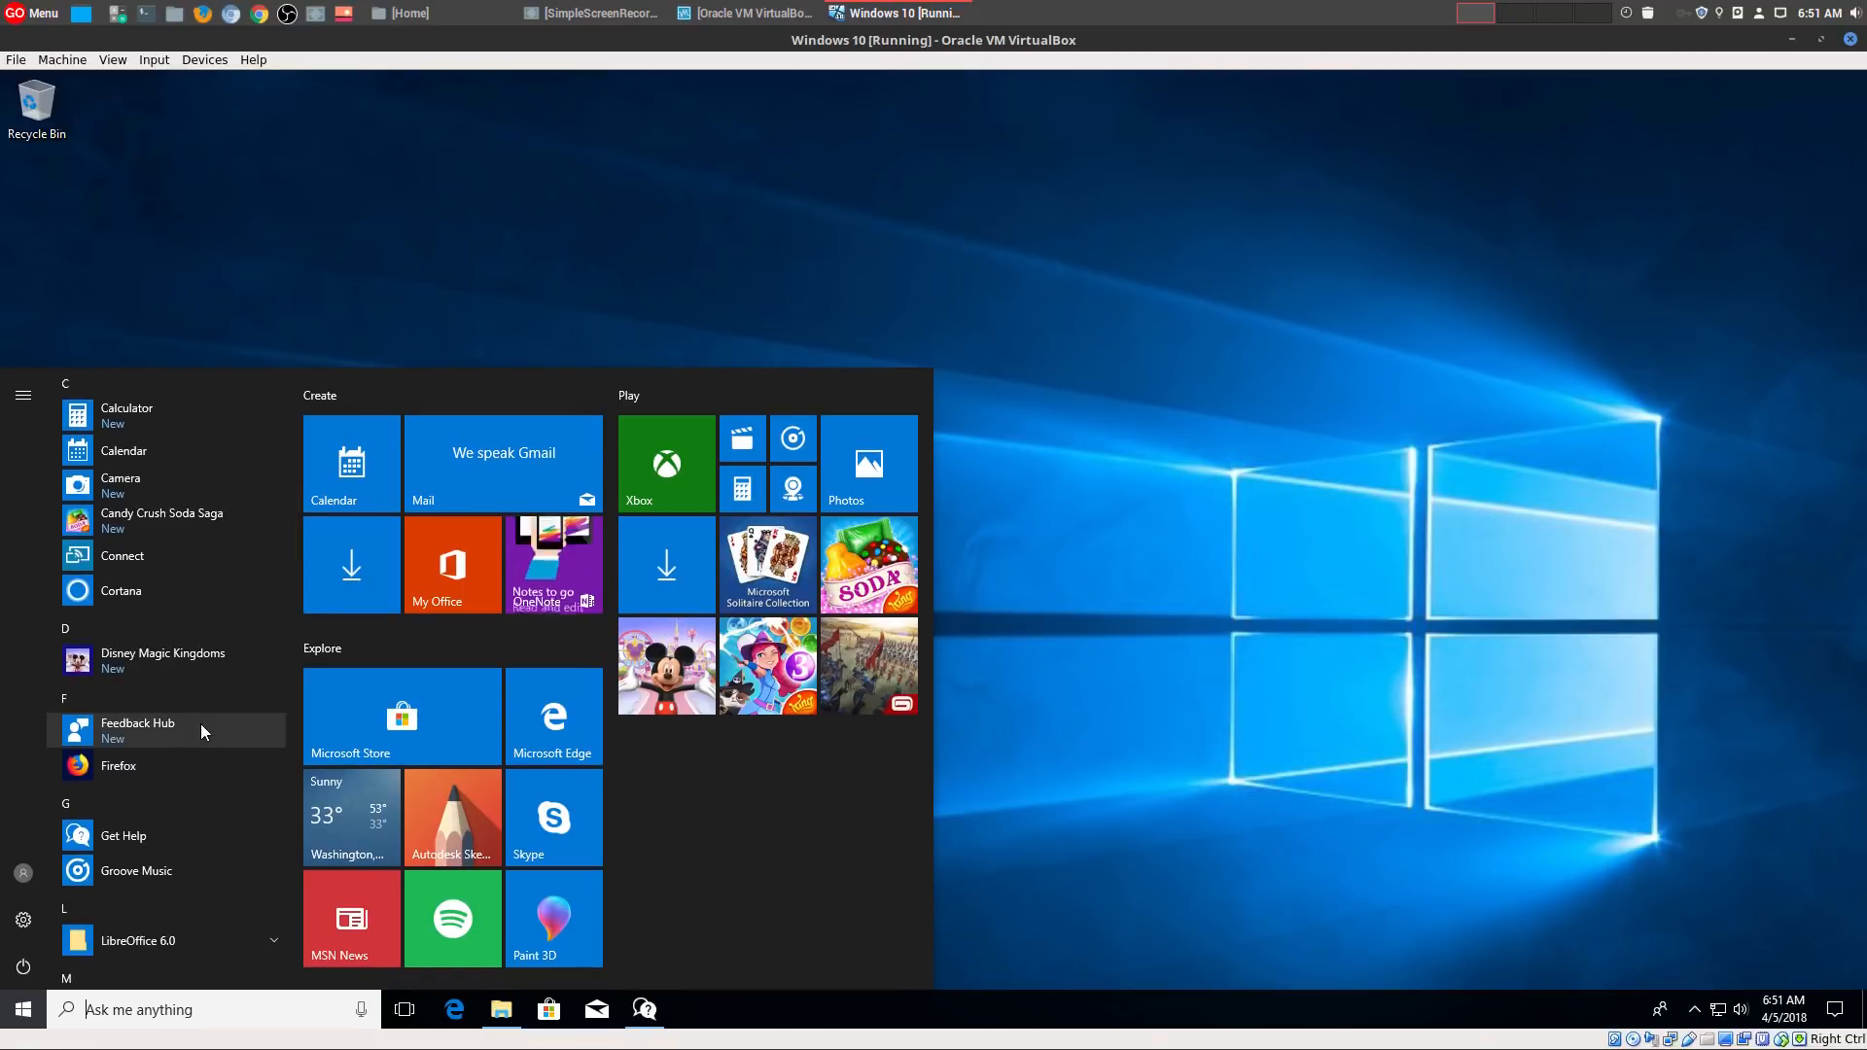
pyautogui.scroll(-3)
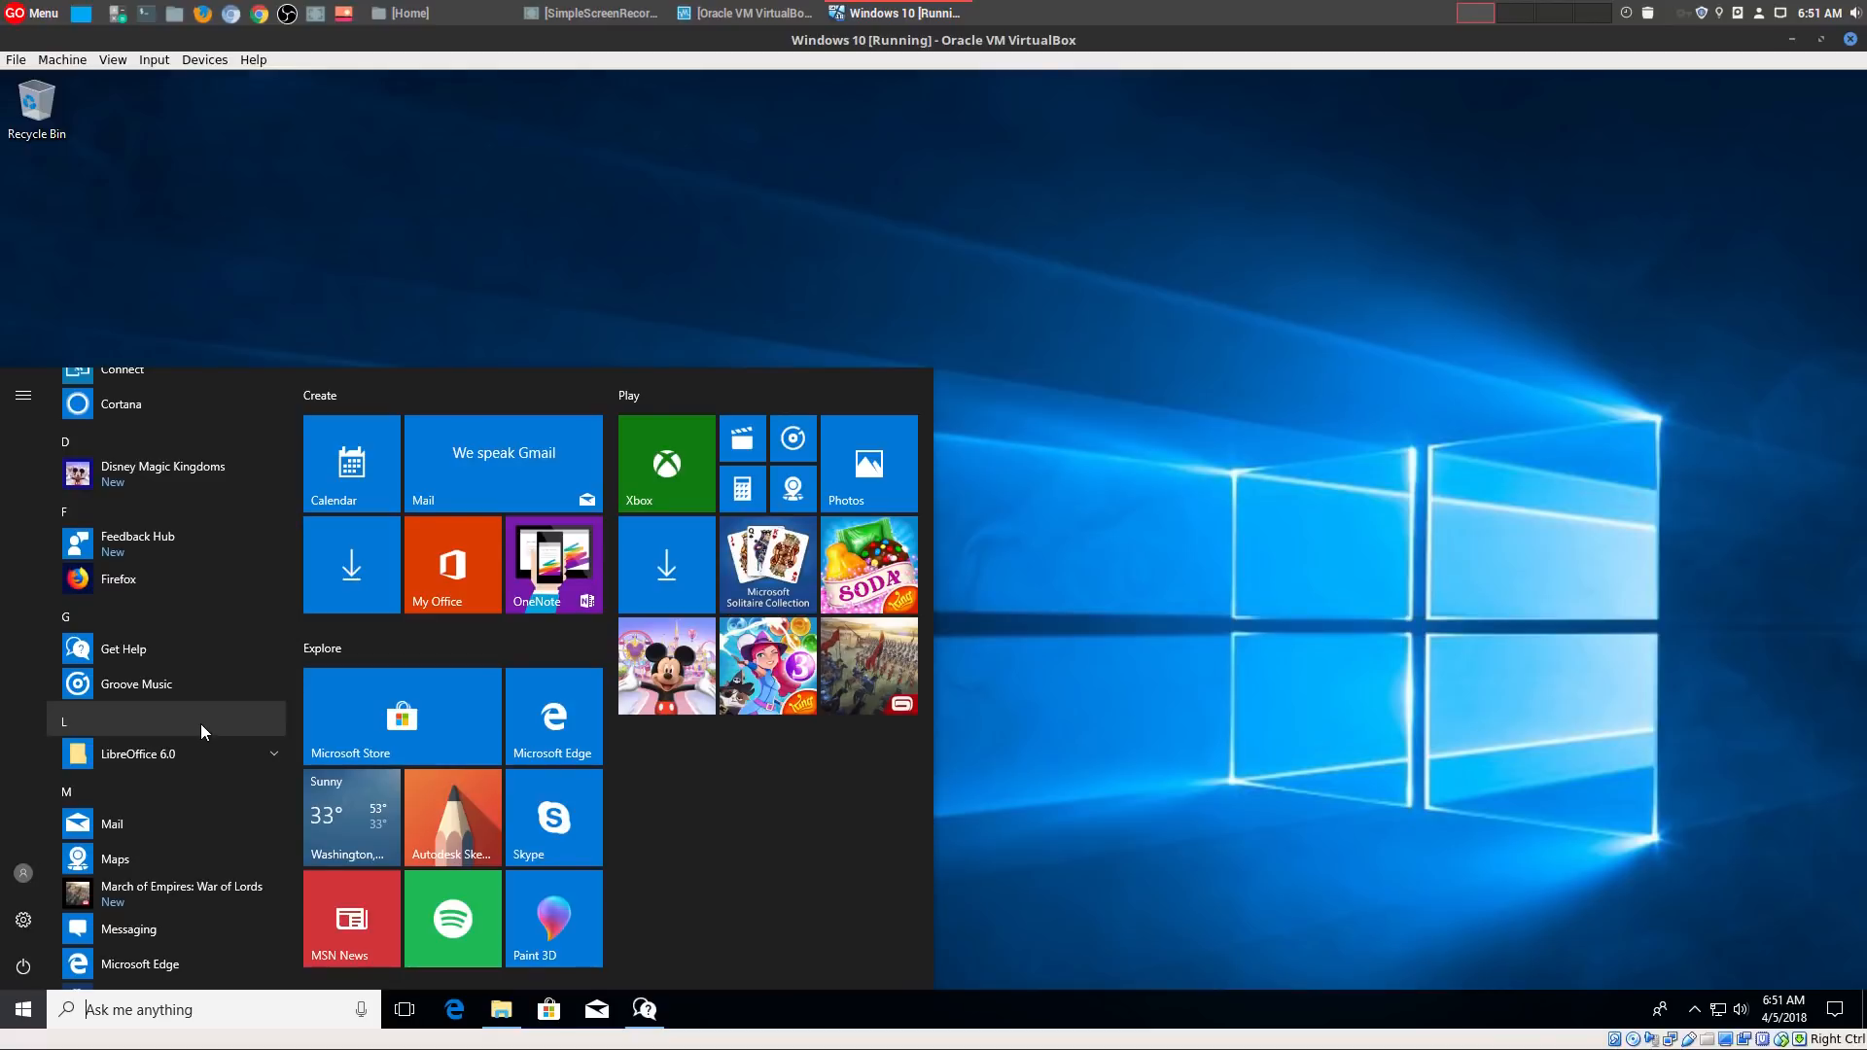
pyautogui.scroll(-3)
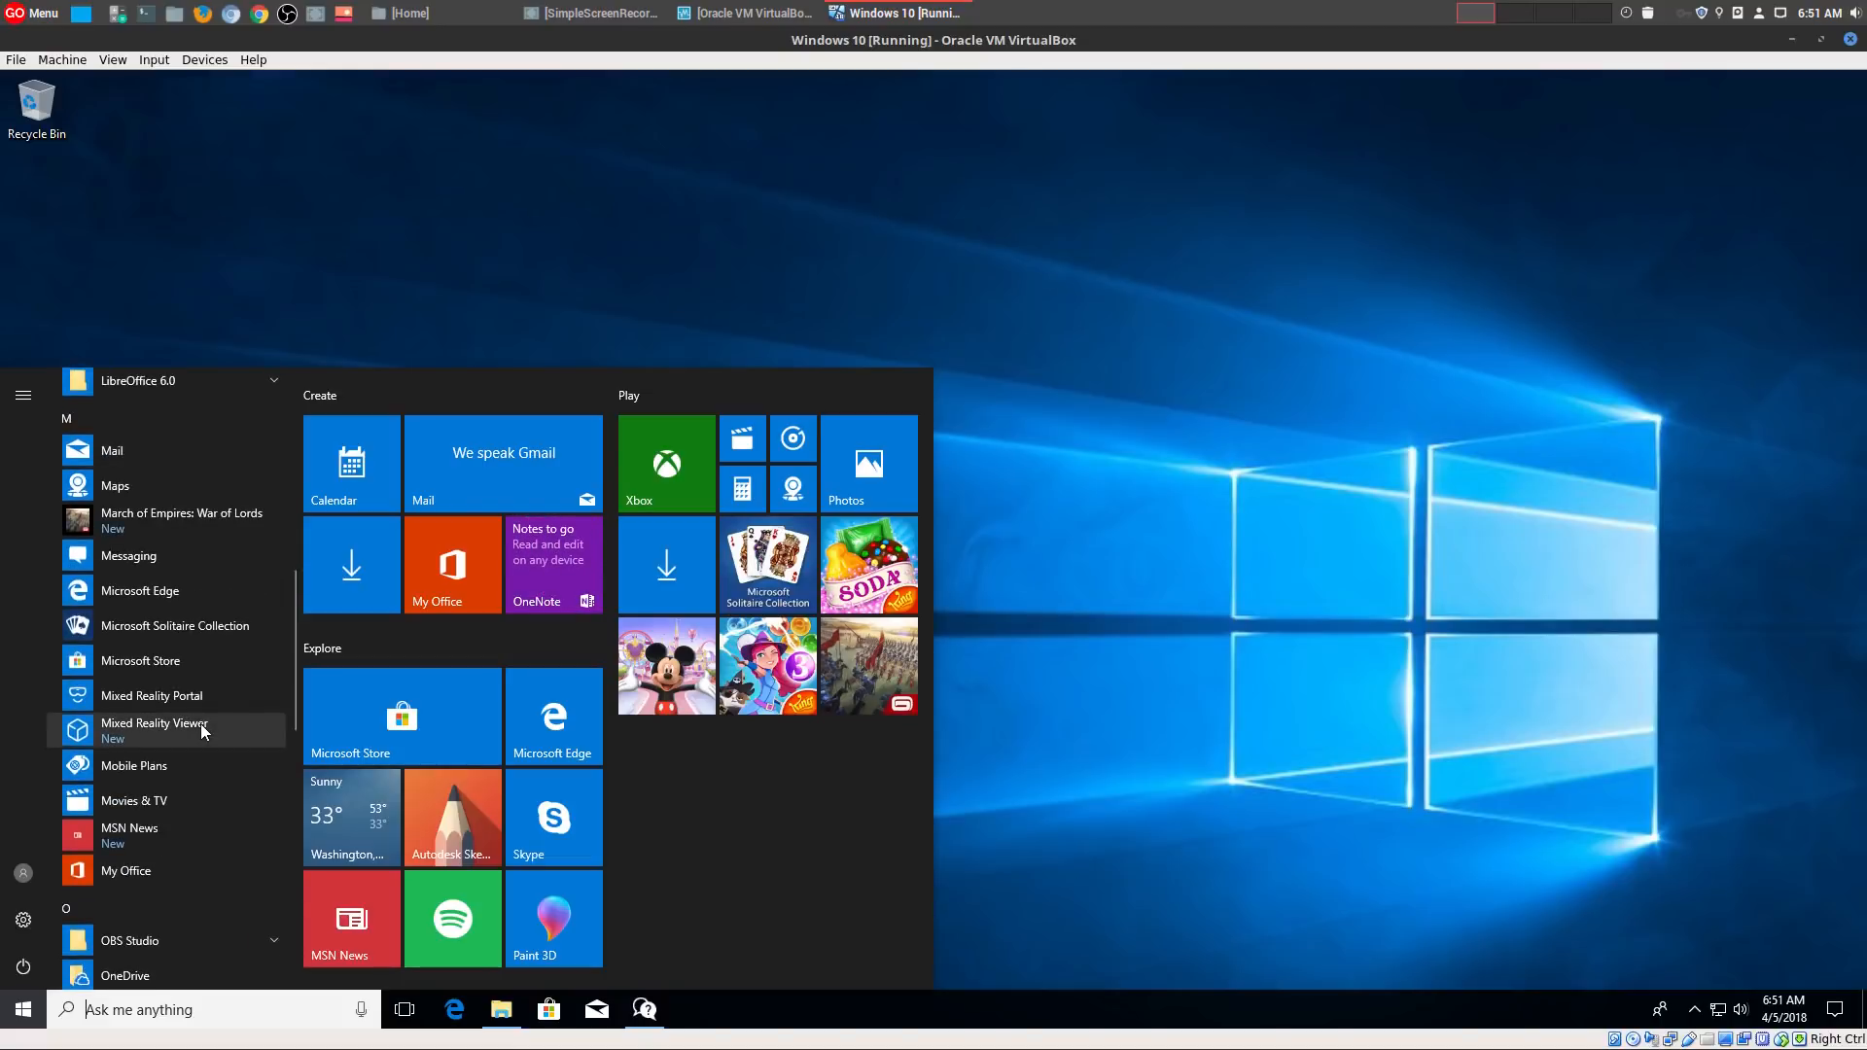
pyautogui.moveTo(194, 726)
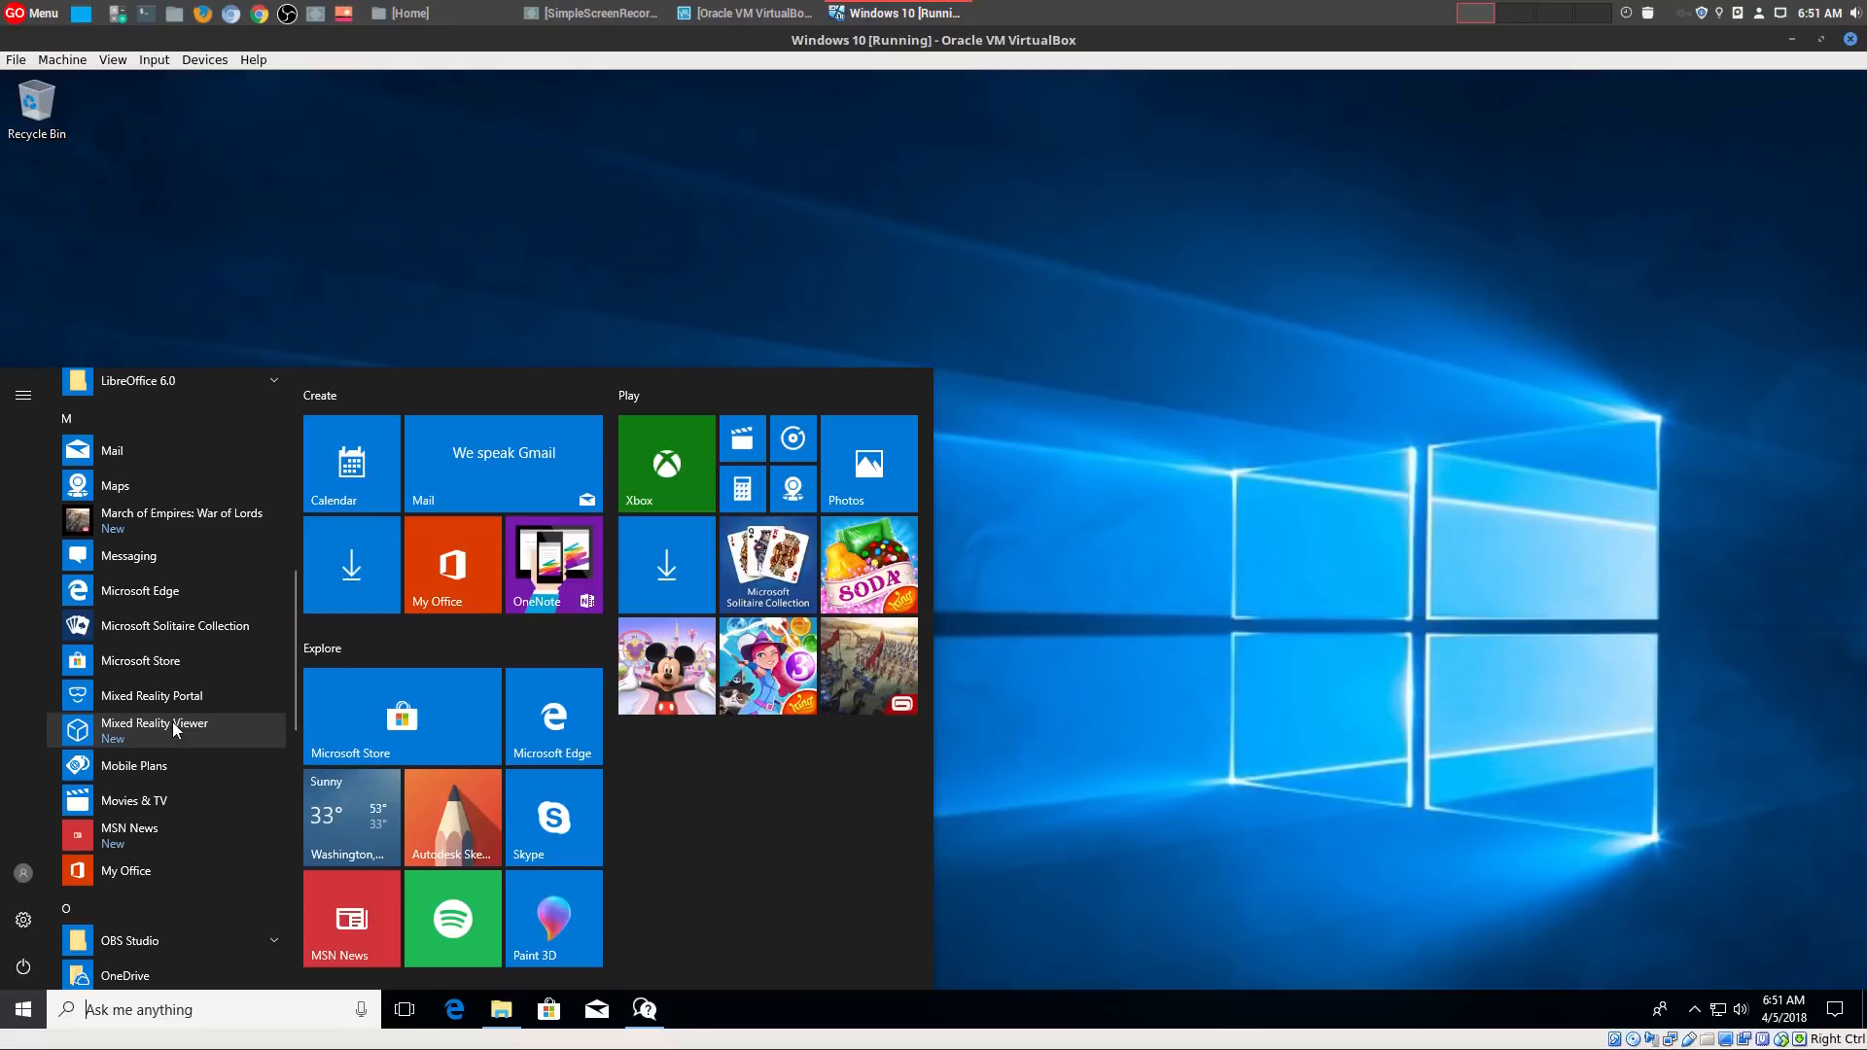
pyautogui.moveTo(161, 735)
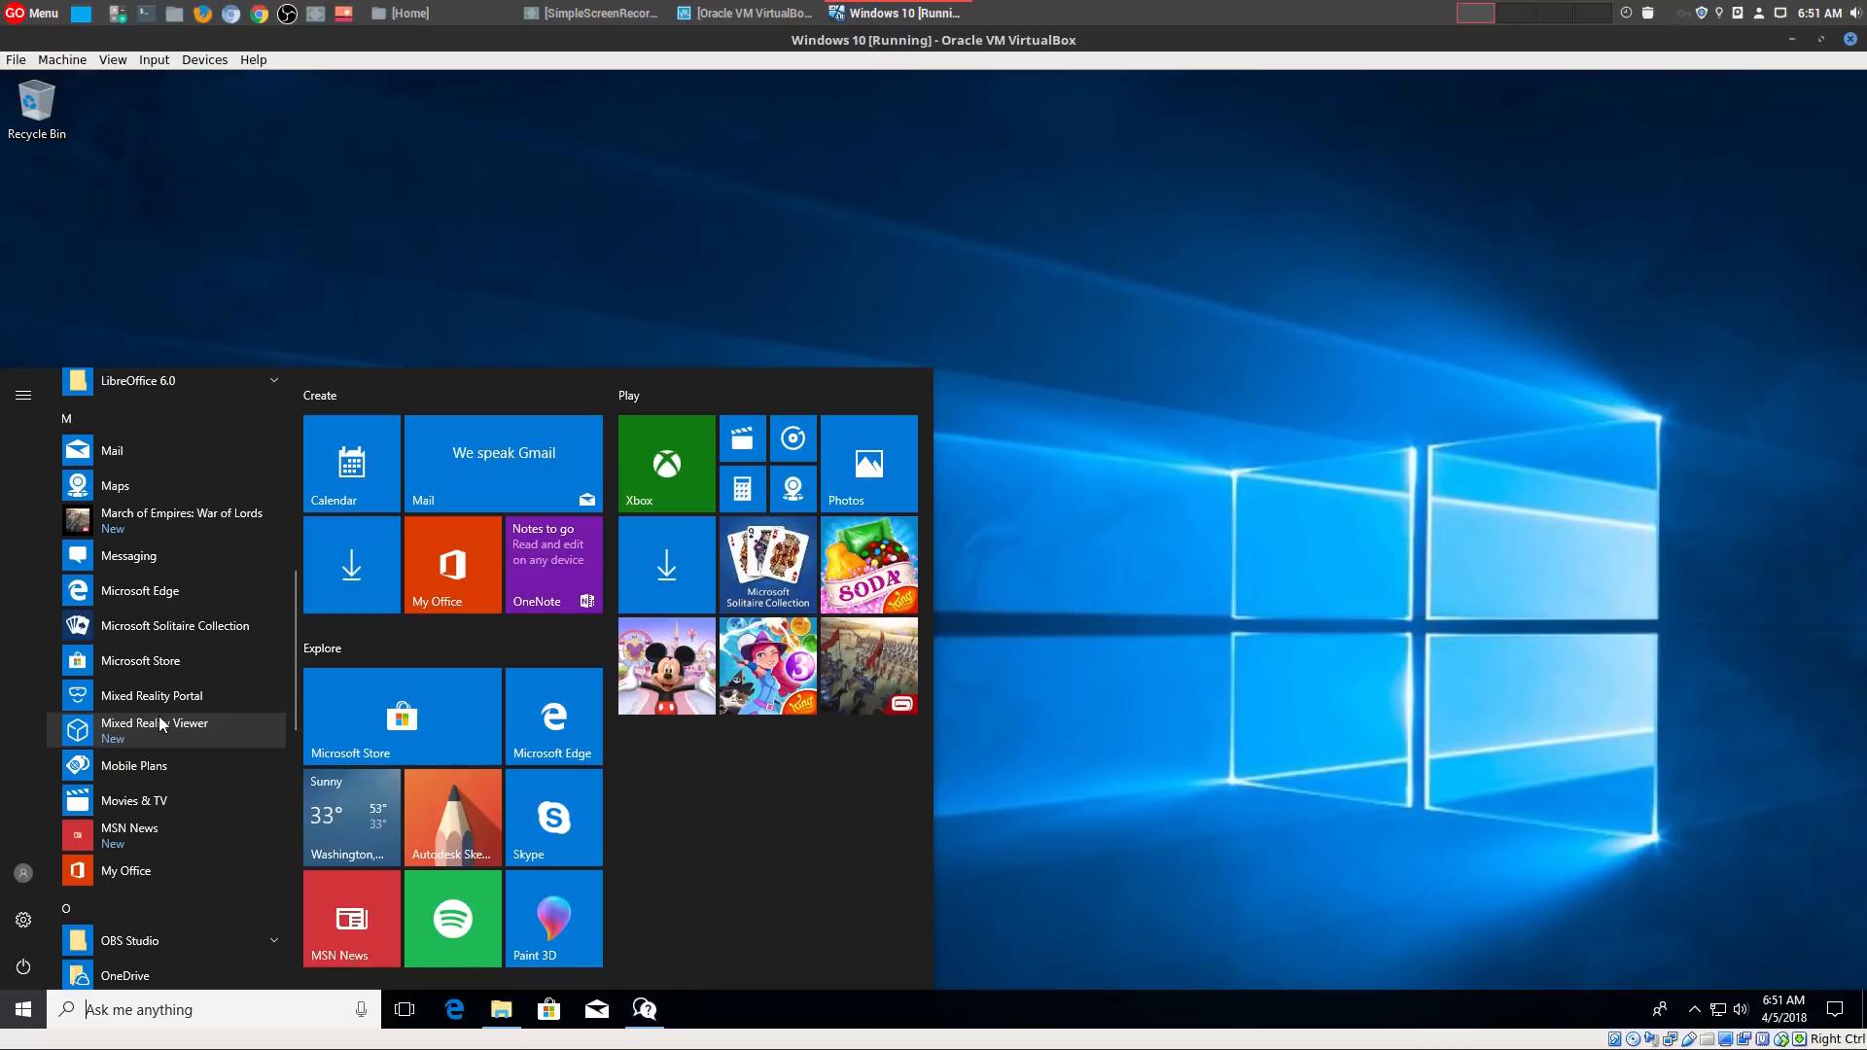
pyautogui.moveTo(146, 747)
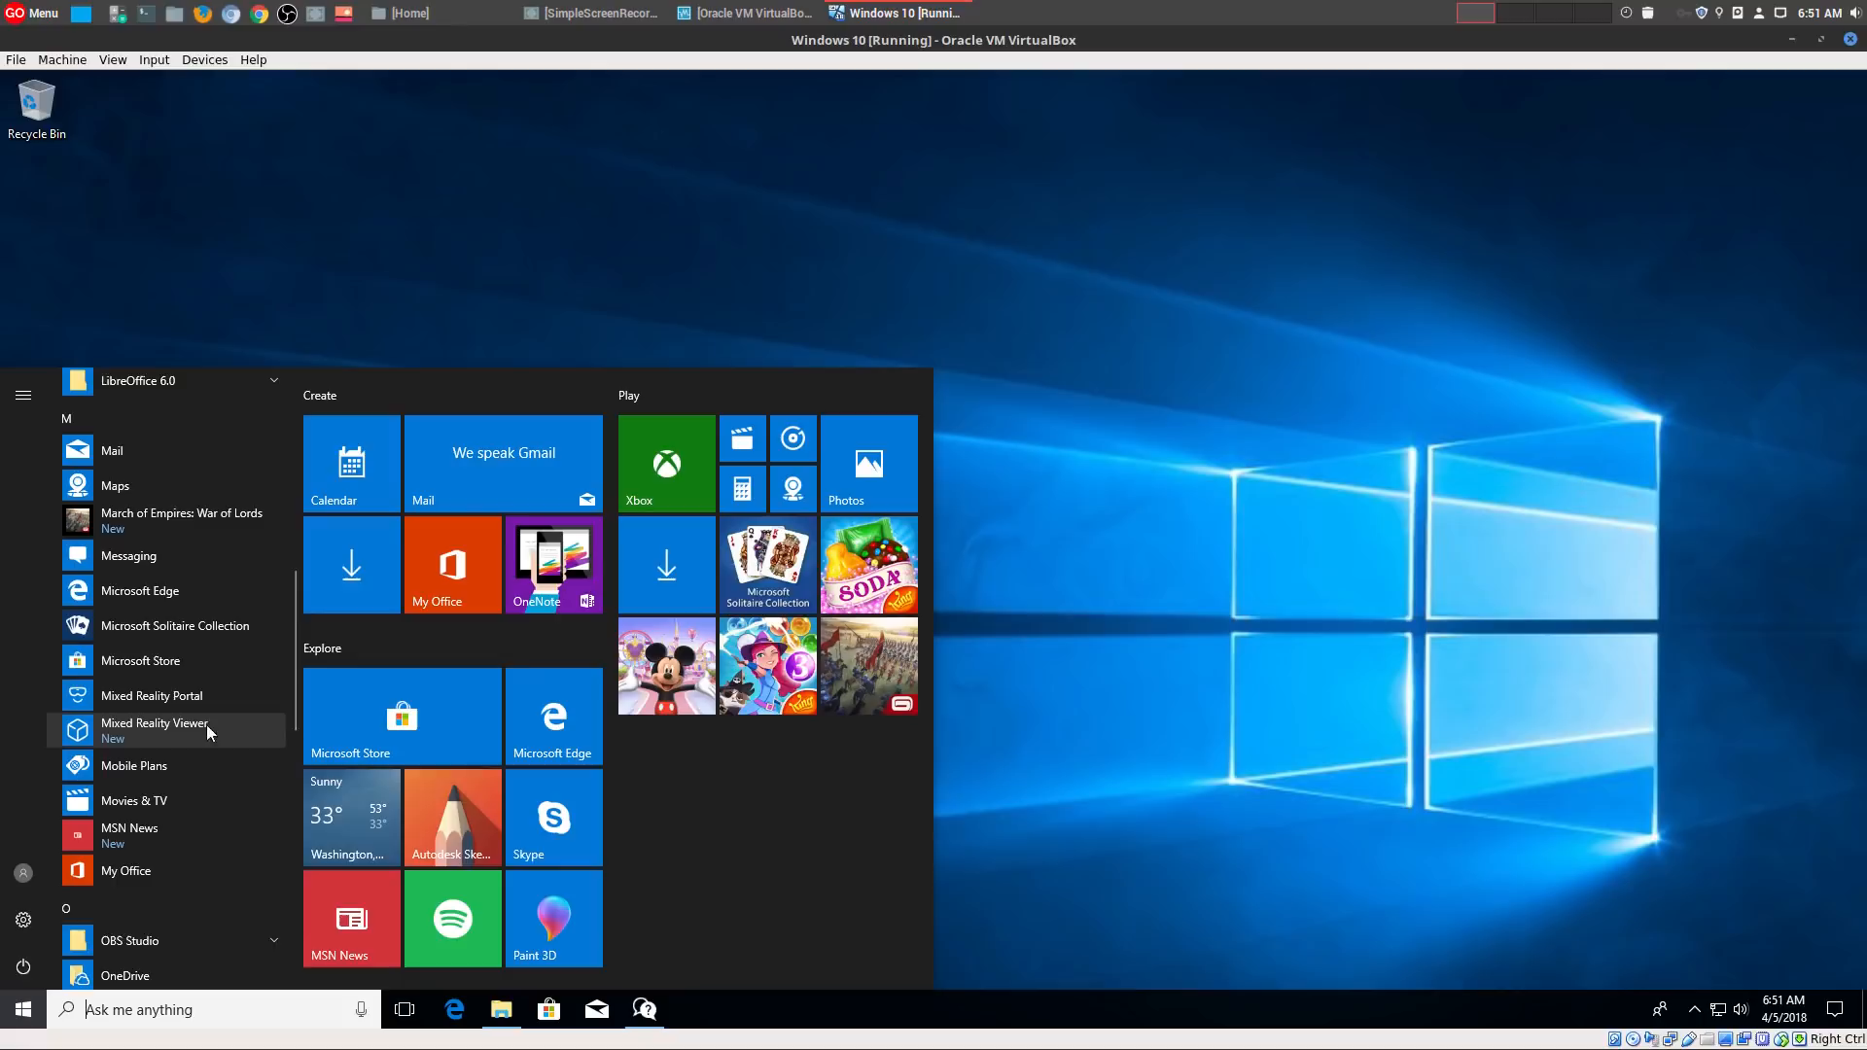
pyautogui.moveTo(999, 692)
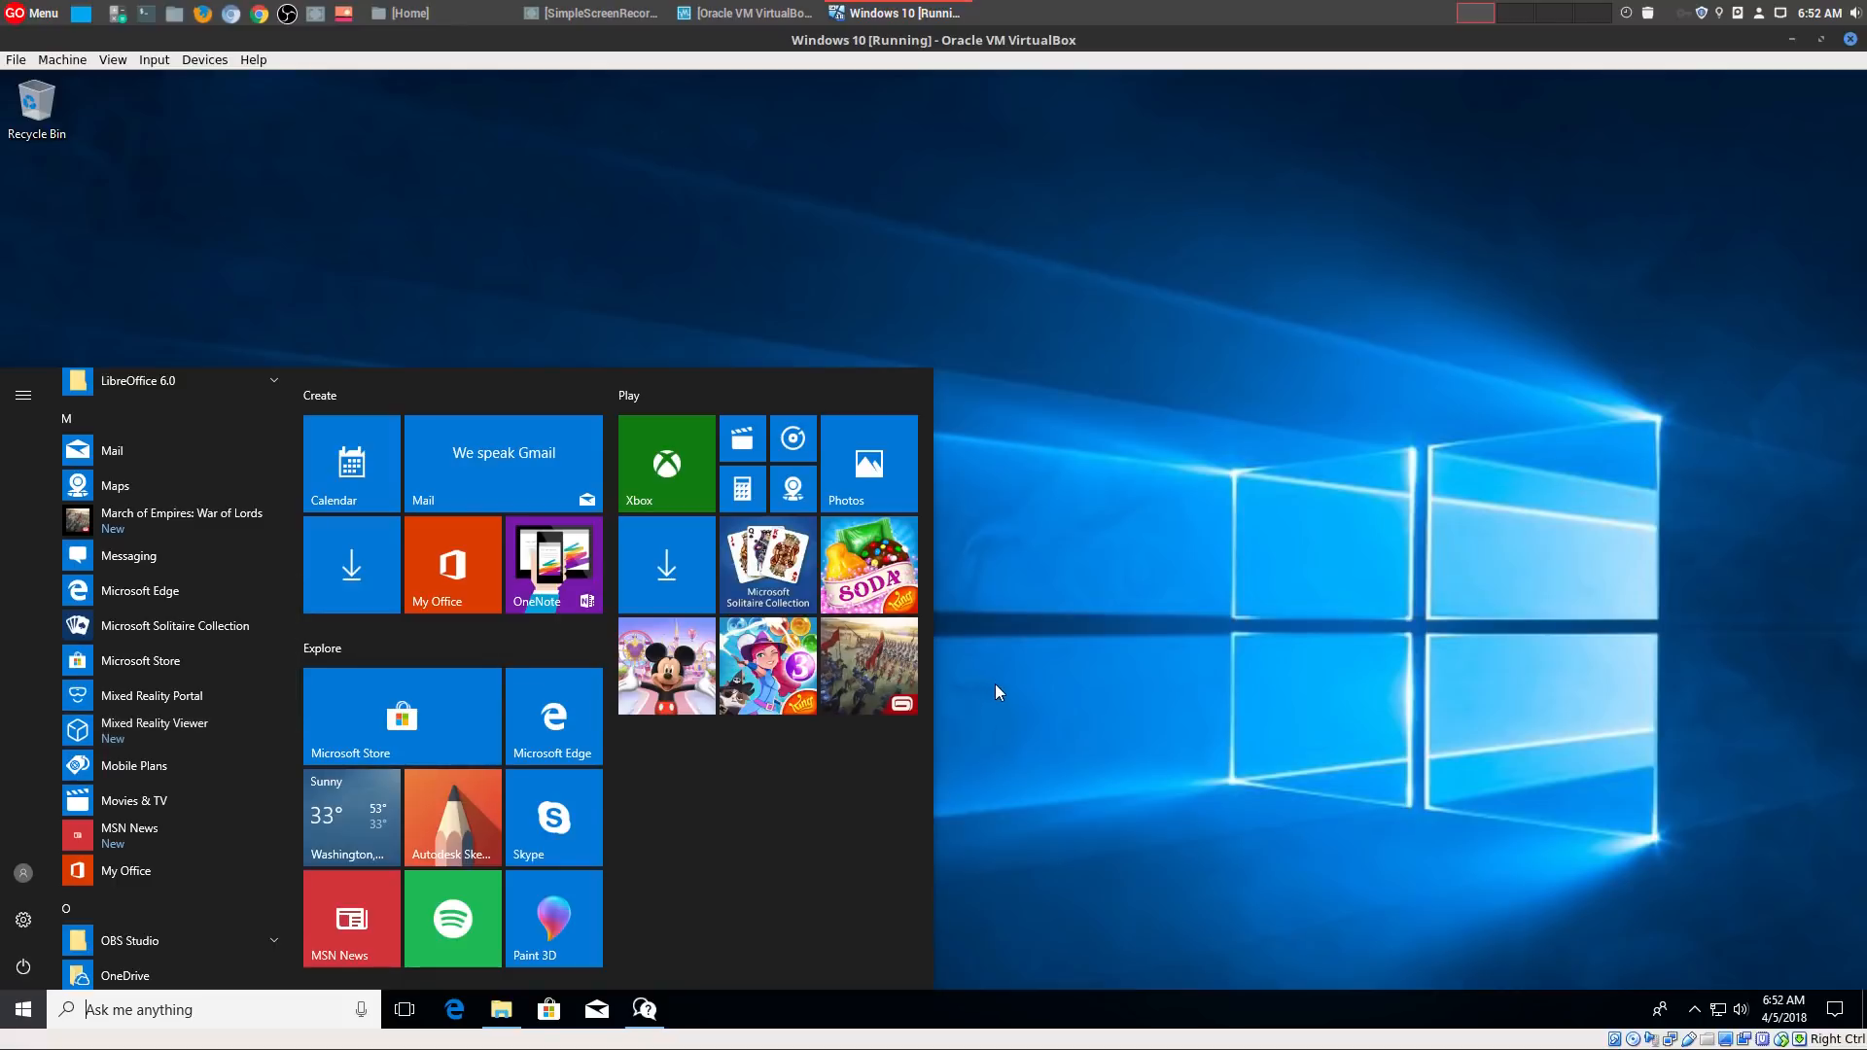
pyautogui.moveTo(1000, 671)
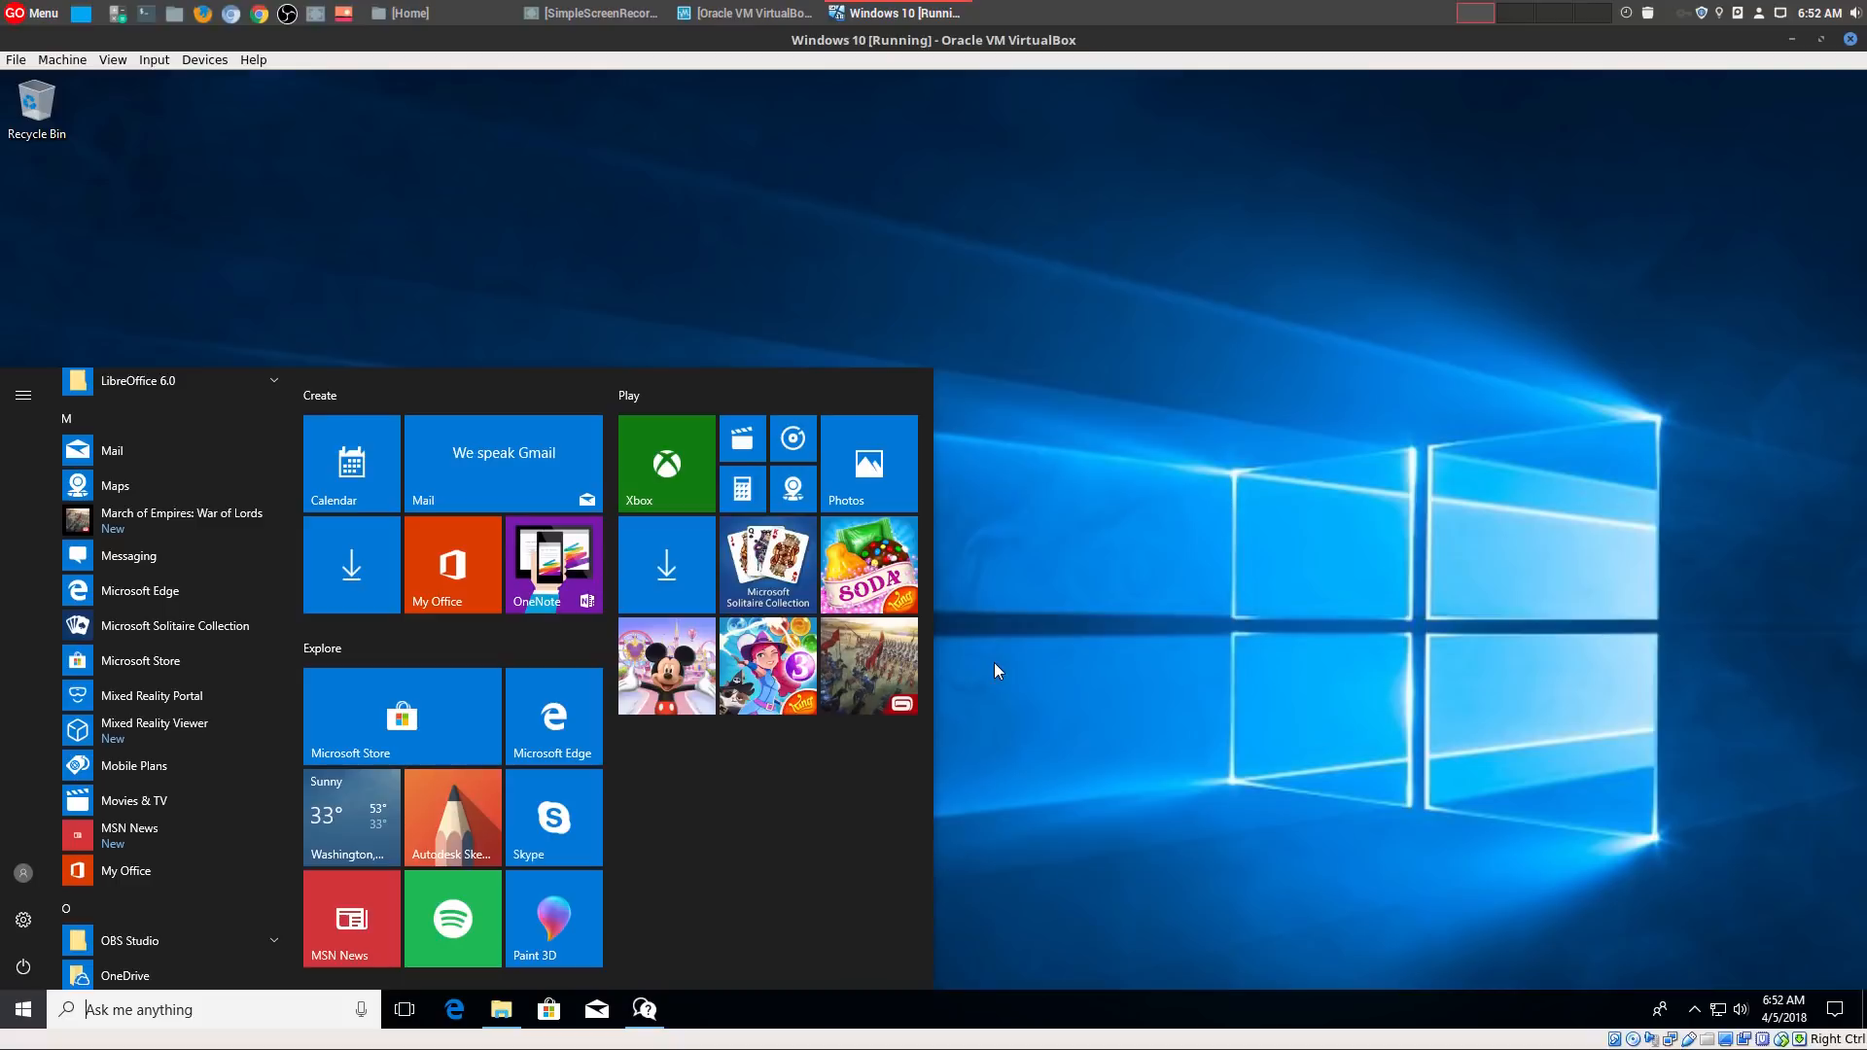
pyautogui.moveTo(1030, 680)
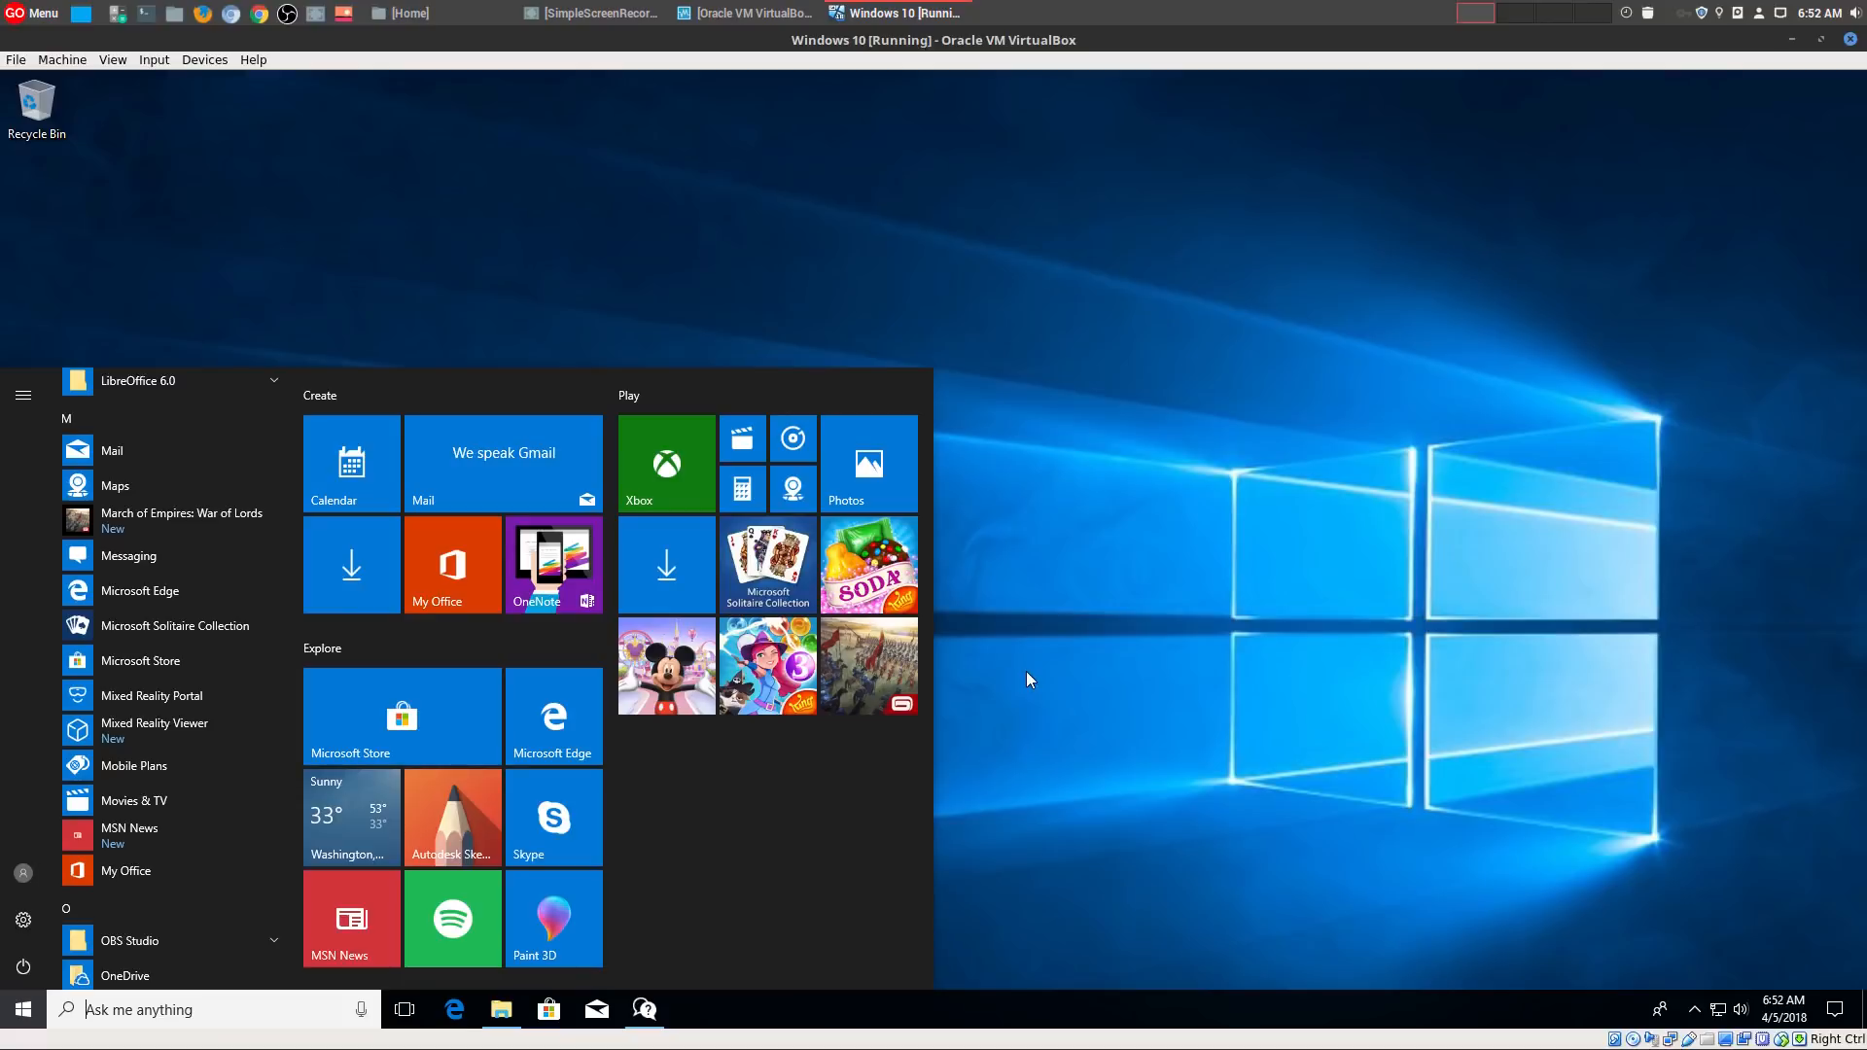
pyautogui.moveTo(1013, 727)
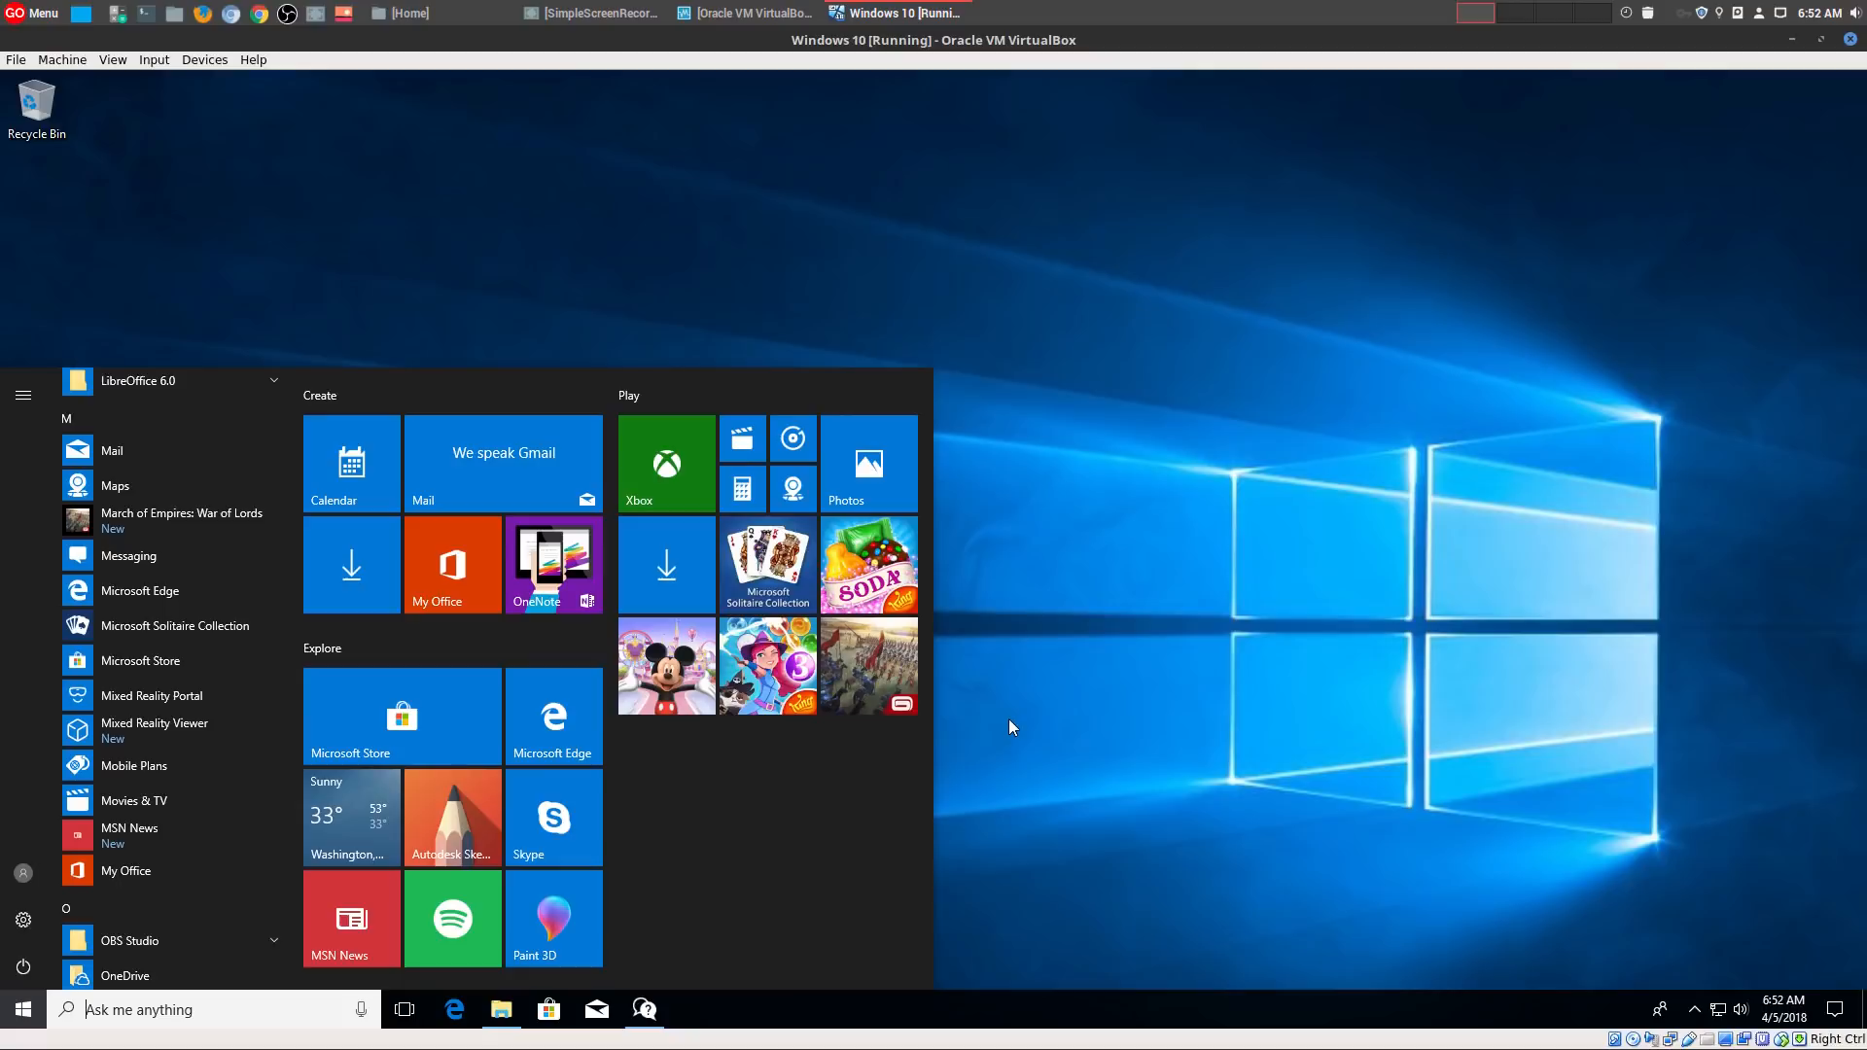
pyautogui.moveTo(1007, 731)
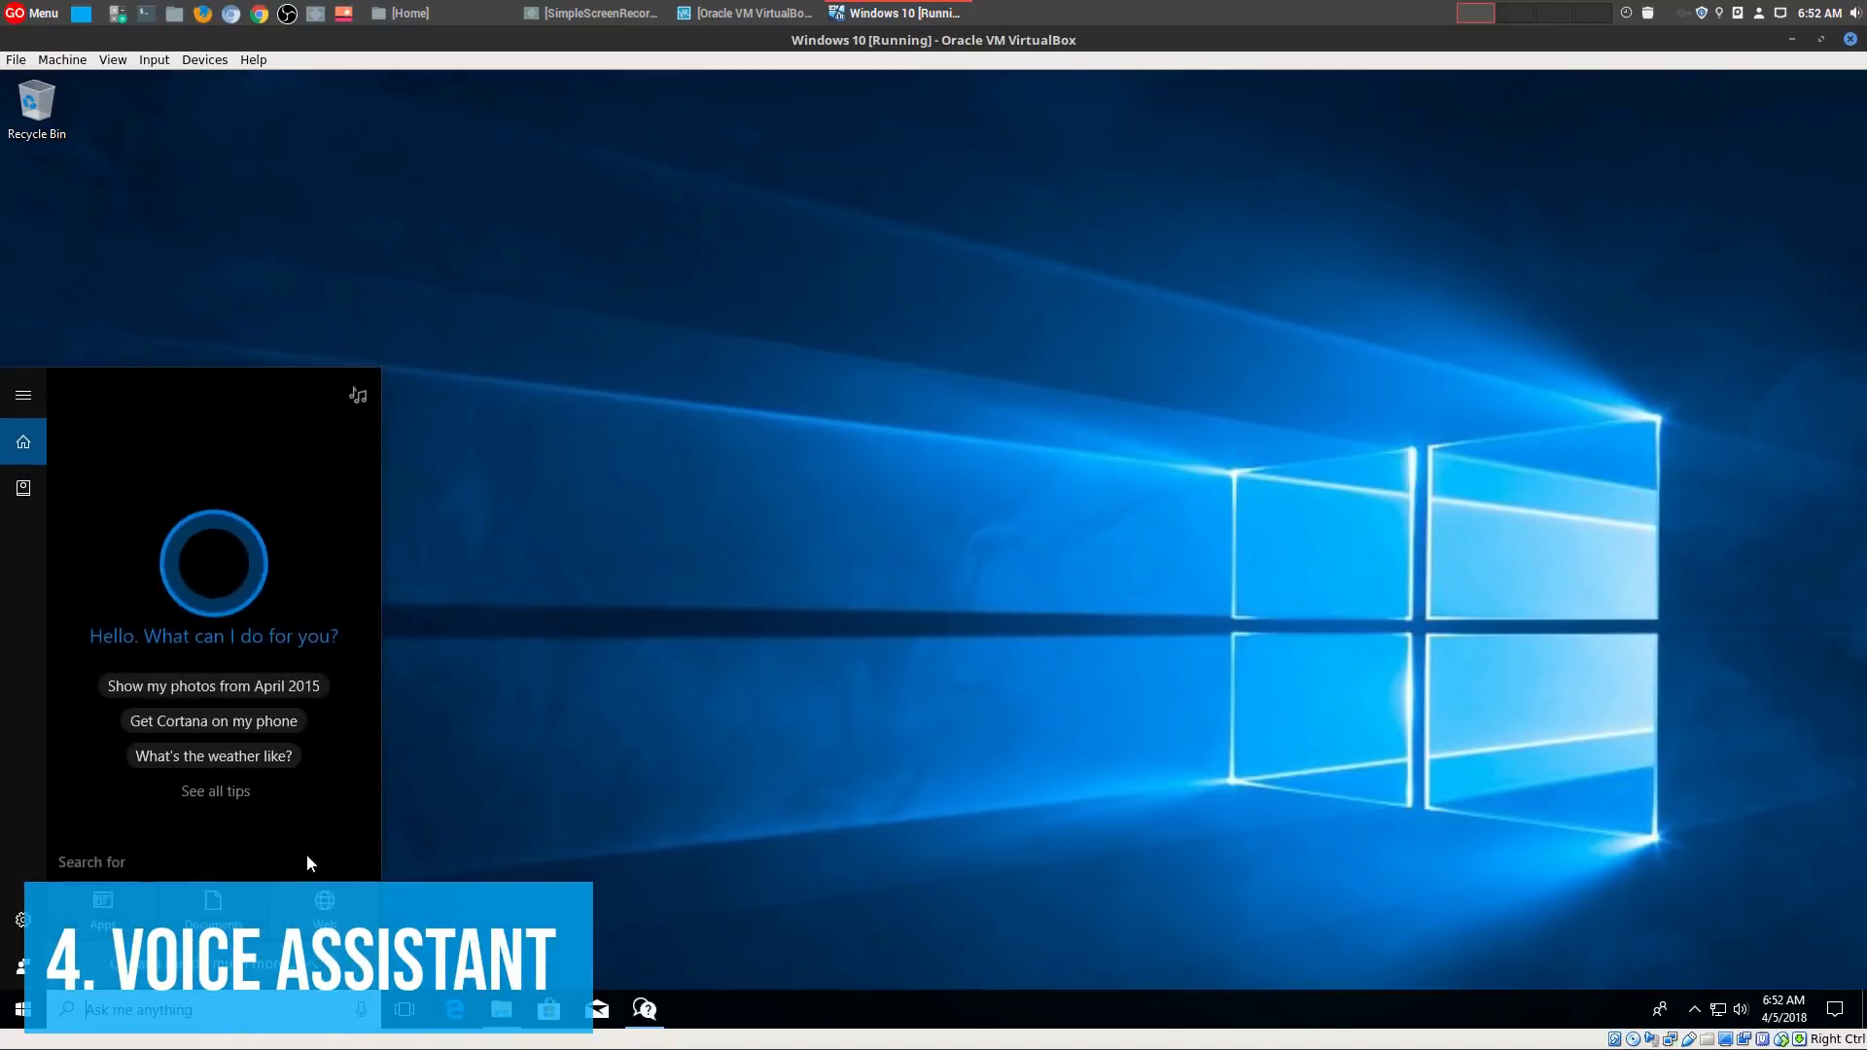
pyautogui.moveTo(564, 799)
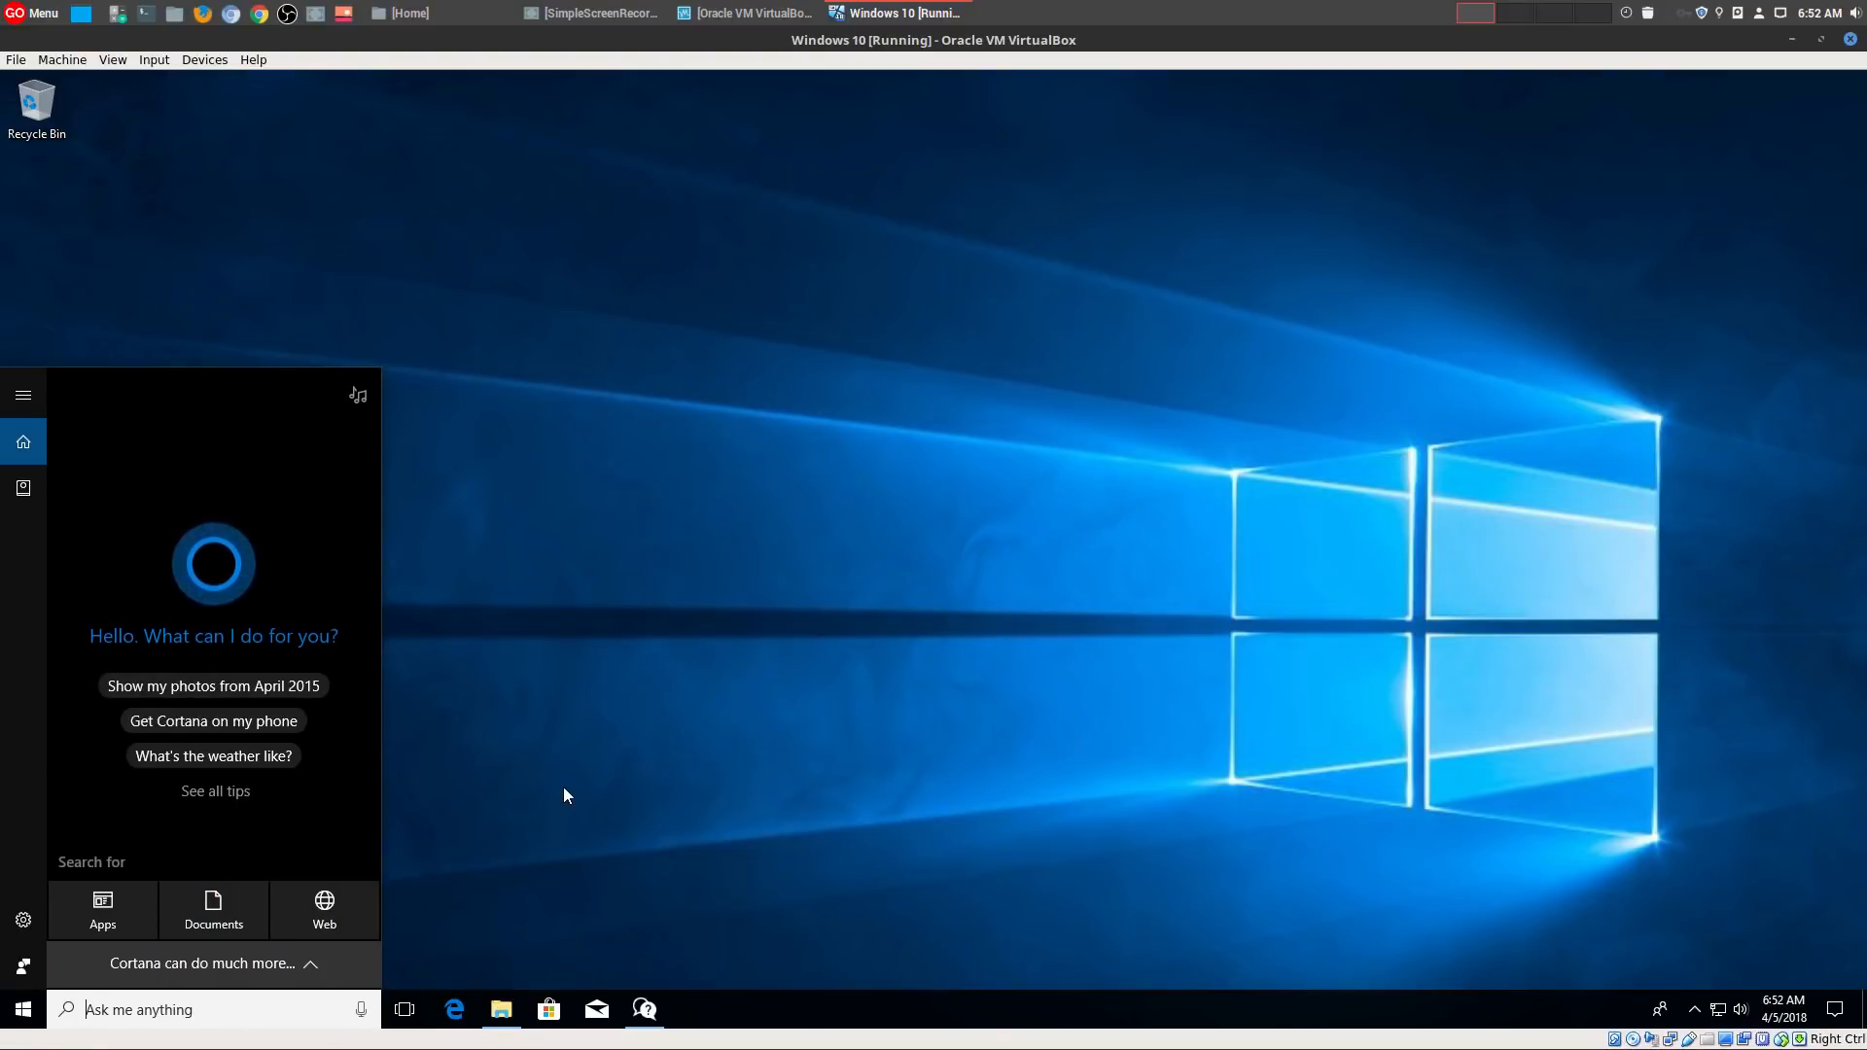
pyautogui.moveTo(568, 790)
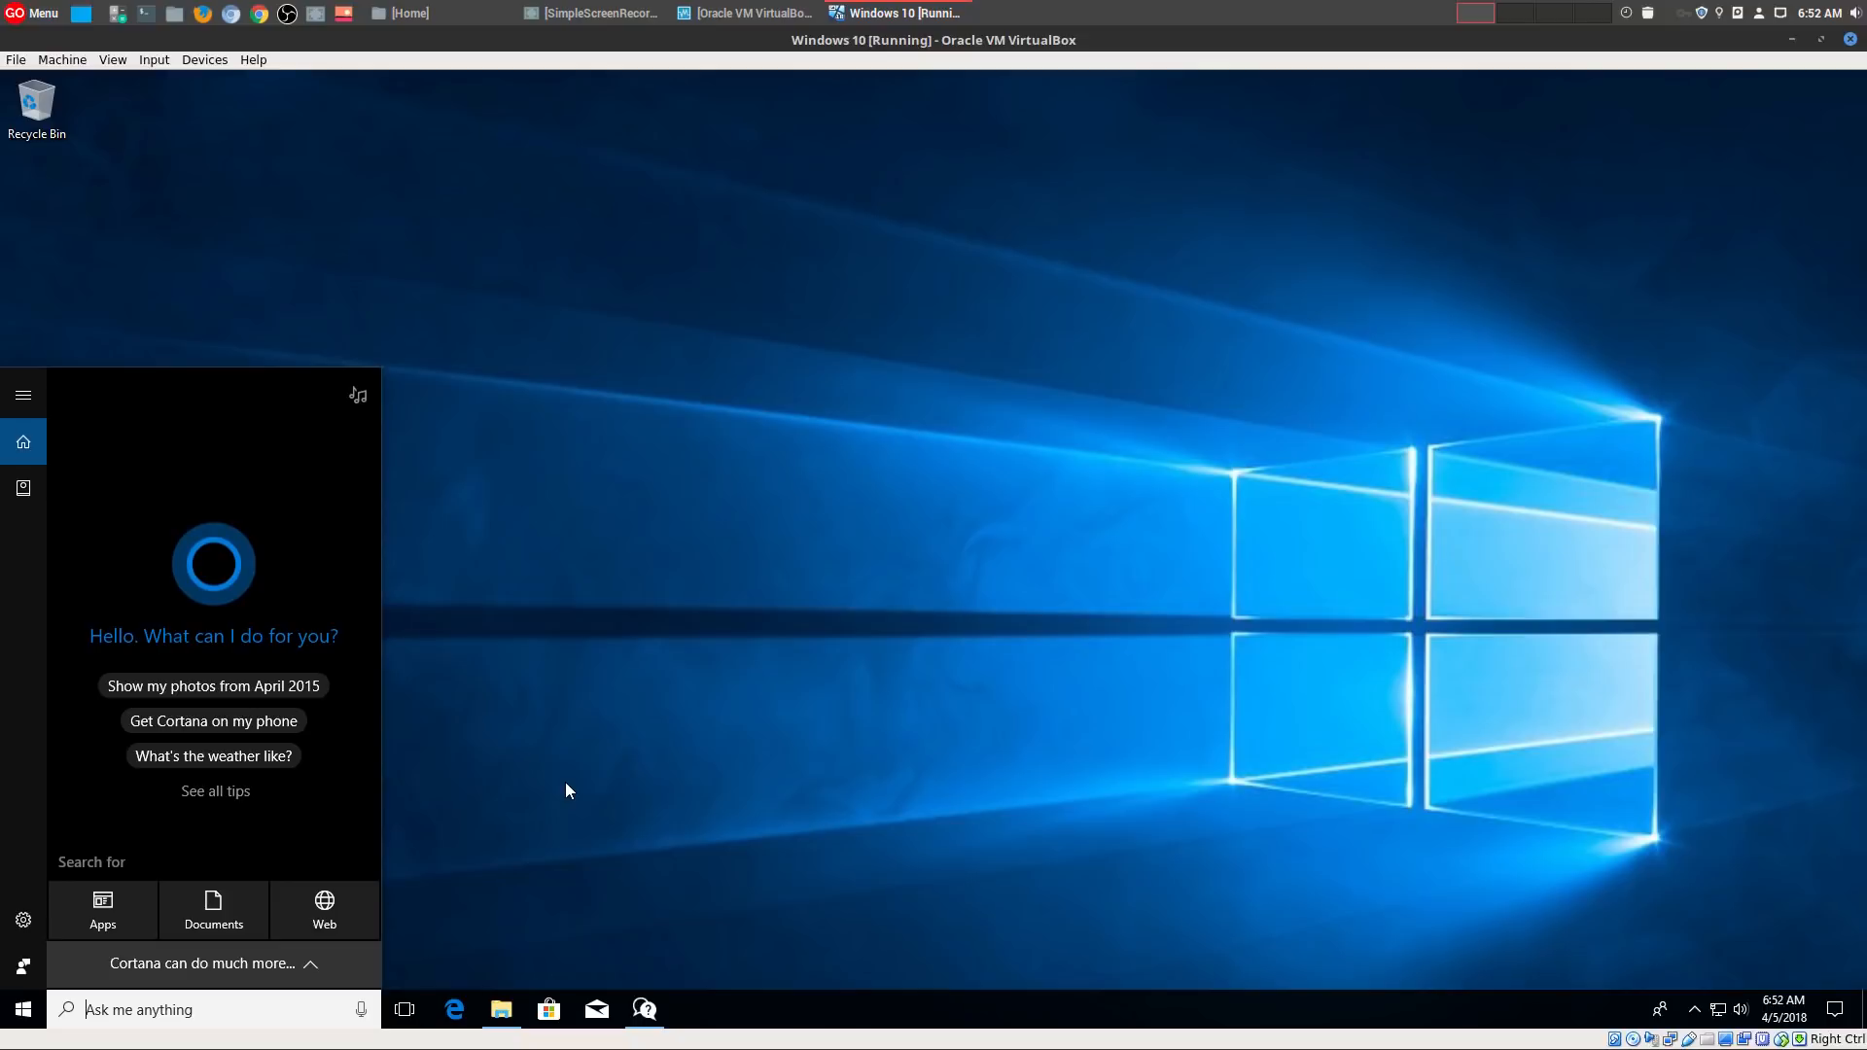
pyautogui.moveTo(572, 790)
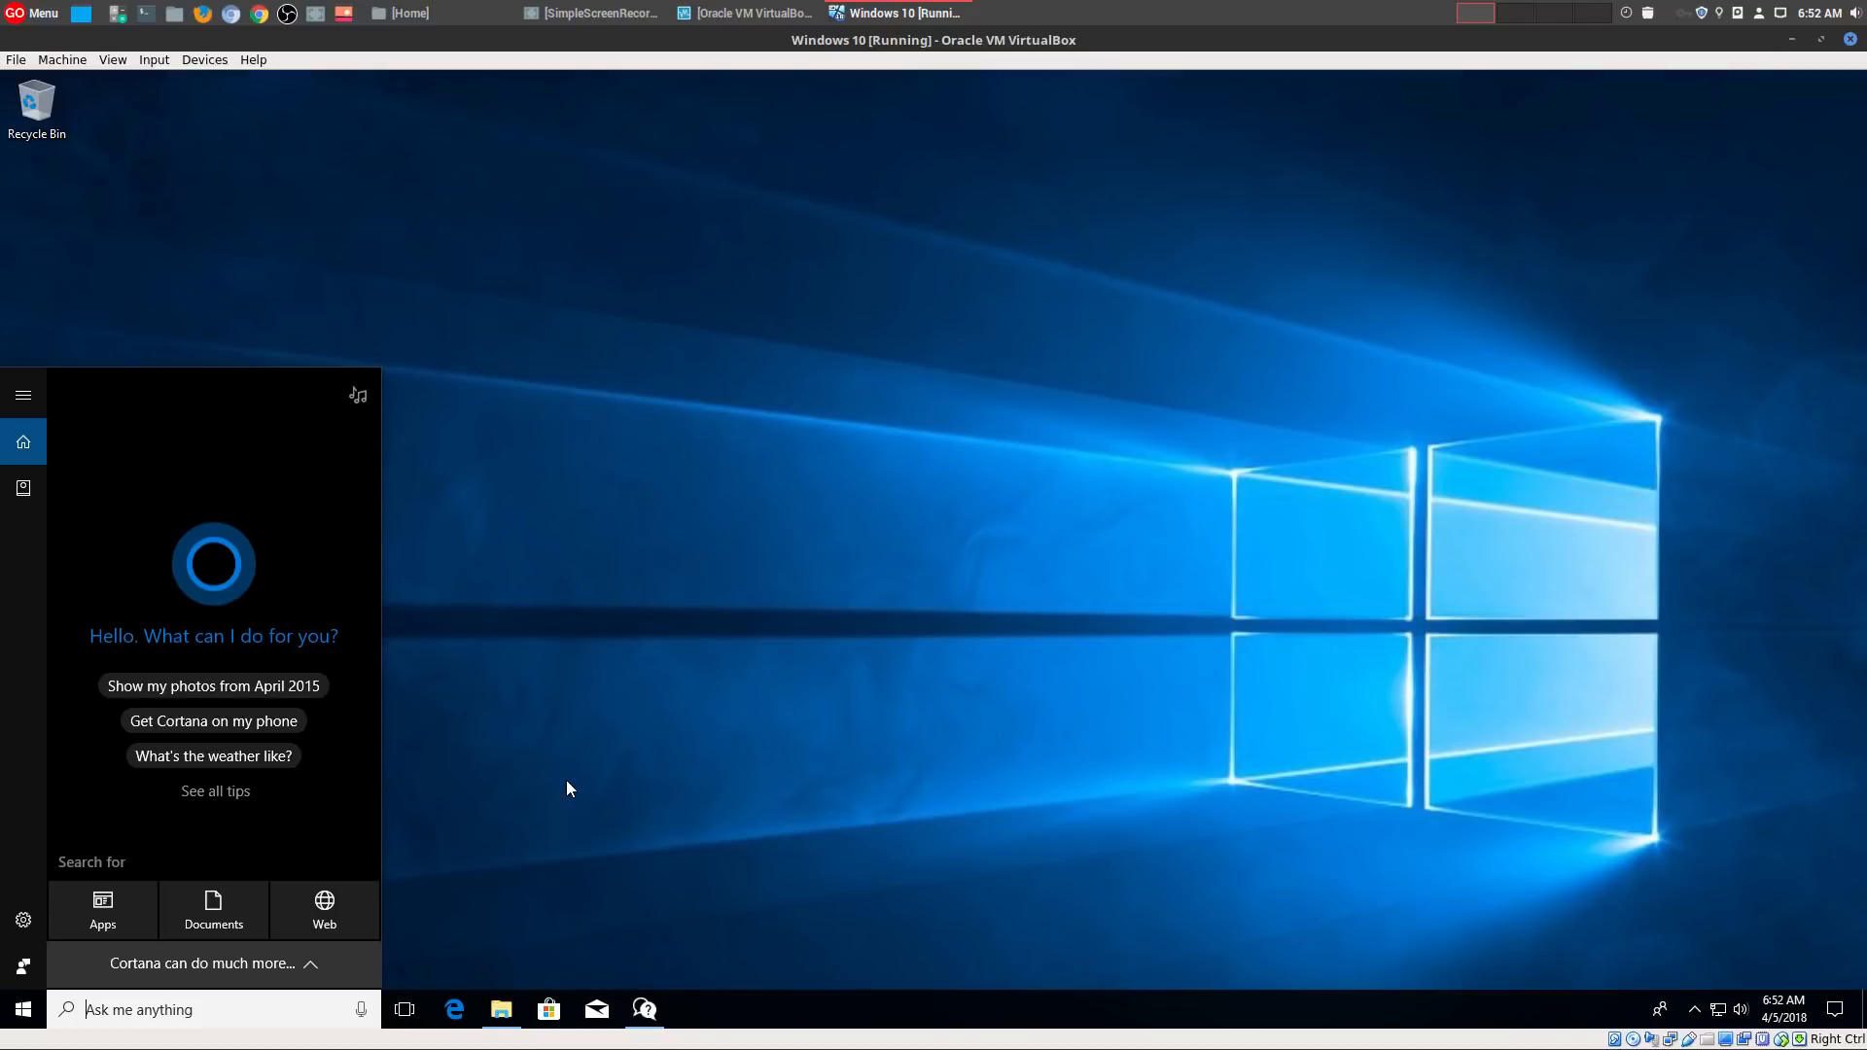
pyautogui.moveTo(572, 798)
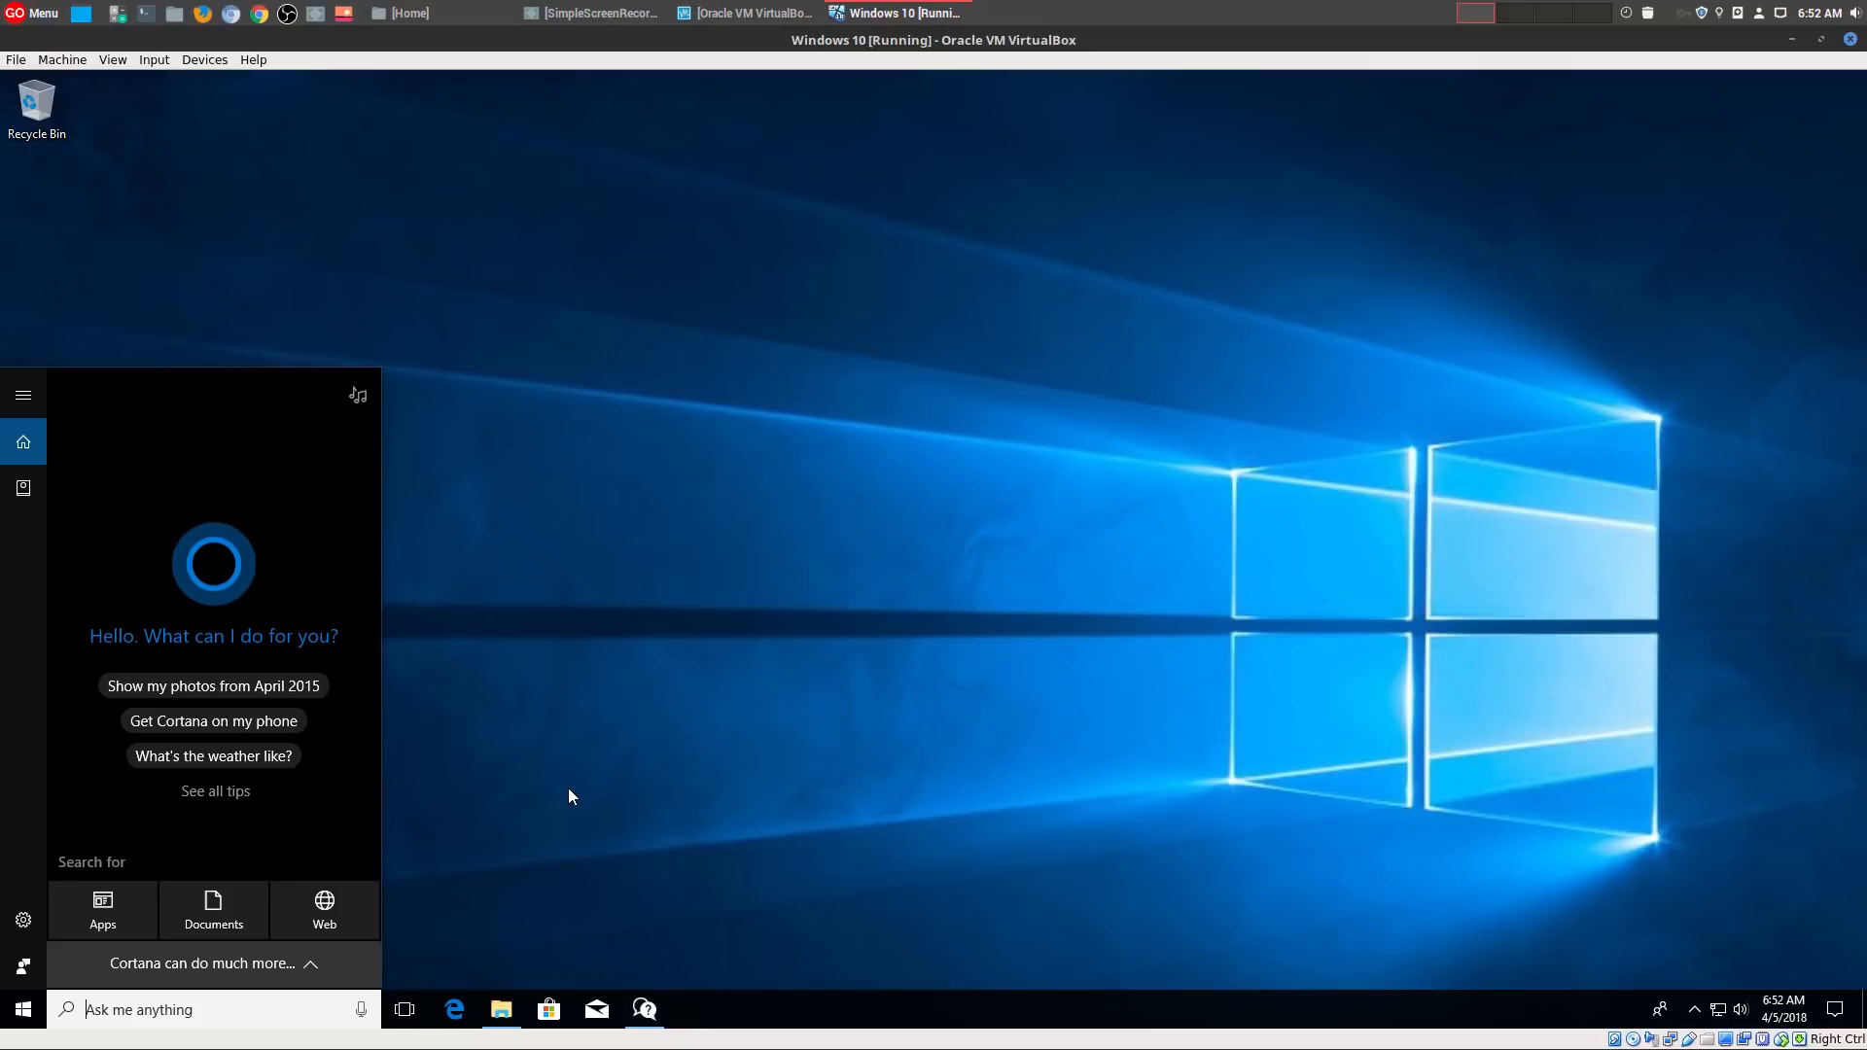
pyautogui.moveTo(590, 782)
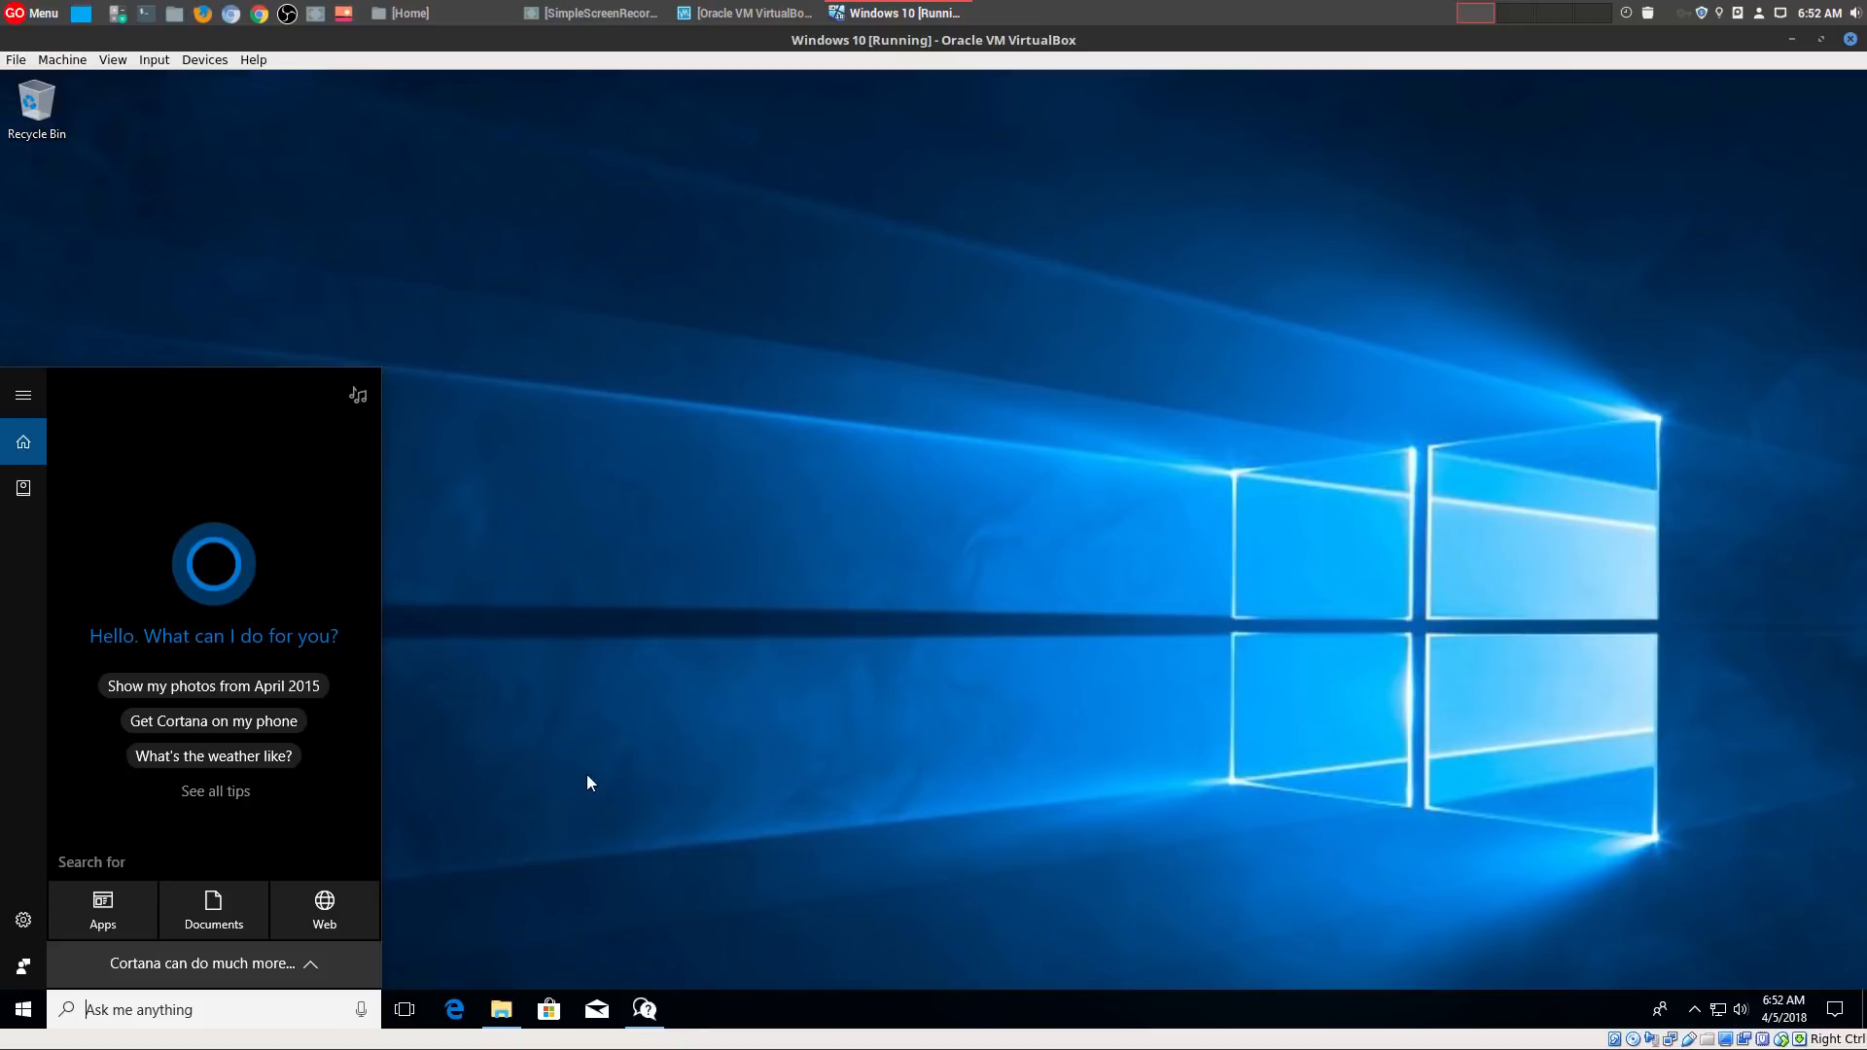
pyautogui.moveTo(576, 794)
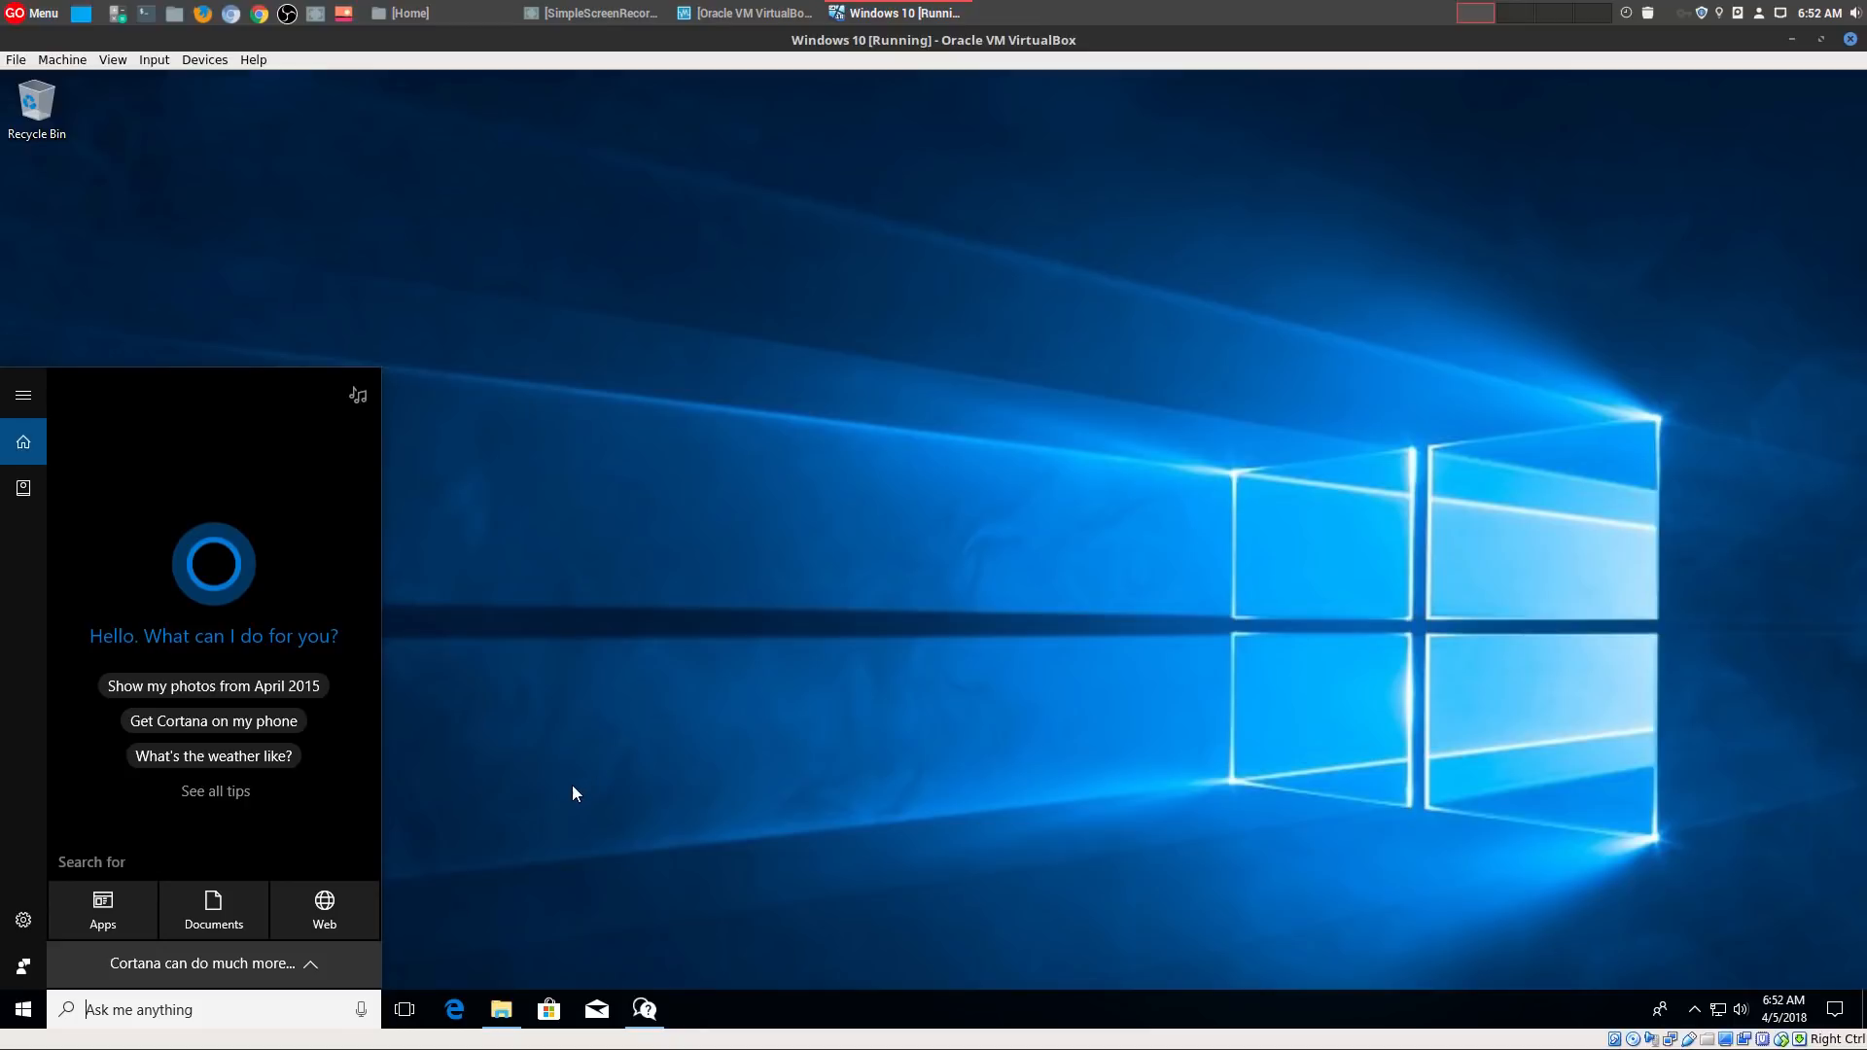
pyautogui.moveTo(244, 575)
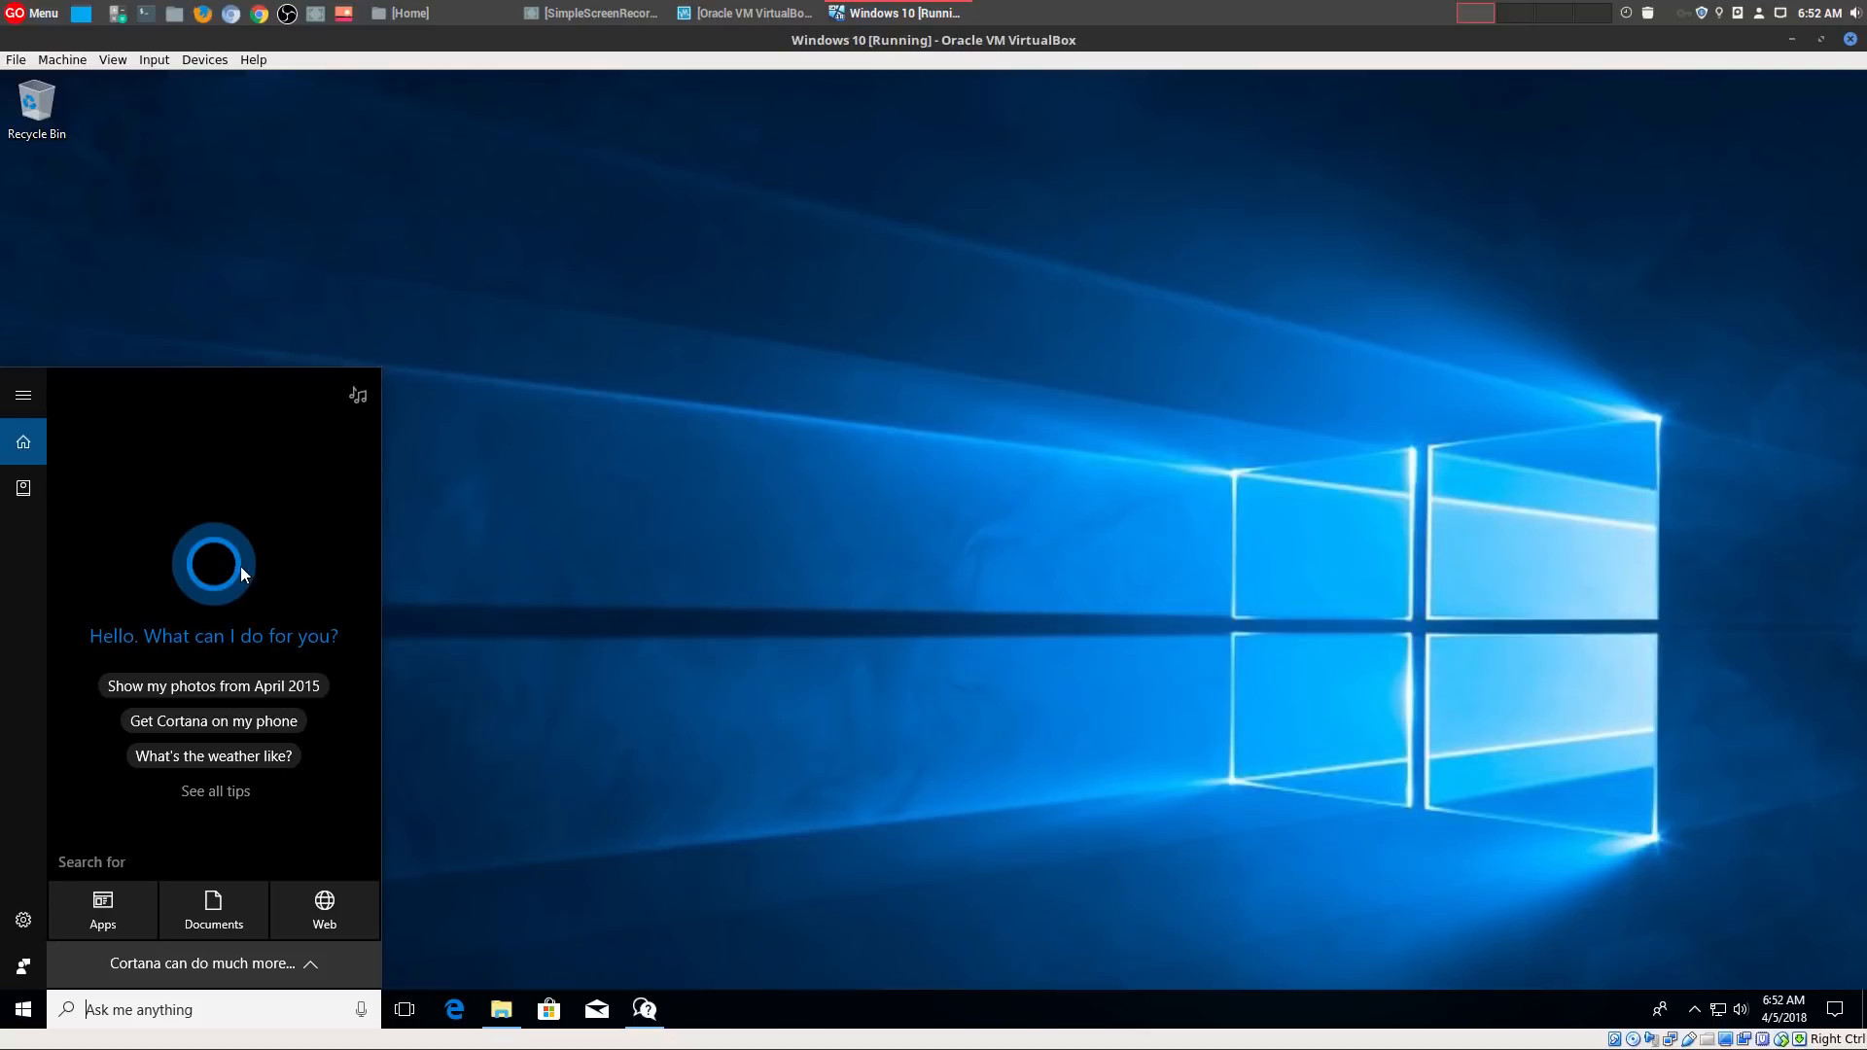
pyautogui.moveTo(362, 642)
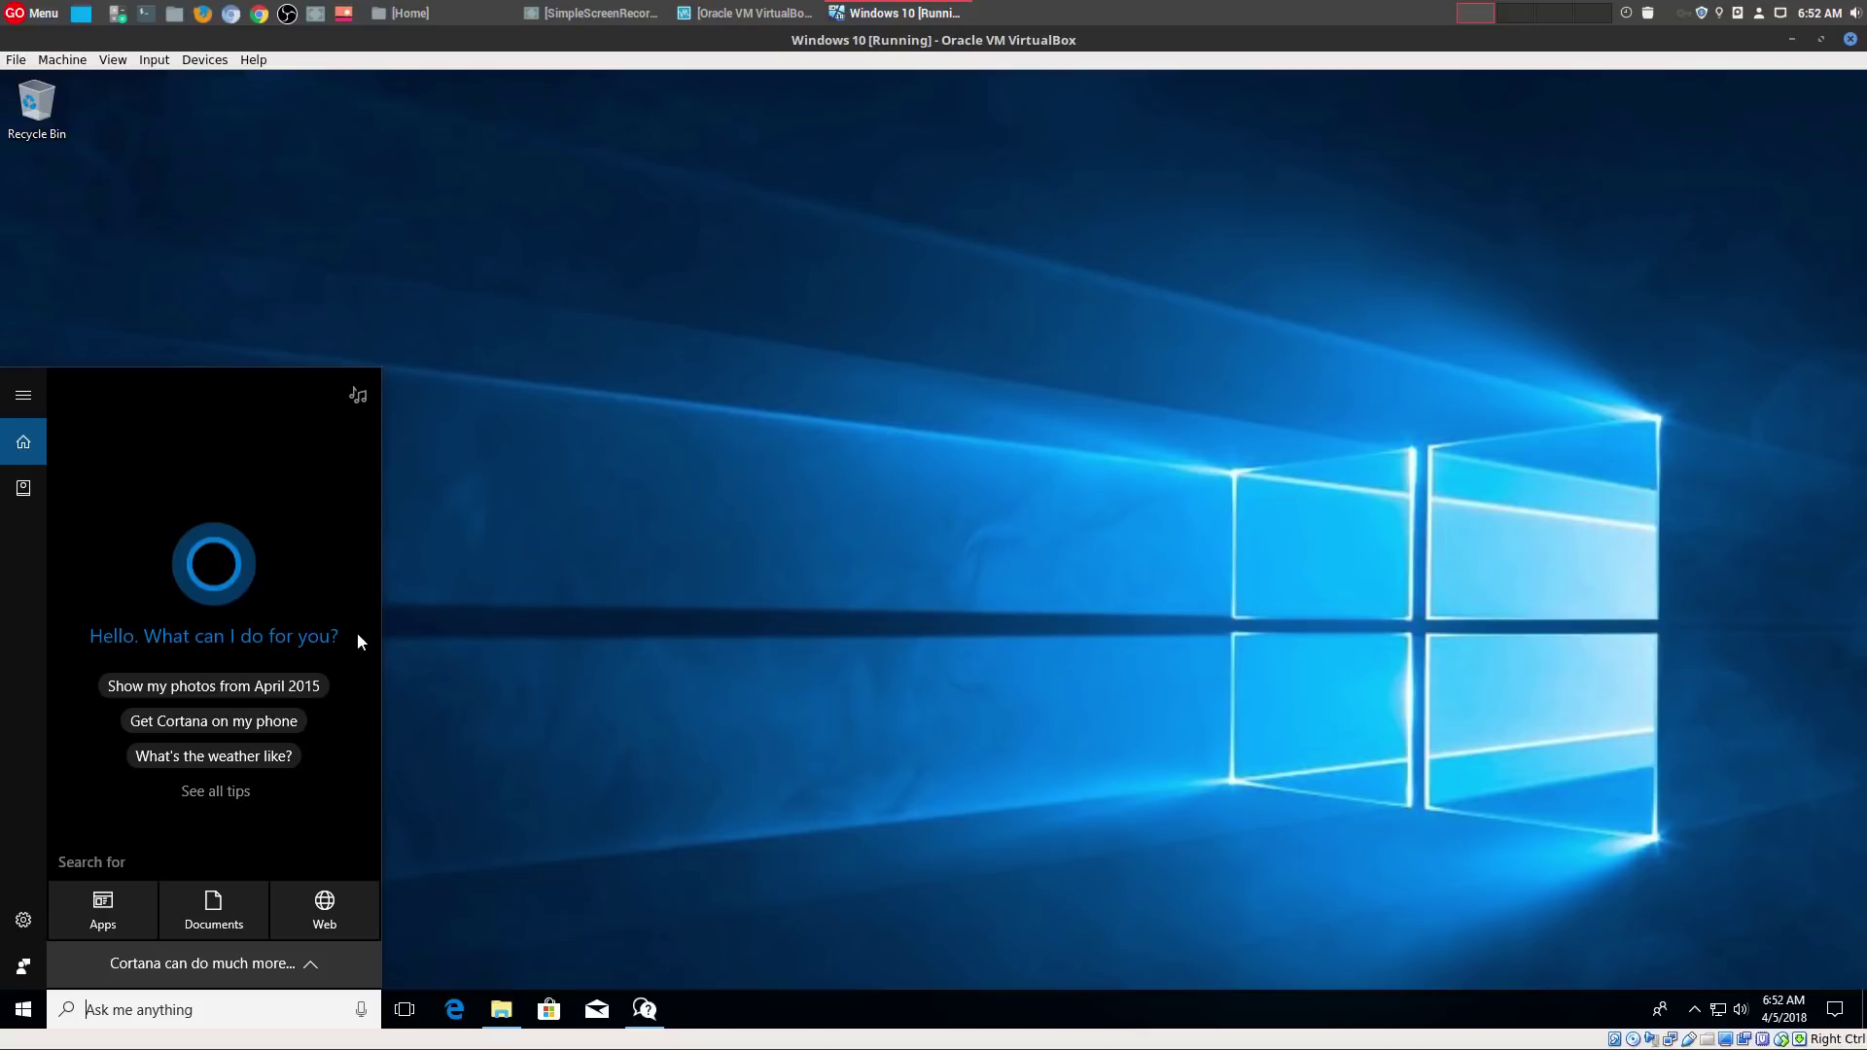
pyautogui.moveTo(735, 648)
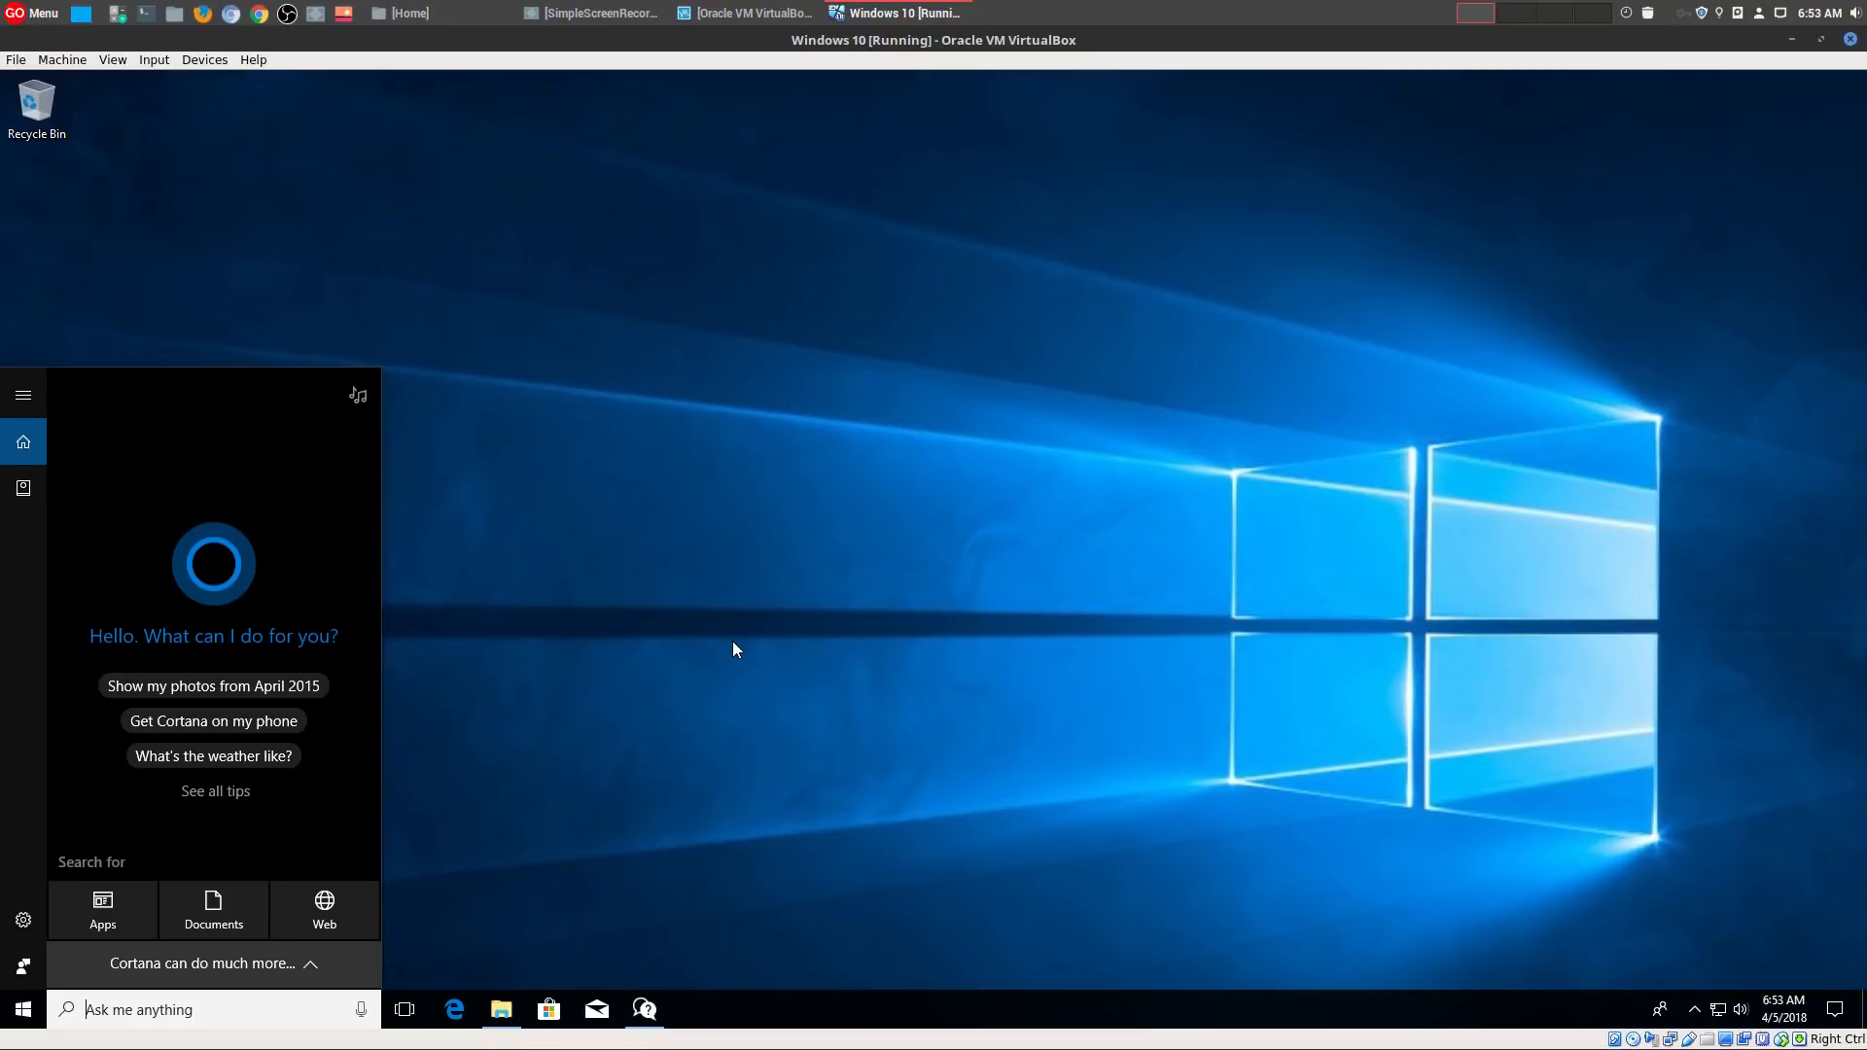
pyautogui.moveTo(735, 648)
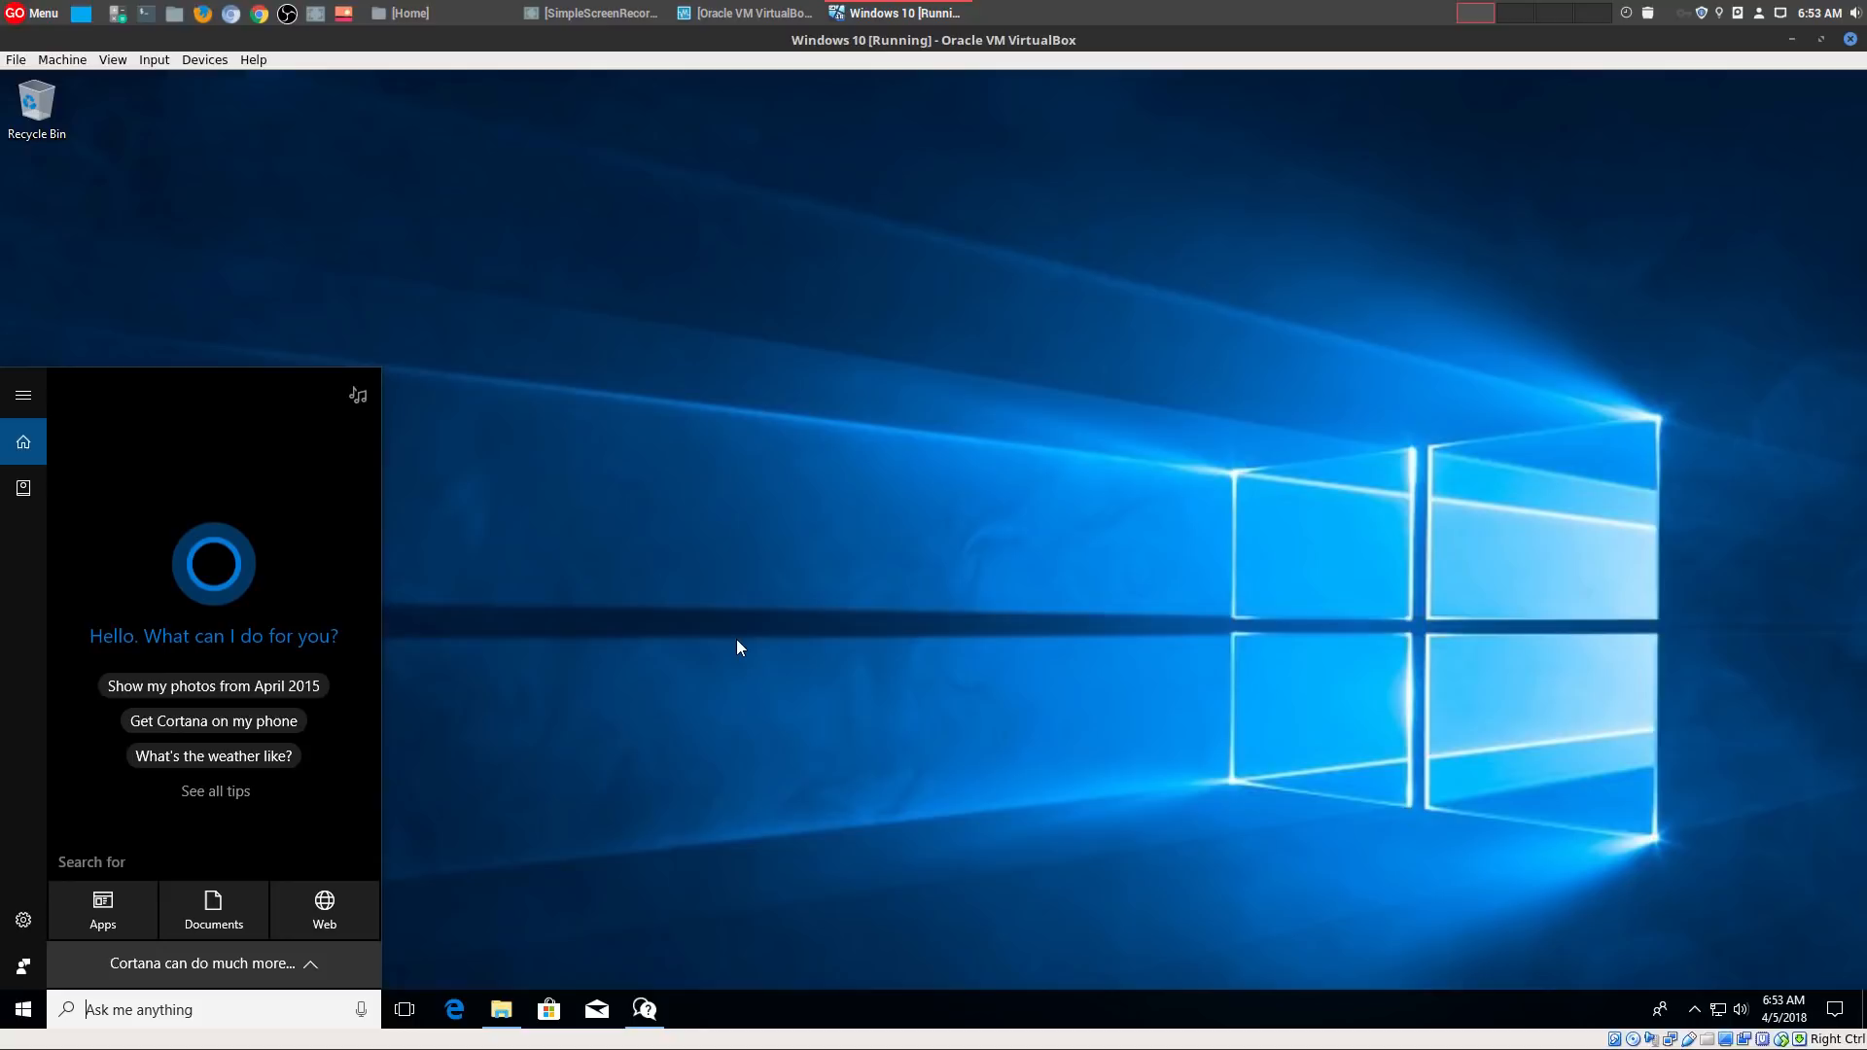
pyautogui.moveTo(761, 621)
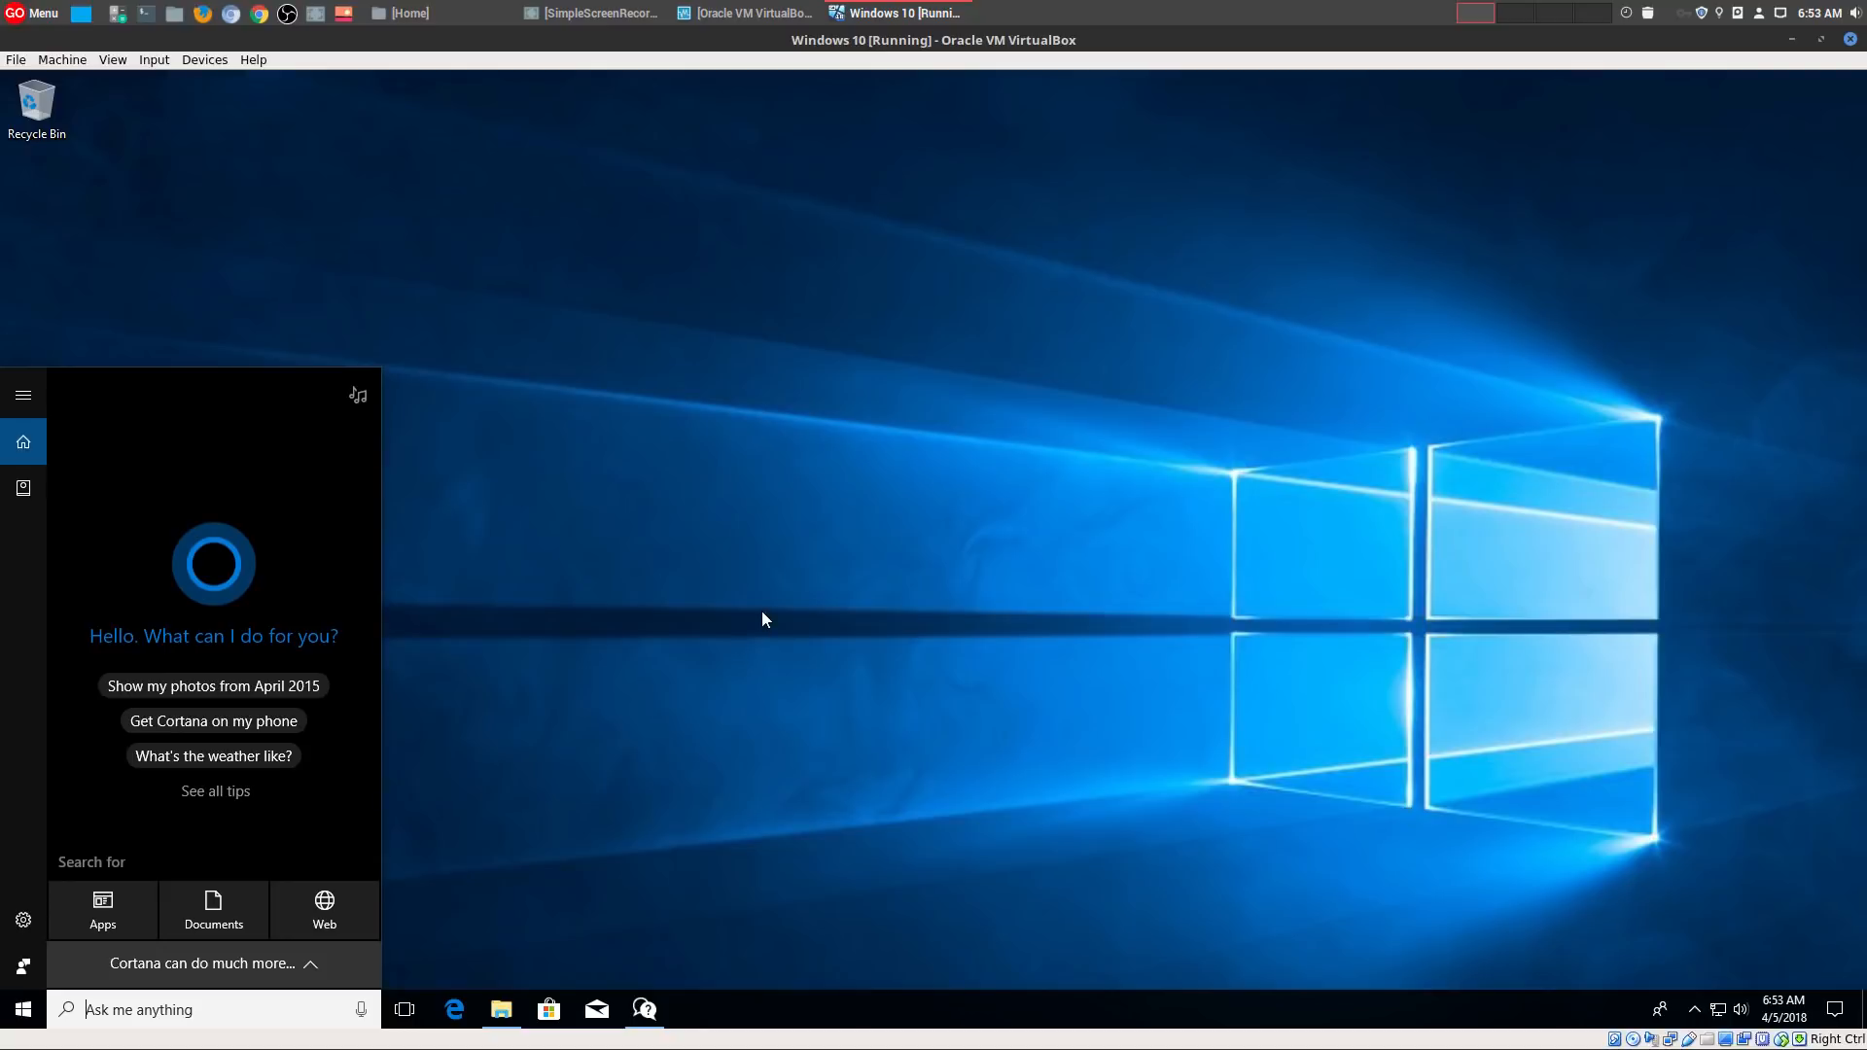
pyautogui.moveTo(762, 628)
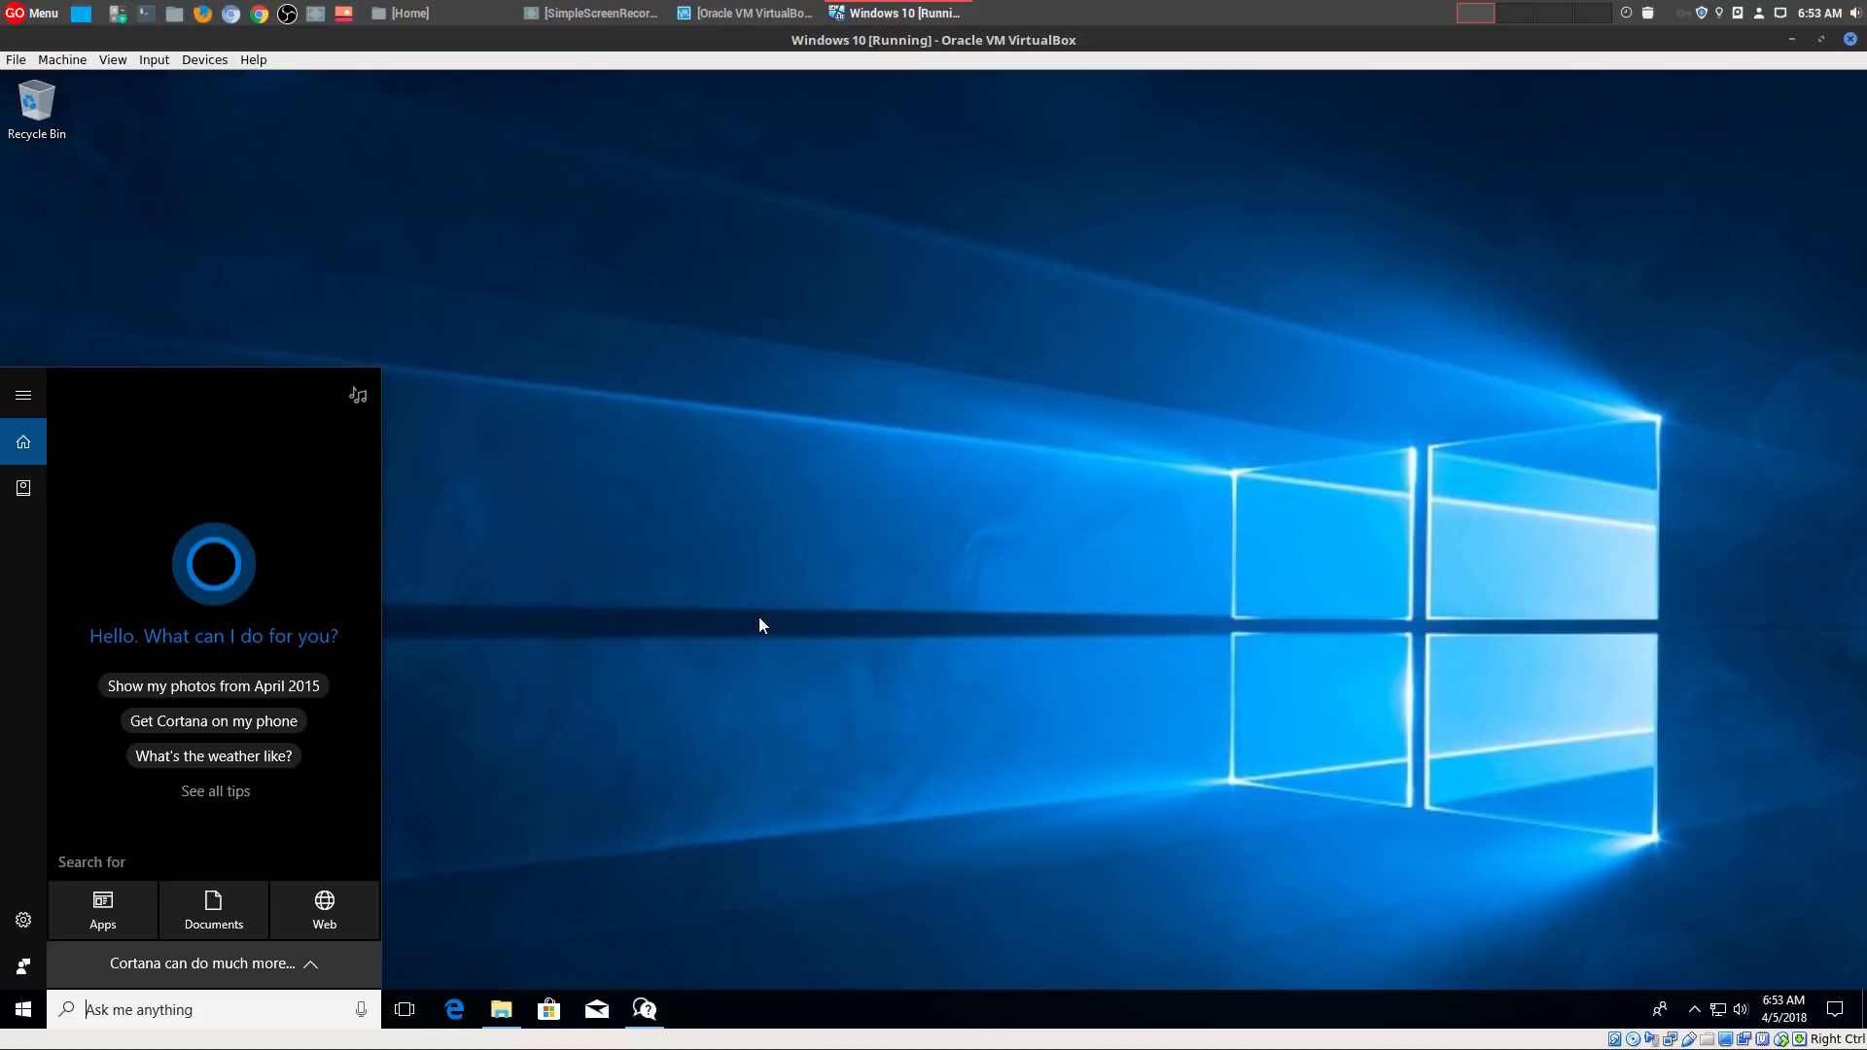
pyautogui.moveTo(760, 636)
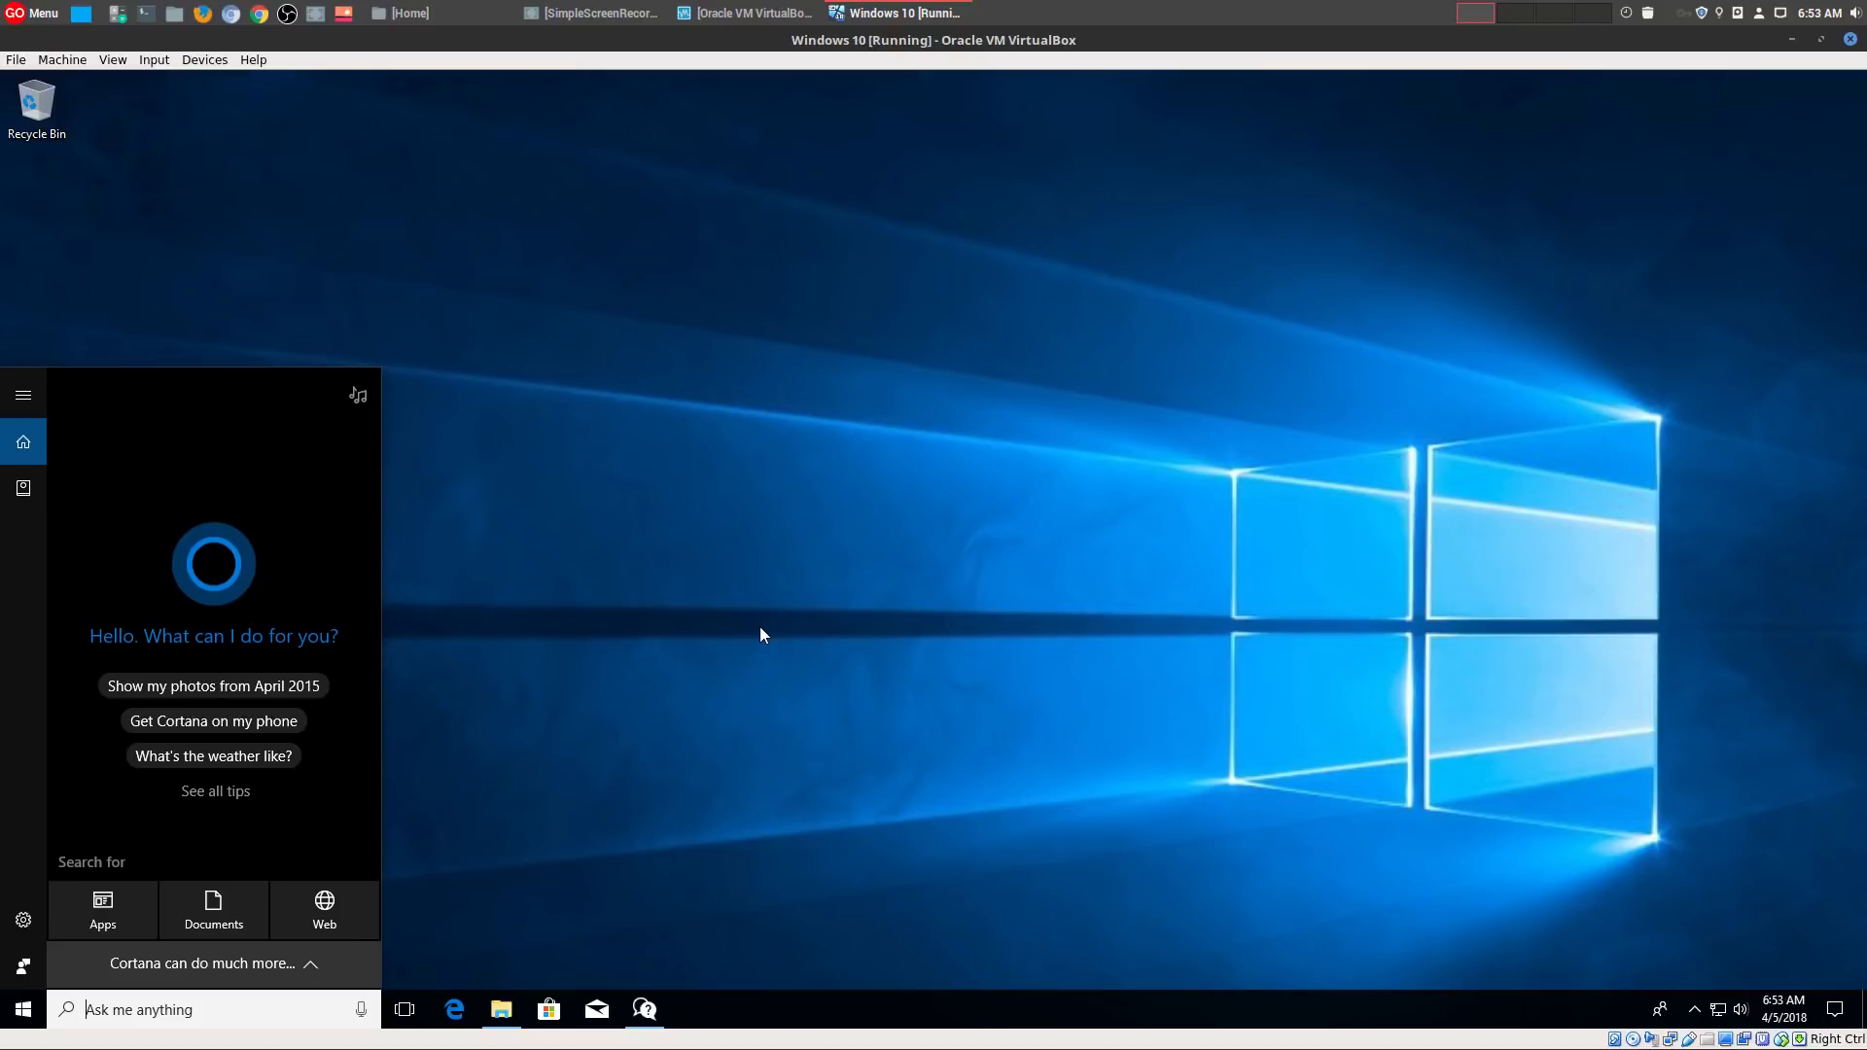
pyautogui.moveTo(762, 632)
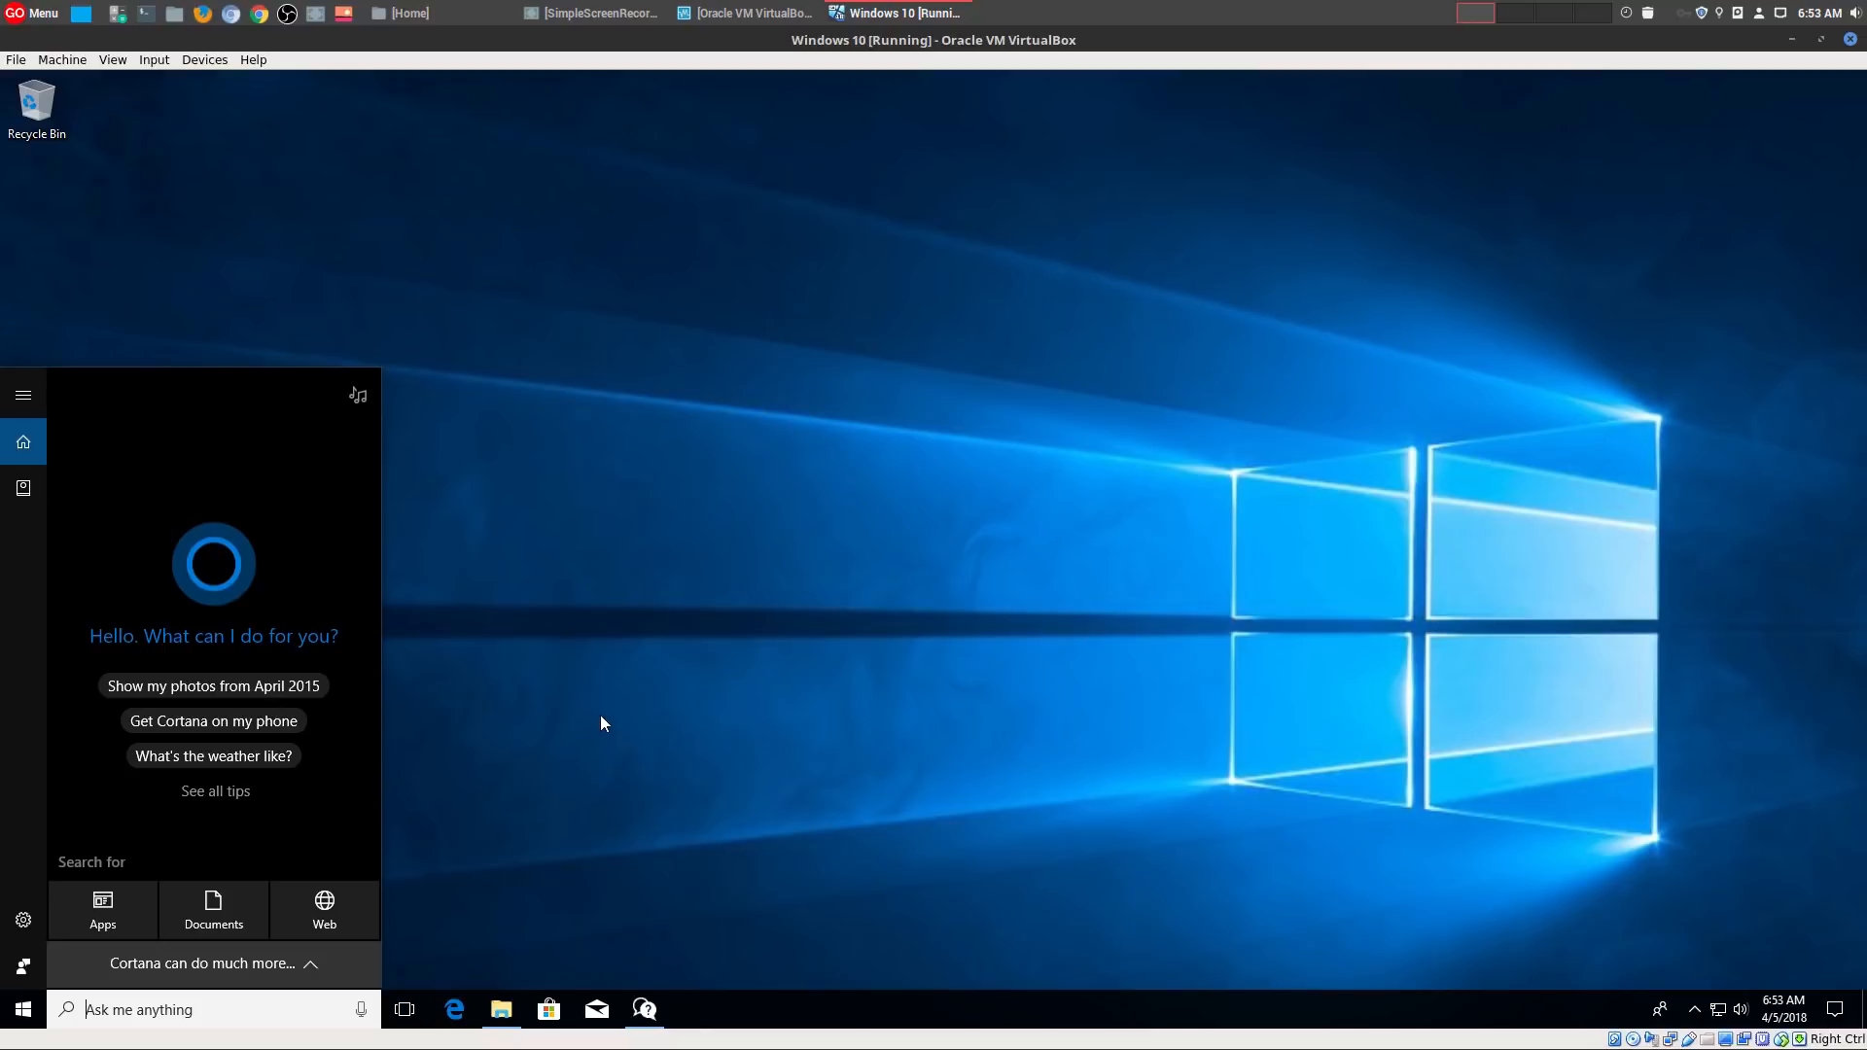
# Step: Close Cortana, launch the Get Help virtual agent, then dismiss its window
pyautogui.click(603, 724)
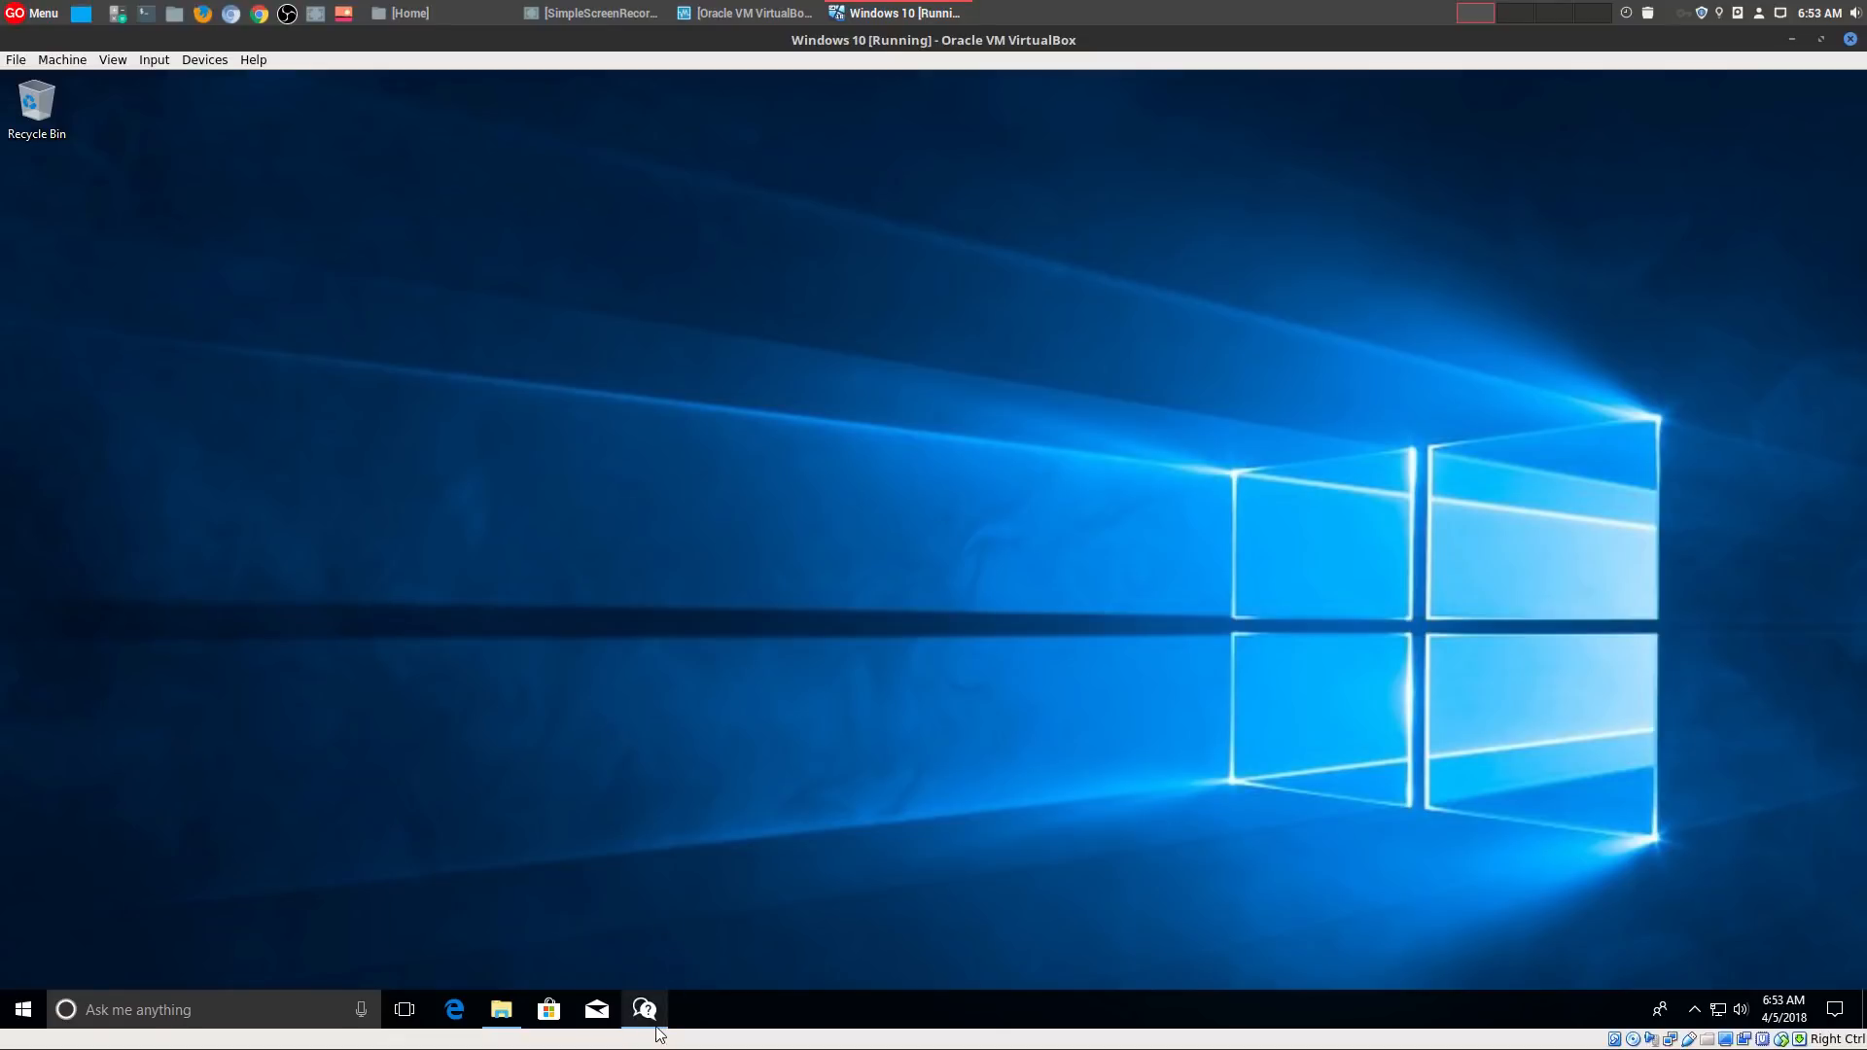
pyautogui.click(644, 1010)
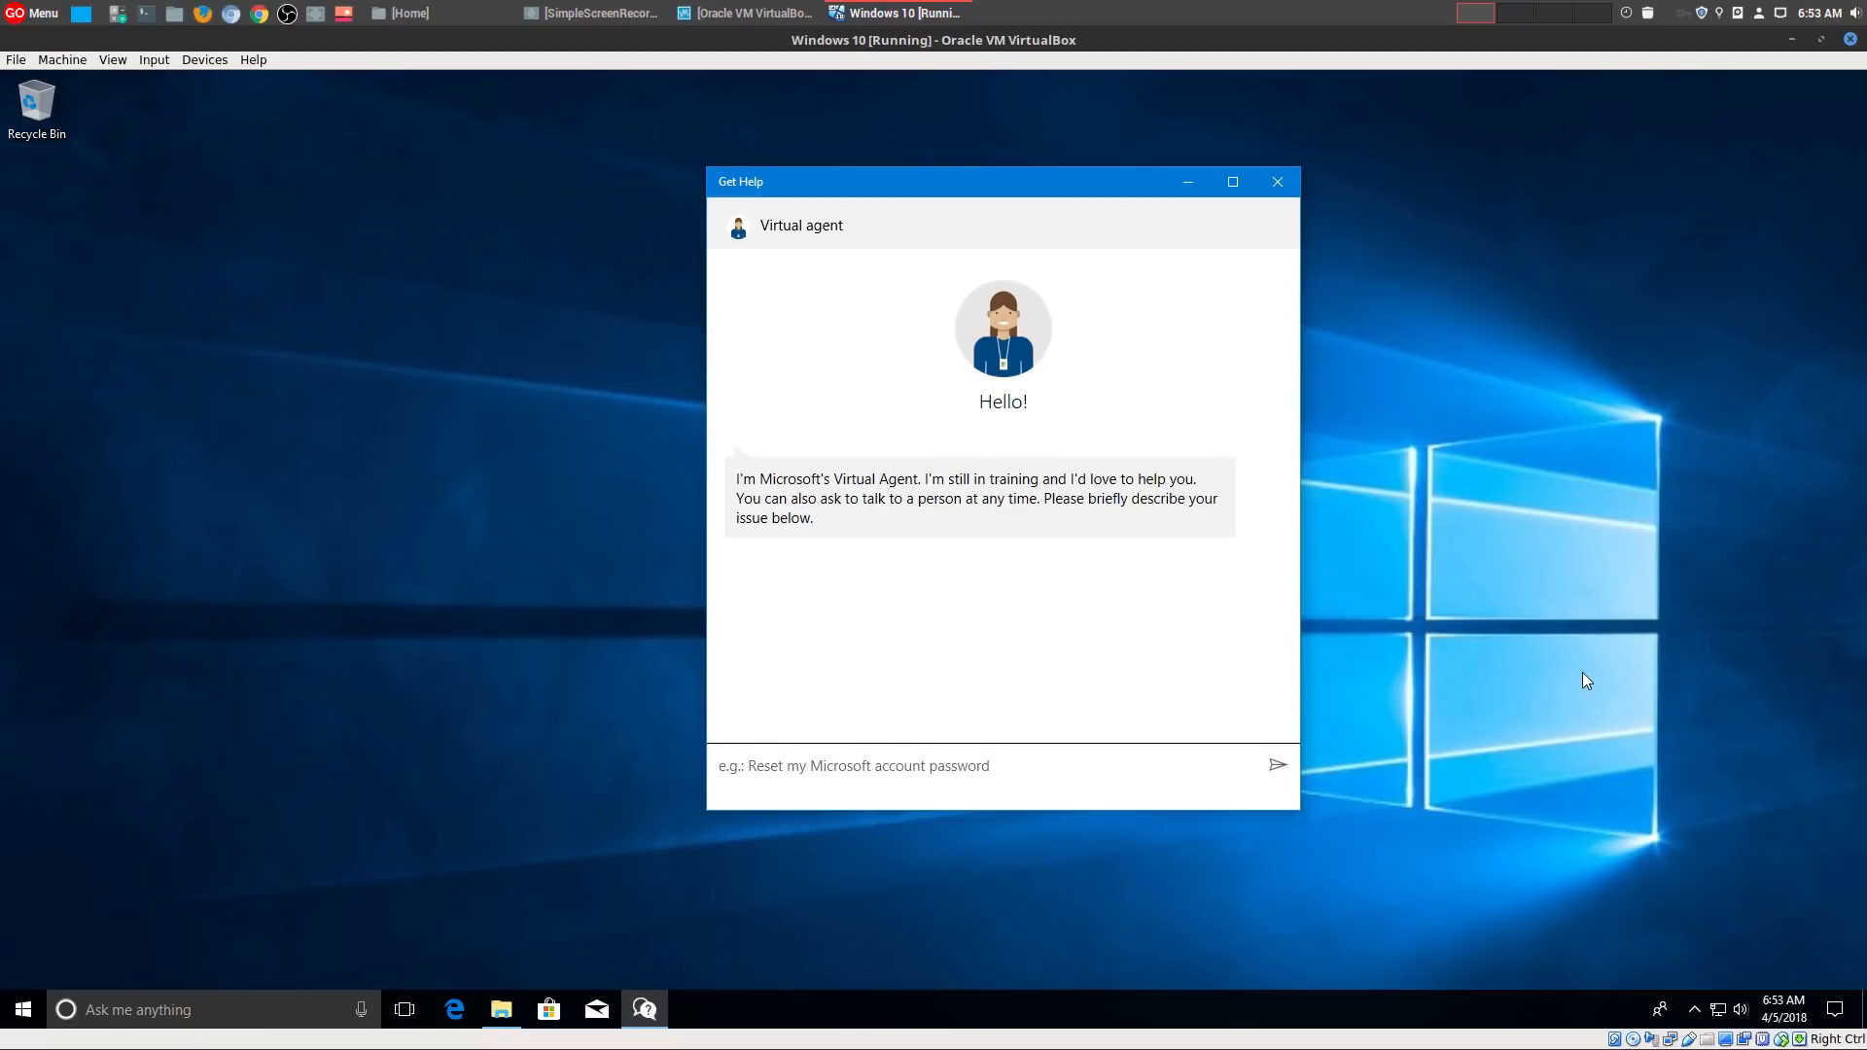
pyautogui.moveTo(1617, 669)
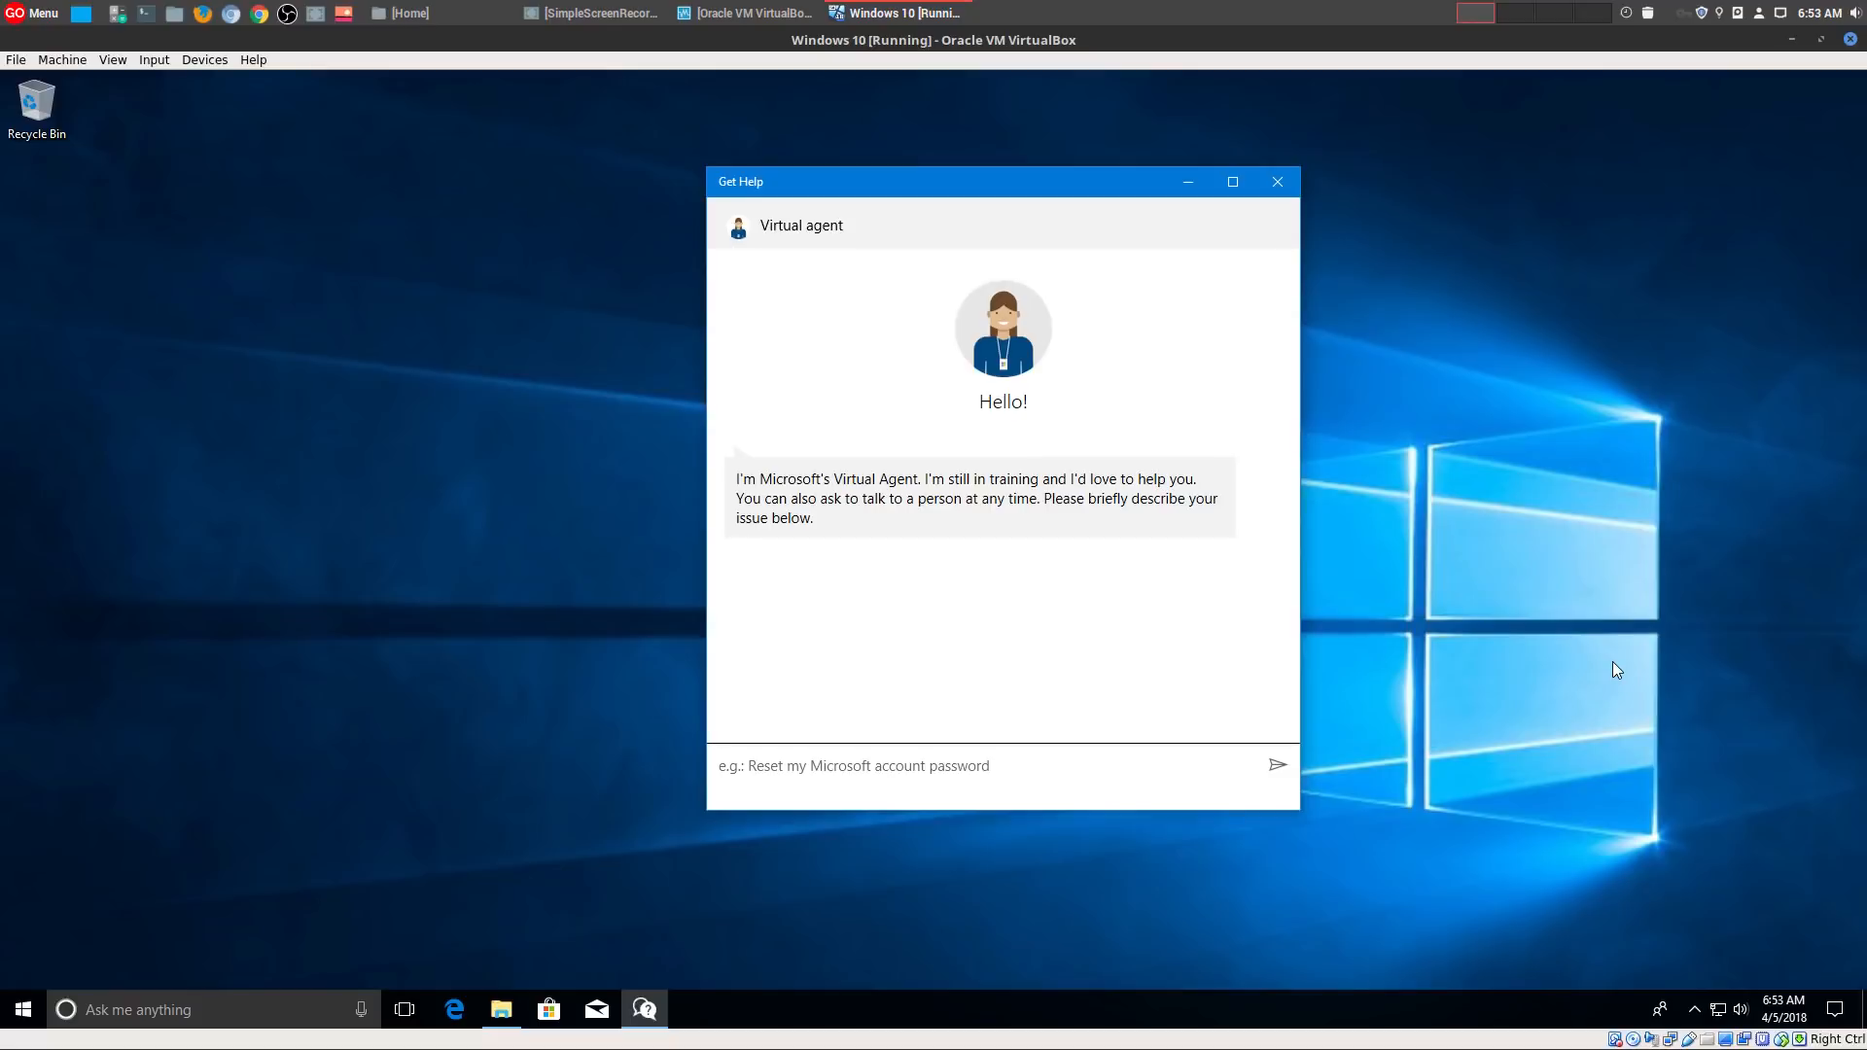
pyautogui.moveTo(1603, 667)
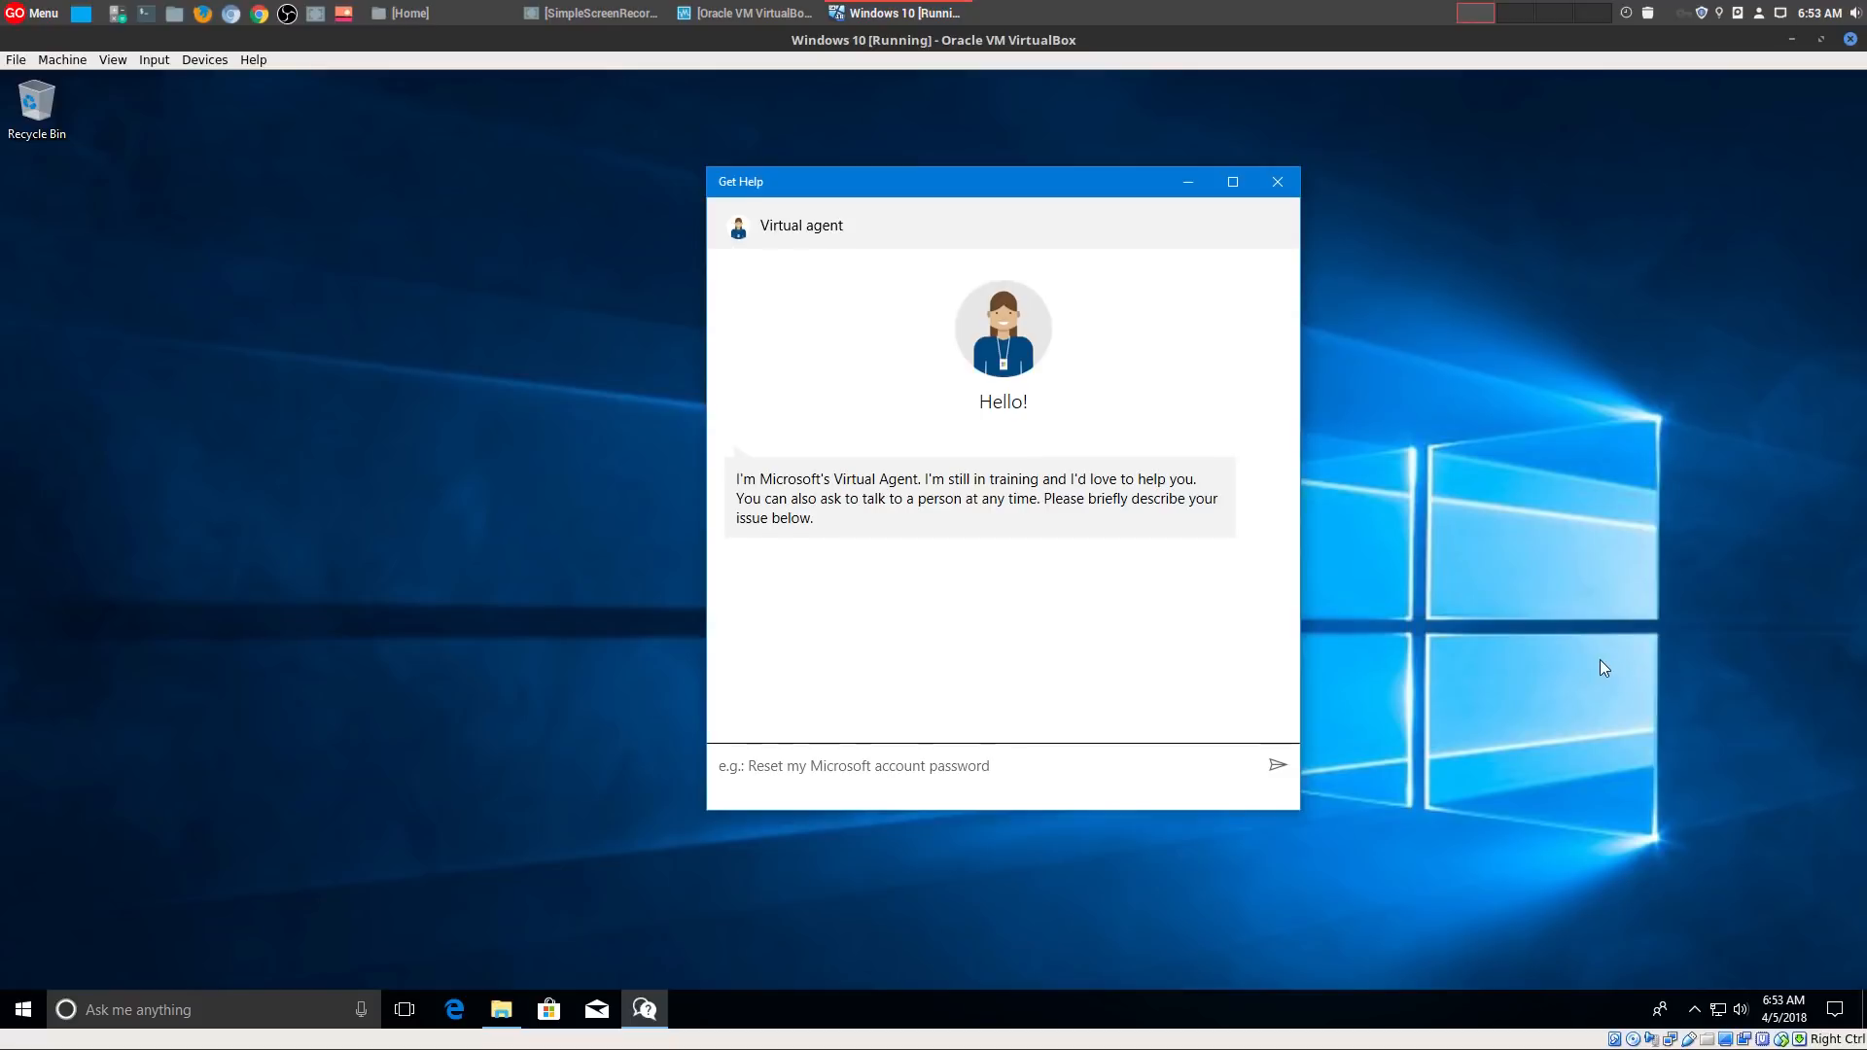
pyautogui.moveTo(1571, 656)
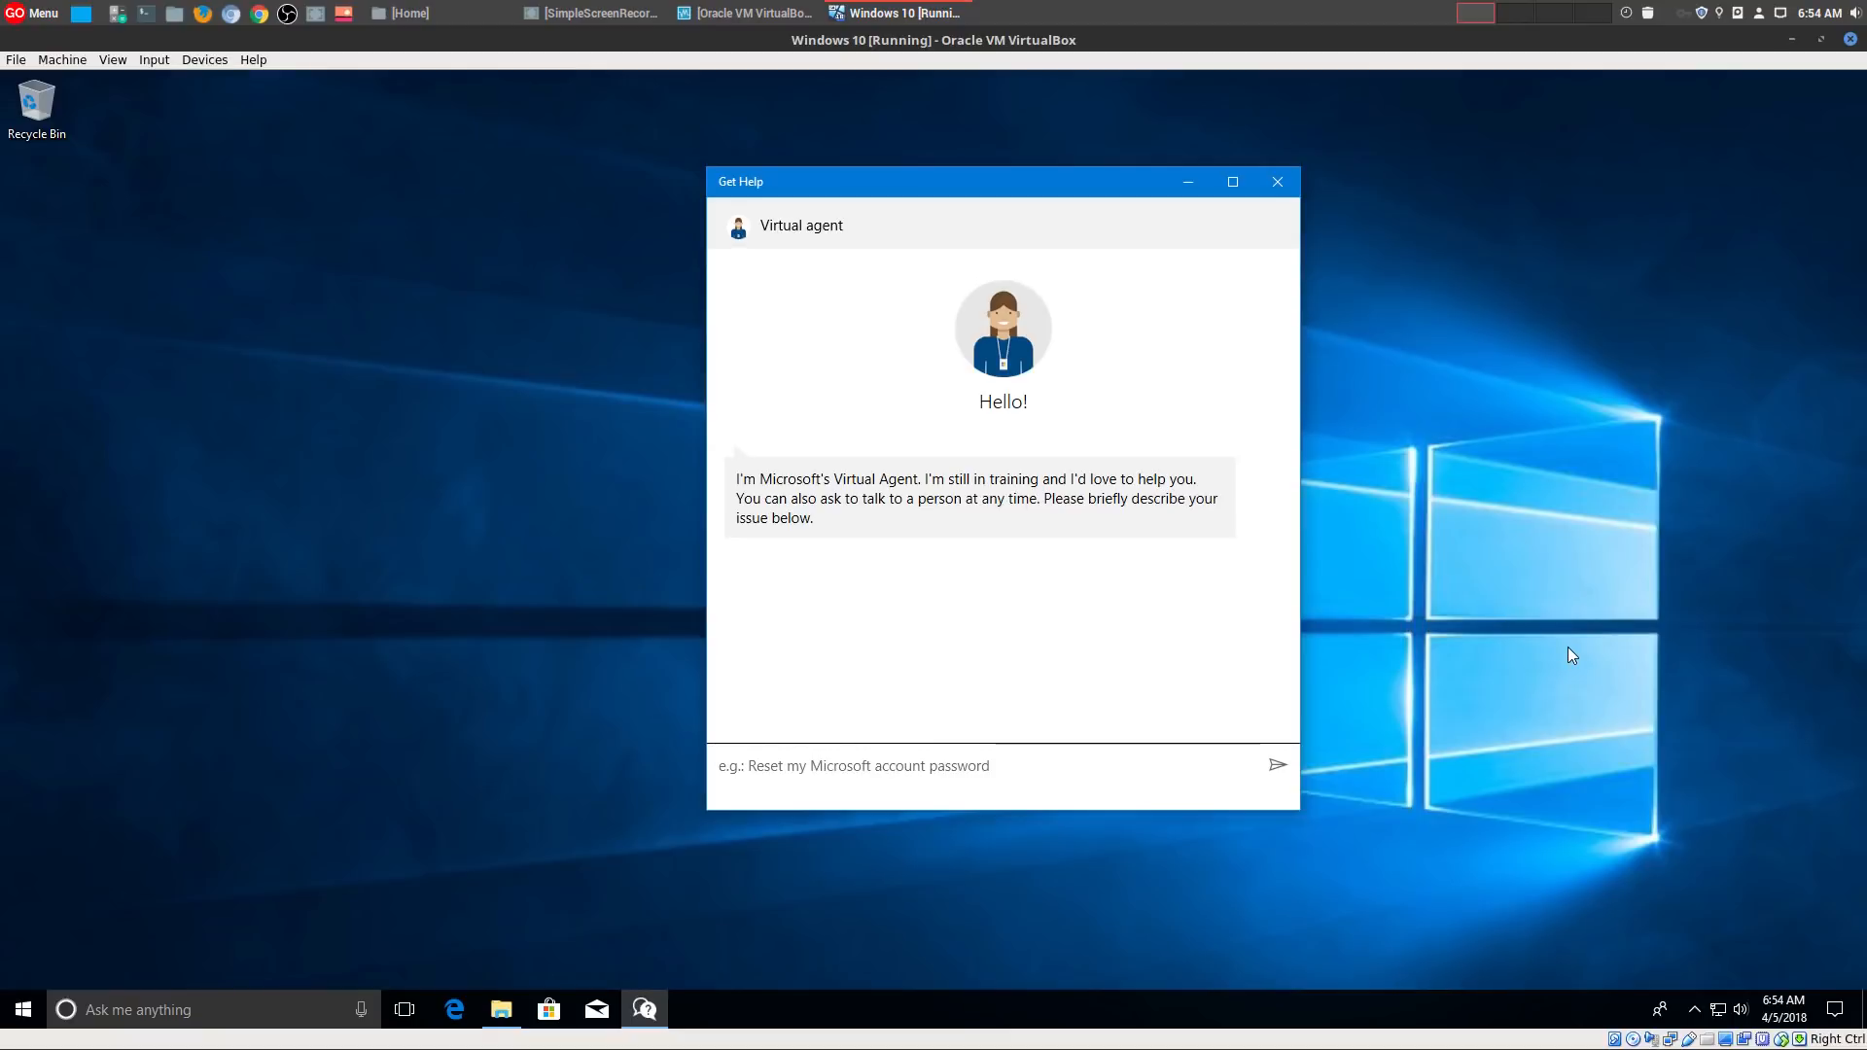
pyautogui.moveTo(1579, 640)
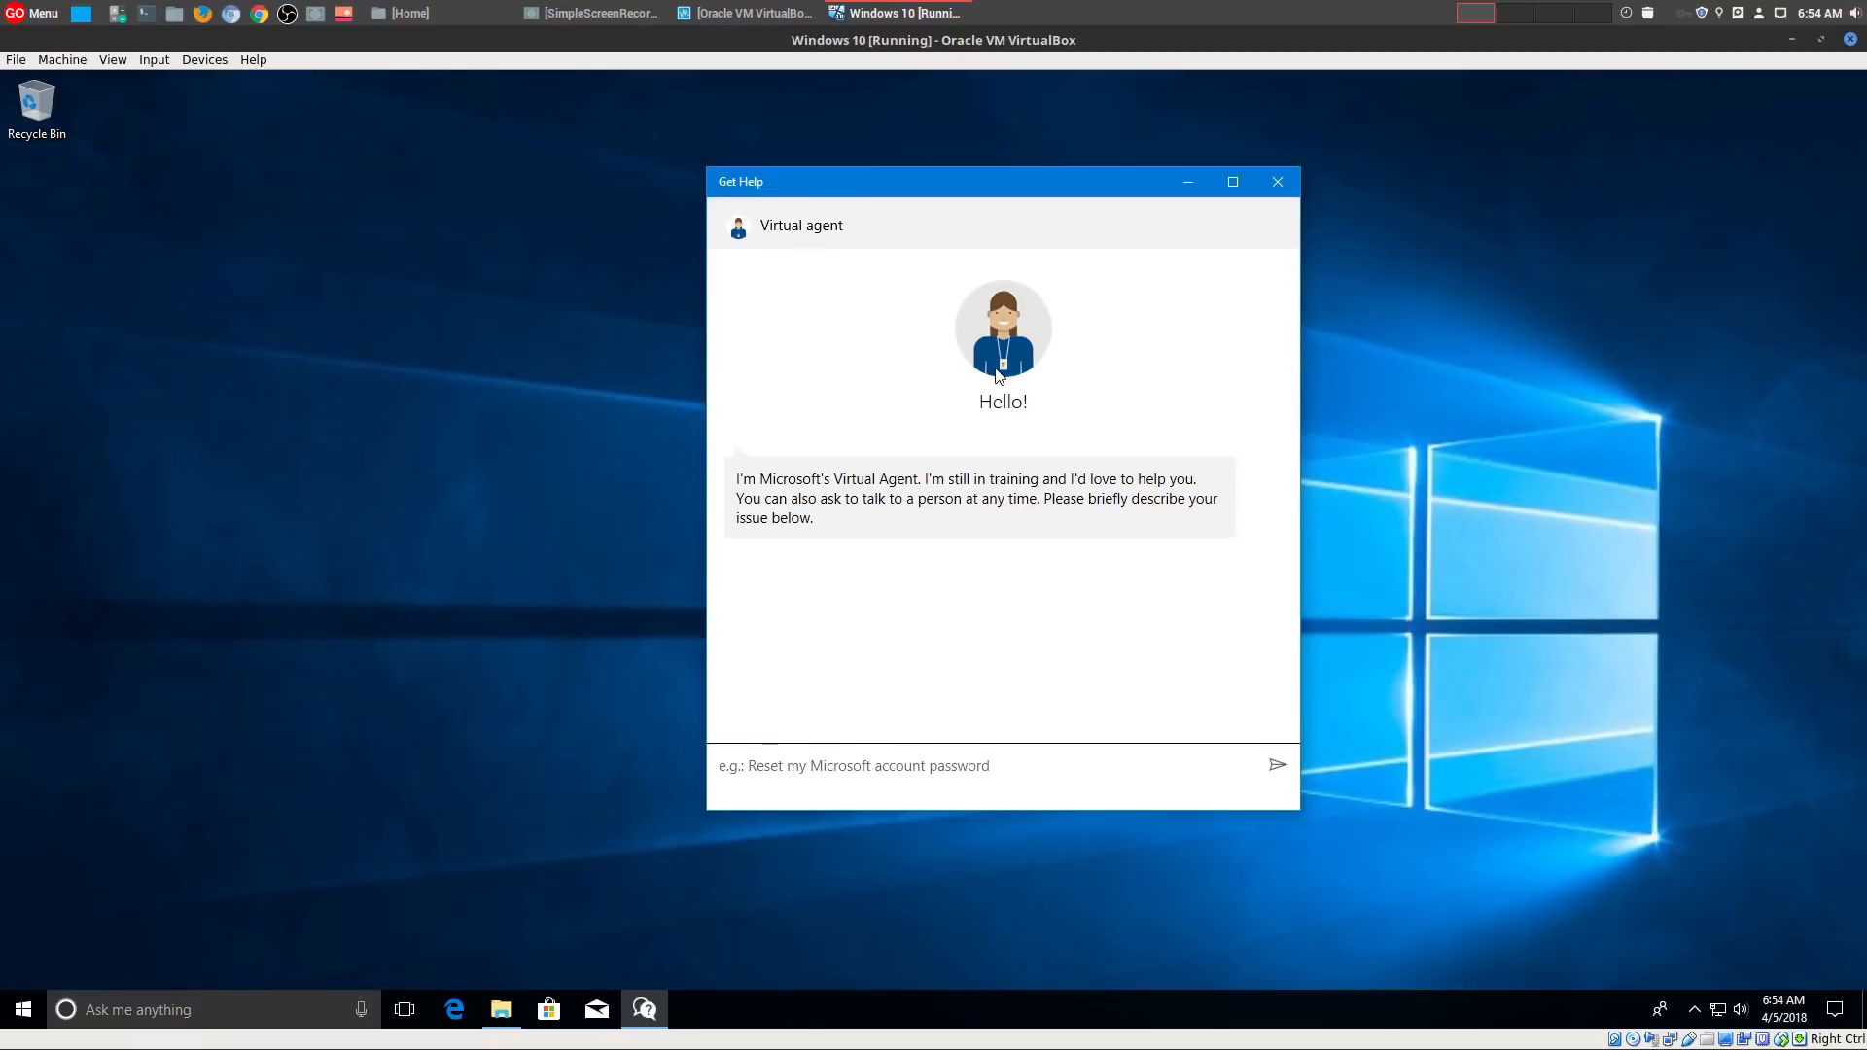
pyautogui.moveTo(968, 365)
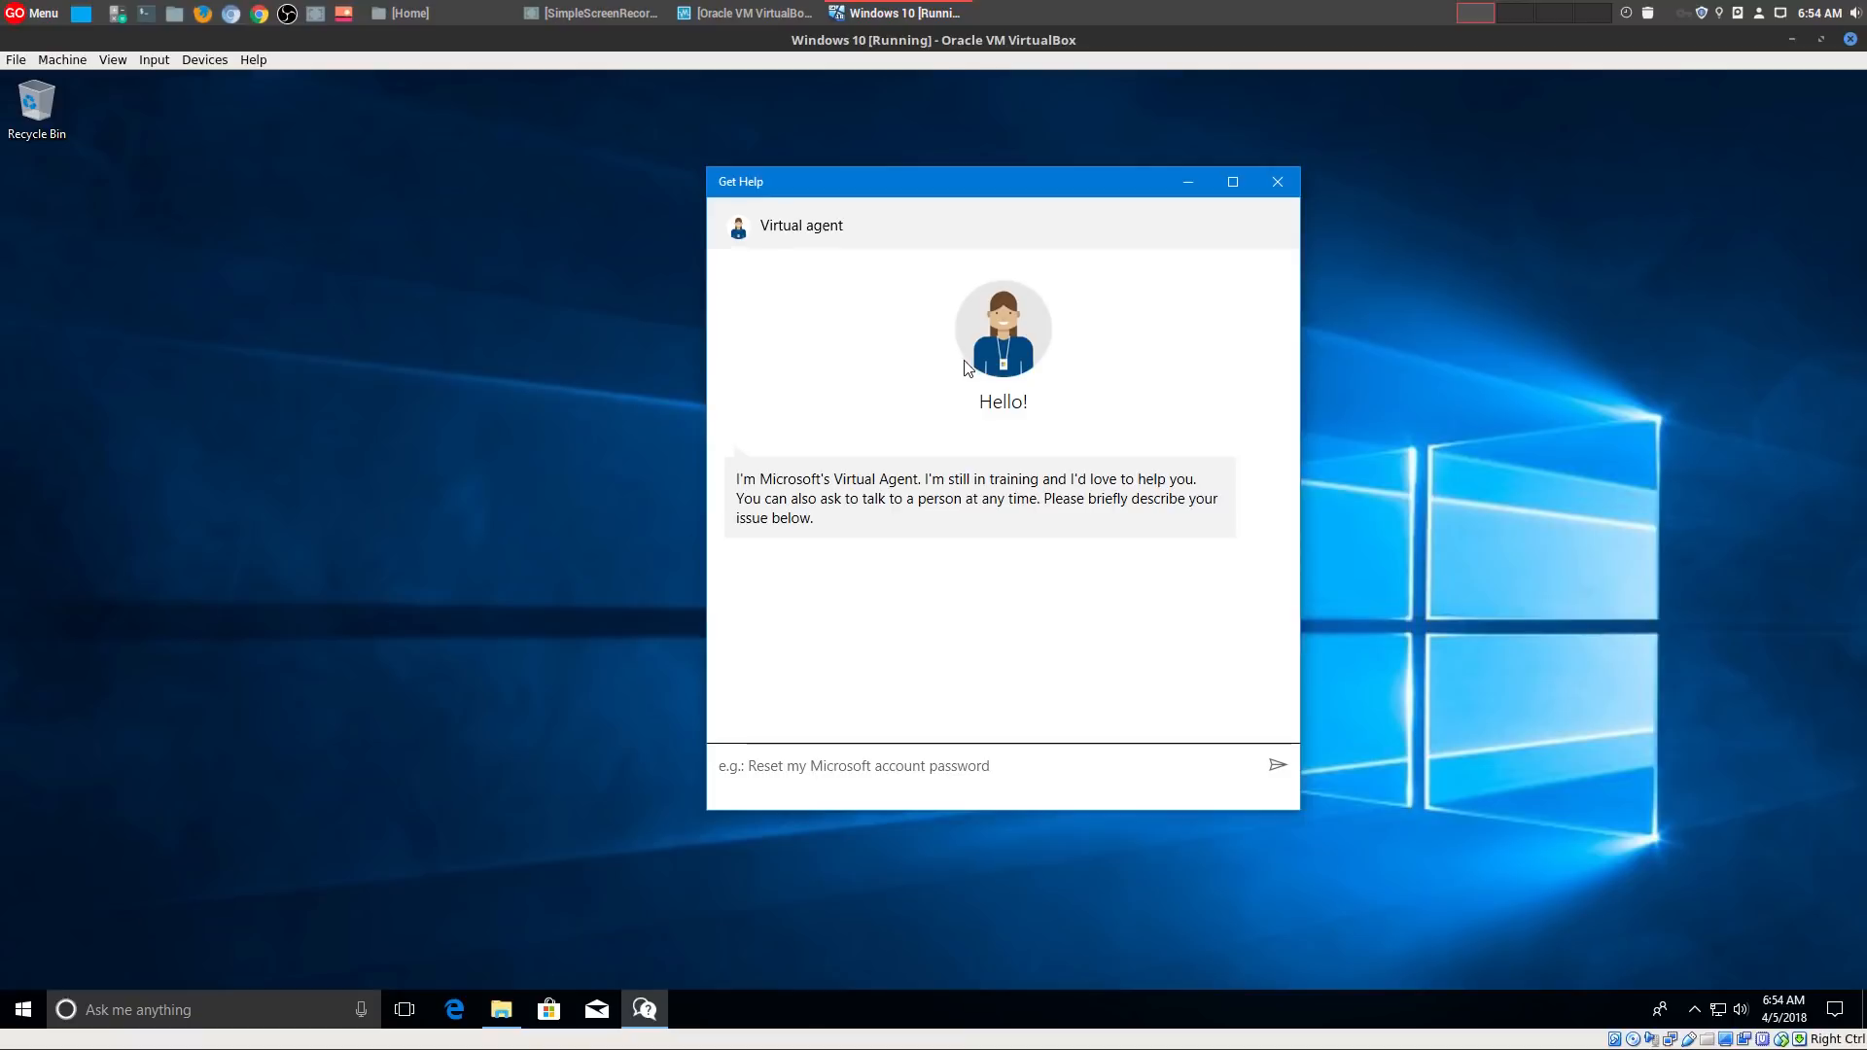
pyautogui.moveTo(720, 416)
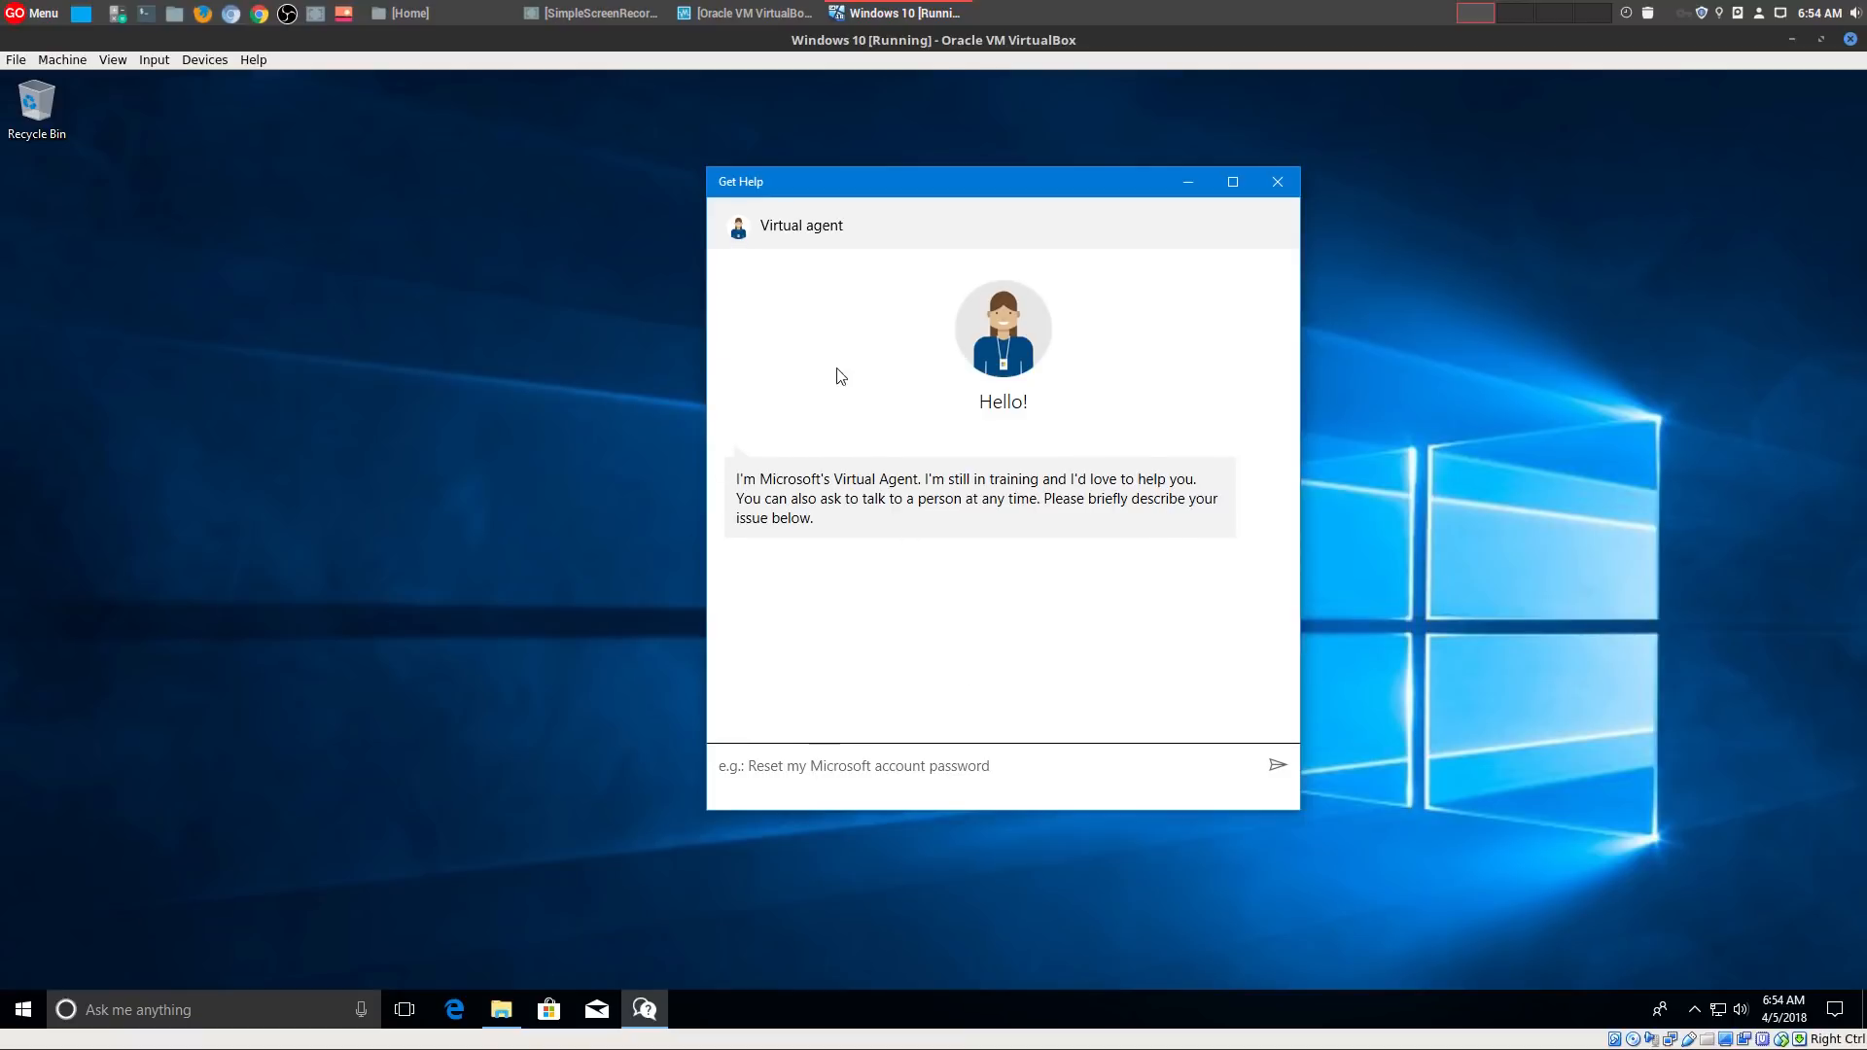
pyautogui.moveTo(1155, 383)
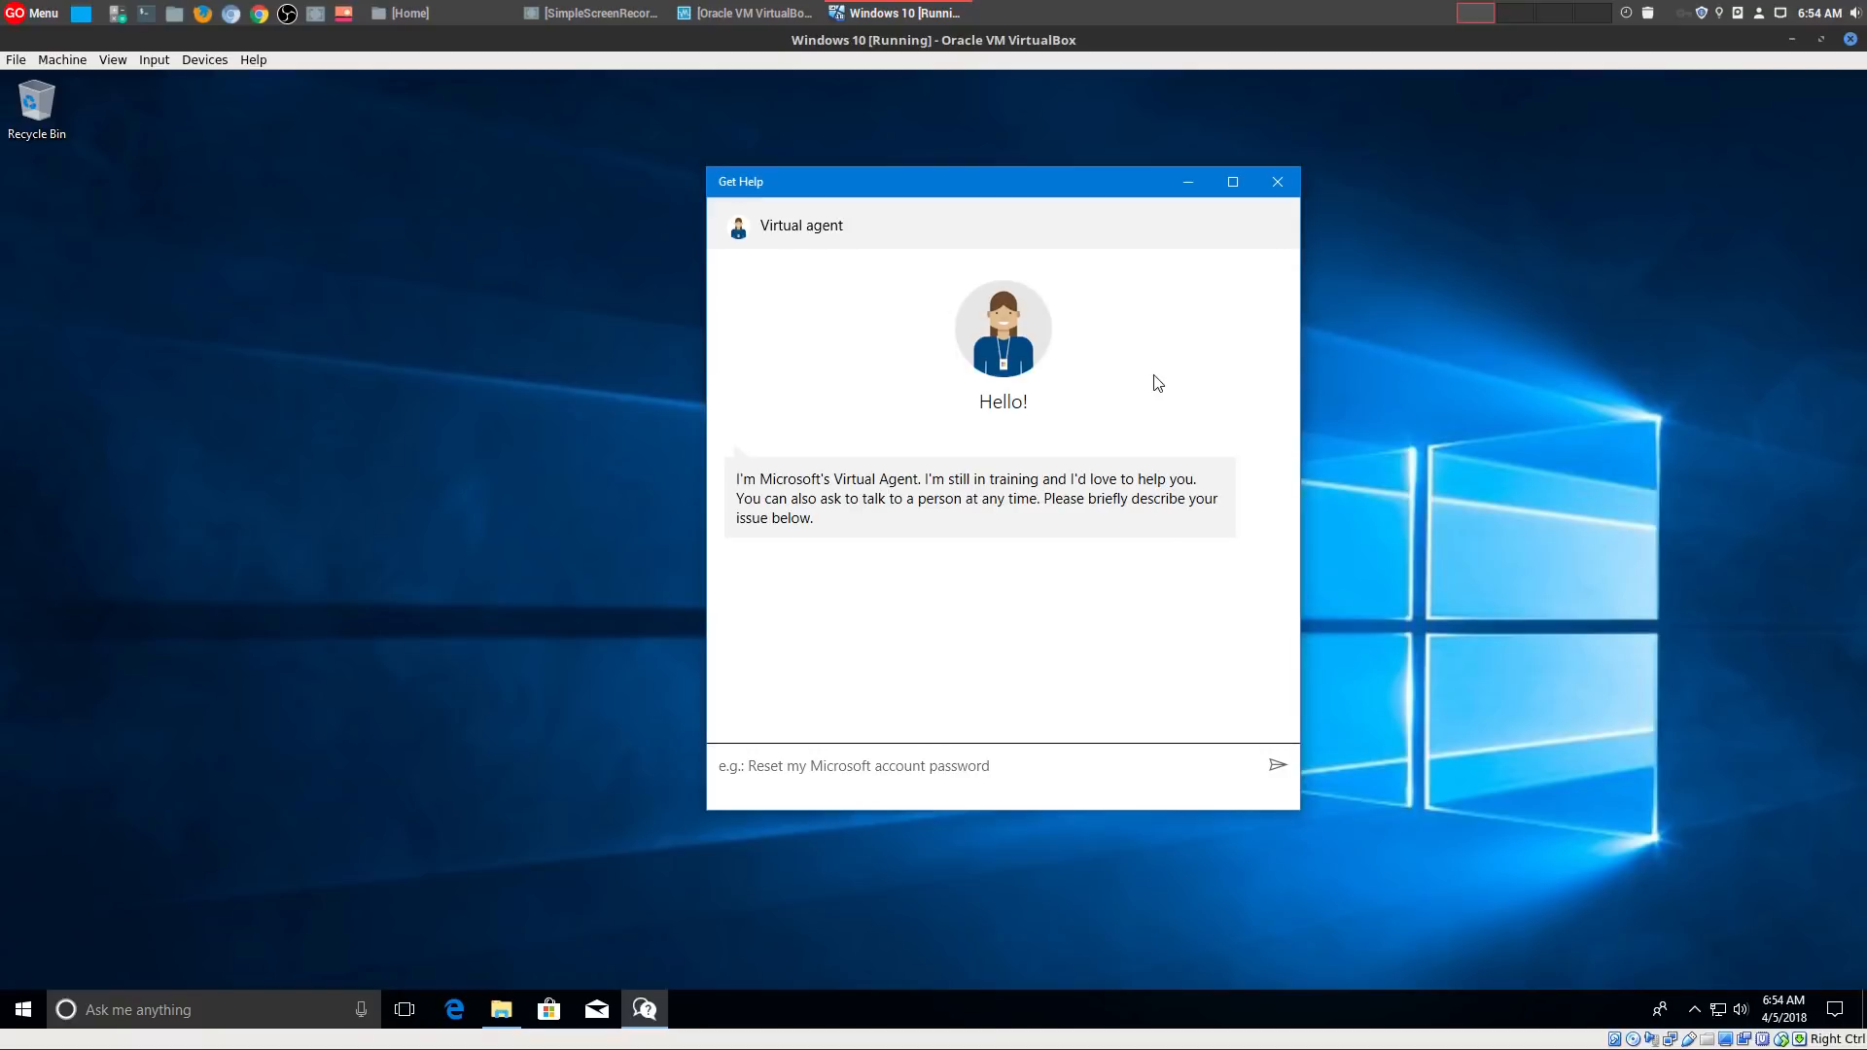
pyautogui.moveTo(1099, 531)
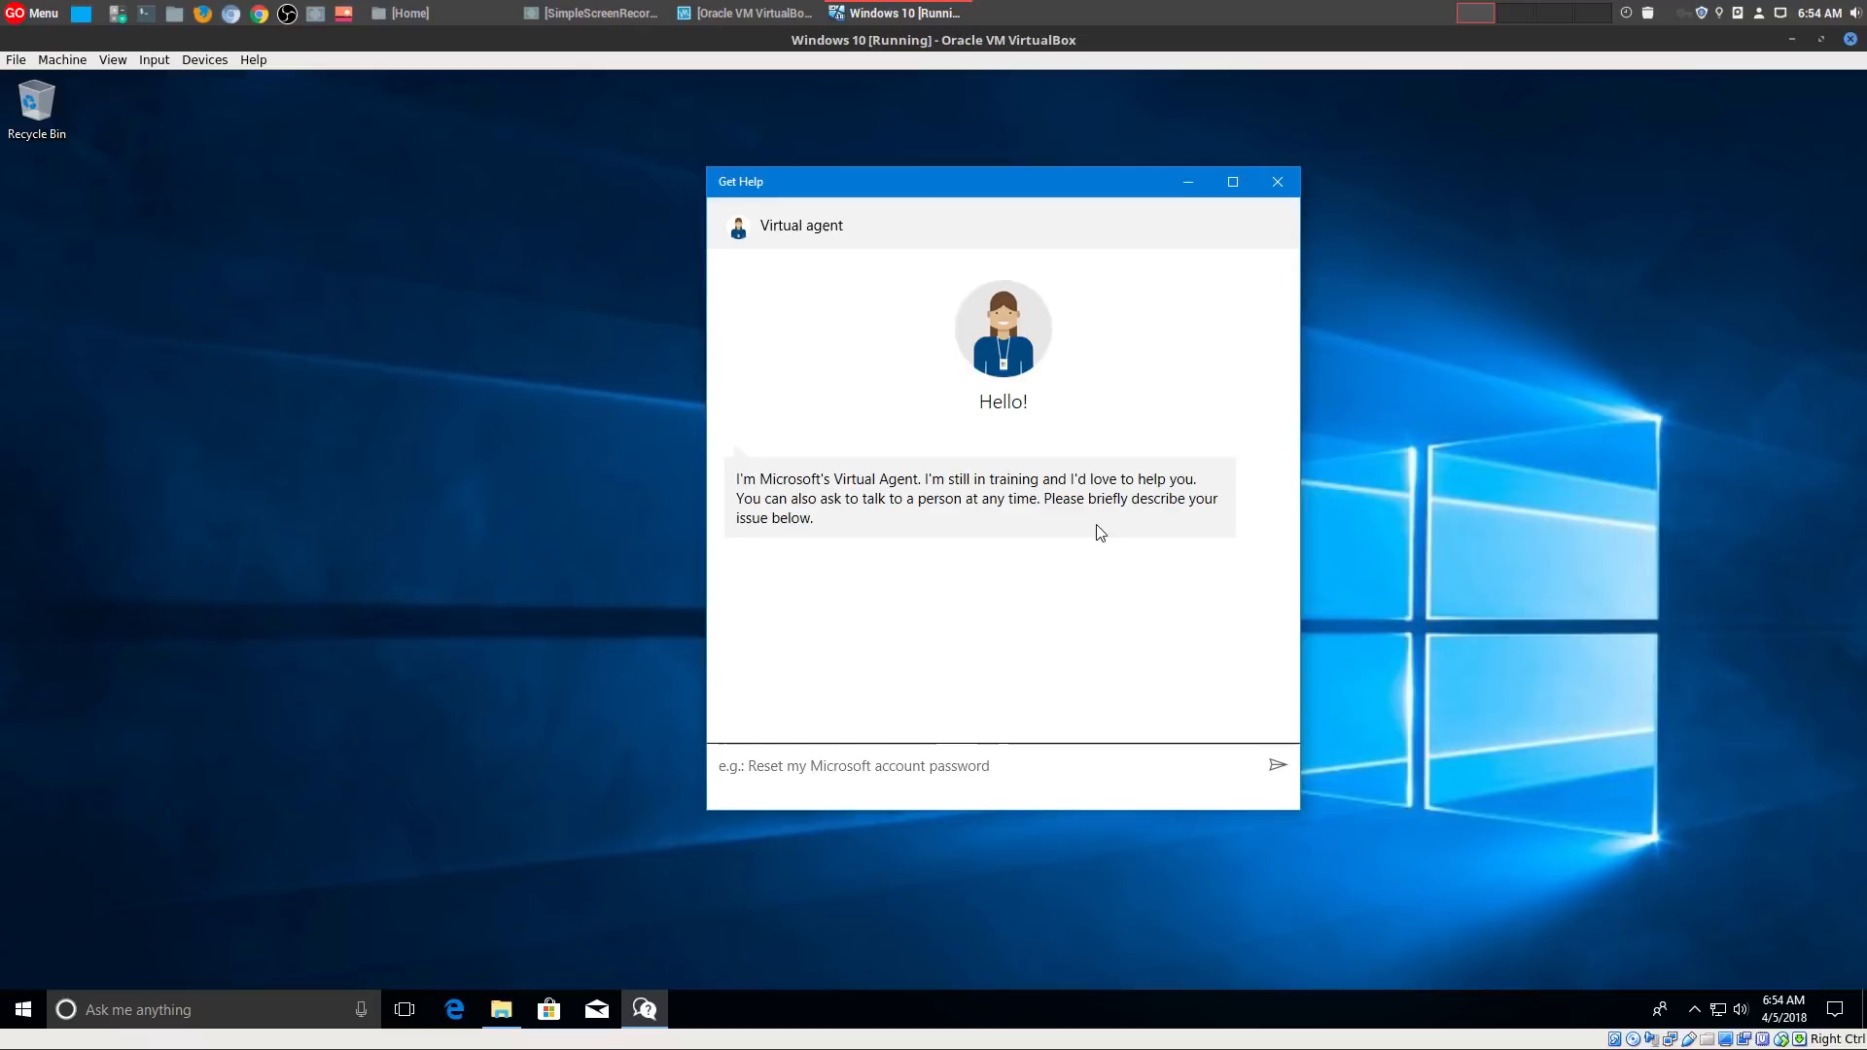
pyautogui.moveTo(994, 626)
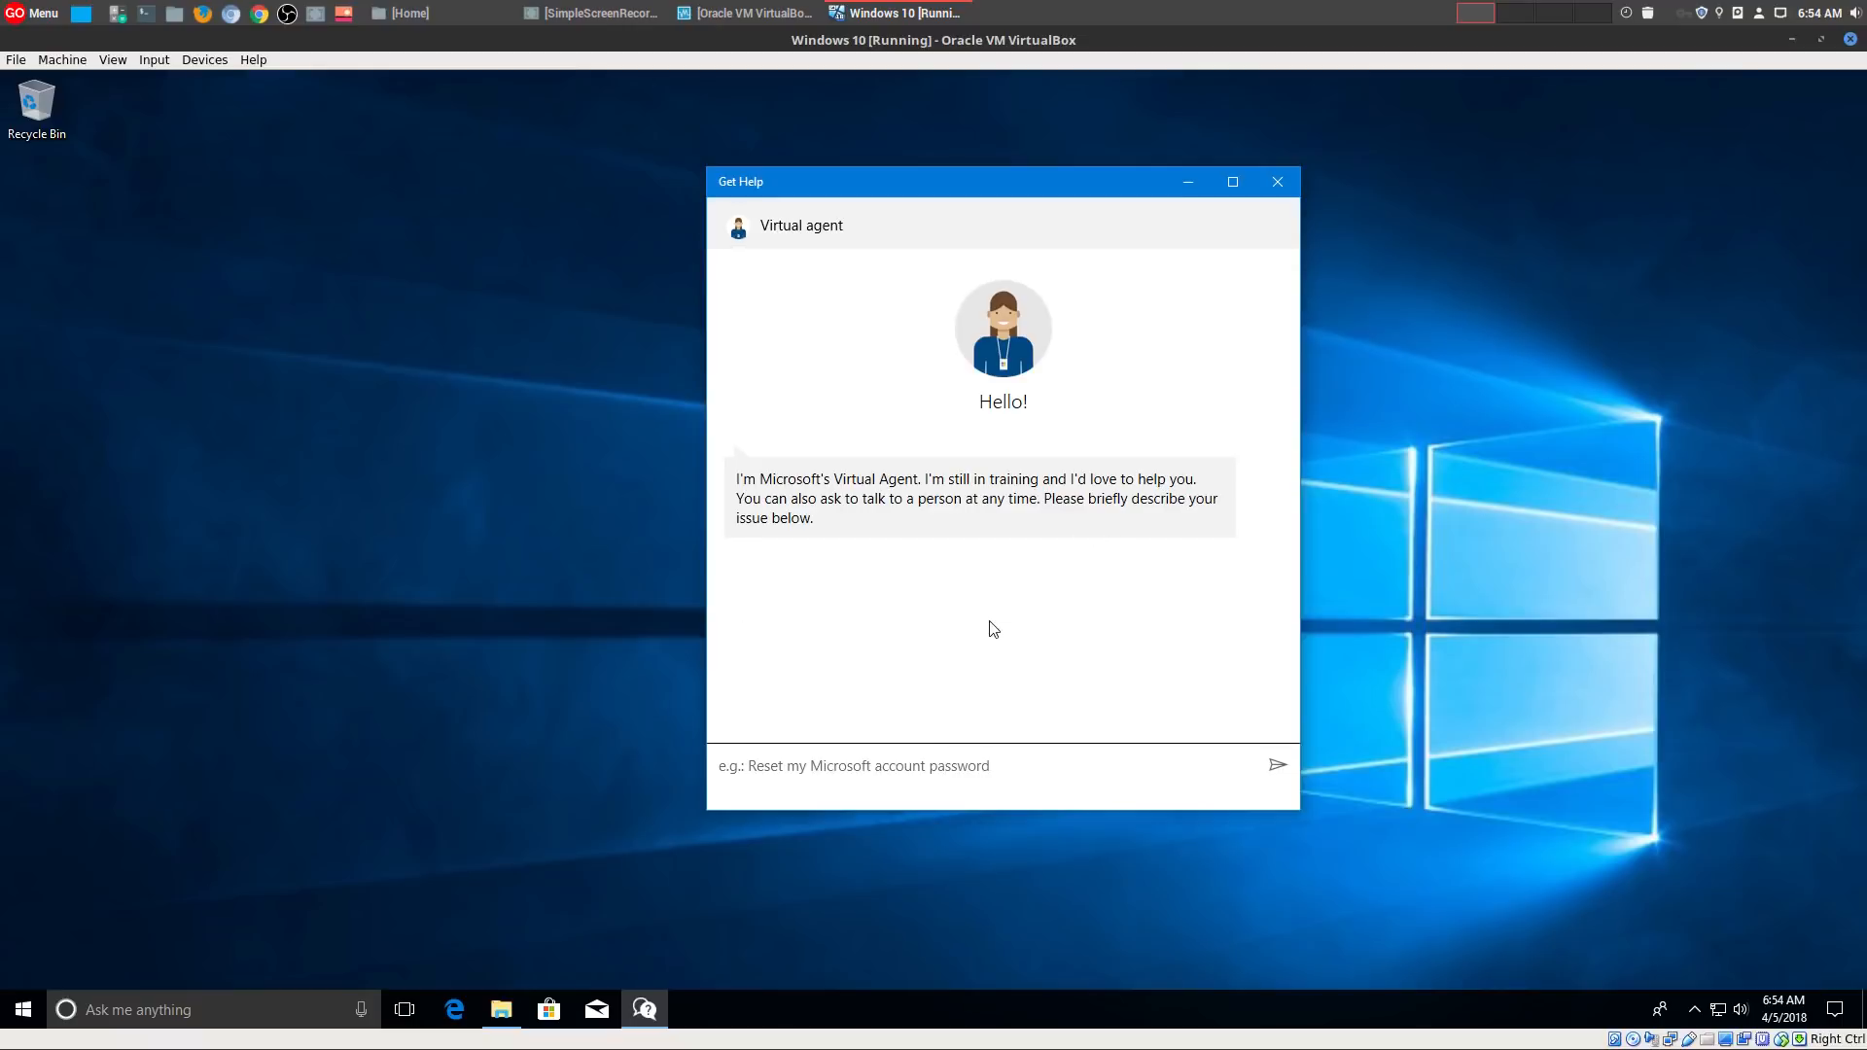
pyautogui.moveTo(1517, 517)
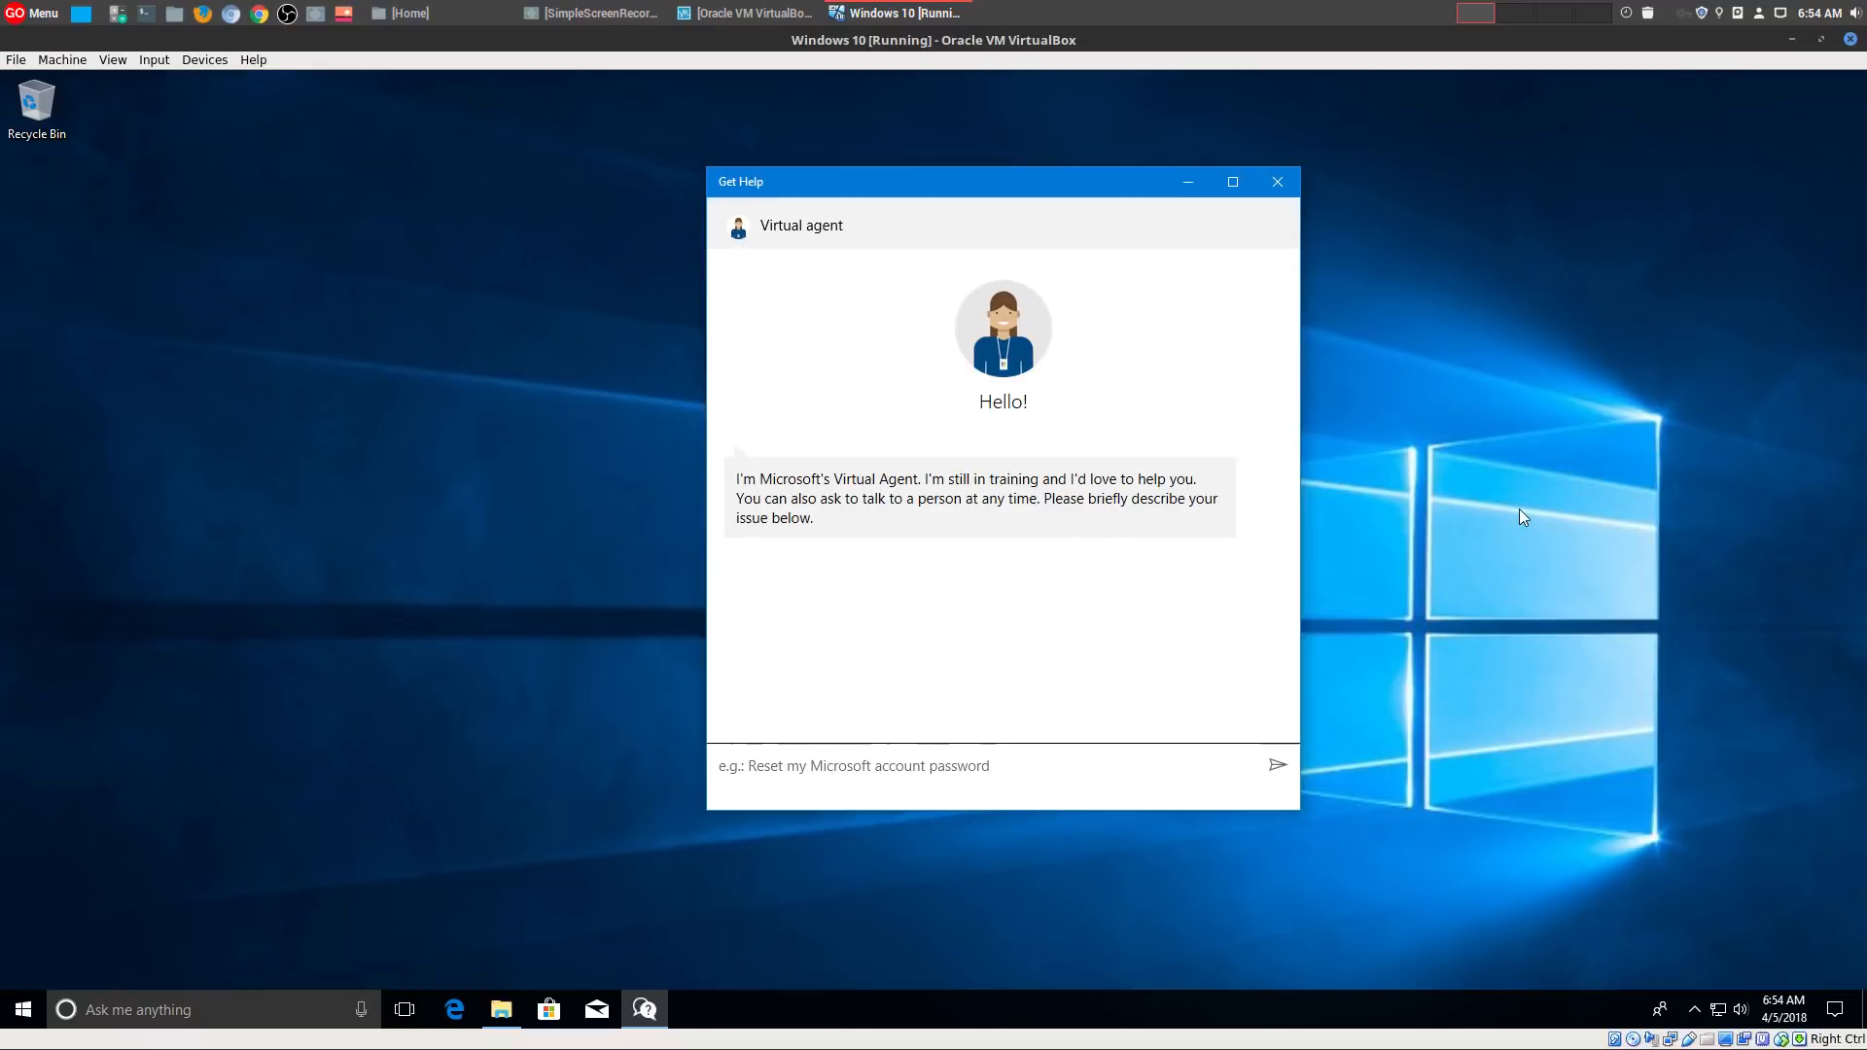
pyautogui.moveTo(1171, 549)
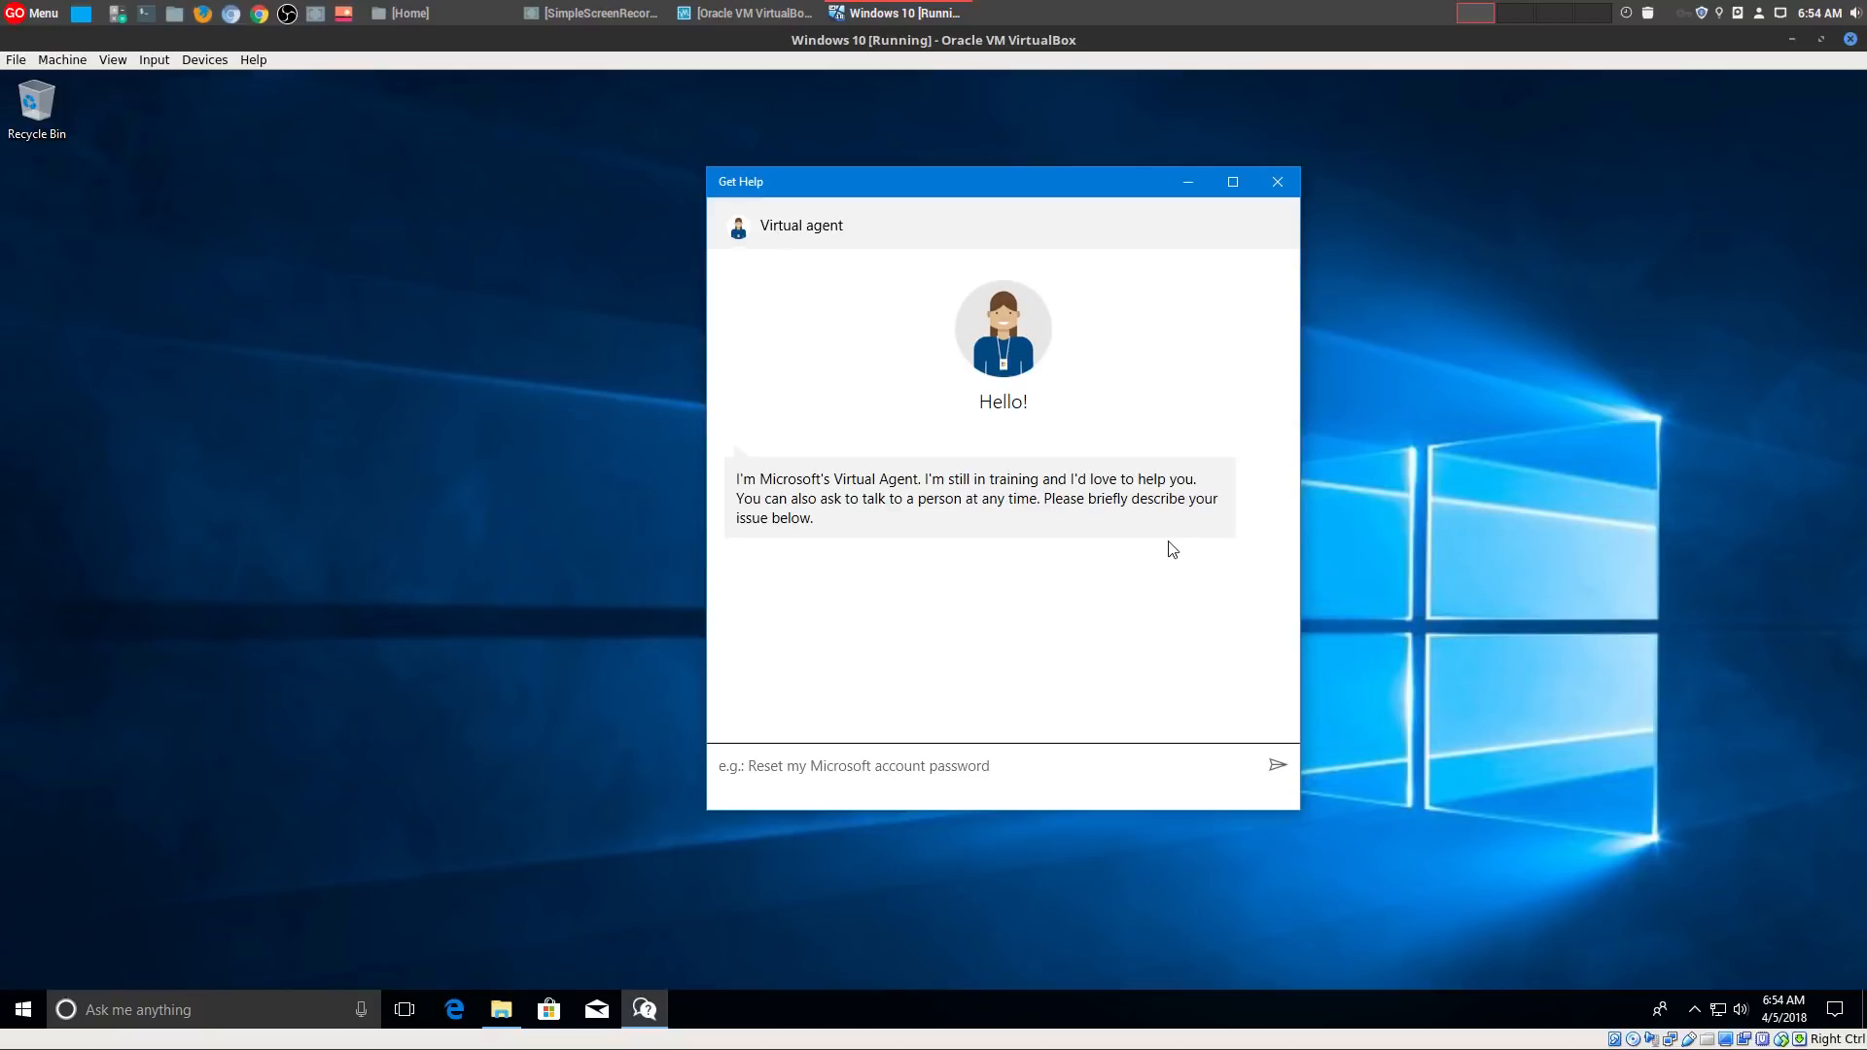
pyautogui.moveTo(1451, 556)
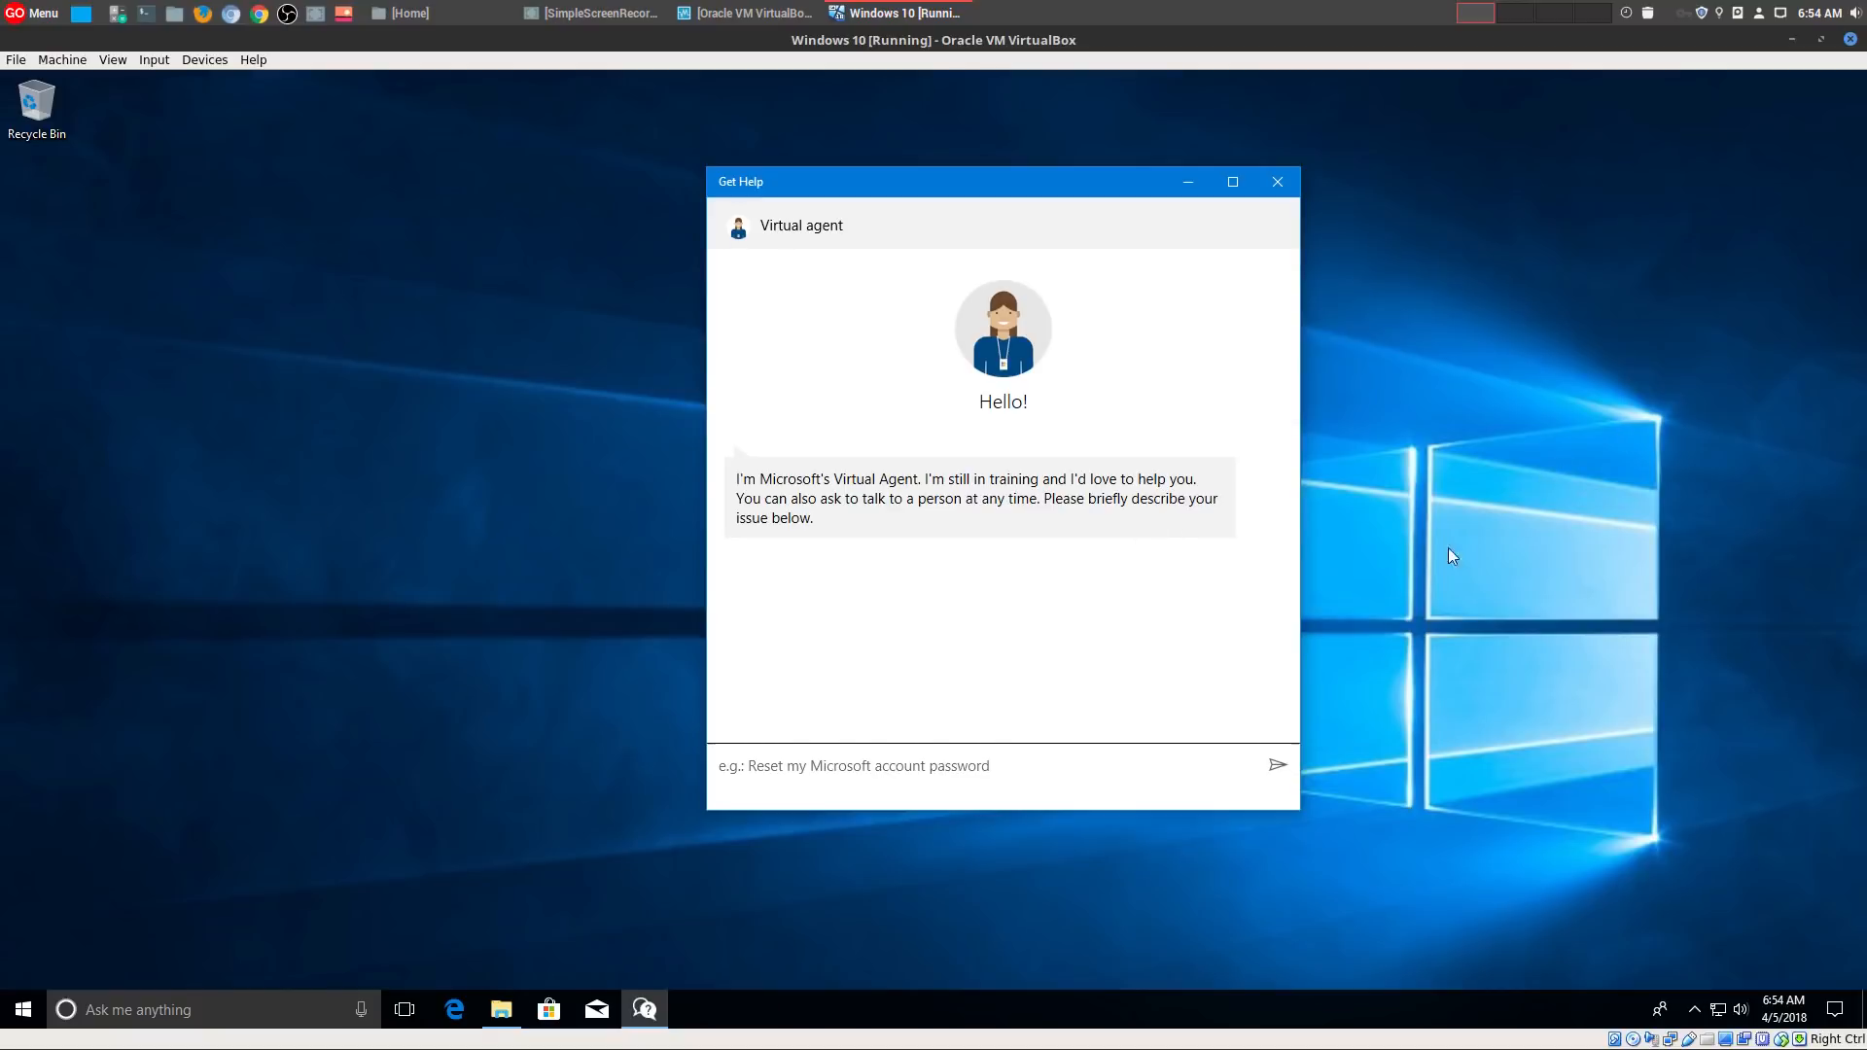
pyautogui.moveTo(1579, 618)
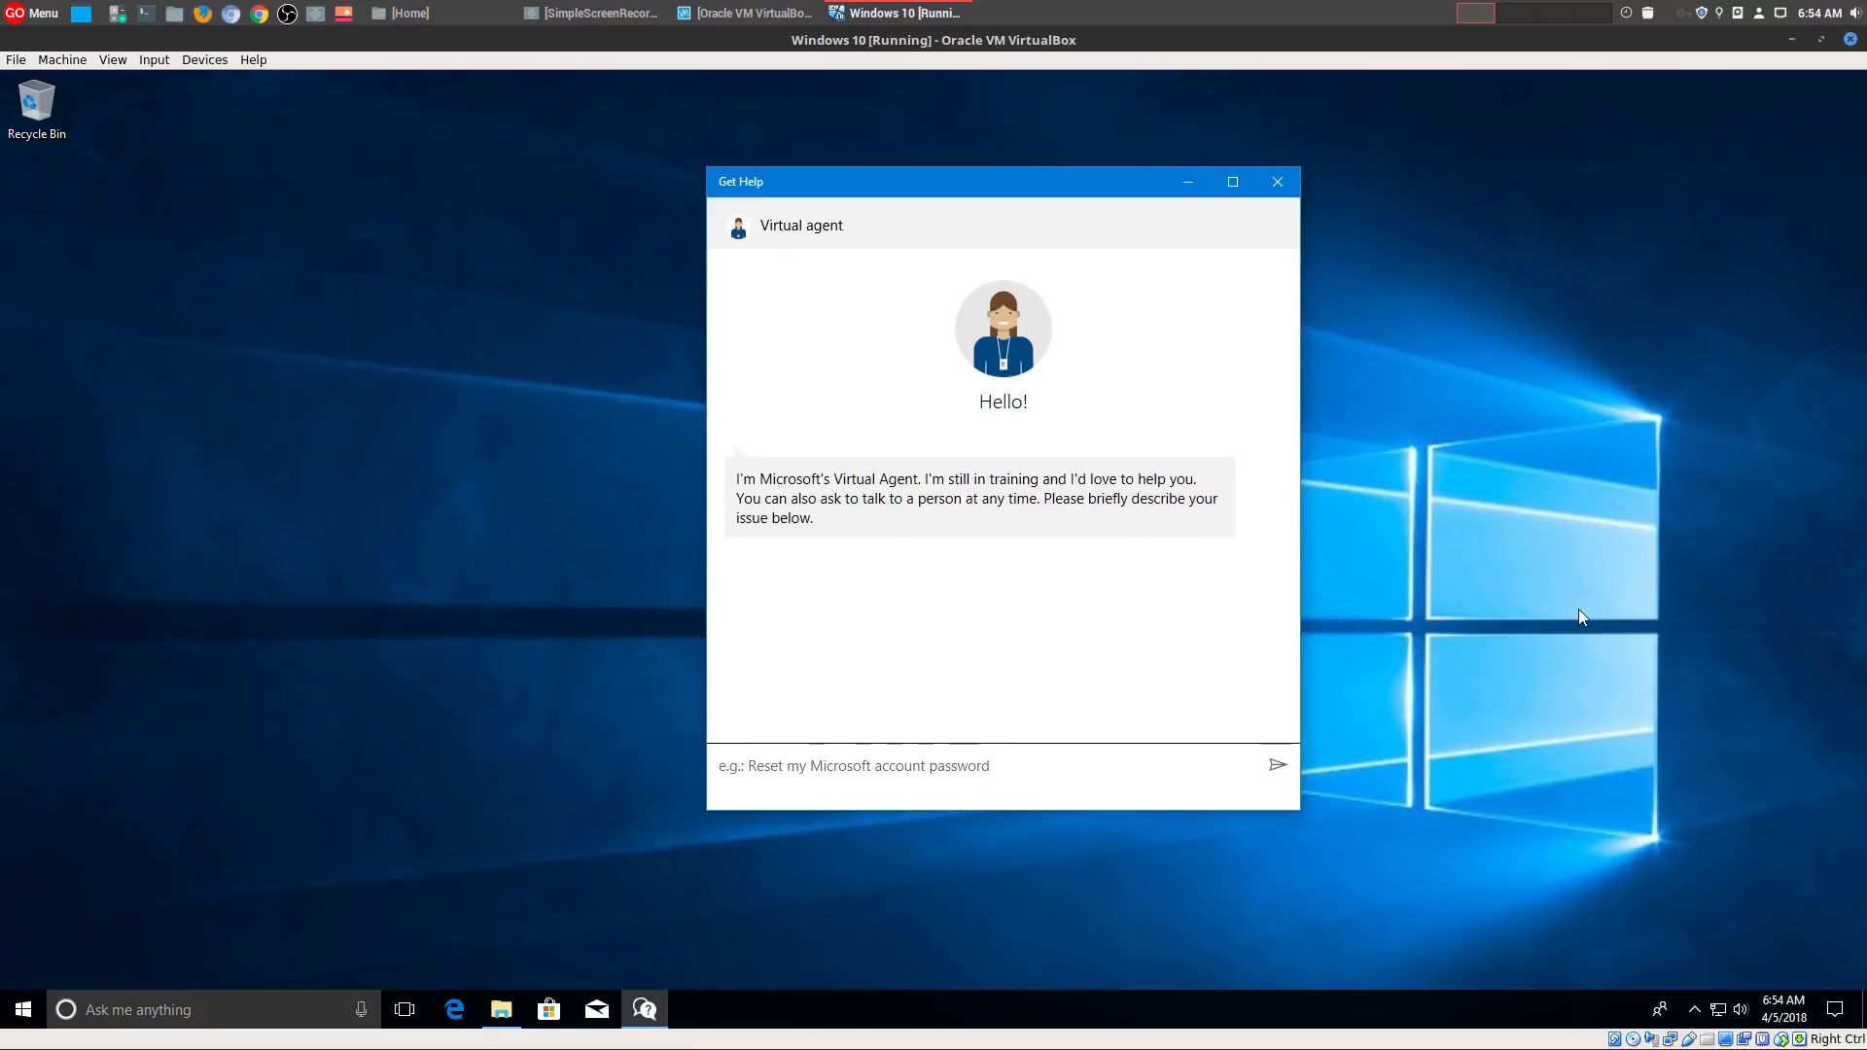
pyautogui.moveTo(1571, 609)
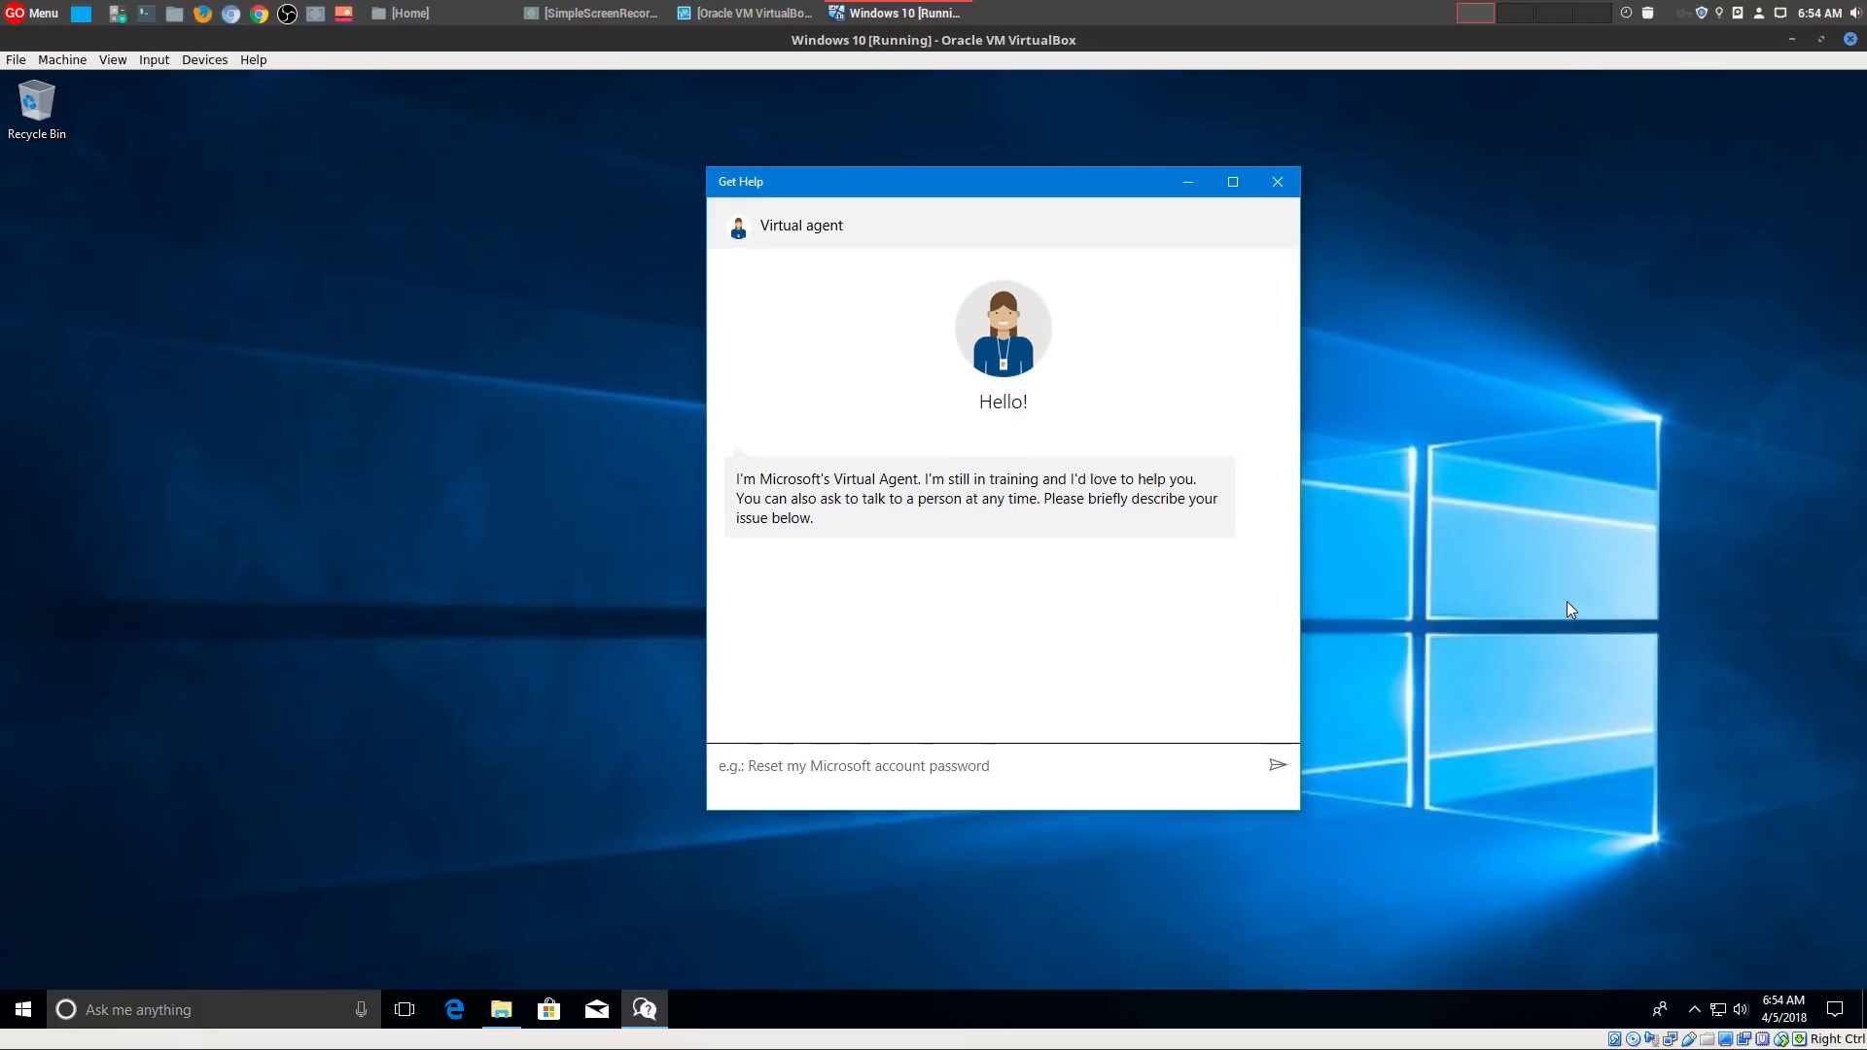
pyautogui.moveTo(1182, 182)
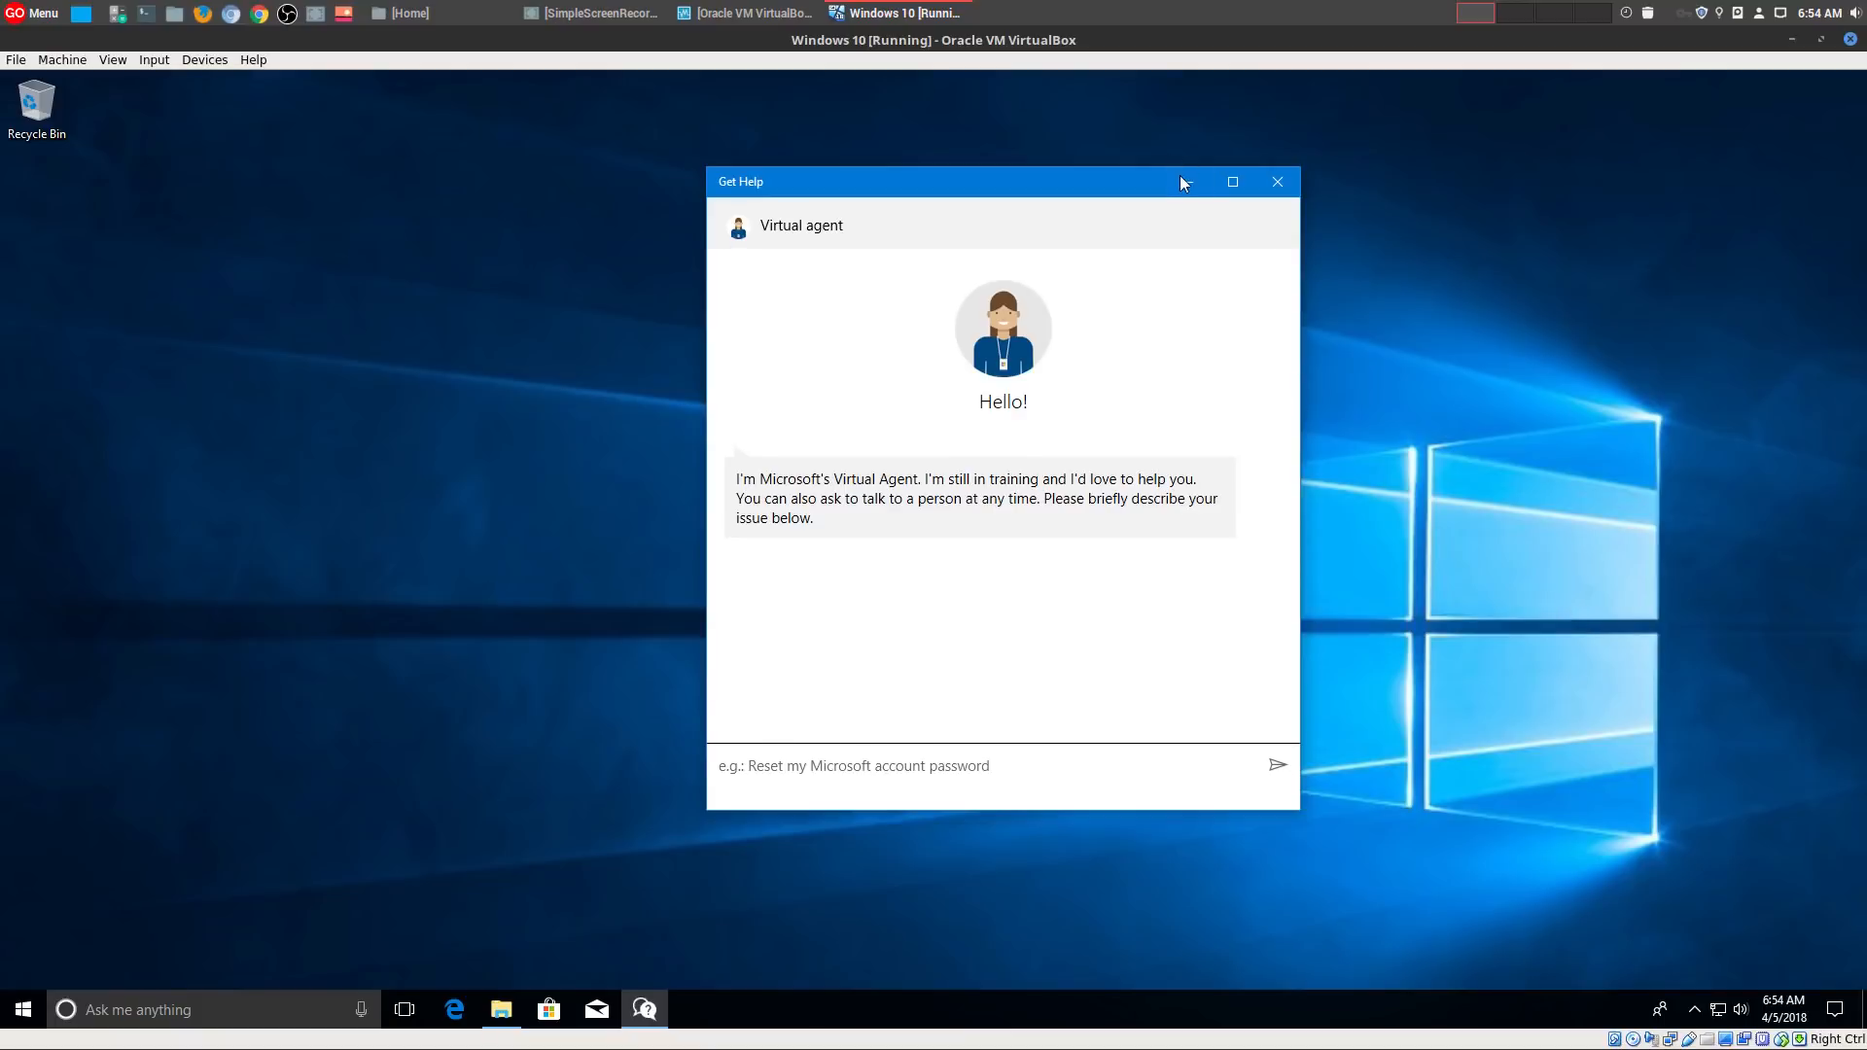
pyautogui.click(1276, 183)
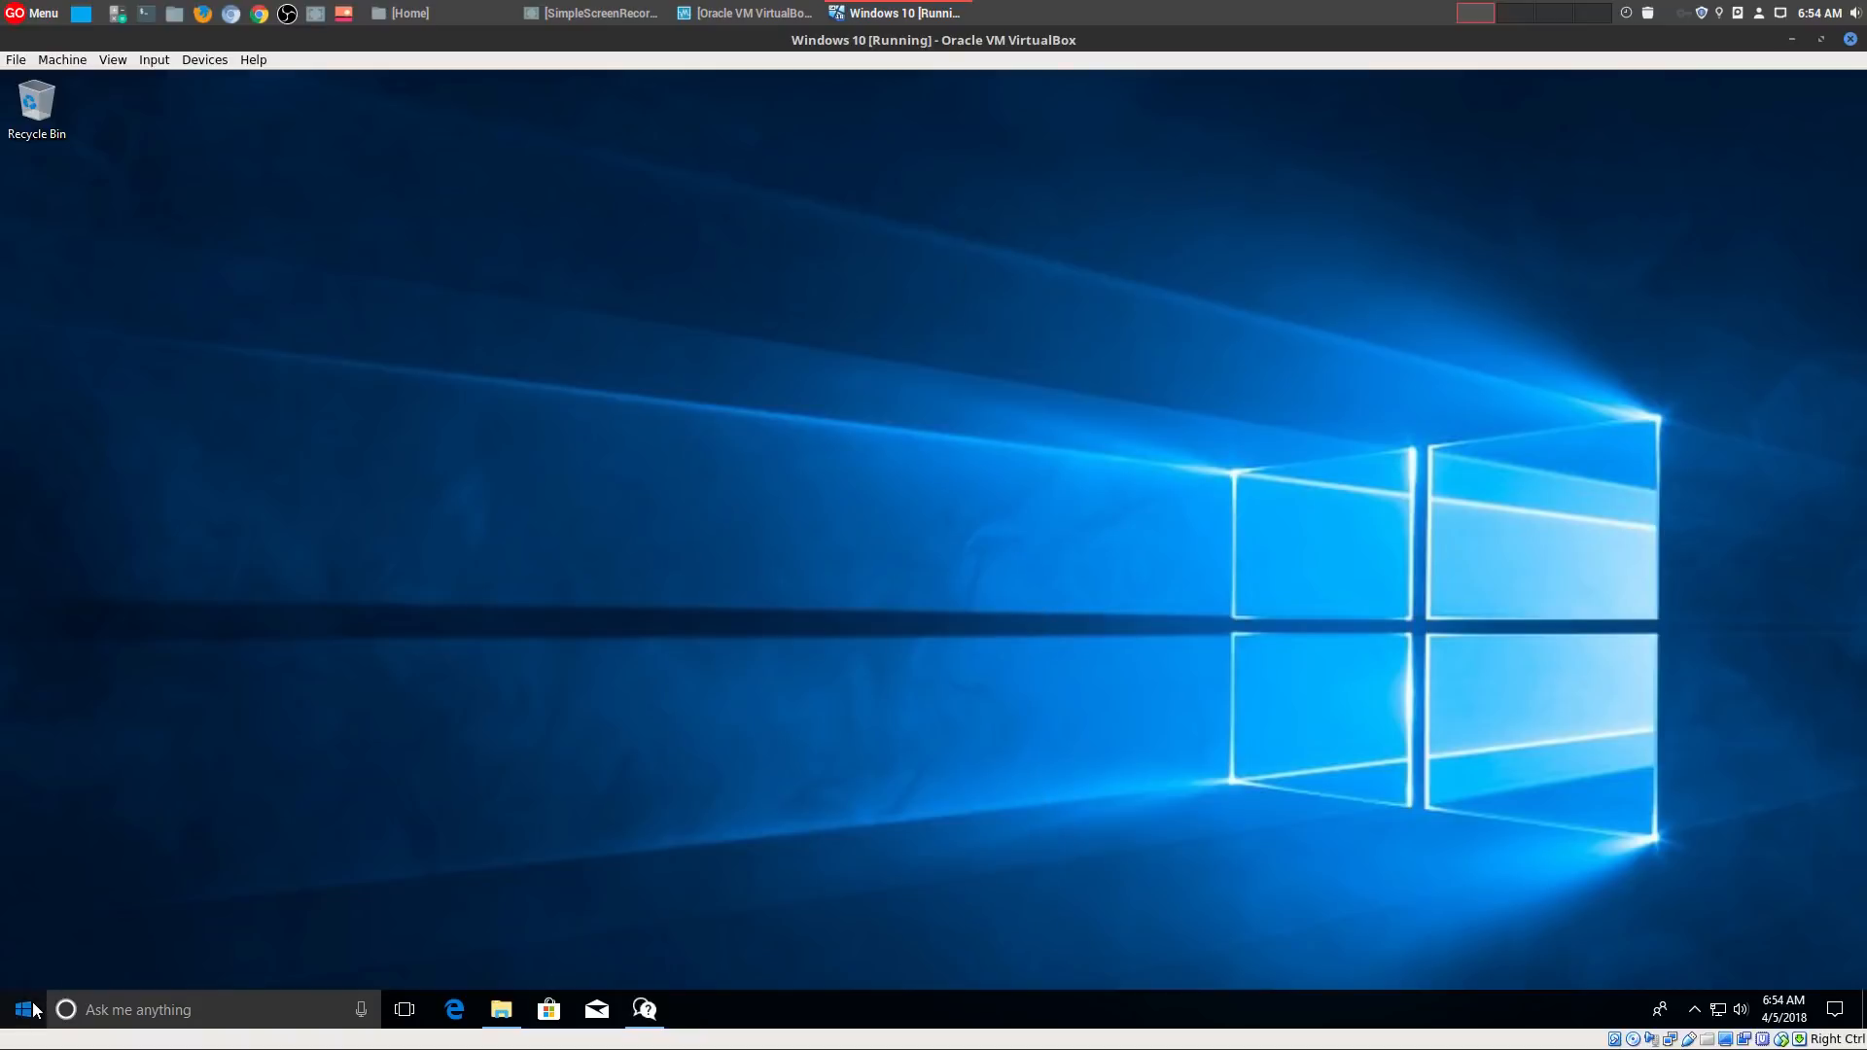
pyautogui.click(15, 1010)
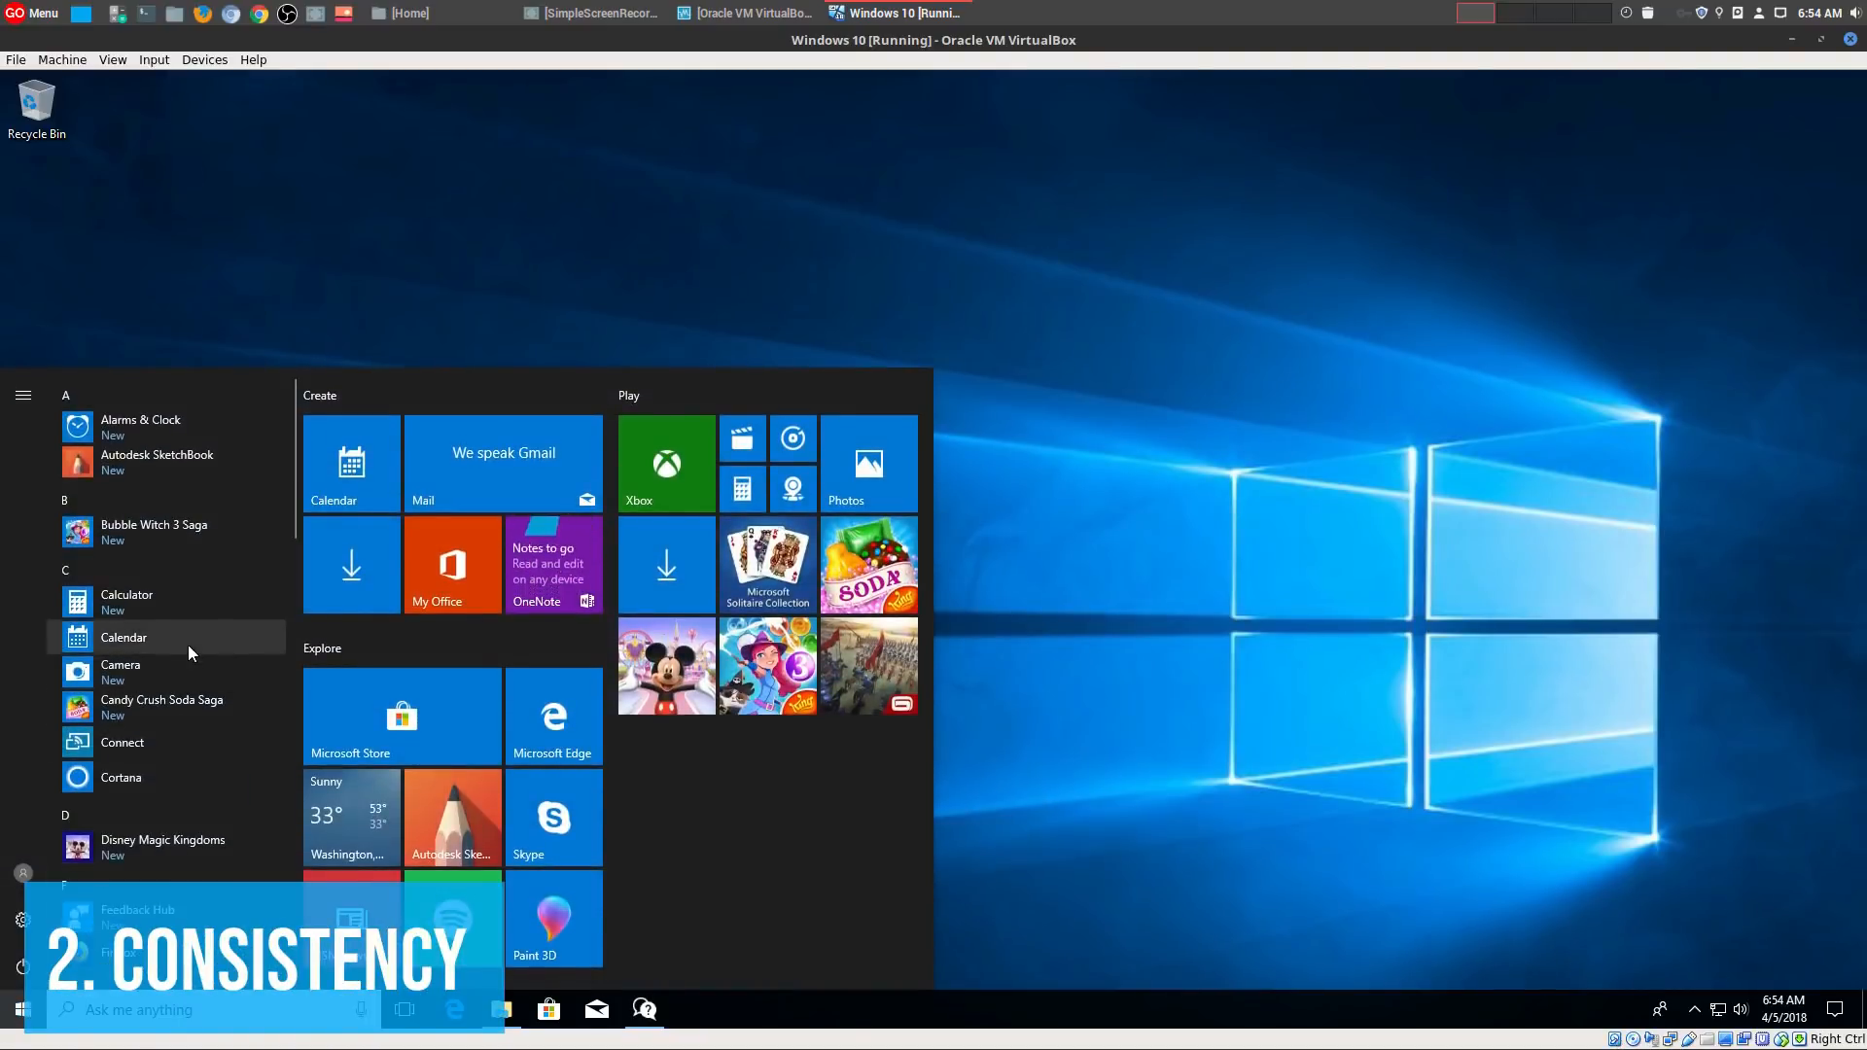
pyautogui.scroll(-3)
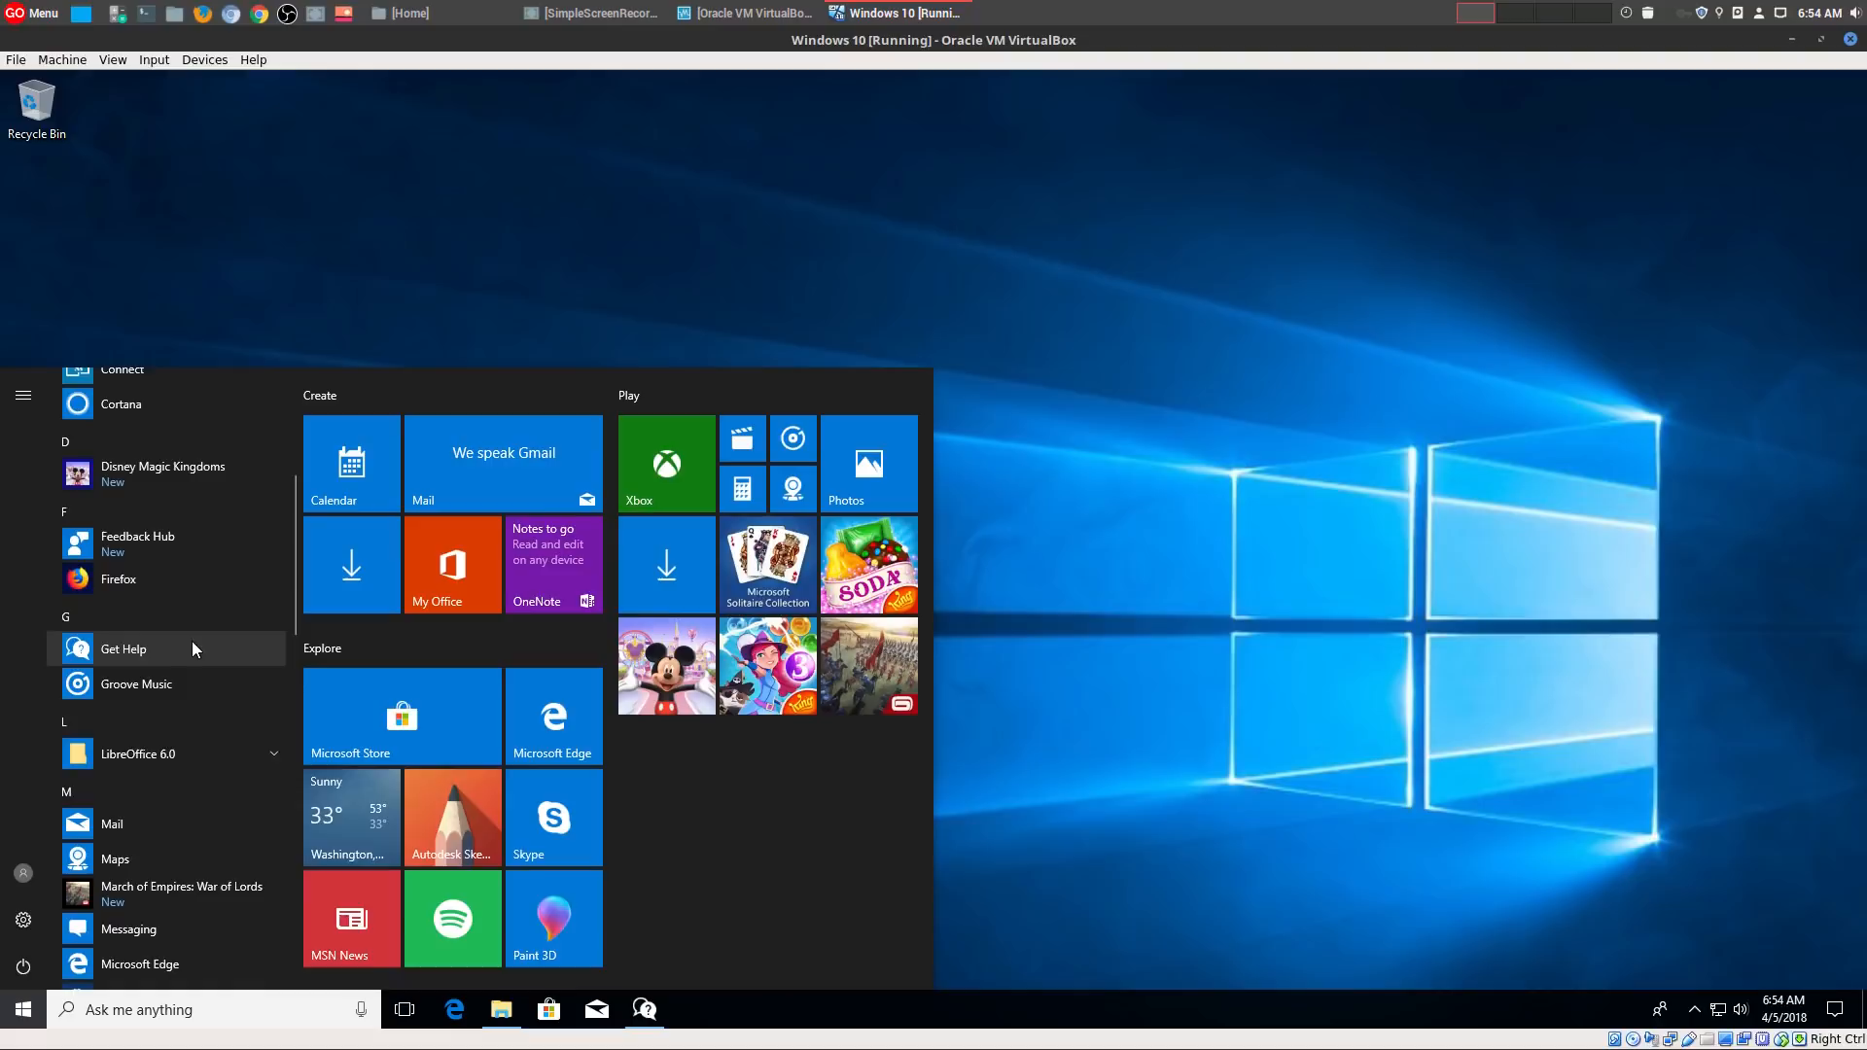
pyautogui.scroll(-3)
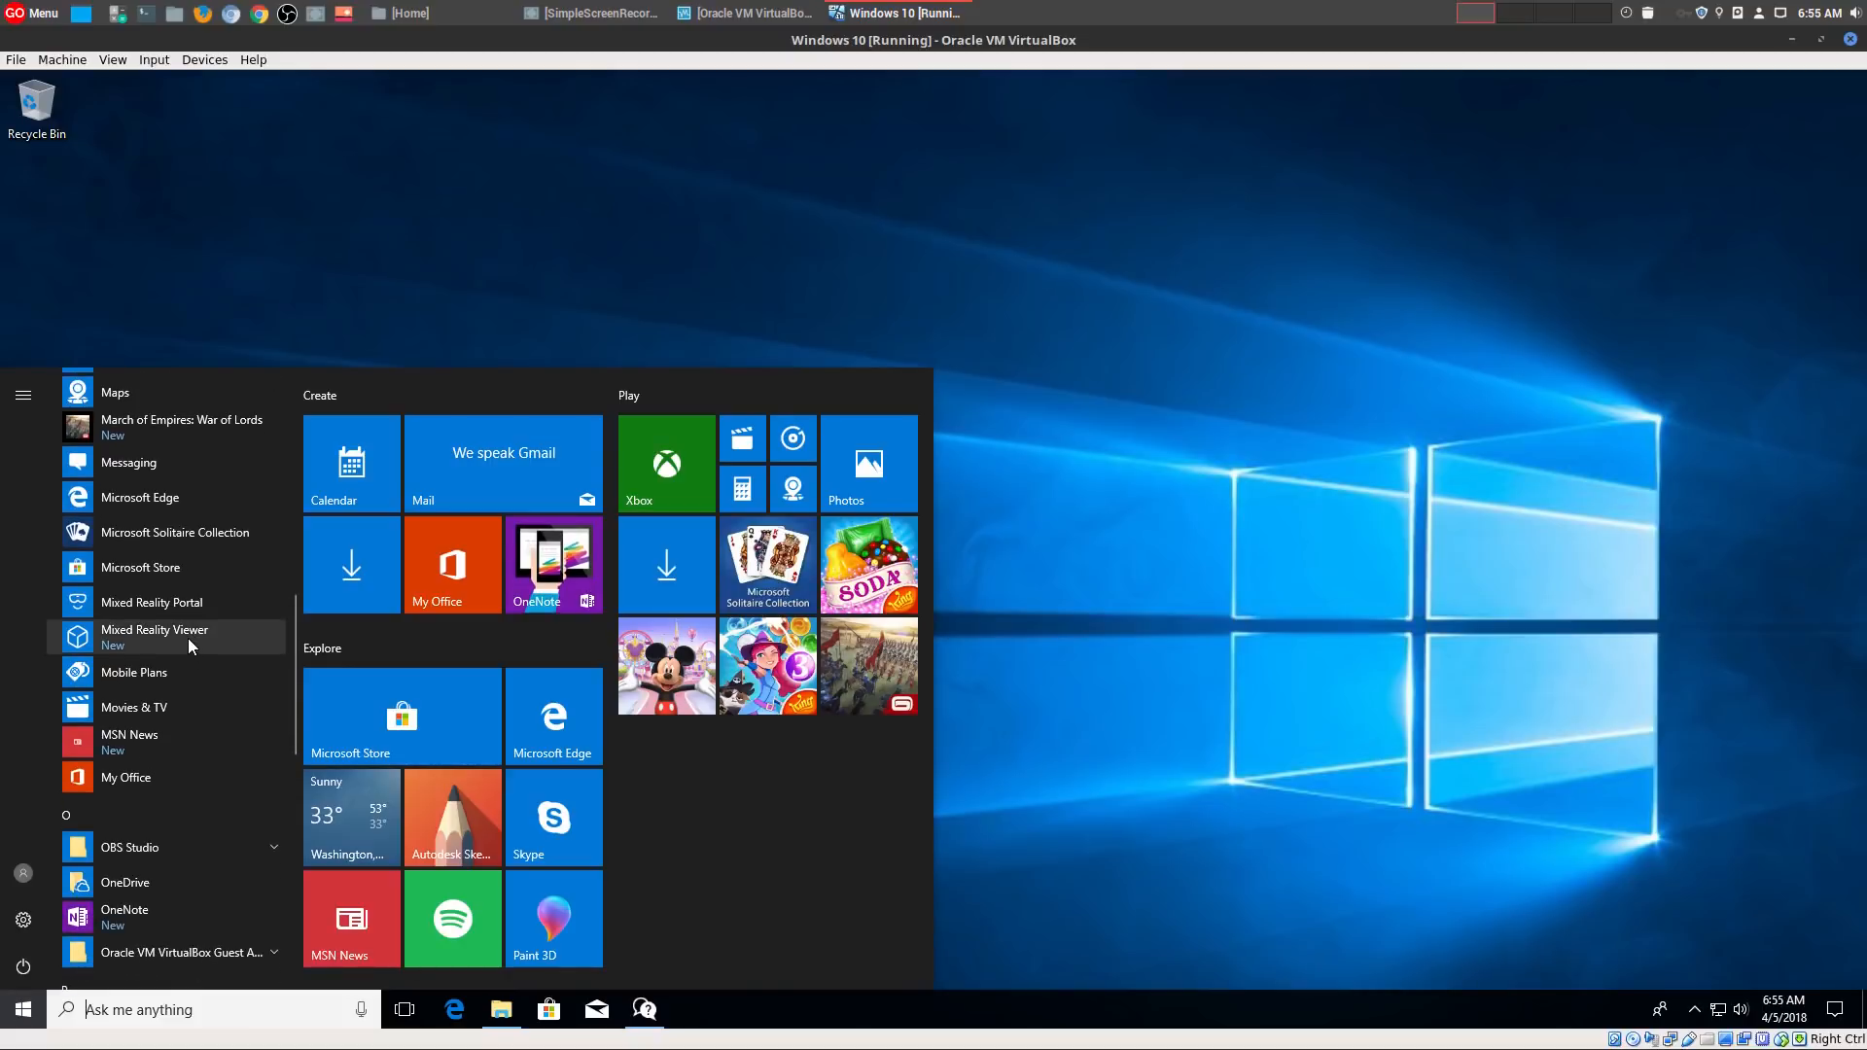
pyautogui.scroll(-3)
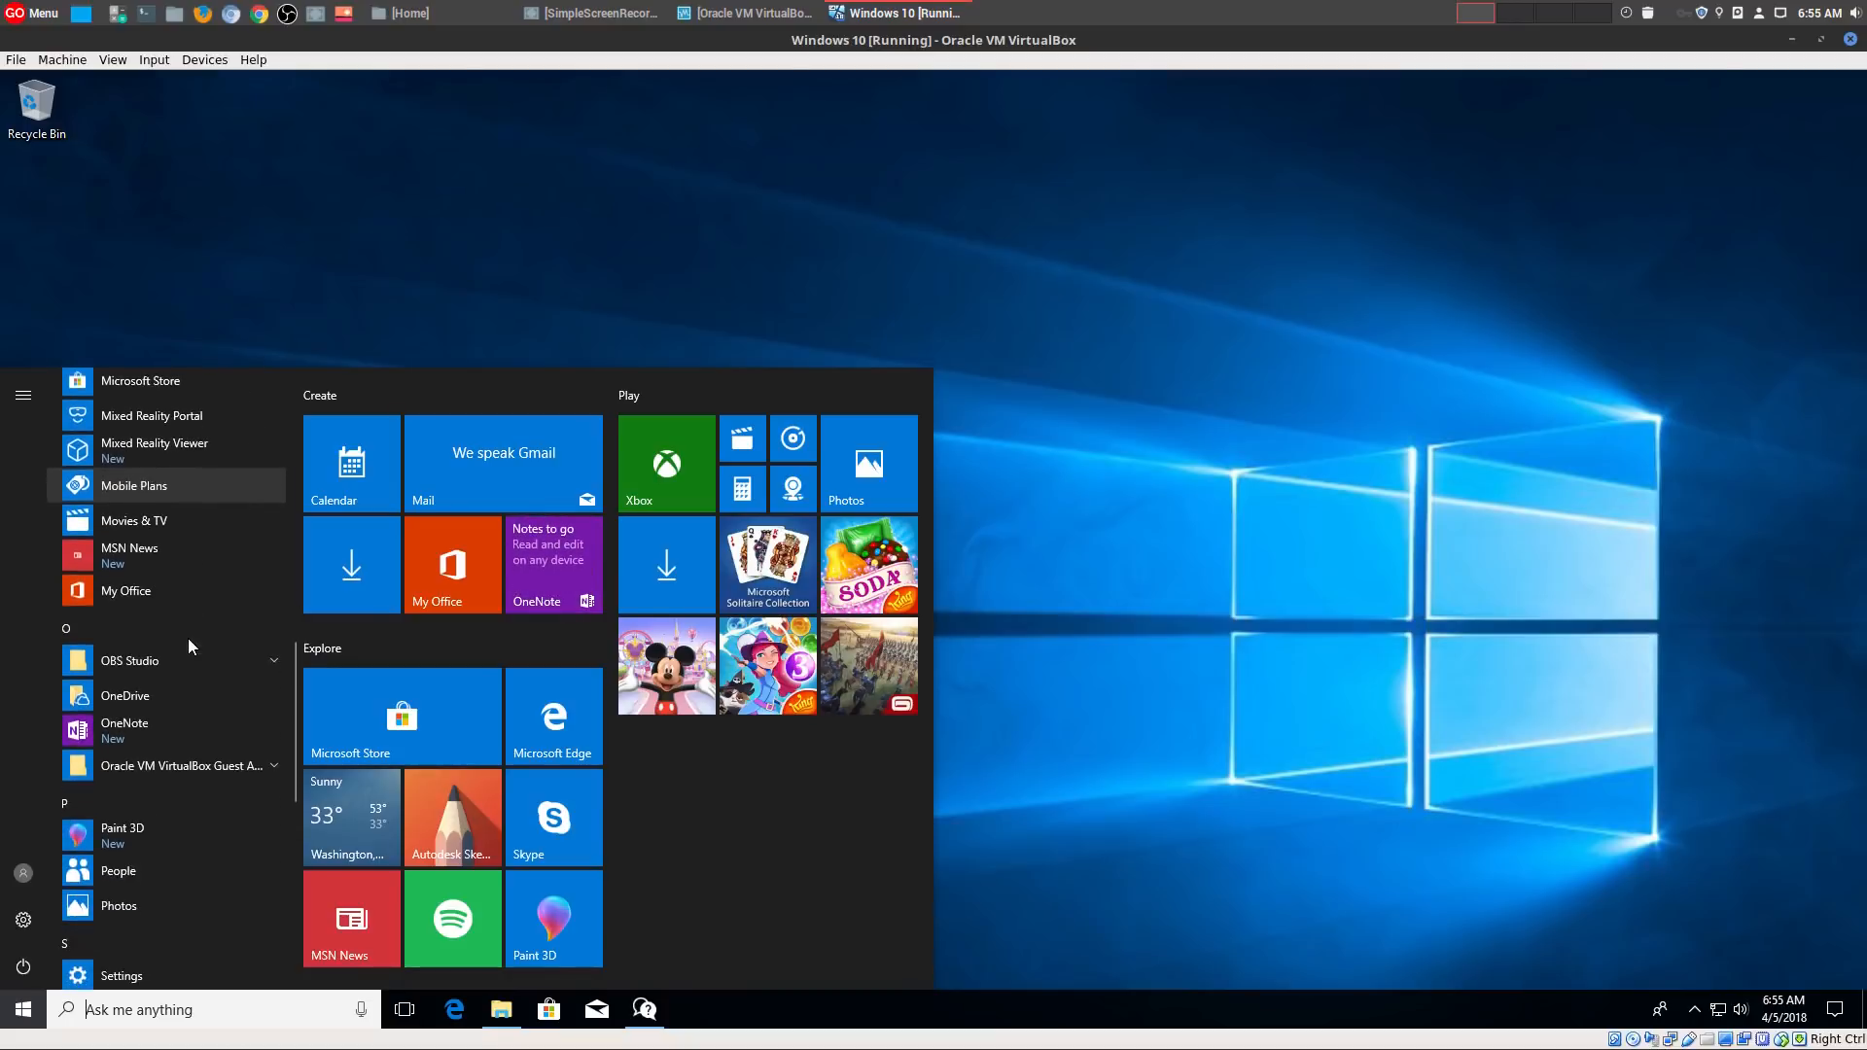
pyautogui.scroll(-3)
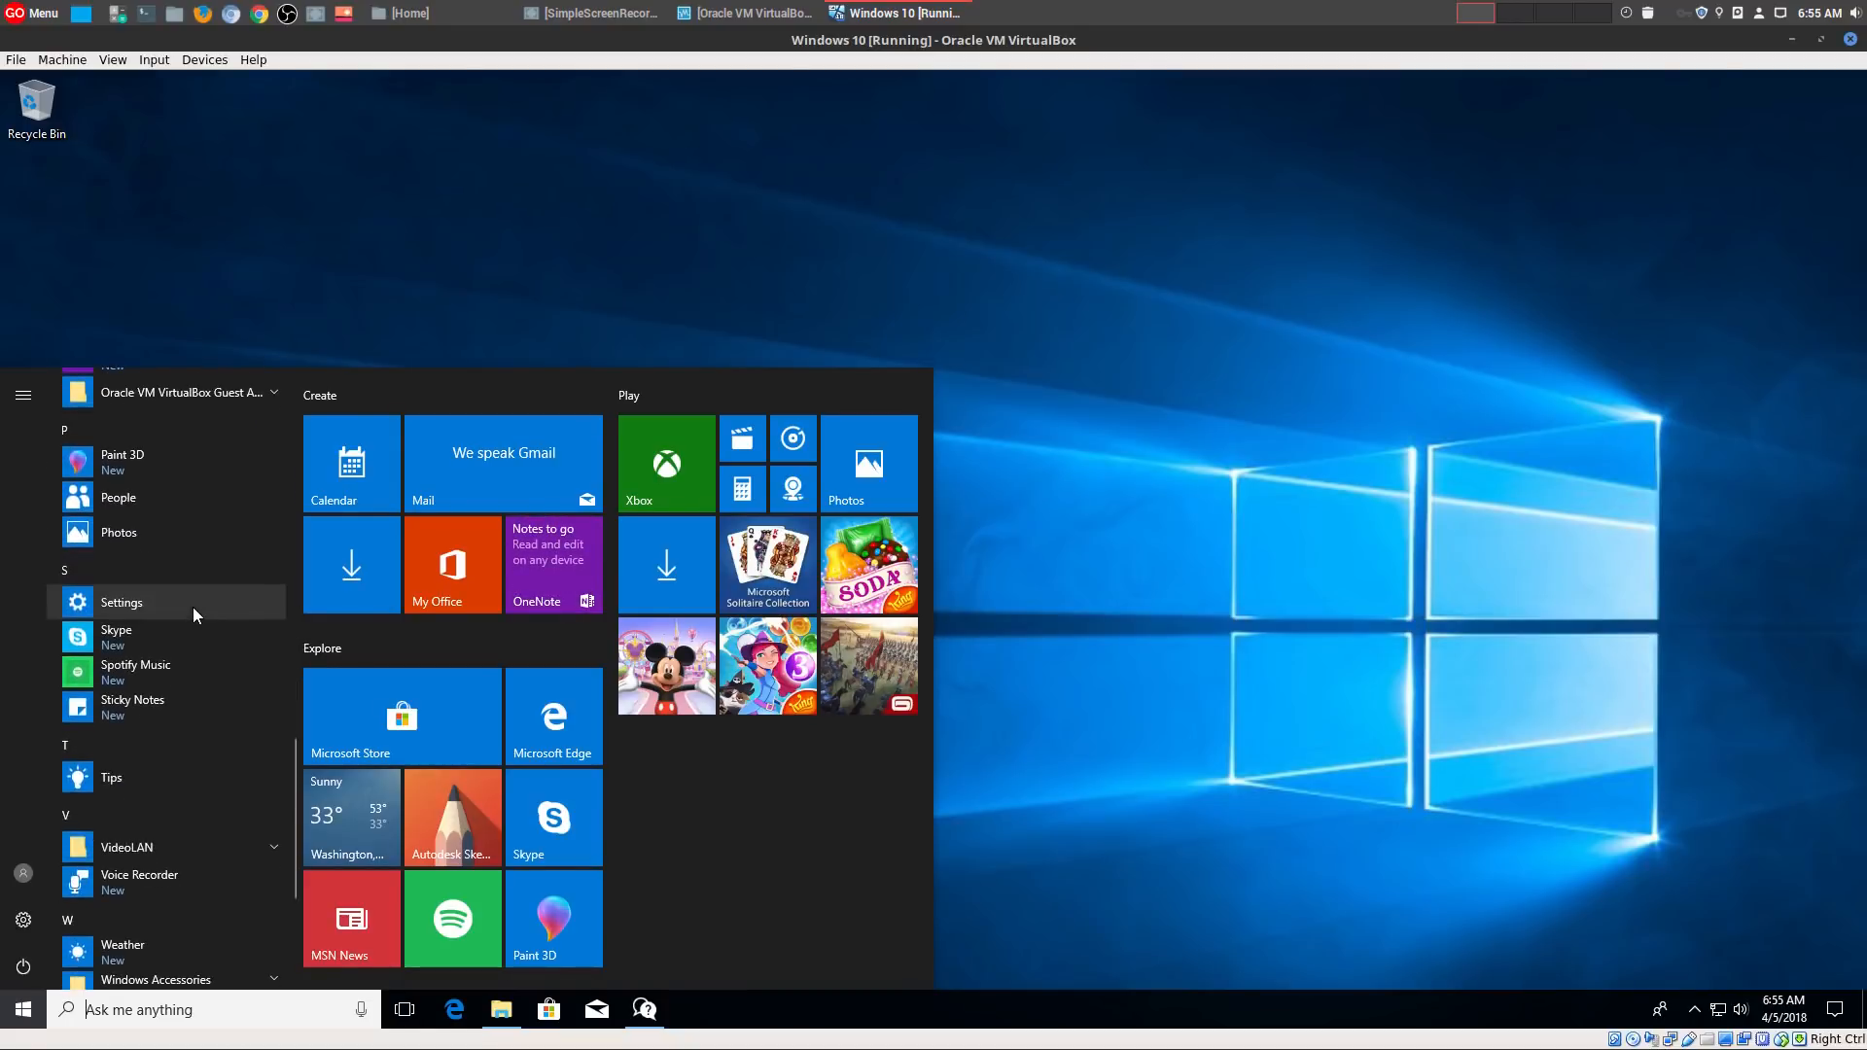
pyautogui.moveTo(567, 647)
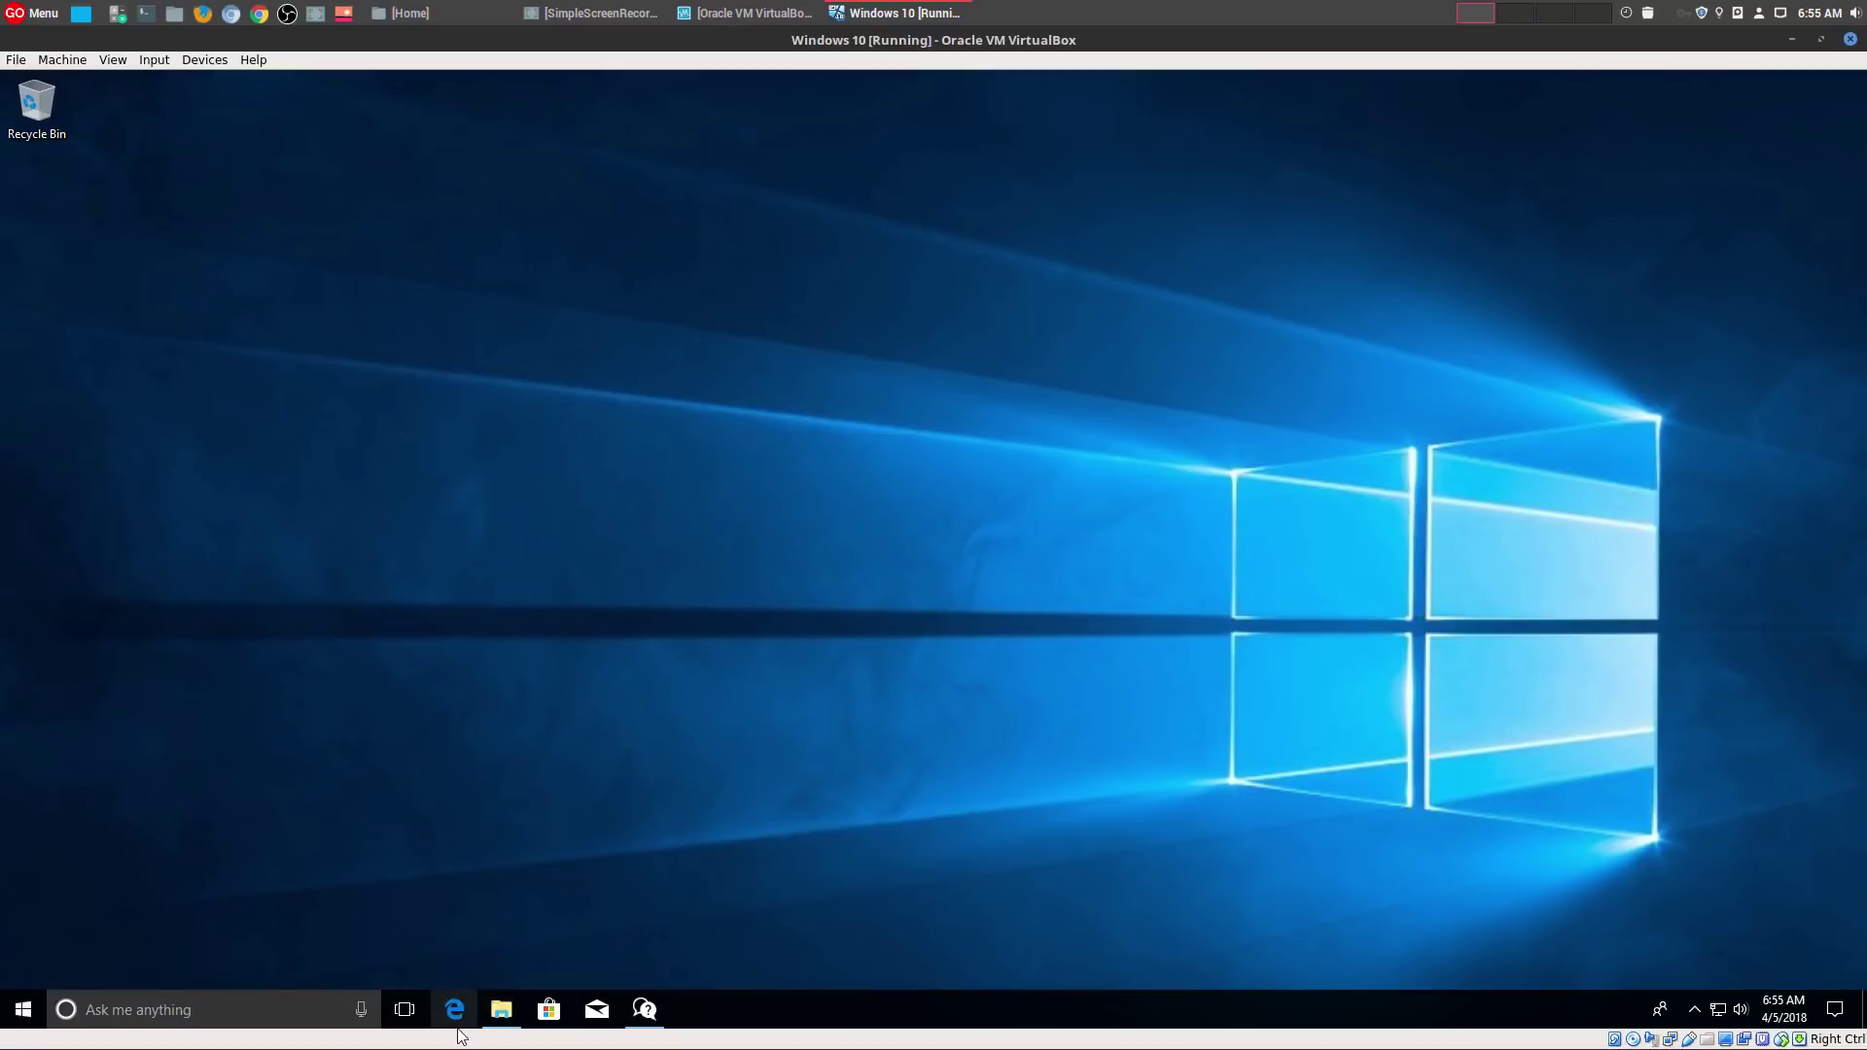
# Step: Launch File Explorer and view the Desktop, Downloads and Documents folders under Quick access
pyautogui.click(500, 1011)
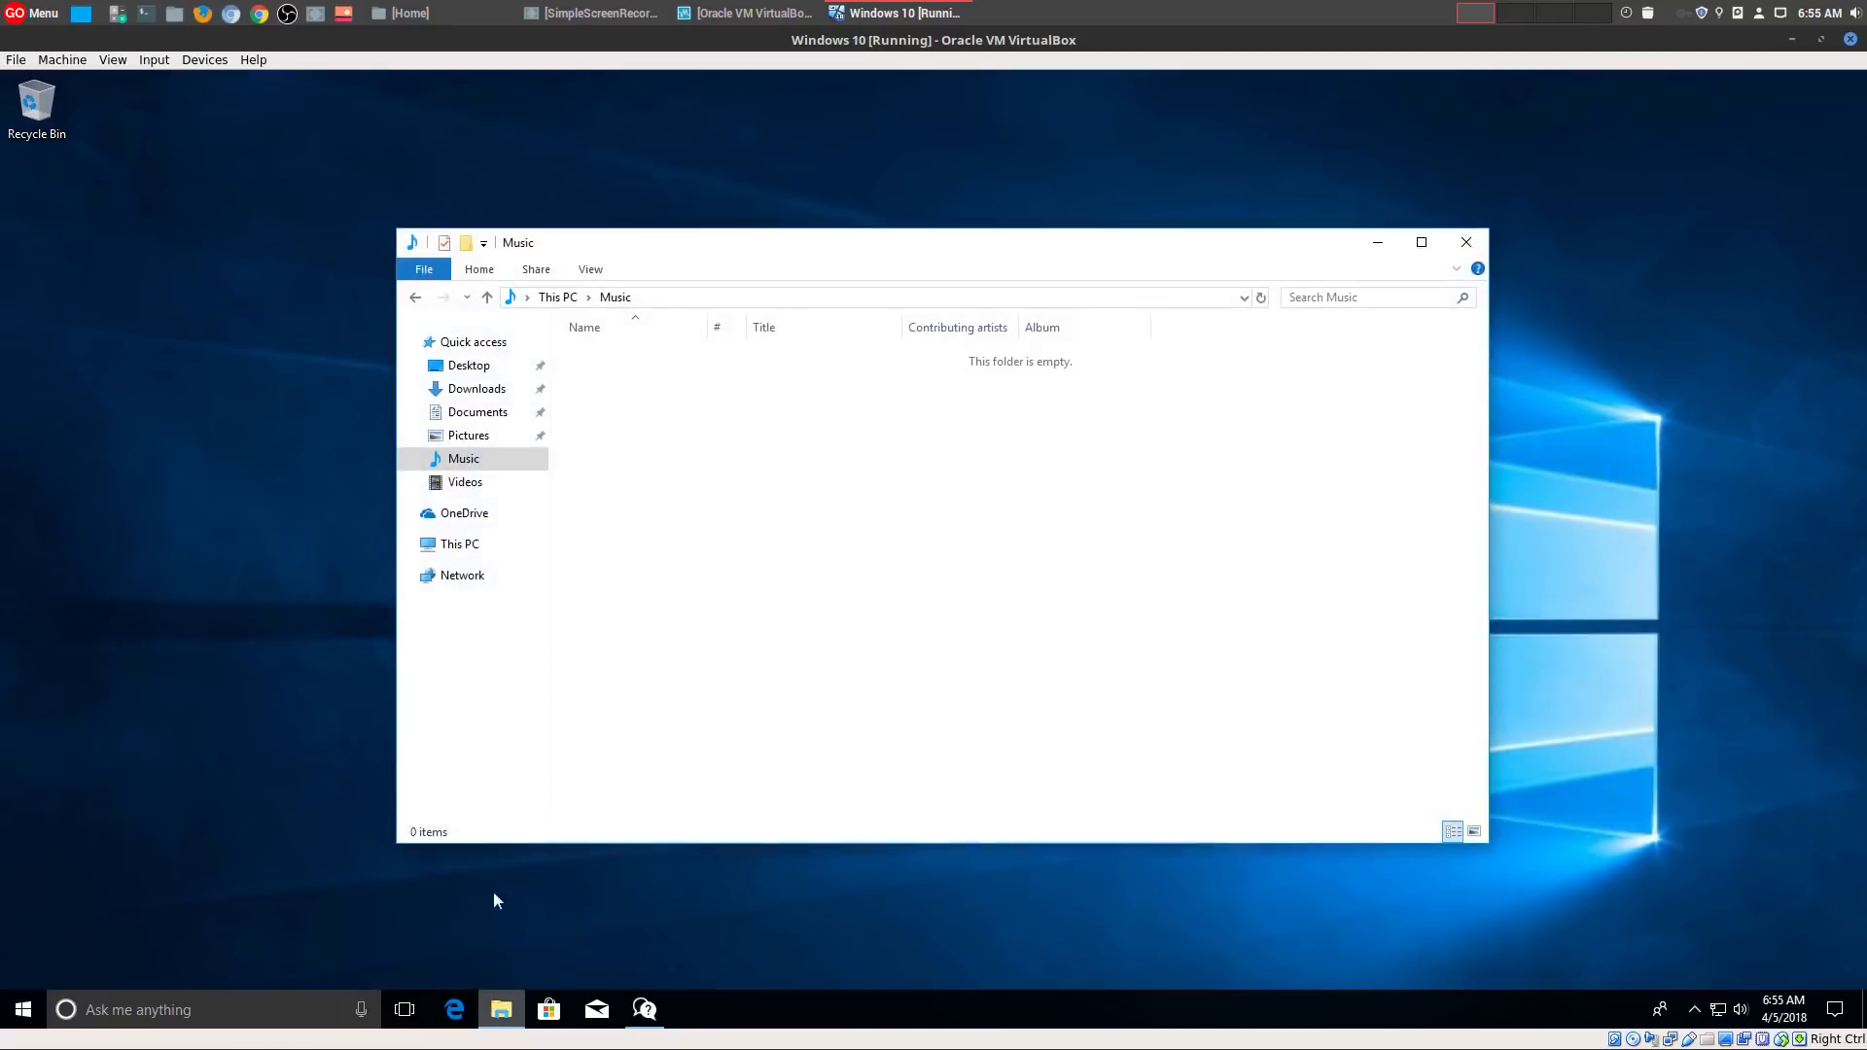
pyautogui.click(468, 365)
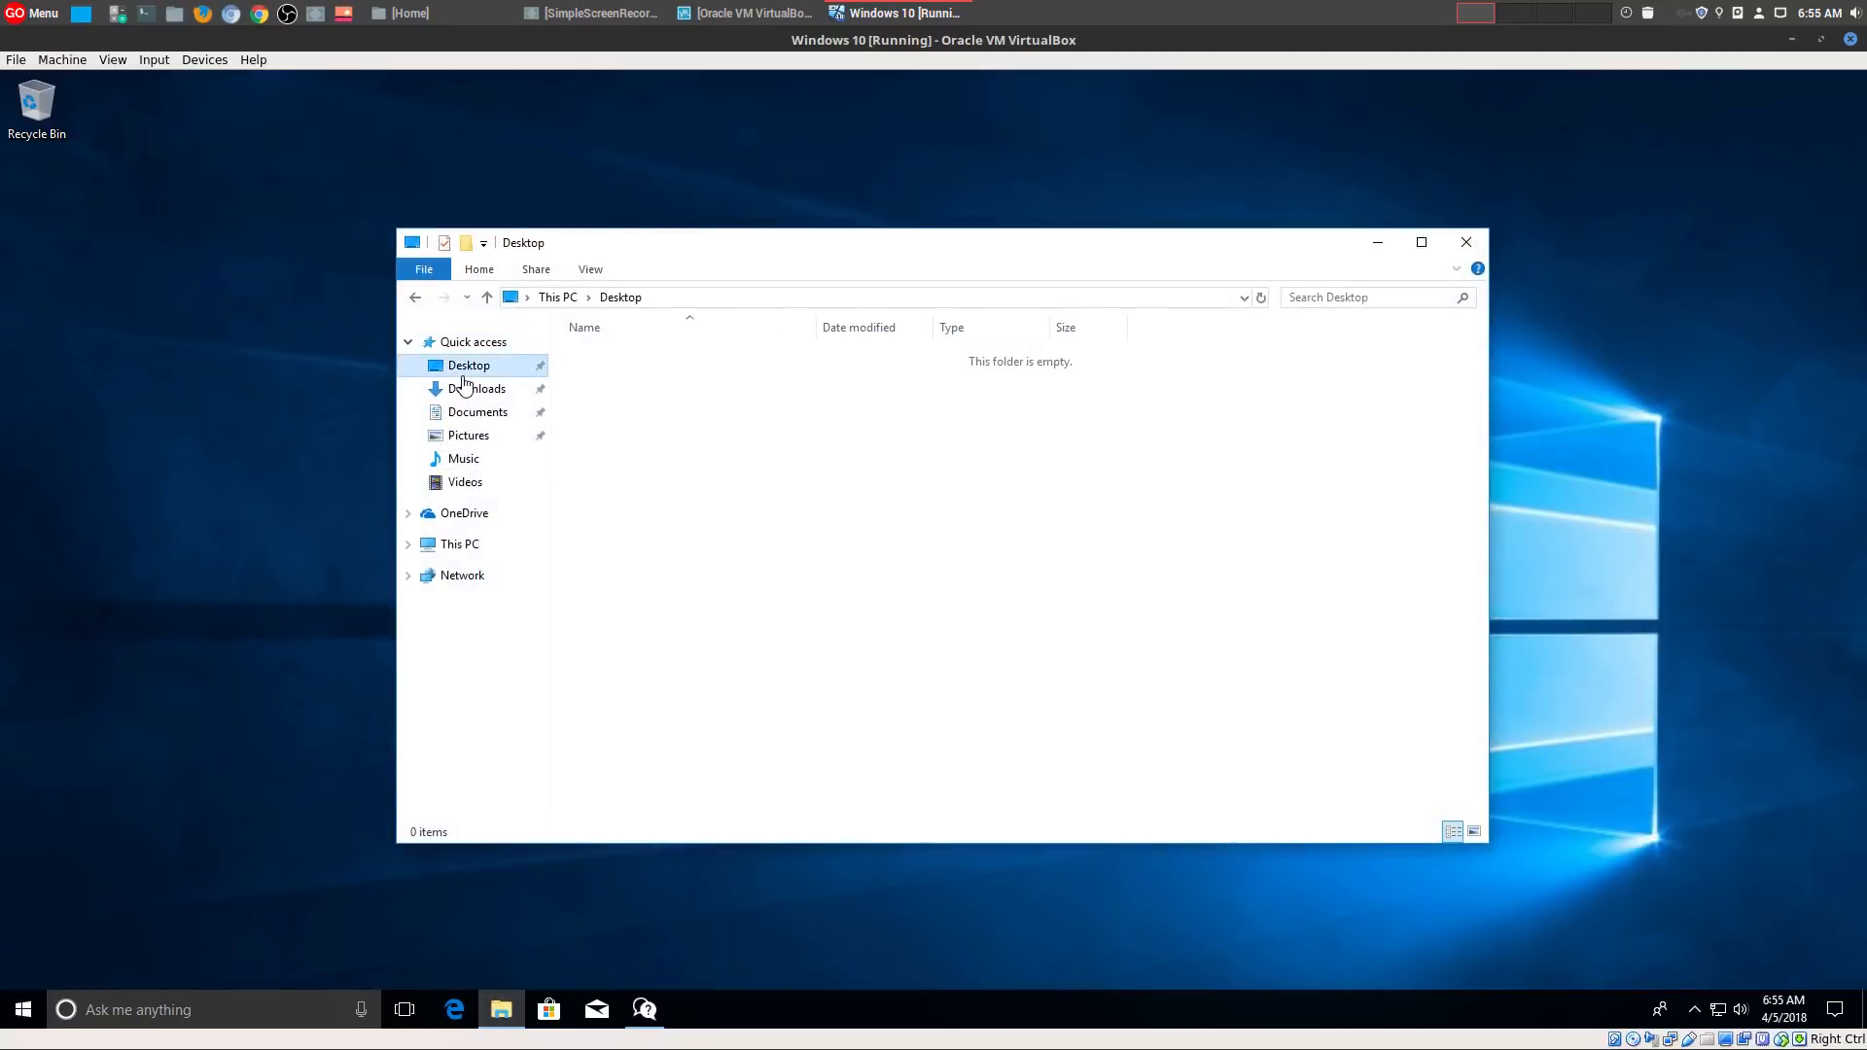
pyautogui.click(477, 387)
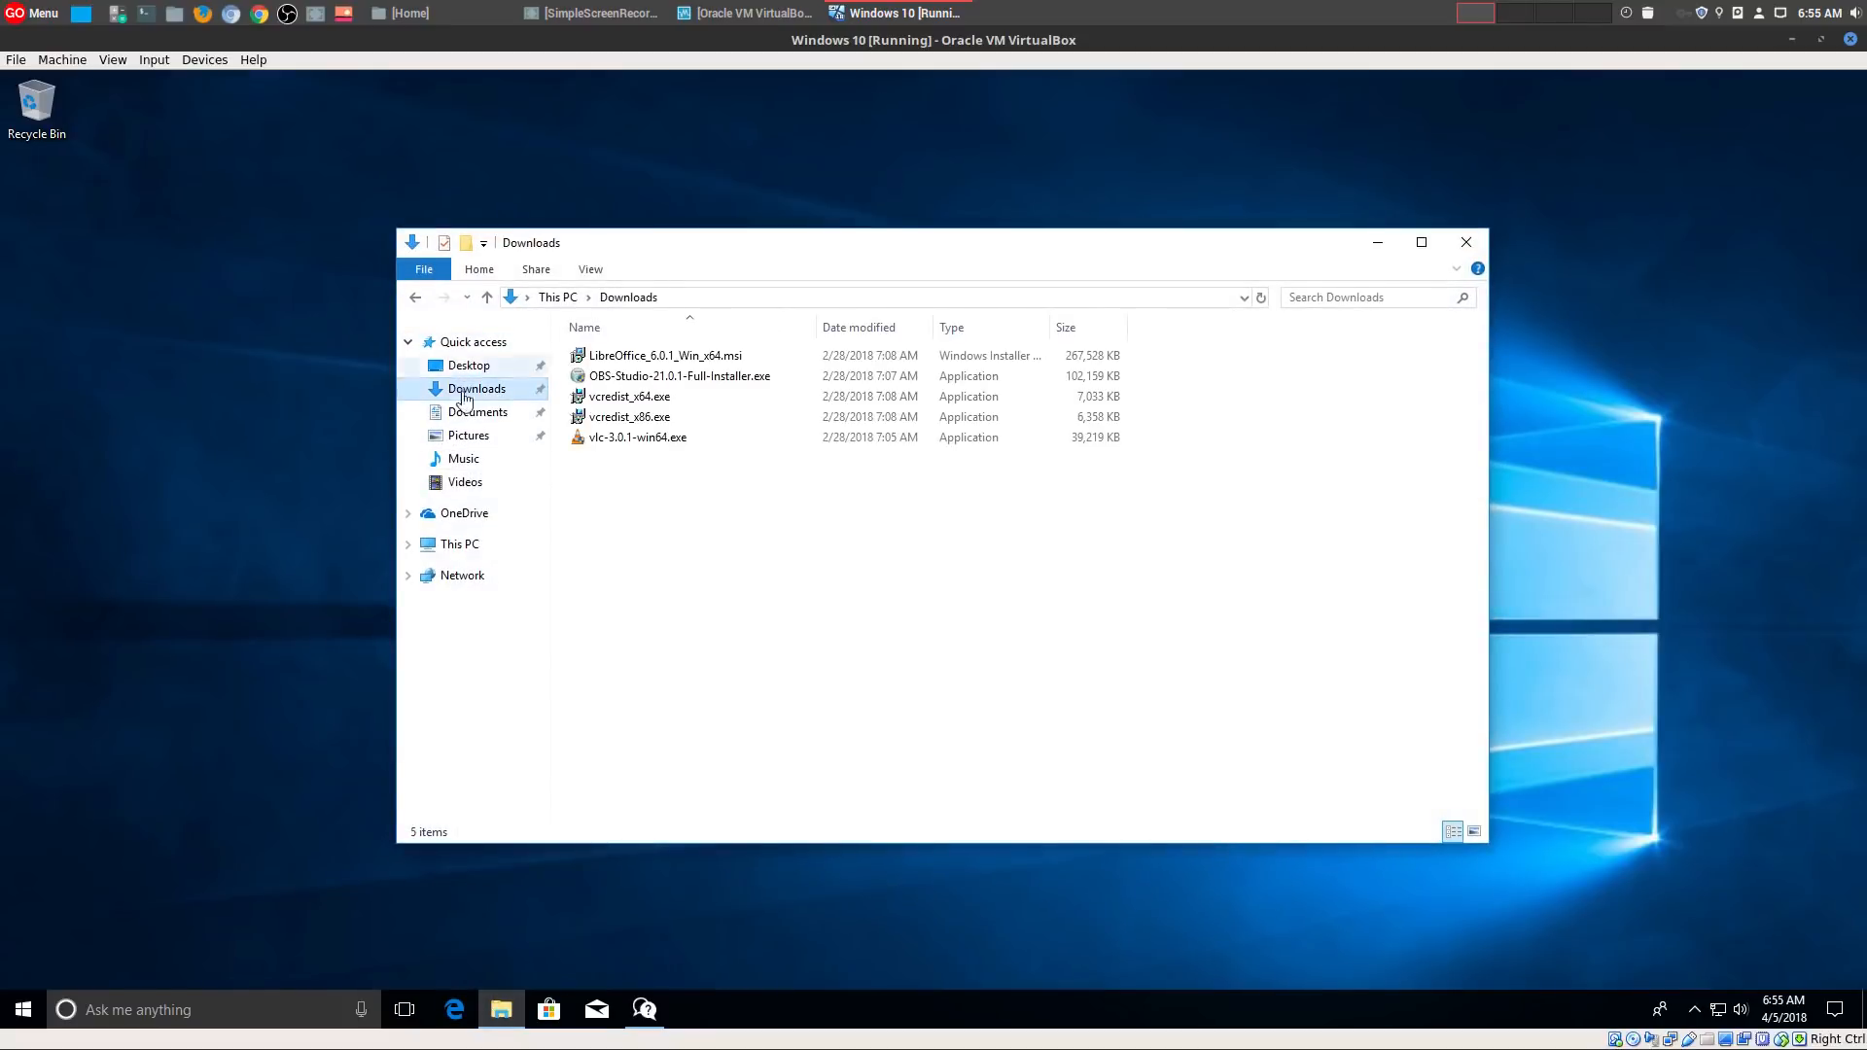
pyautogui.click(477, 412)
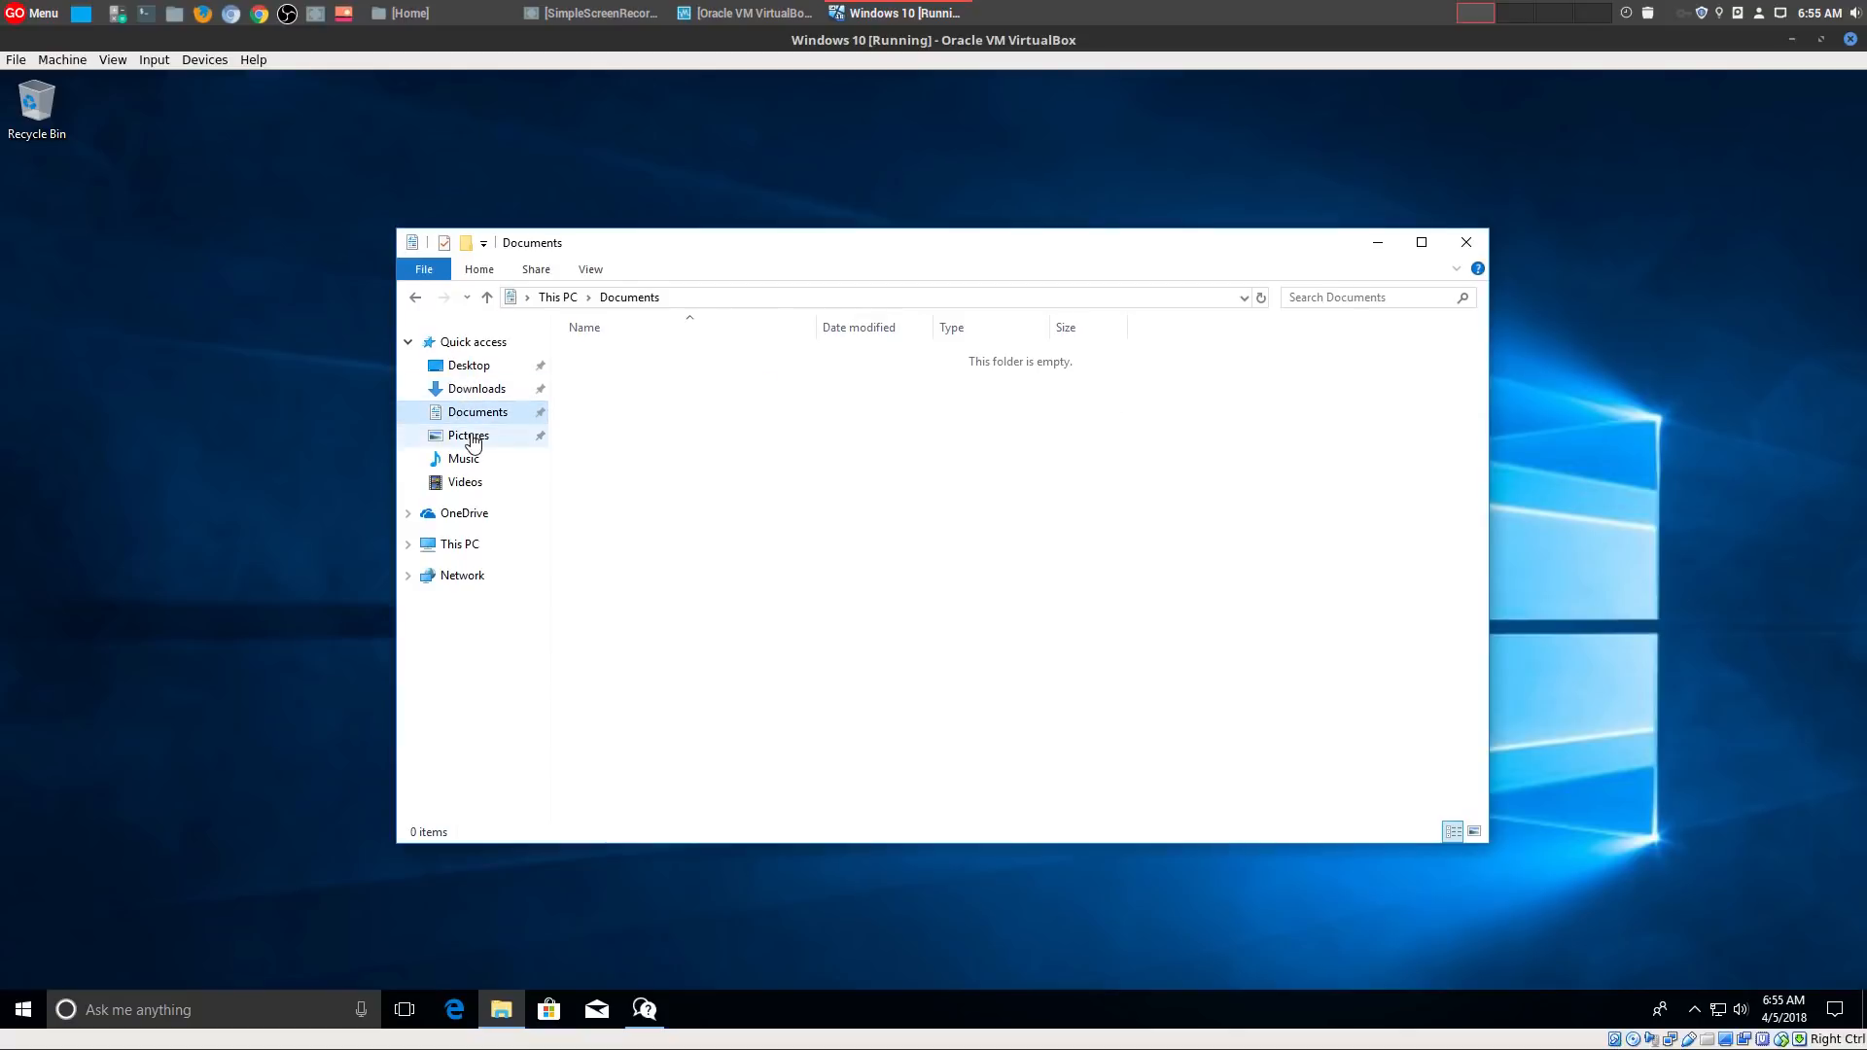
# Step: View the Pictures, Music and Videos folders, then minimize File Explorer to the taskbar
pyautogui.click(468, 436)
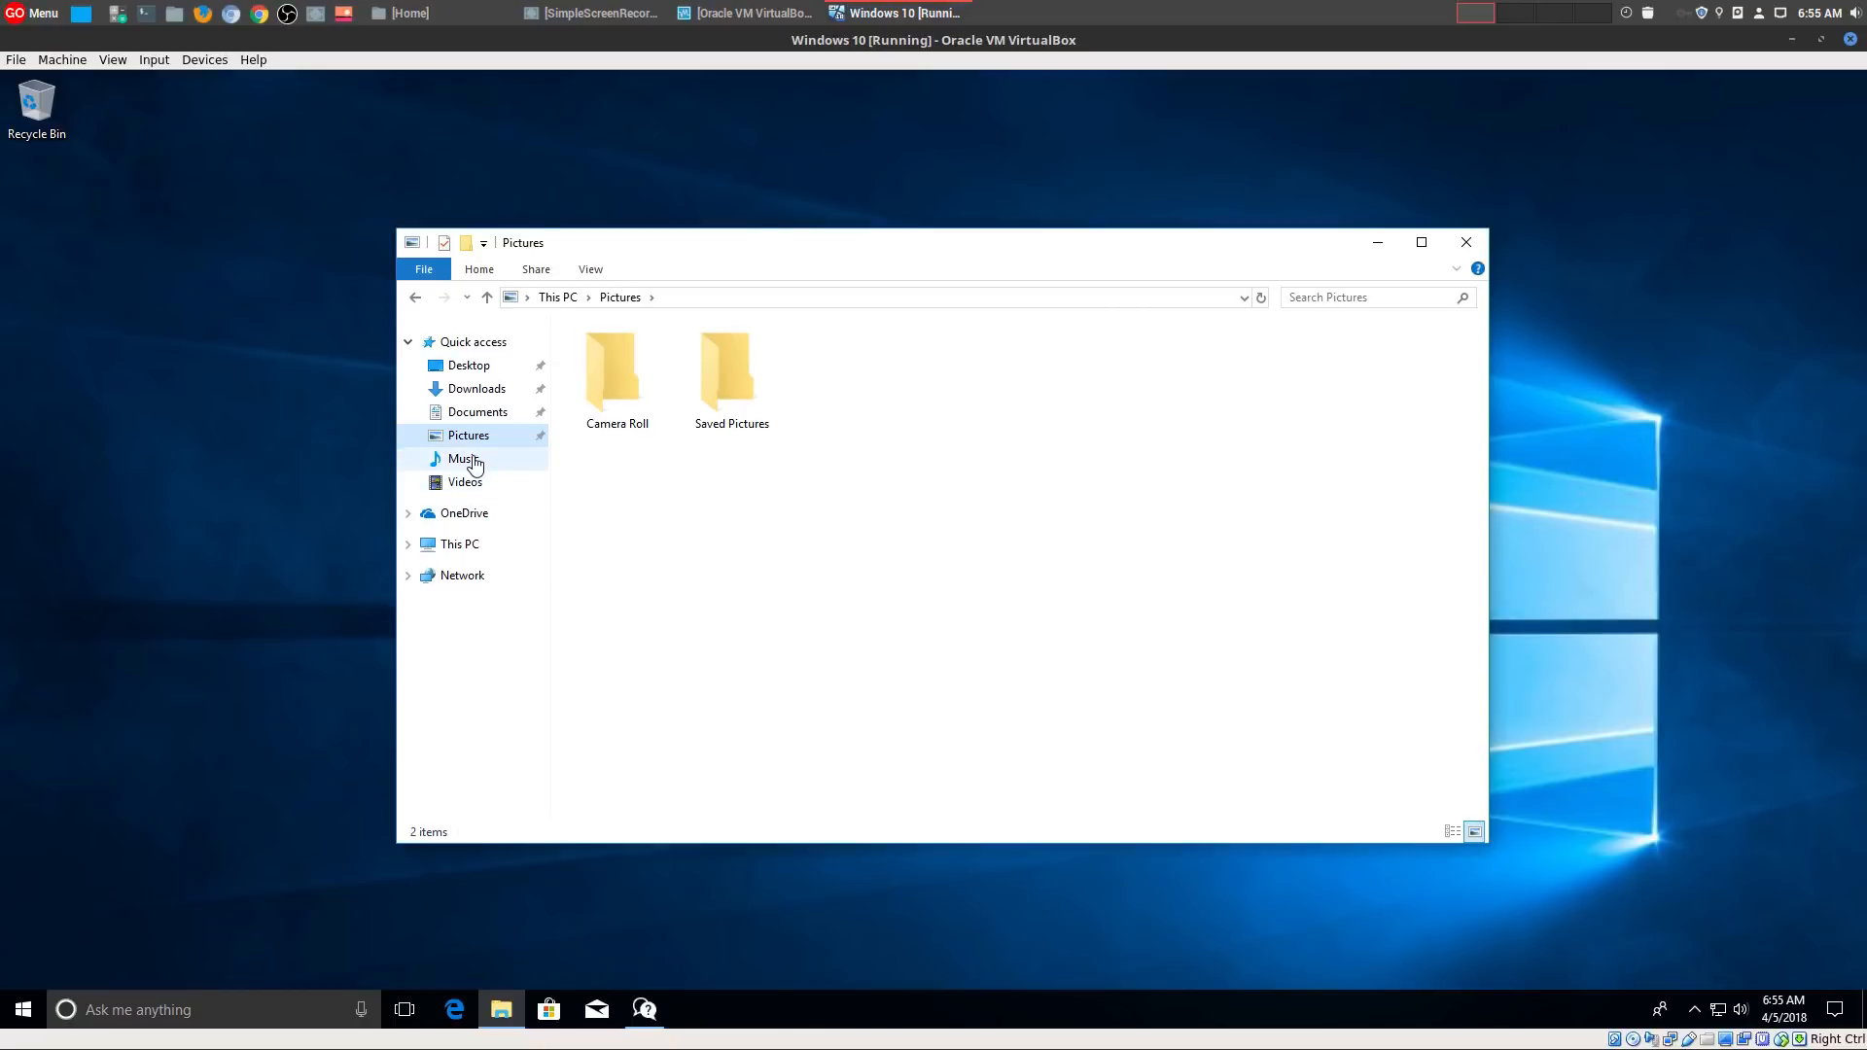
pyautogui.click(463, 459)
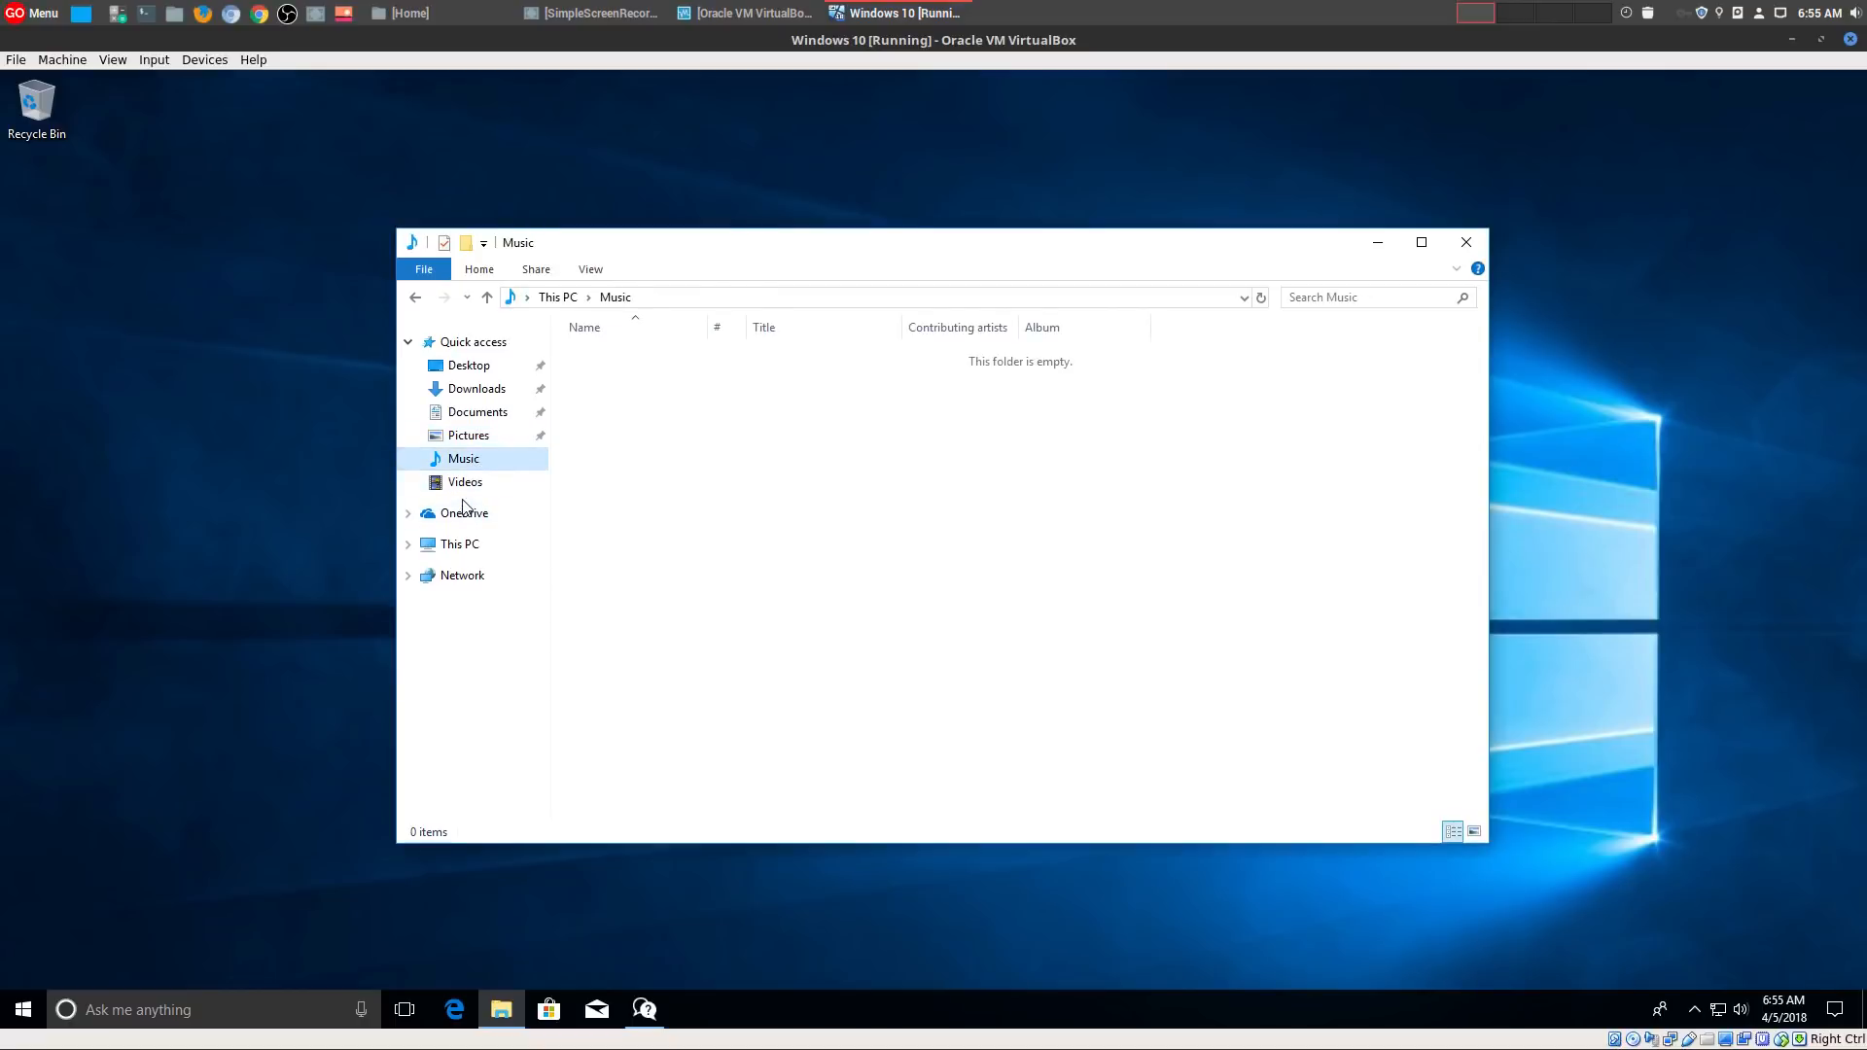
pyautogui.click(465, 483)
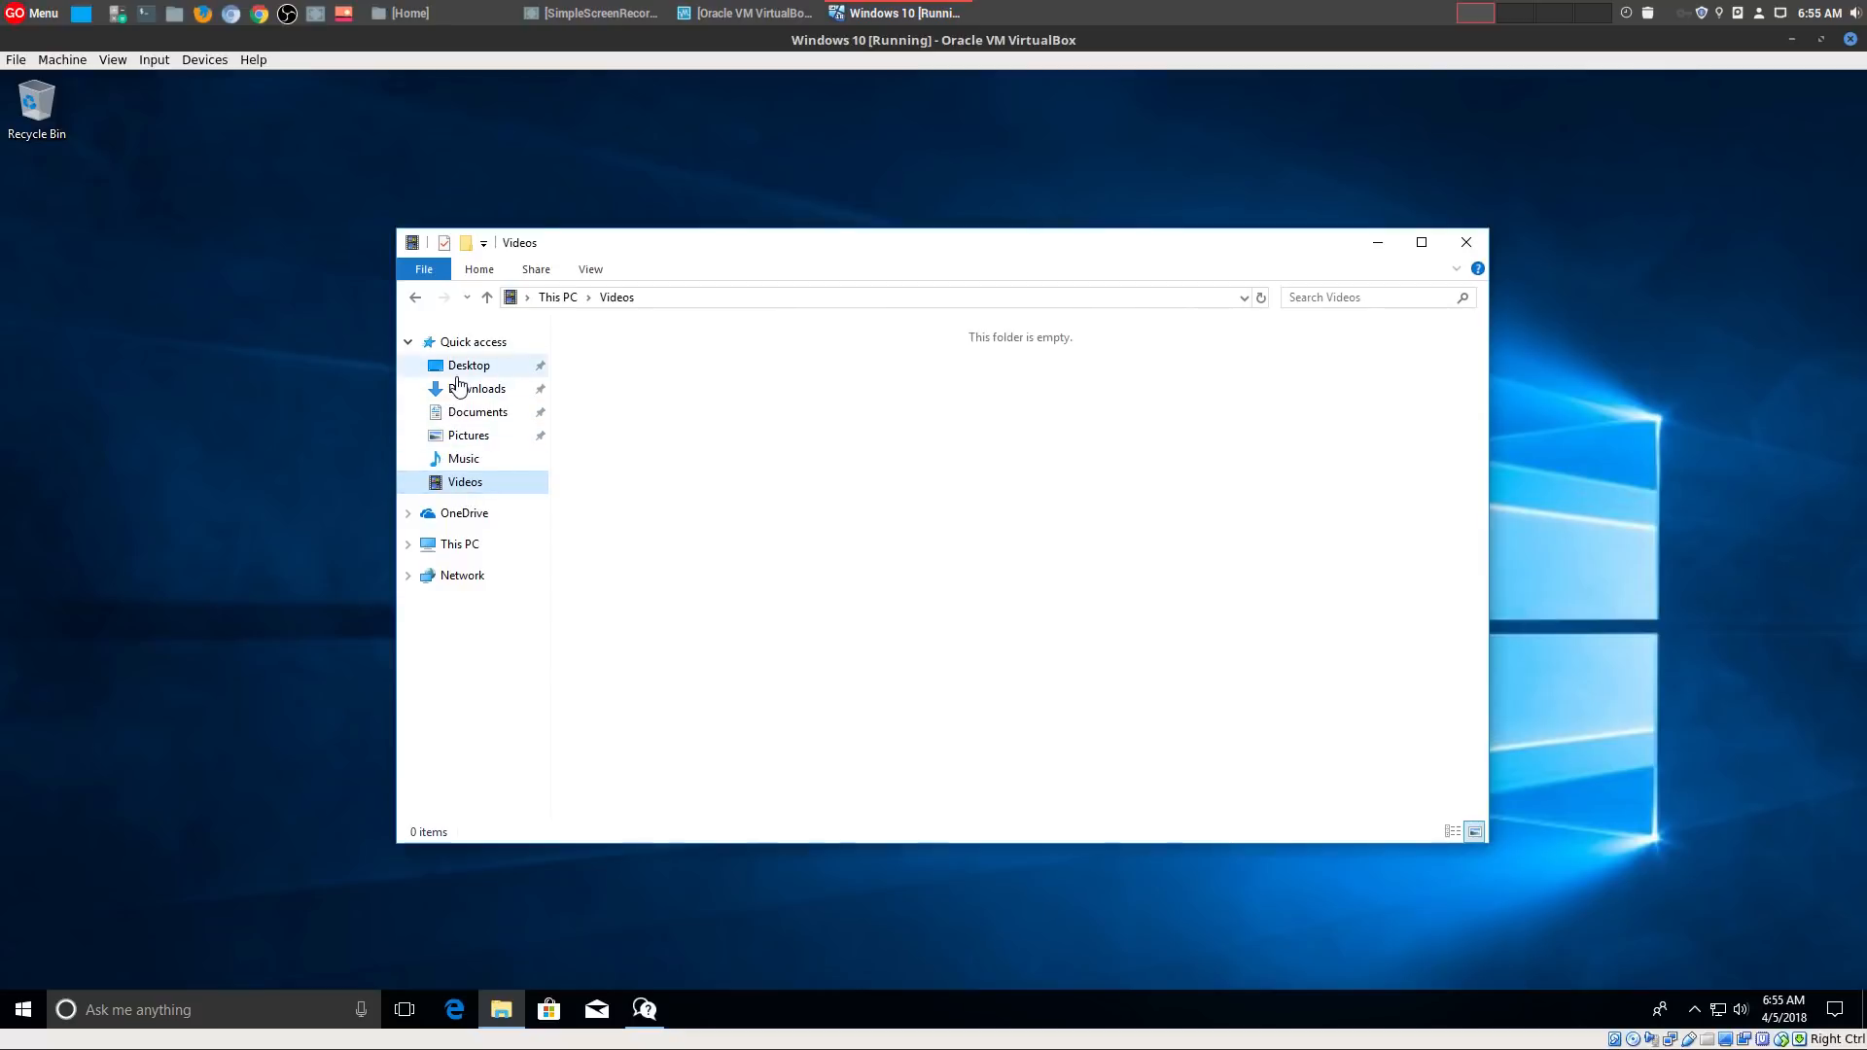
pyautogui.click(469, 366)
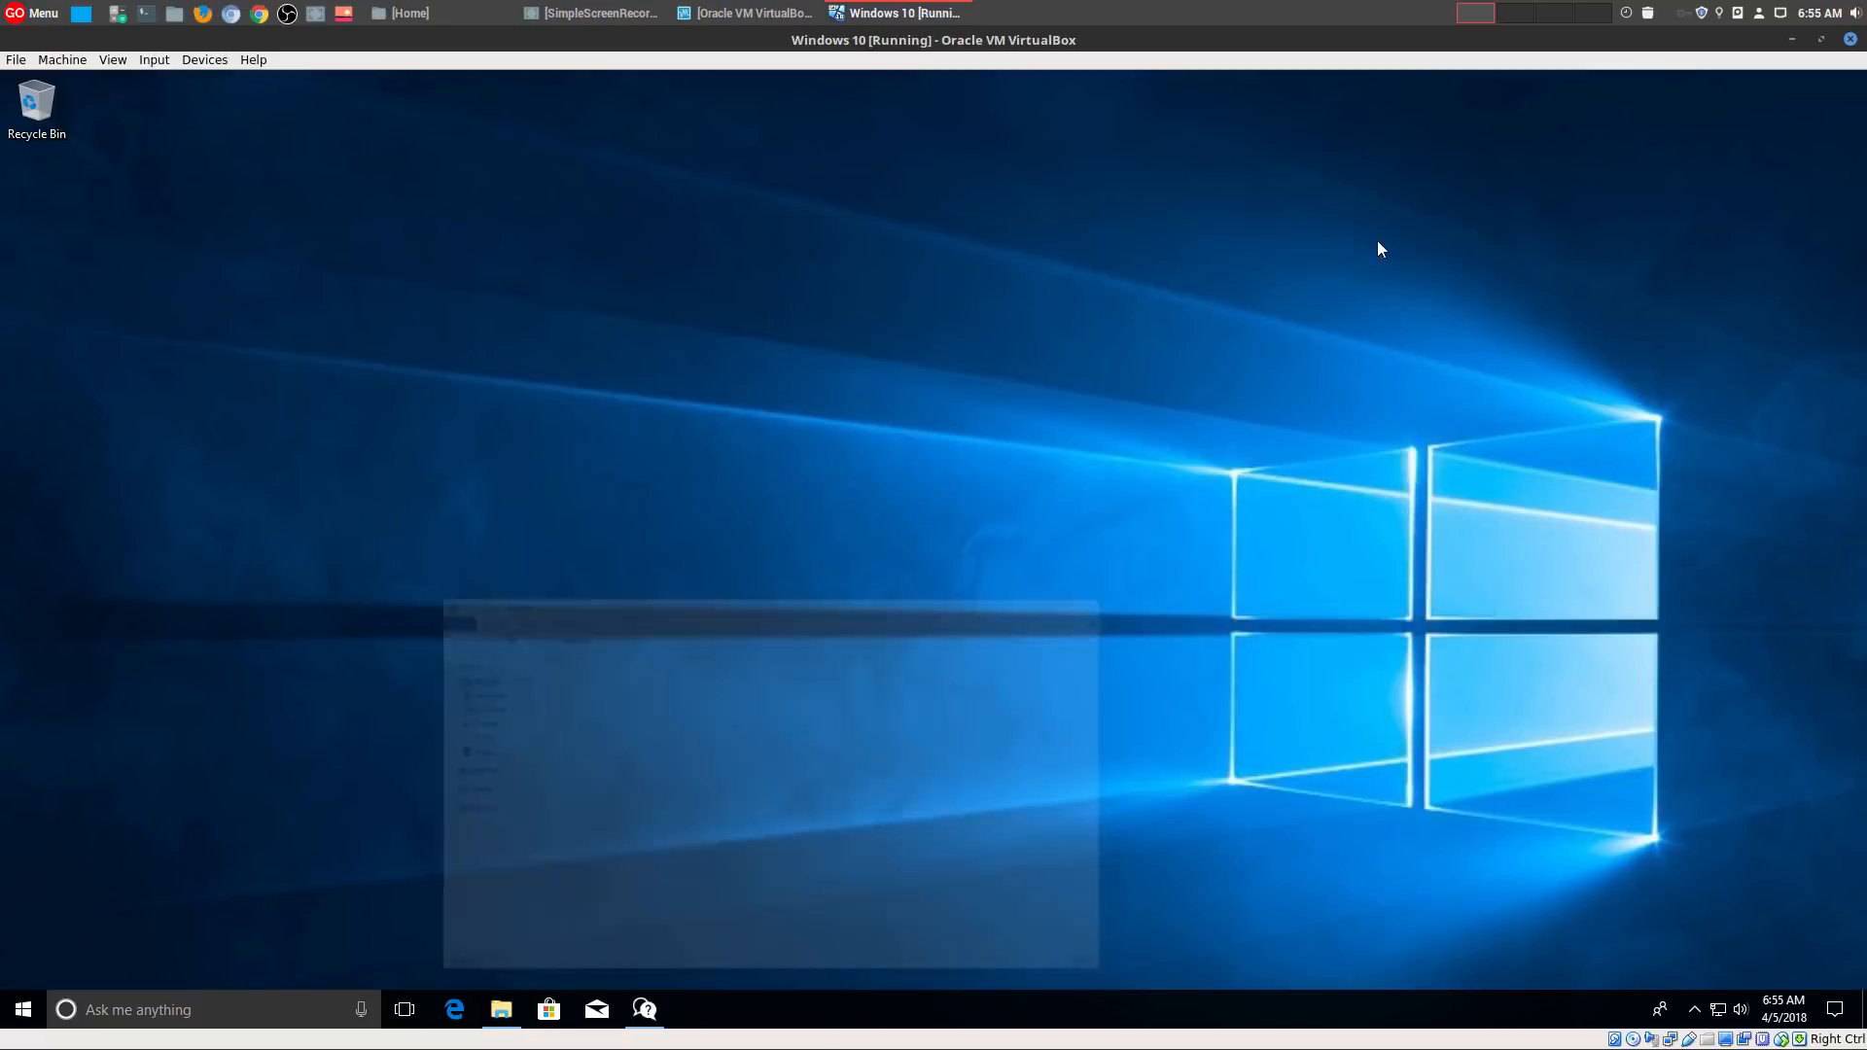
pyautogui.click(18, 1010)
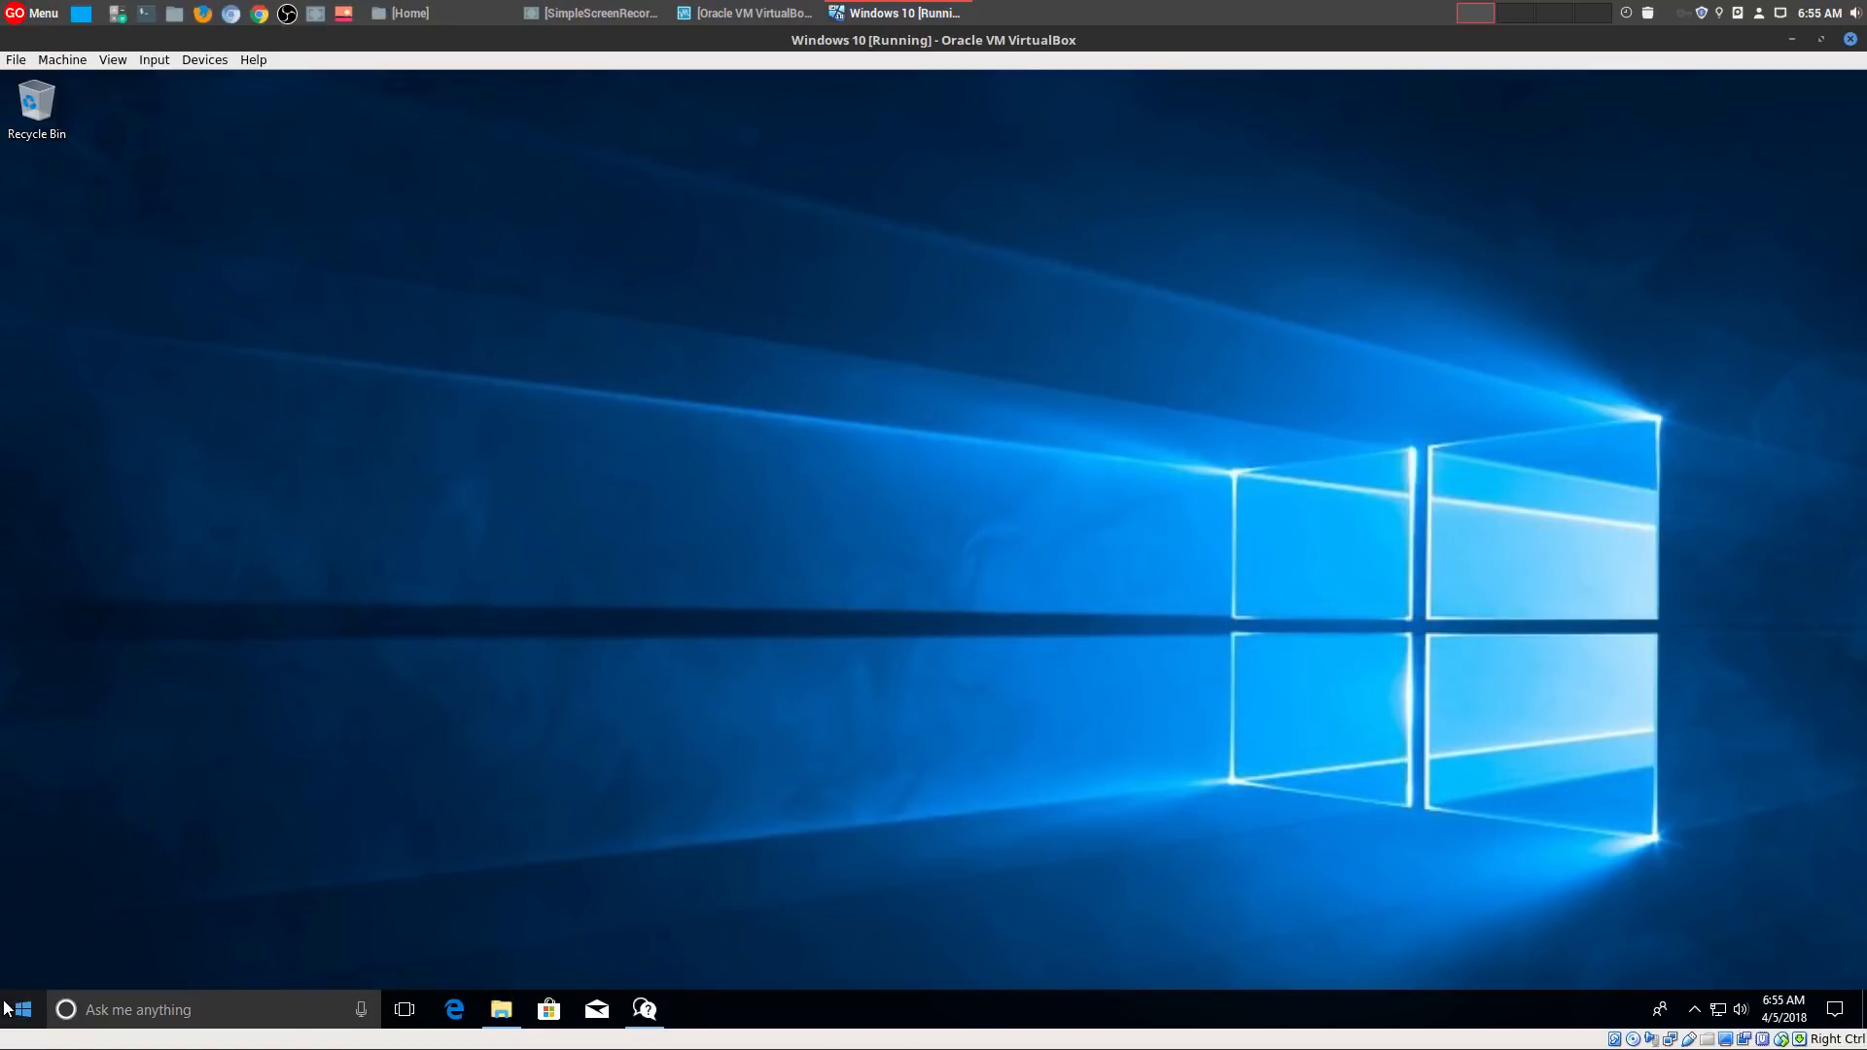
pyautogui.click(16, 1009)
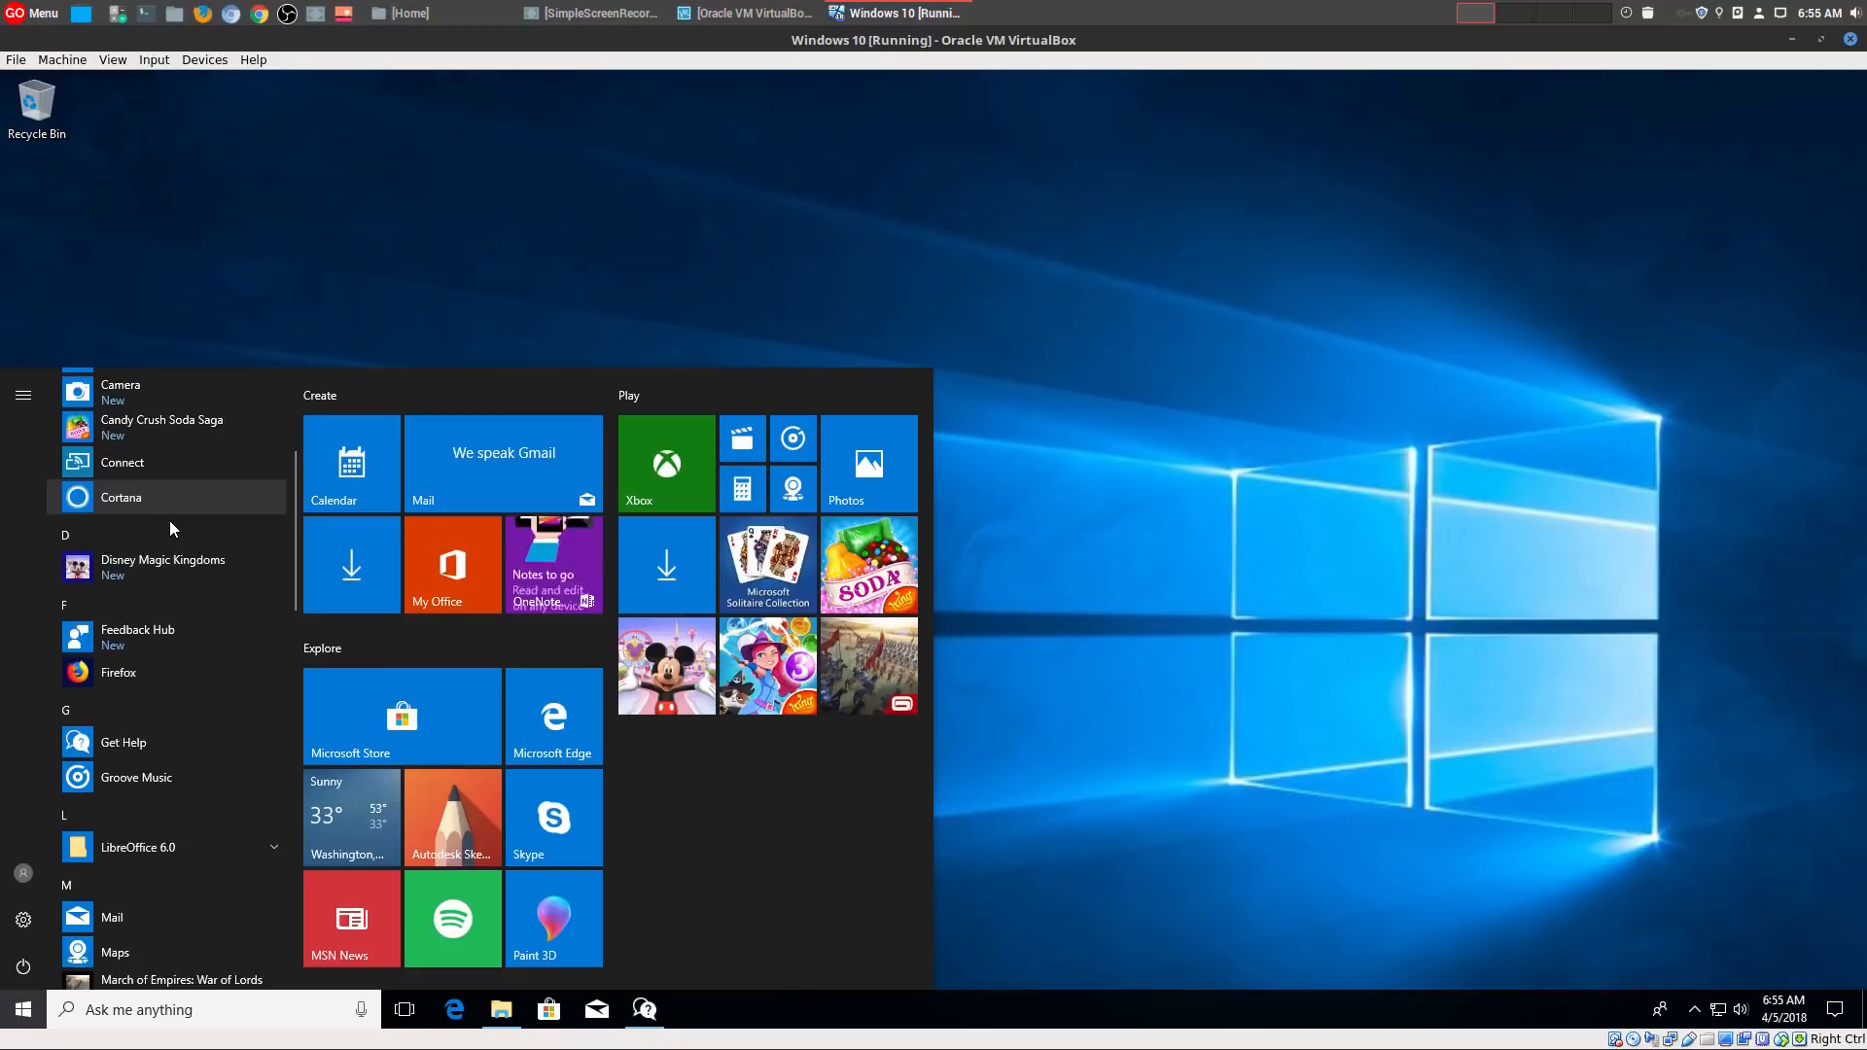
pyautogui.scroll(-3)
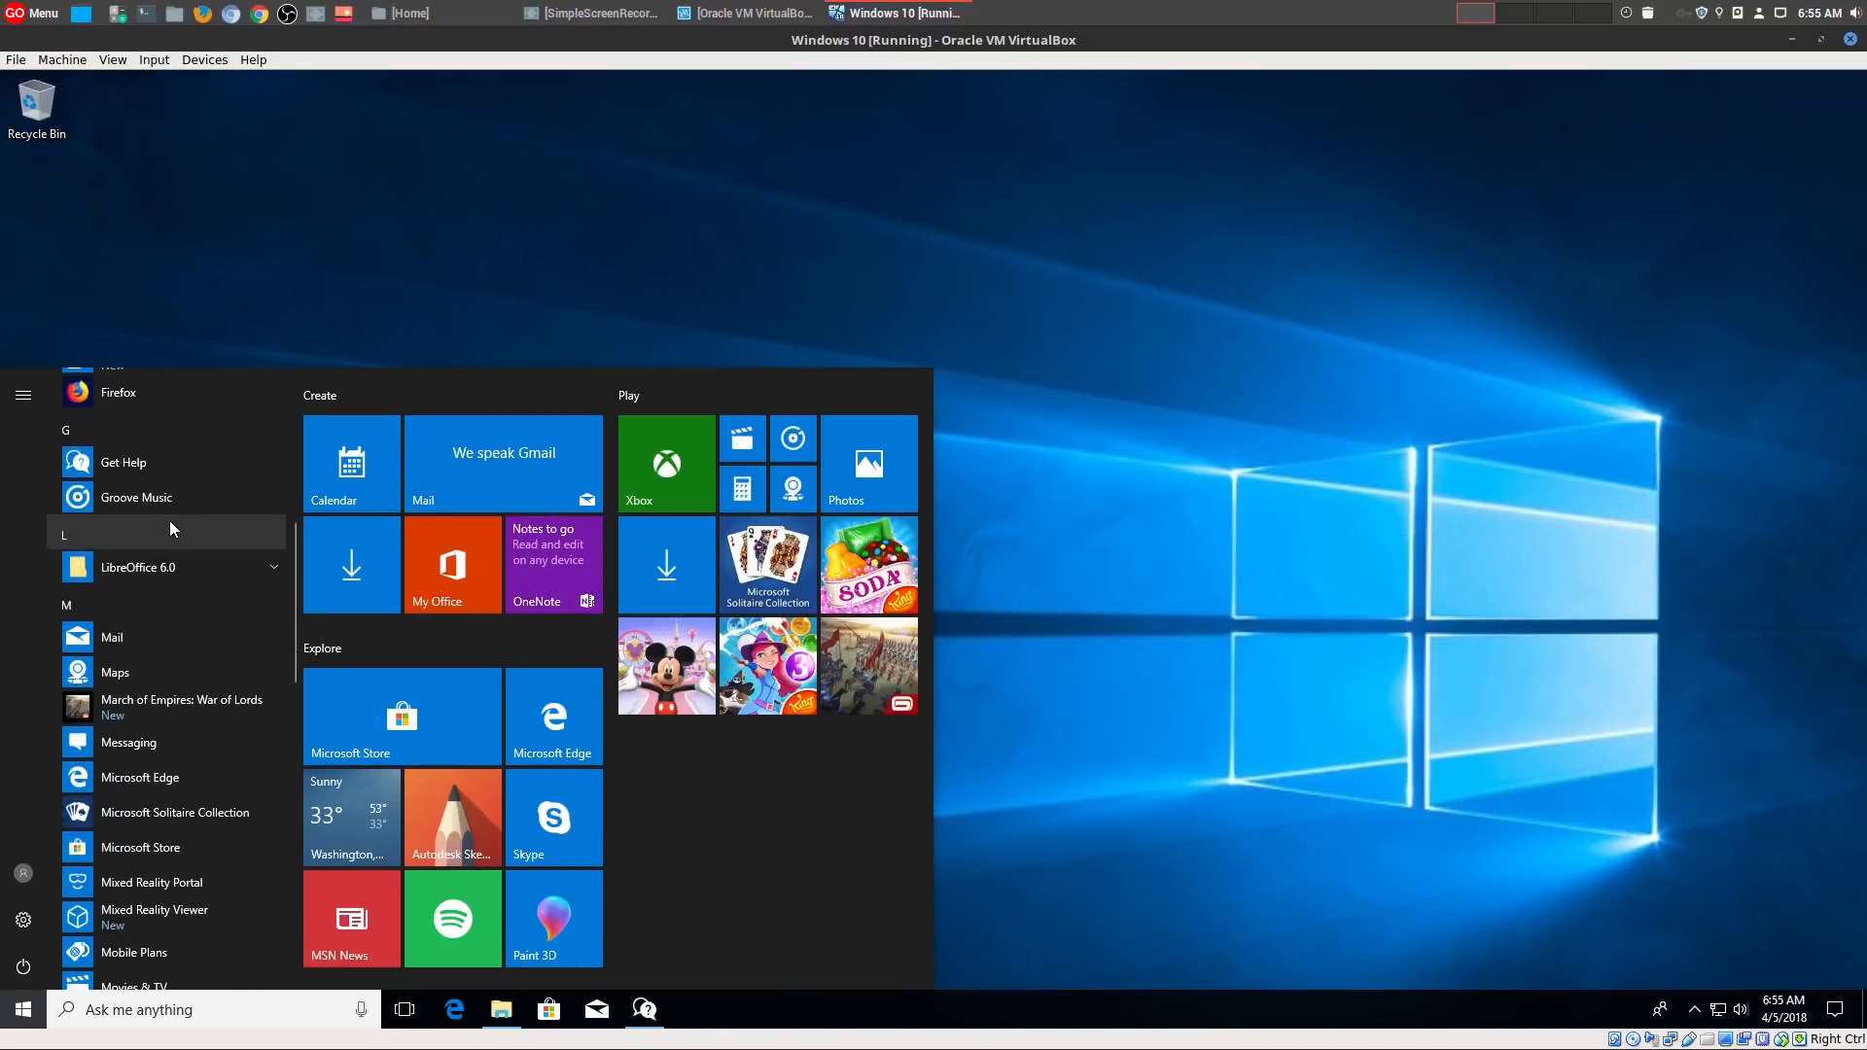
pyautogui.scroll(-3)
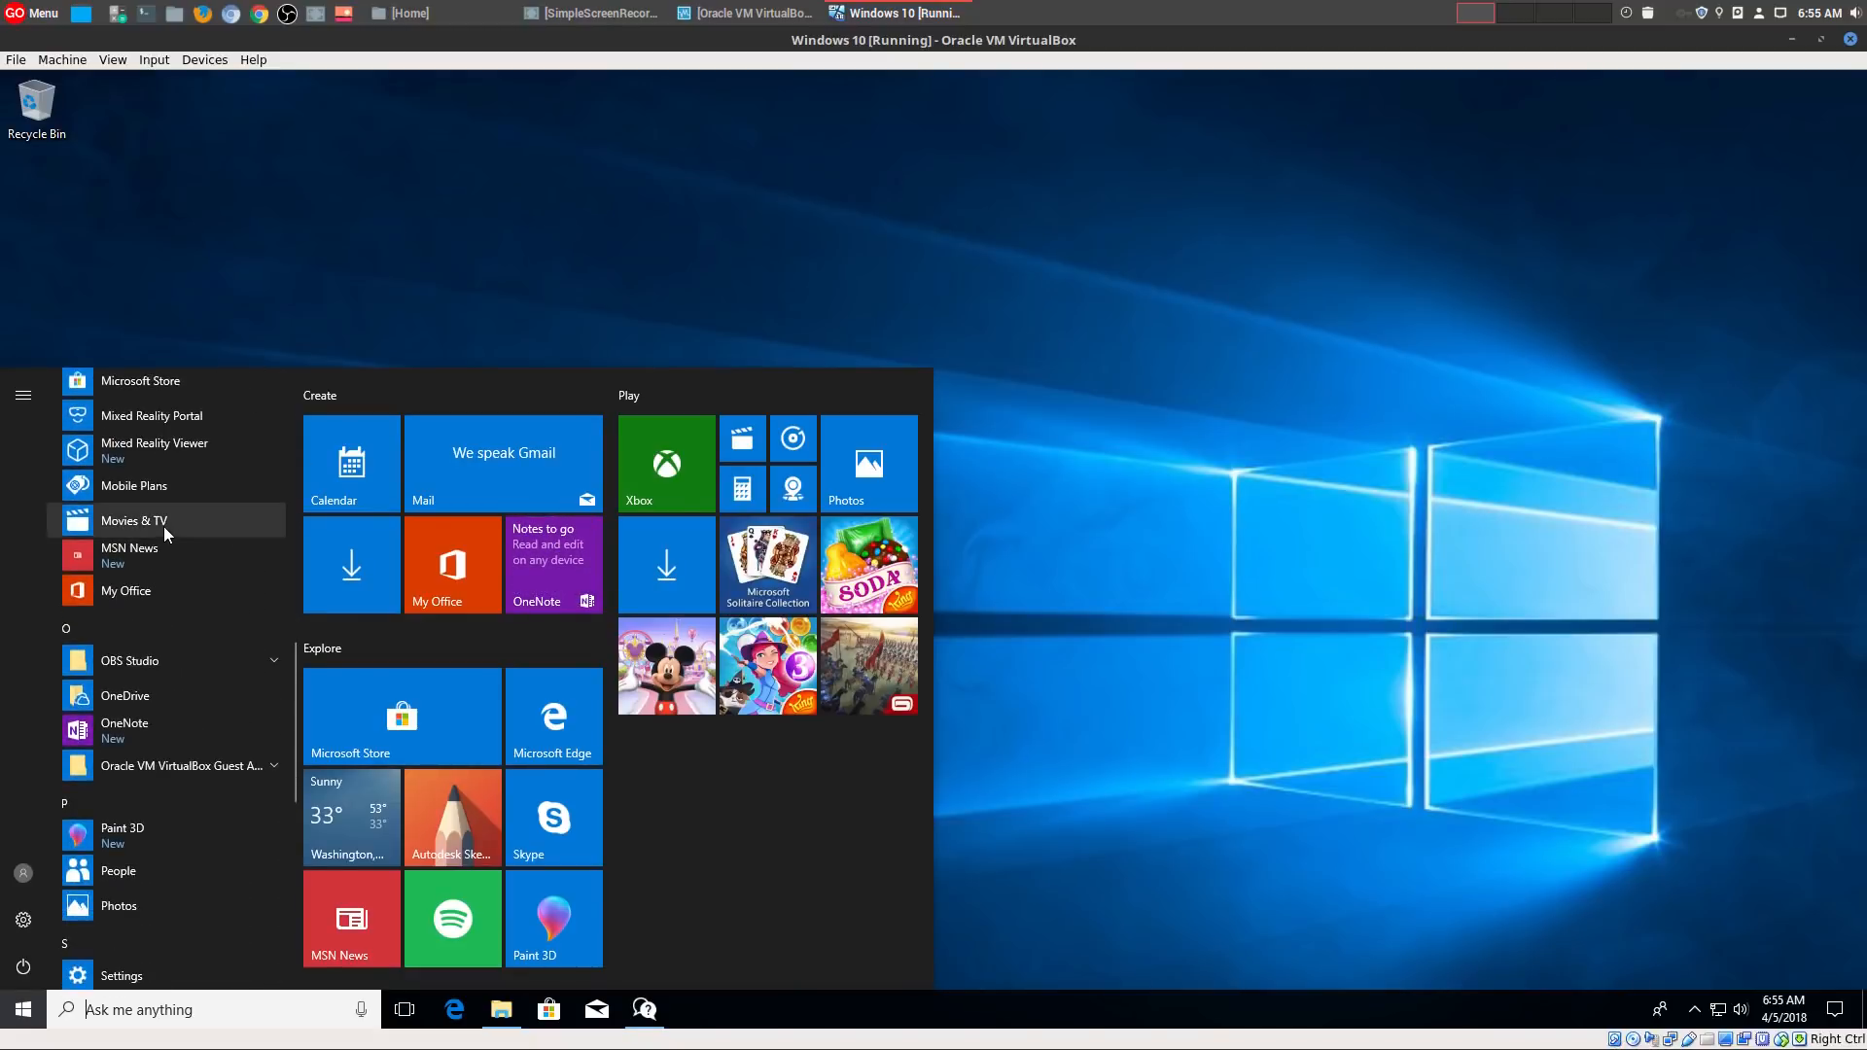
pyautogui.scroll(-3)
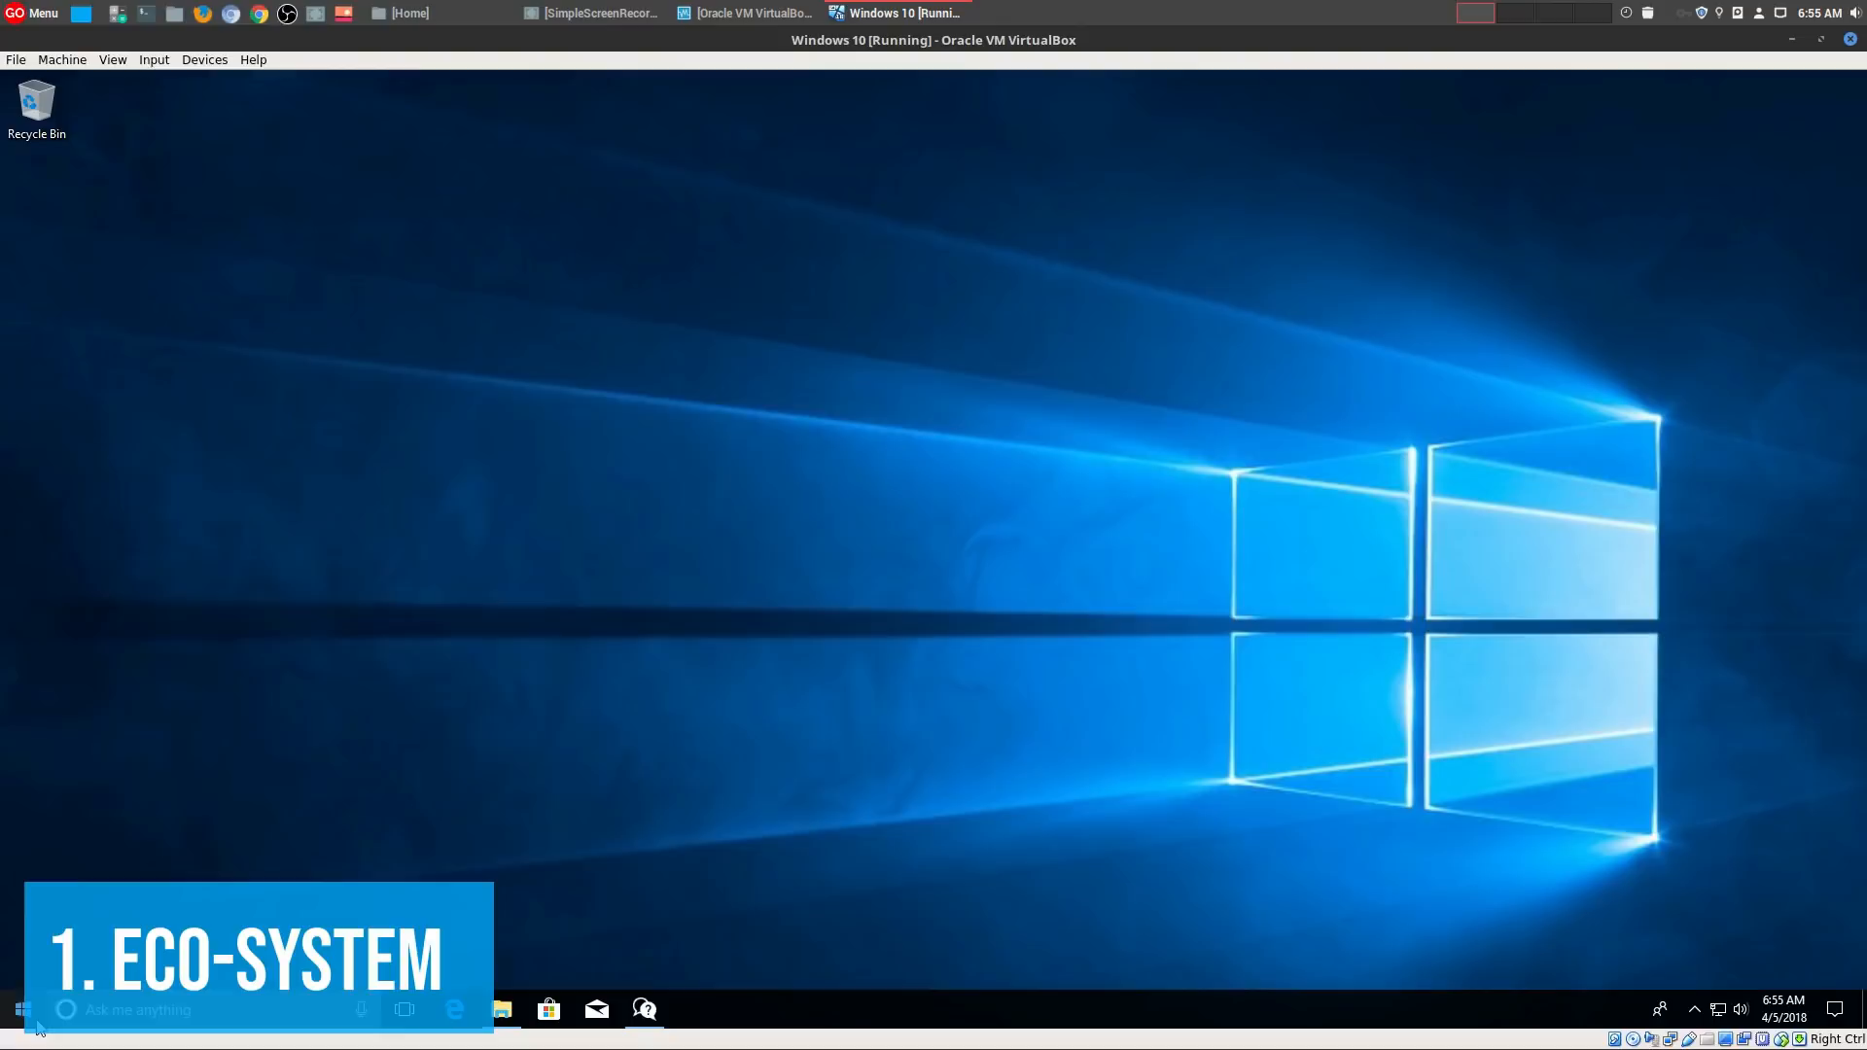
# Step: Reopen the Start menu and browse the All apps list from A down to W and back up
pyautogui.click(21, 1010)
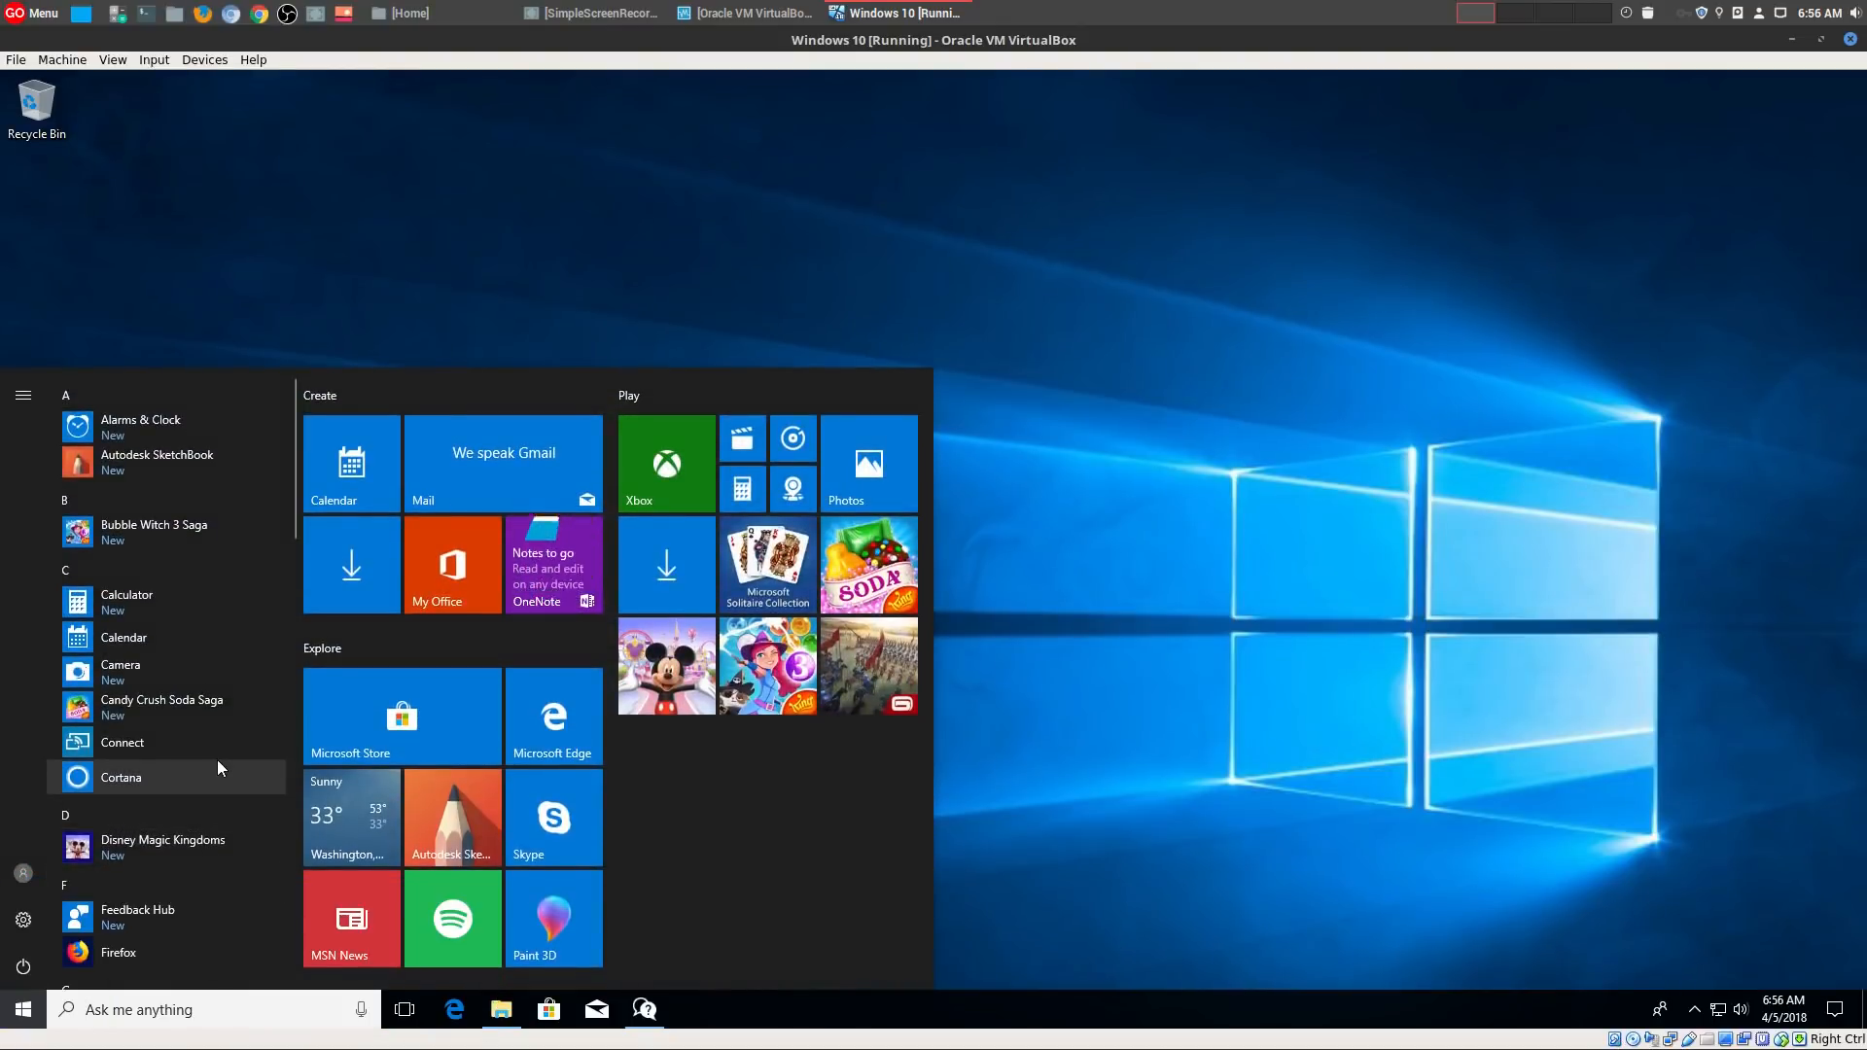
pyautogui.scroll(-3)
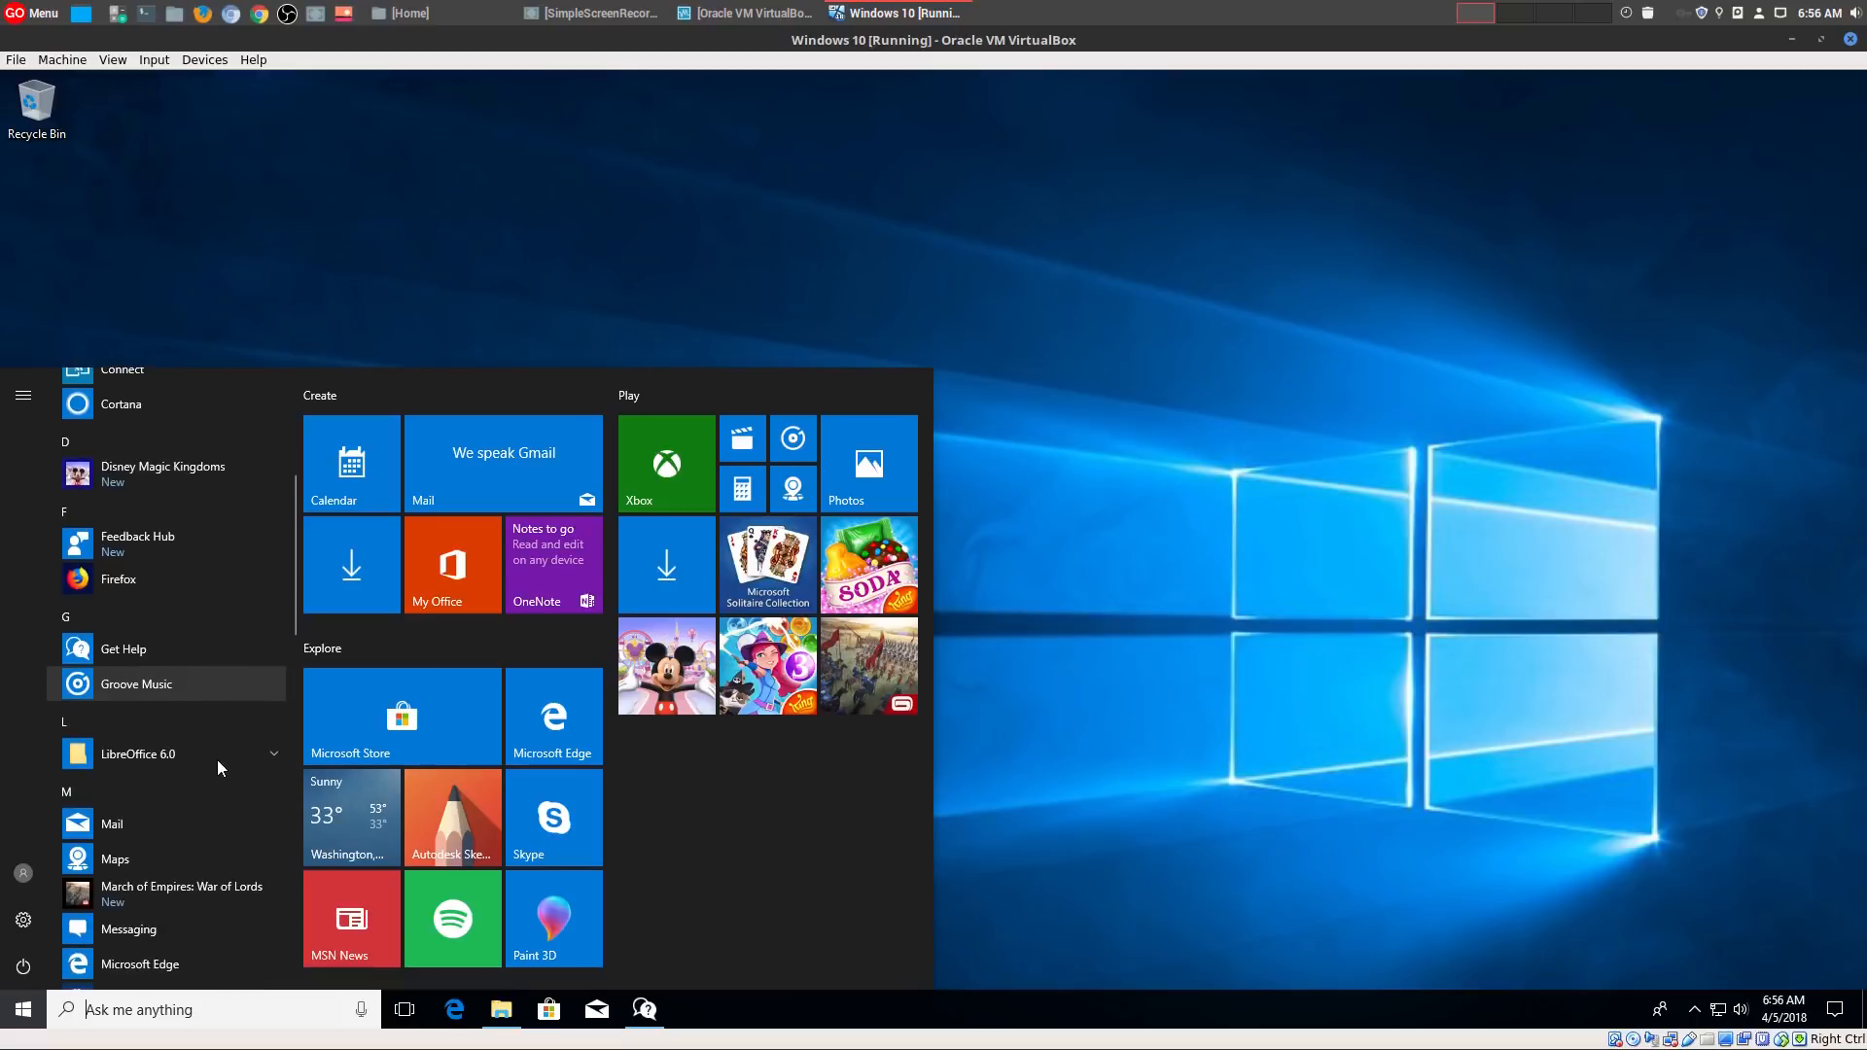
pyautogui.scroll(-3)
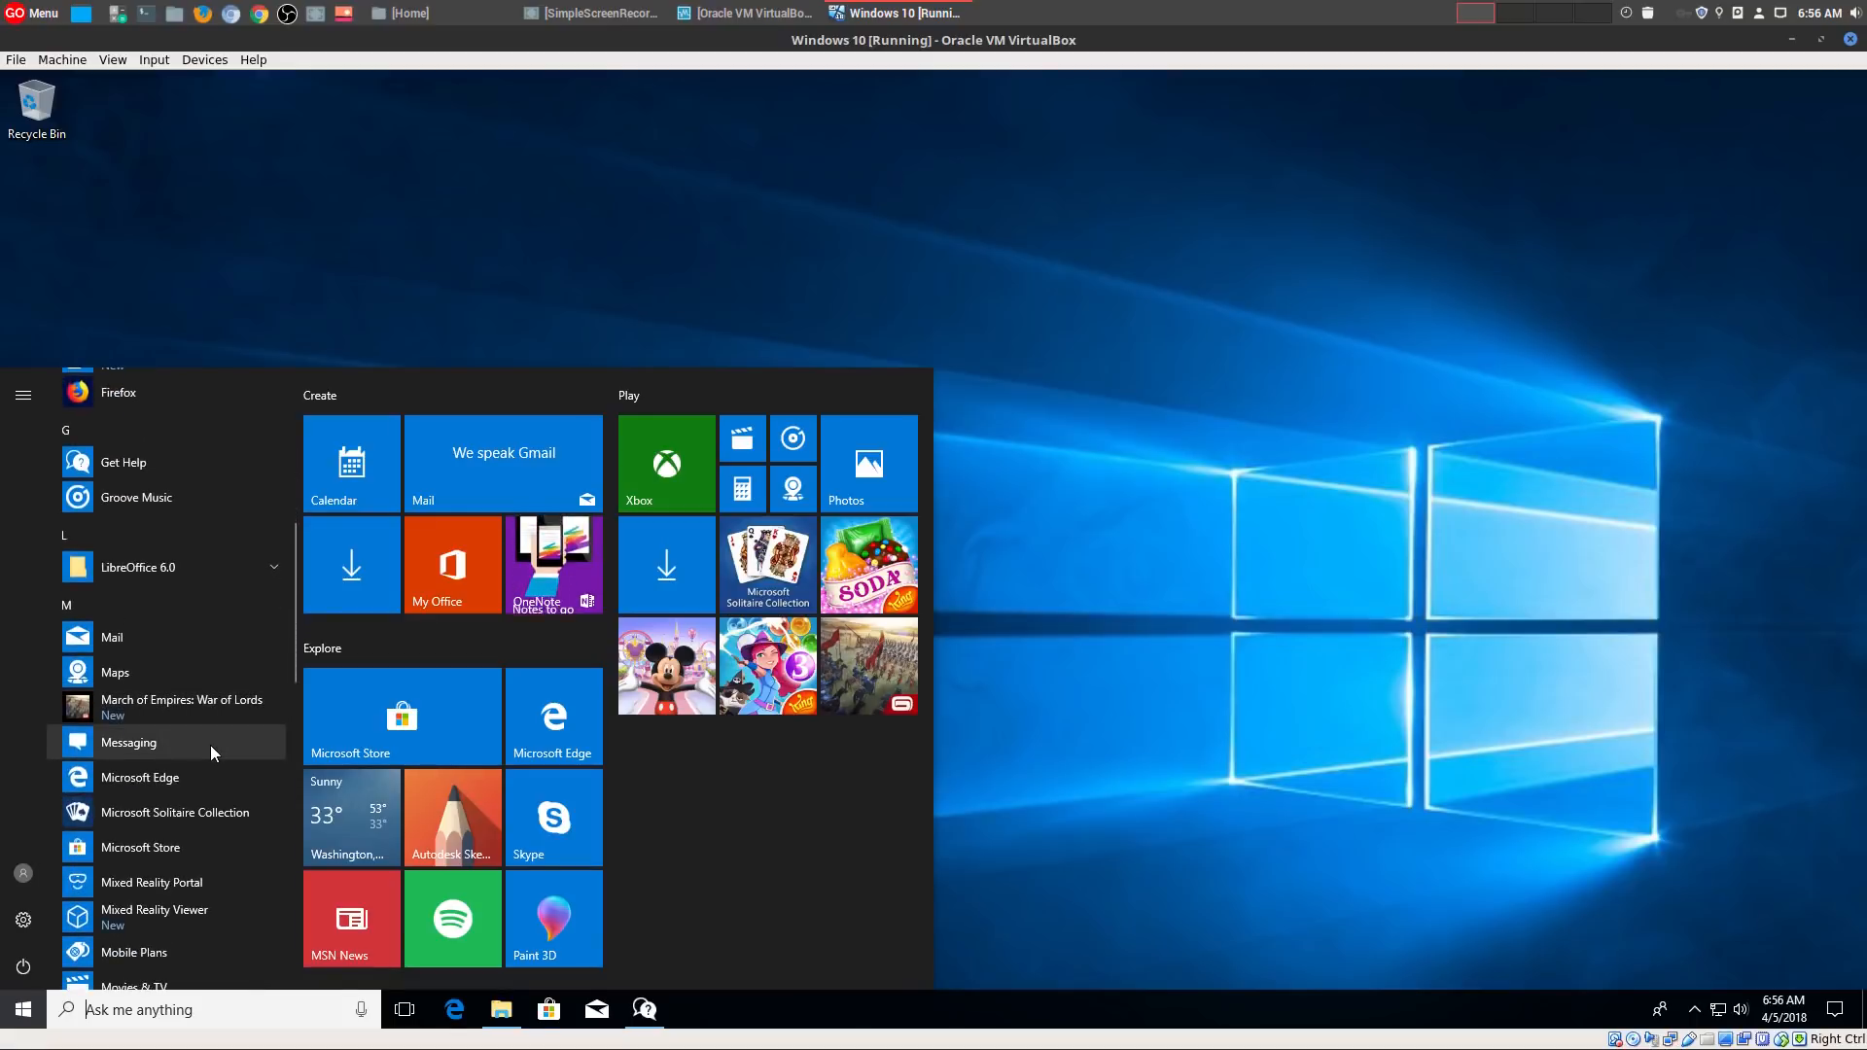
pyautogui.scroll(-3)
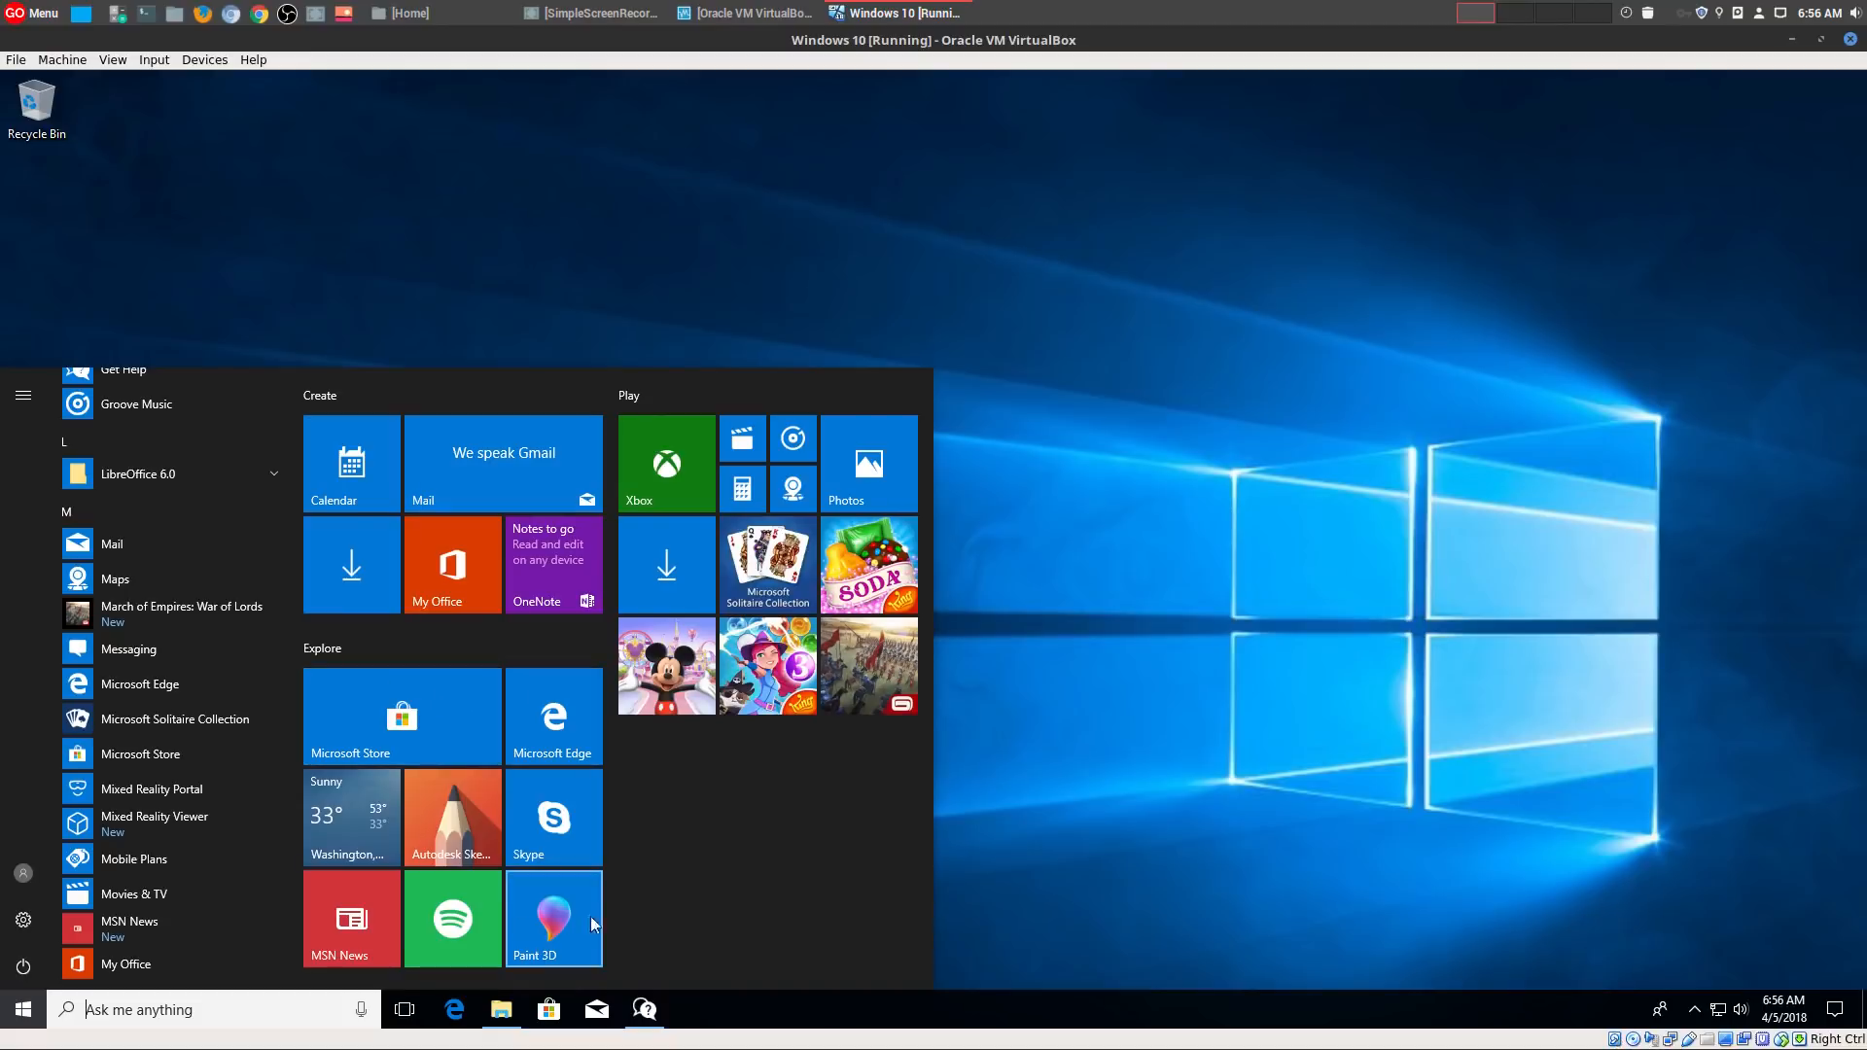
pyautogui.moveTo(232, 650)
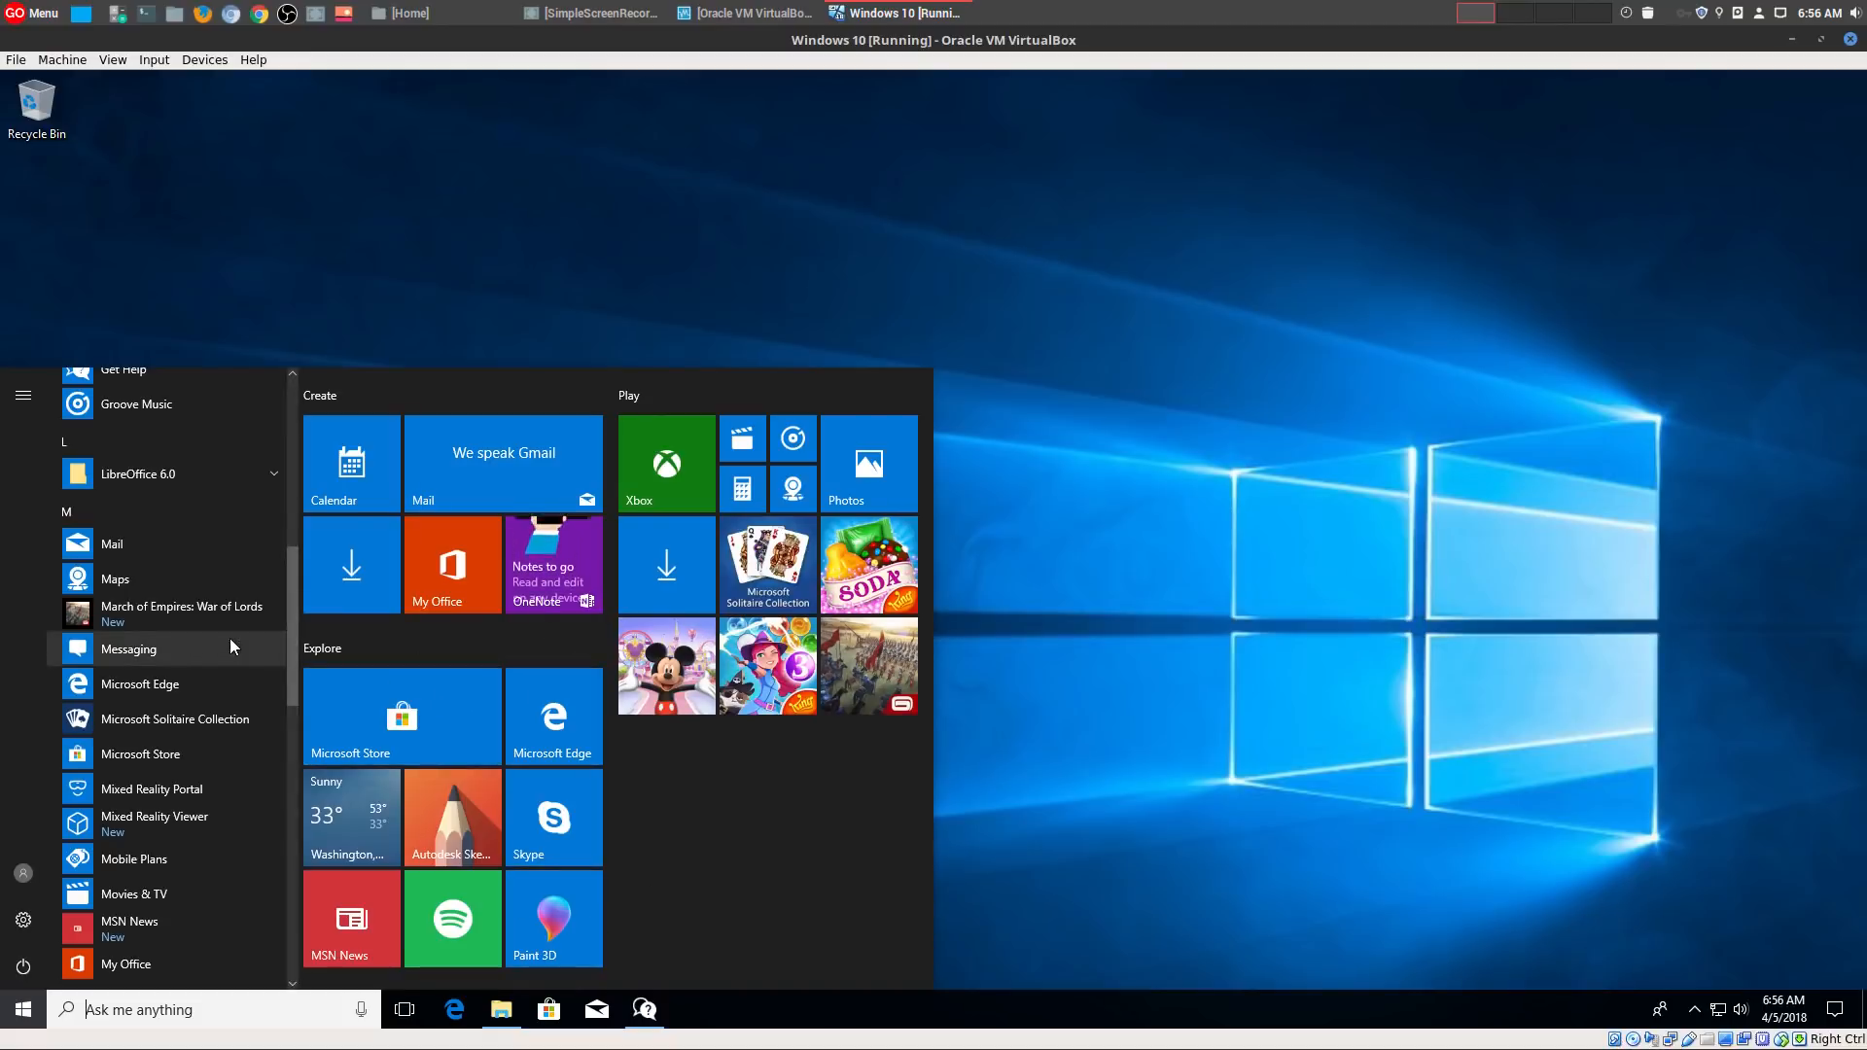
pyautogui.scroll(-3)
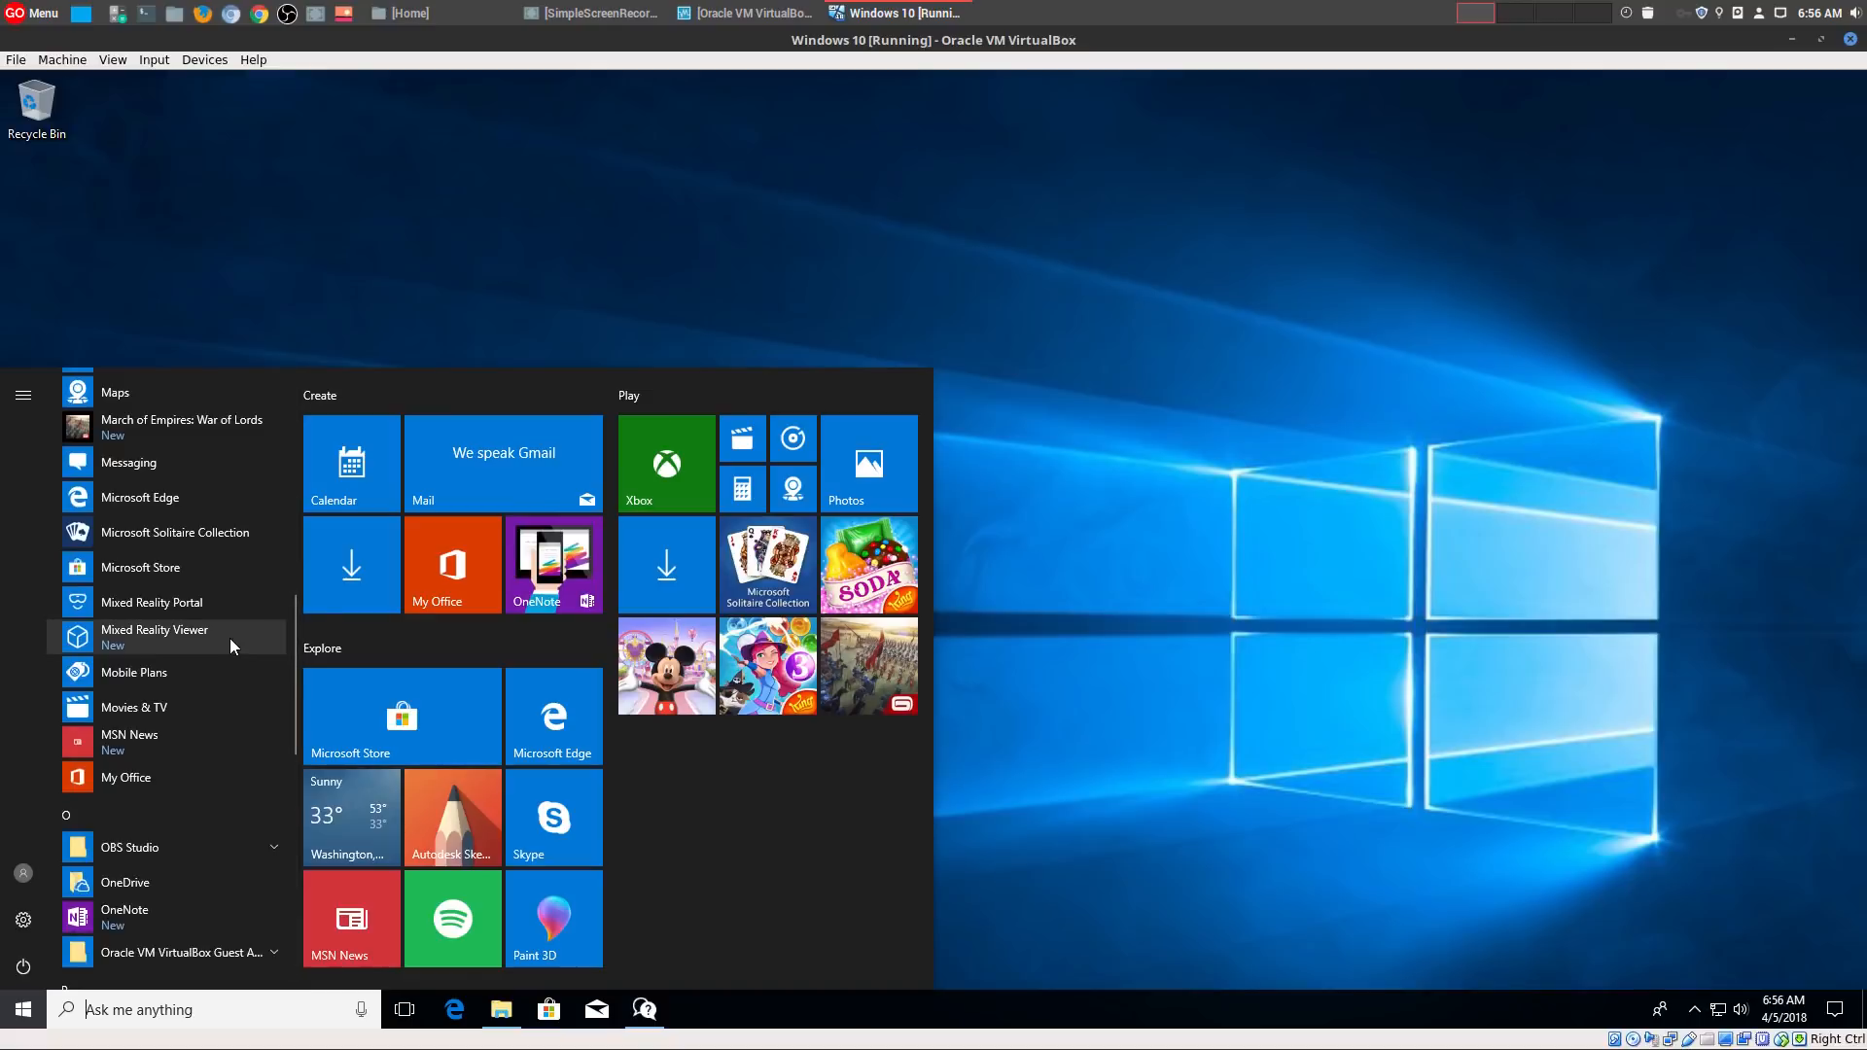
pyautogui.moveTo(222, 638)
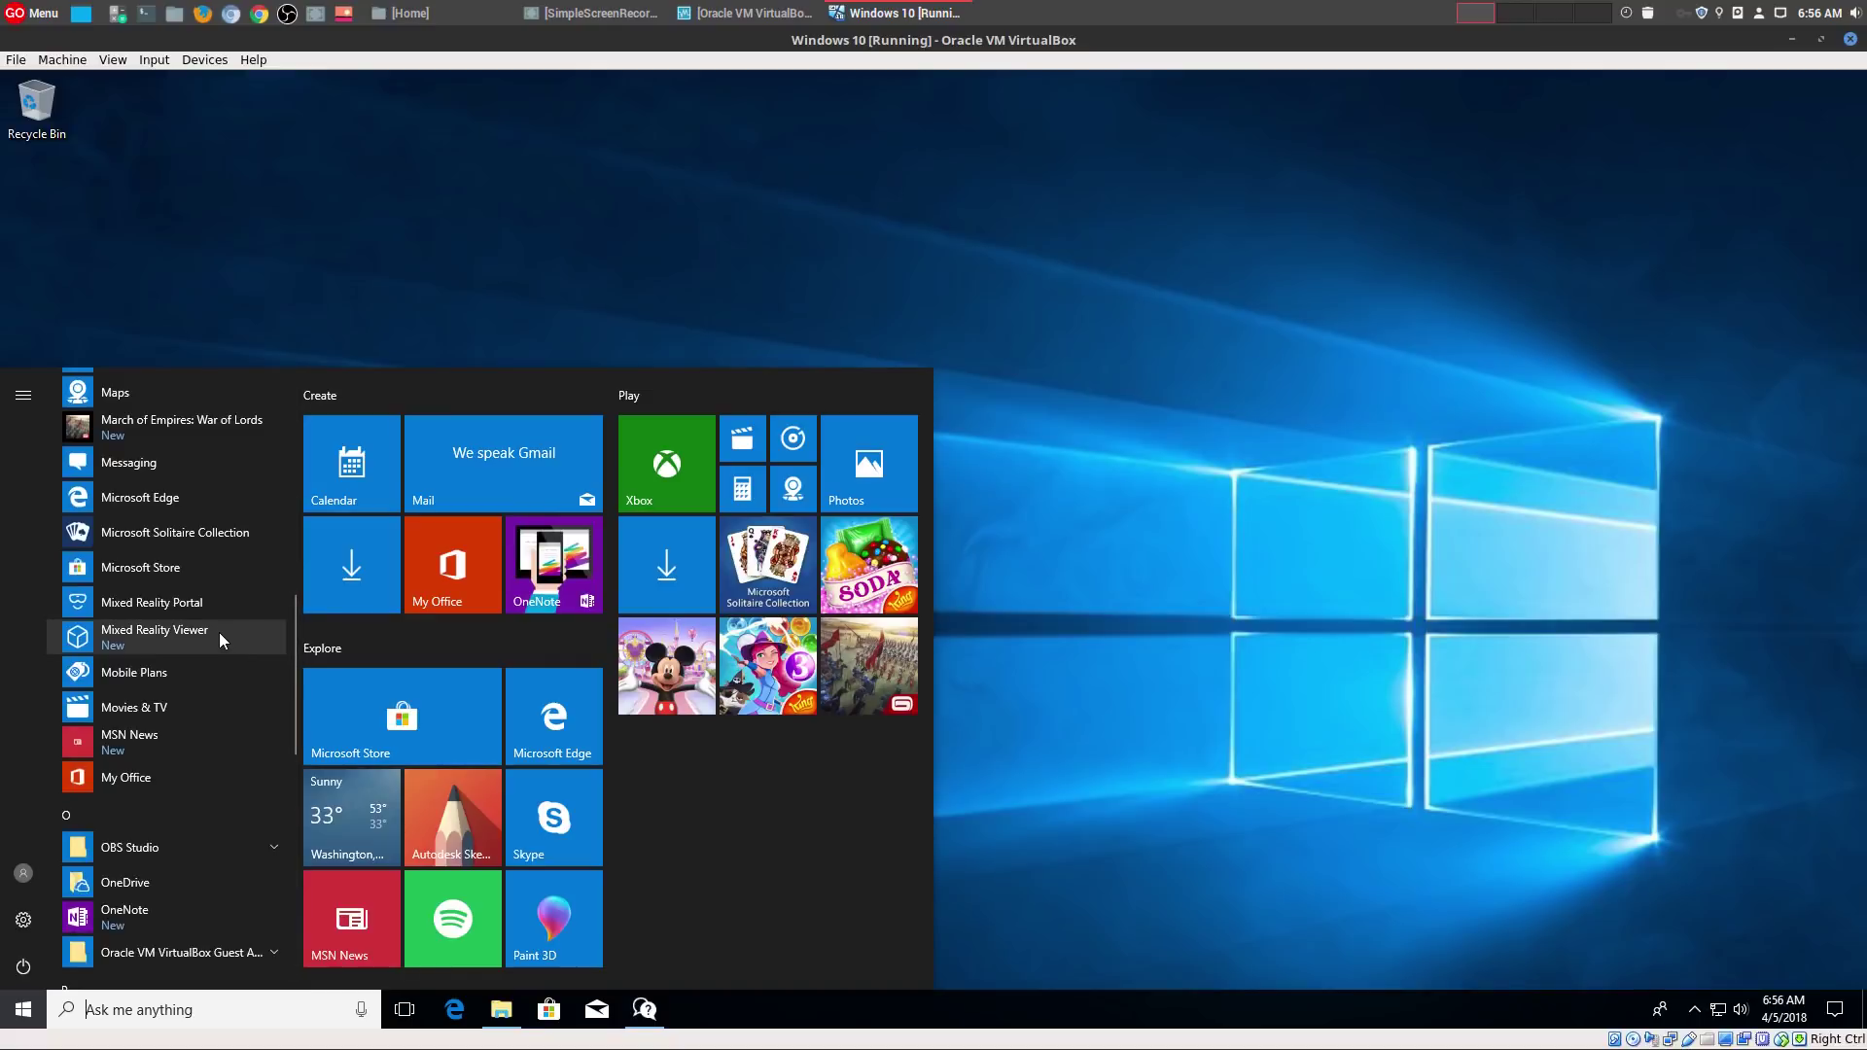
pyautogui.scroll(-3)
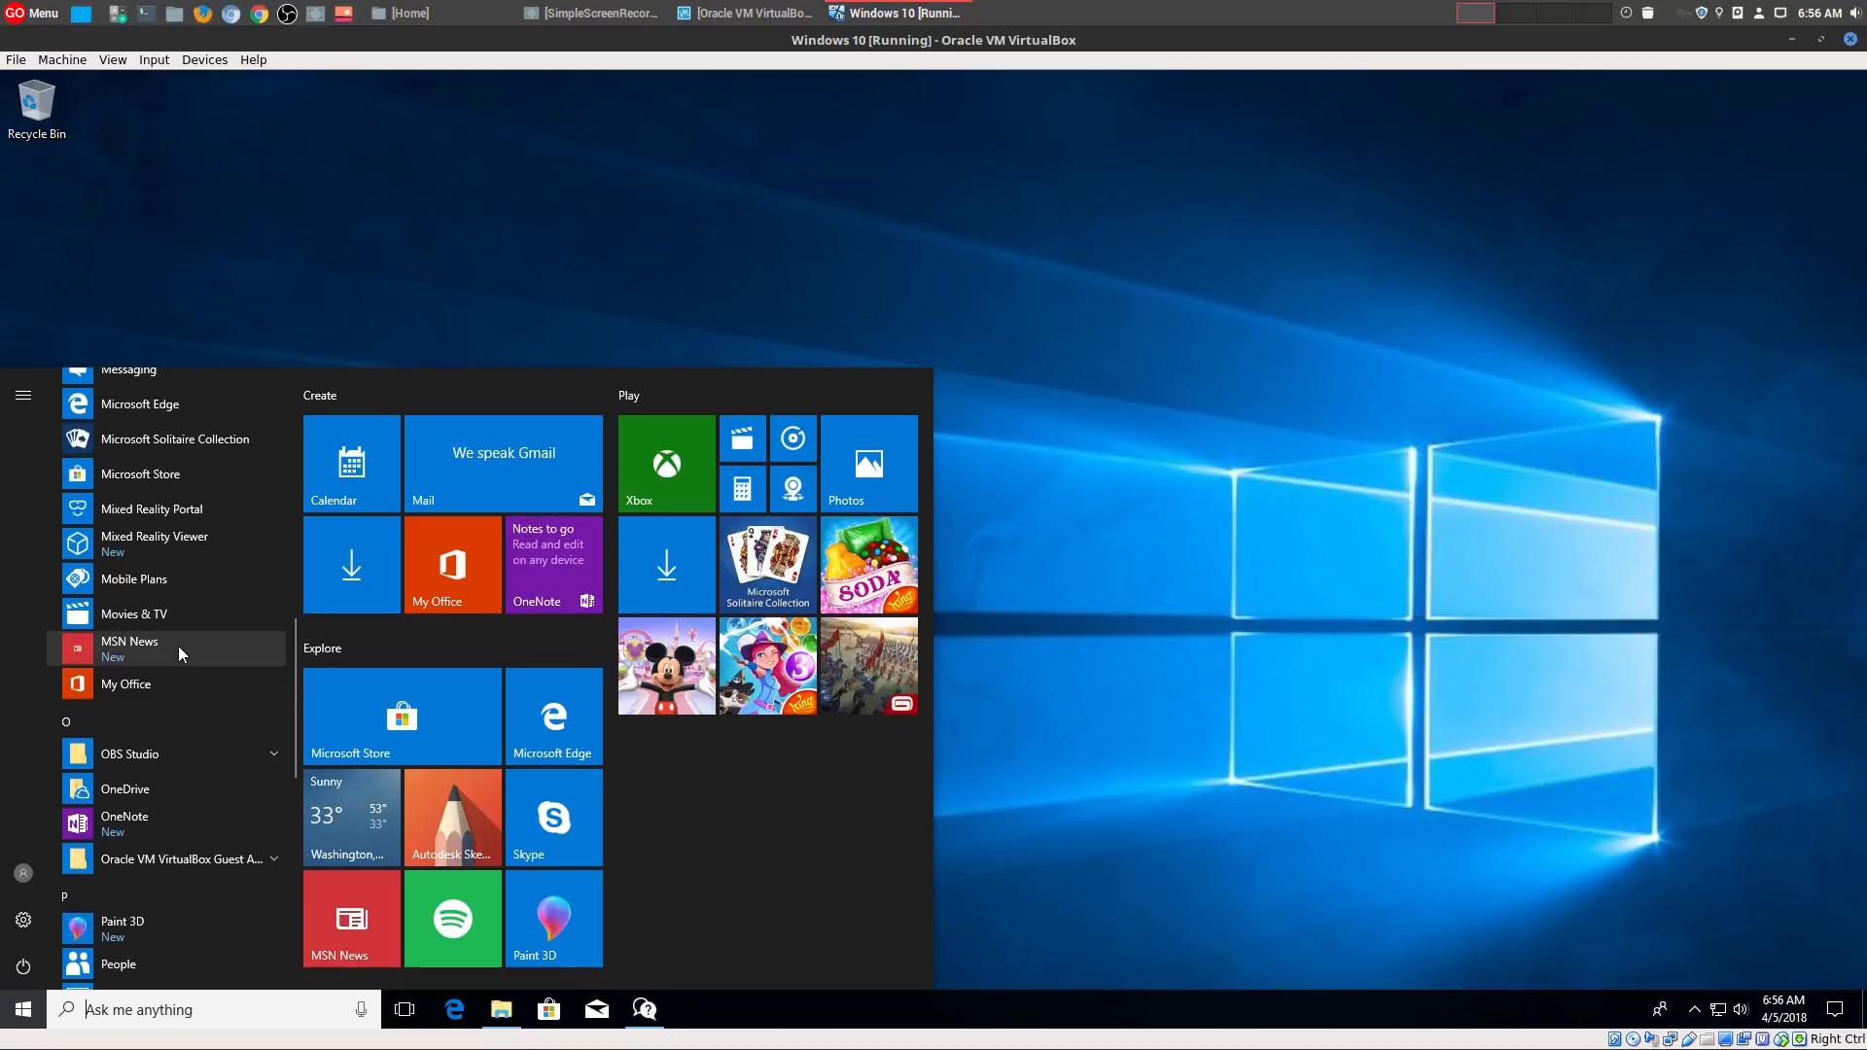
pyautogui.scroll(-3)
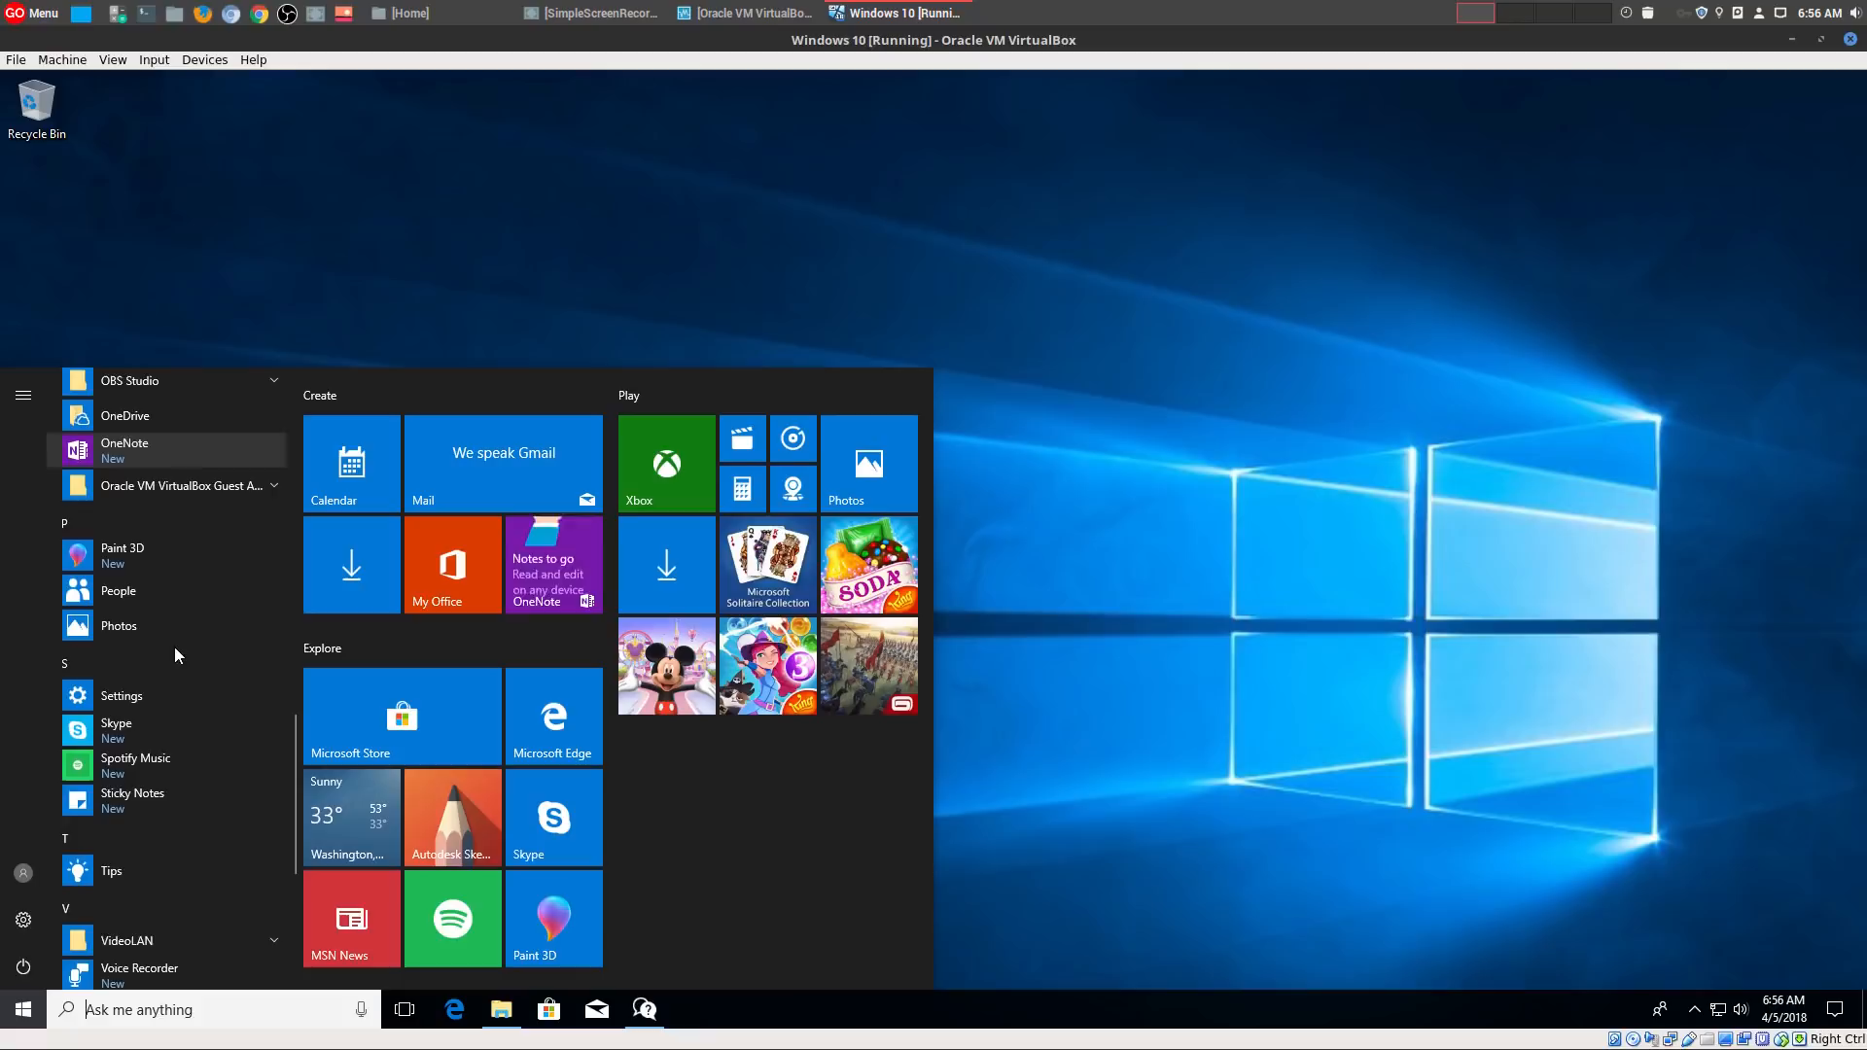
pyautogui.moveTo(173, 778)
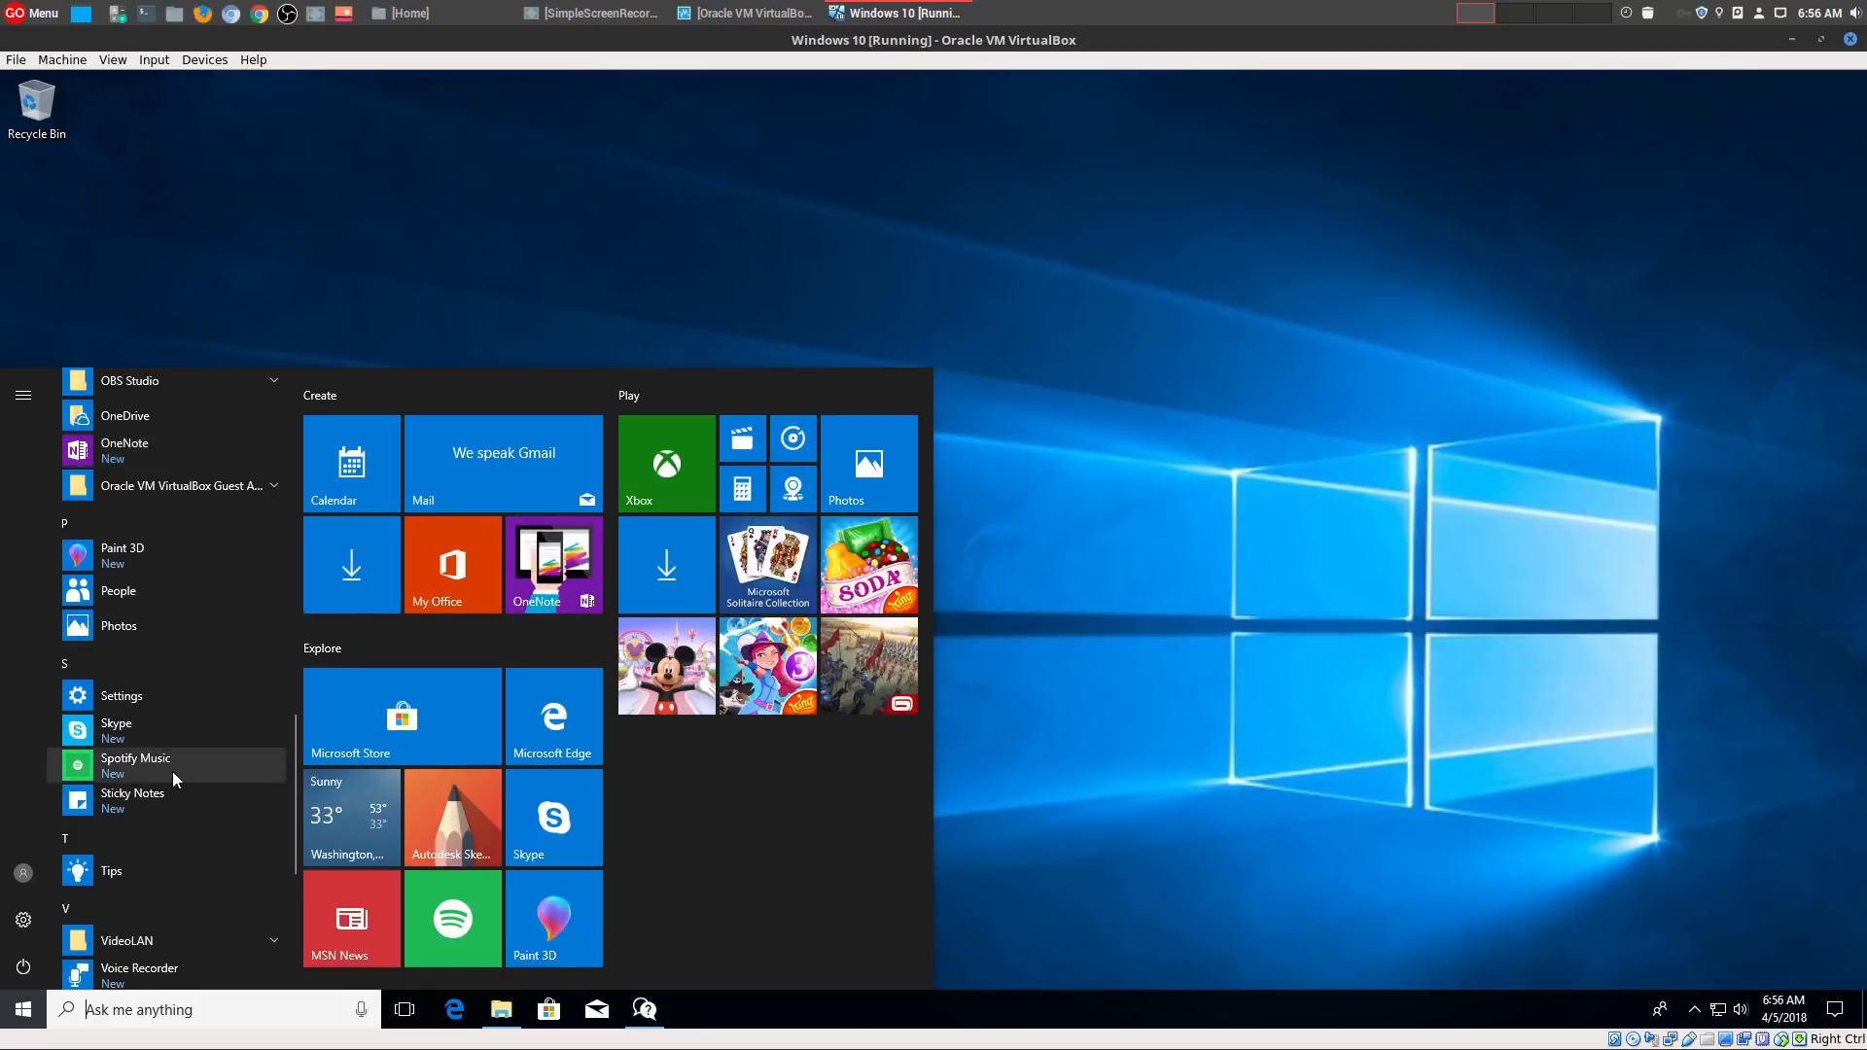
pyautogui.moveTo(767, 805)
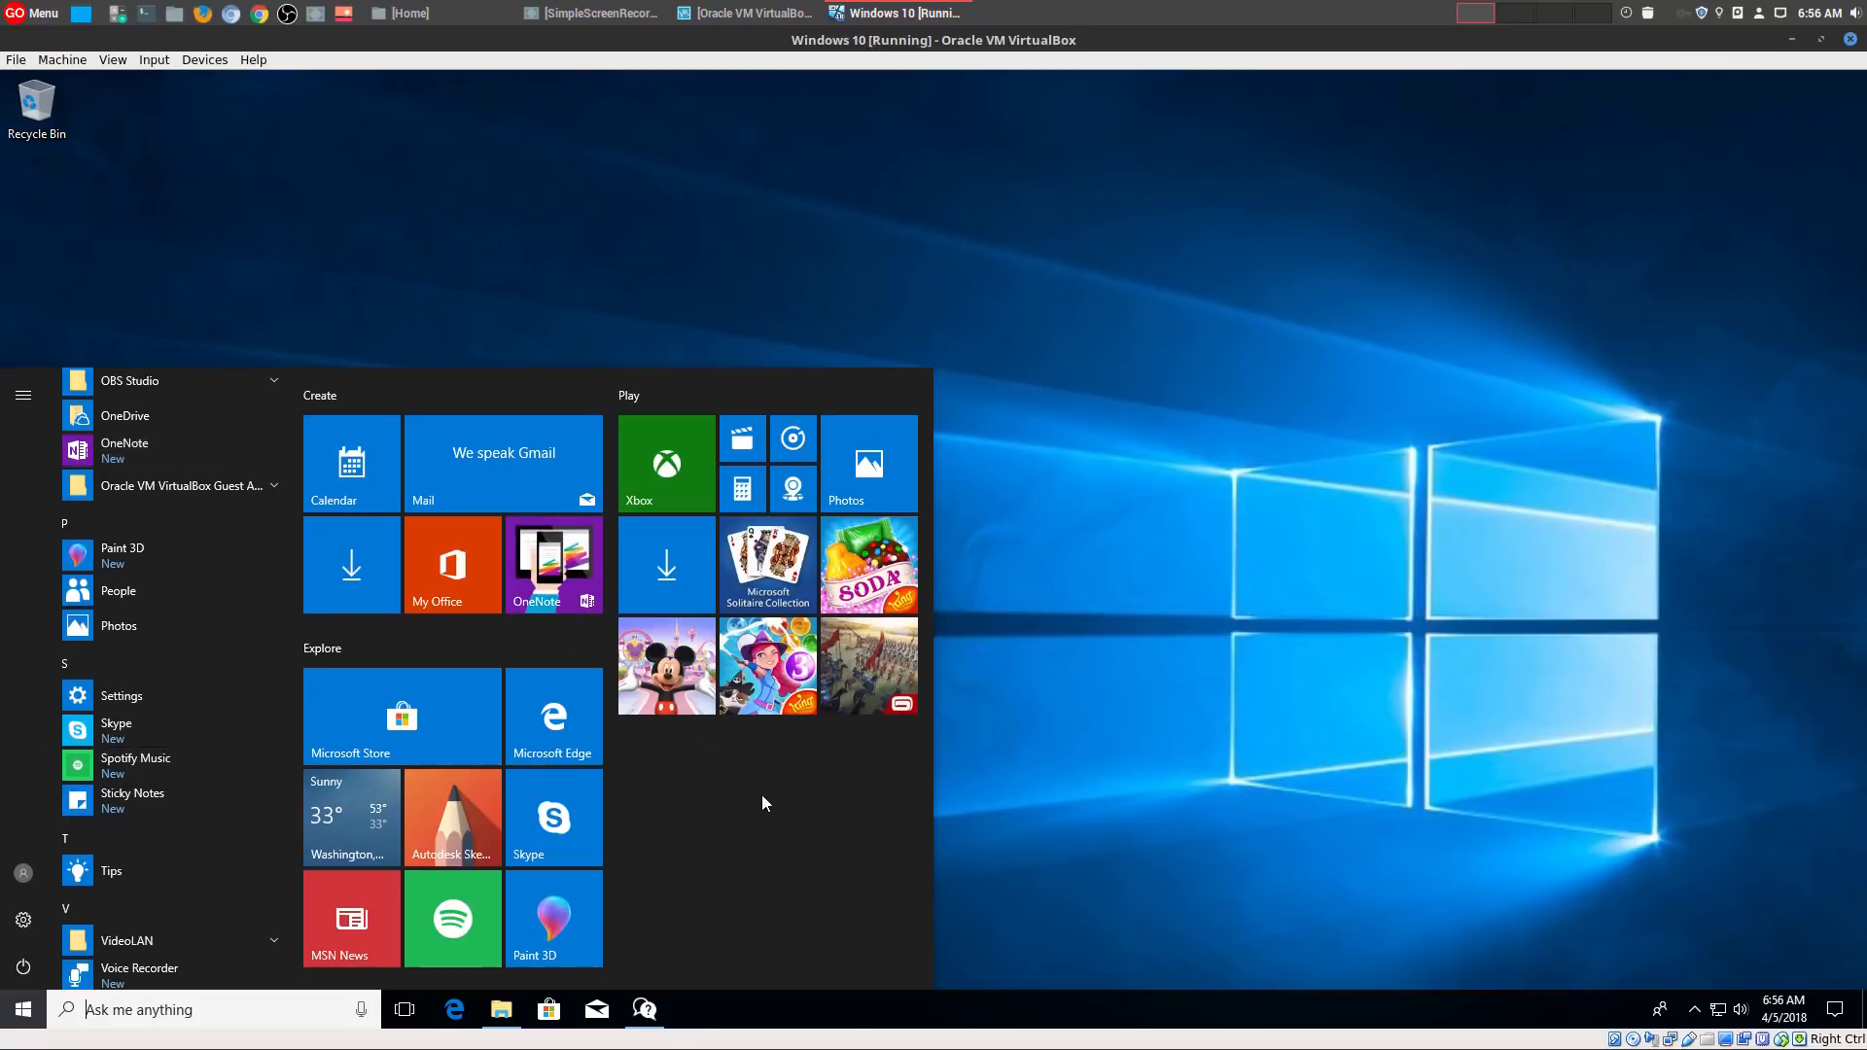
pyautogui.scroll(-3)
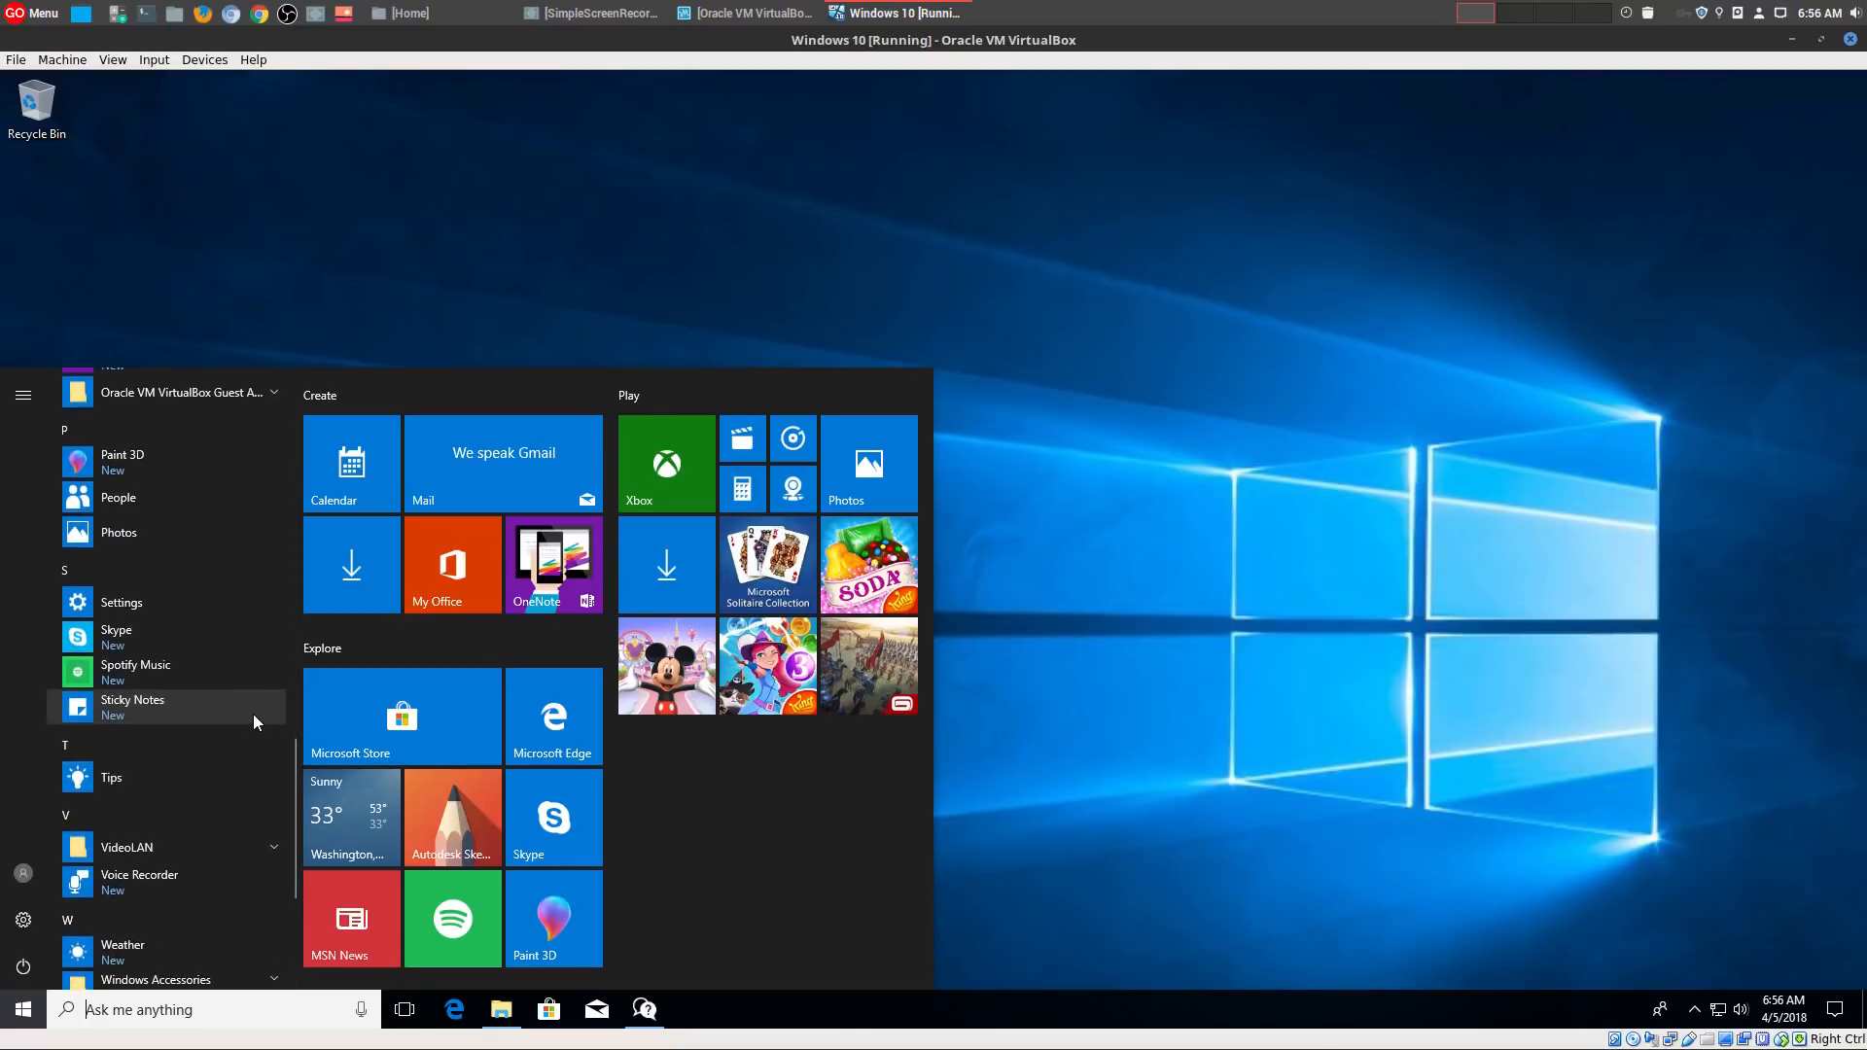
pyautogui.scroll(-3)
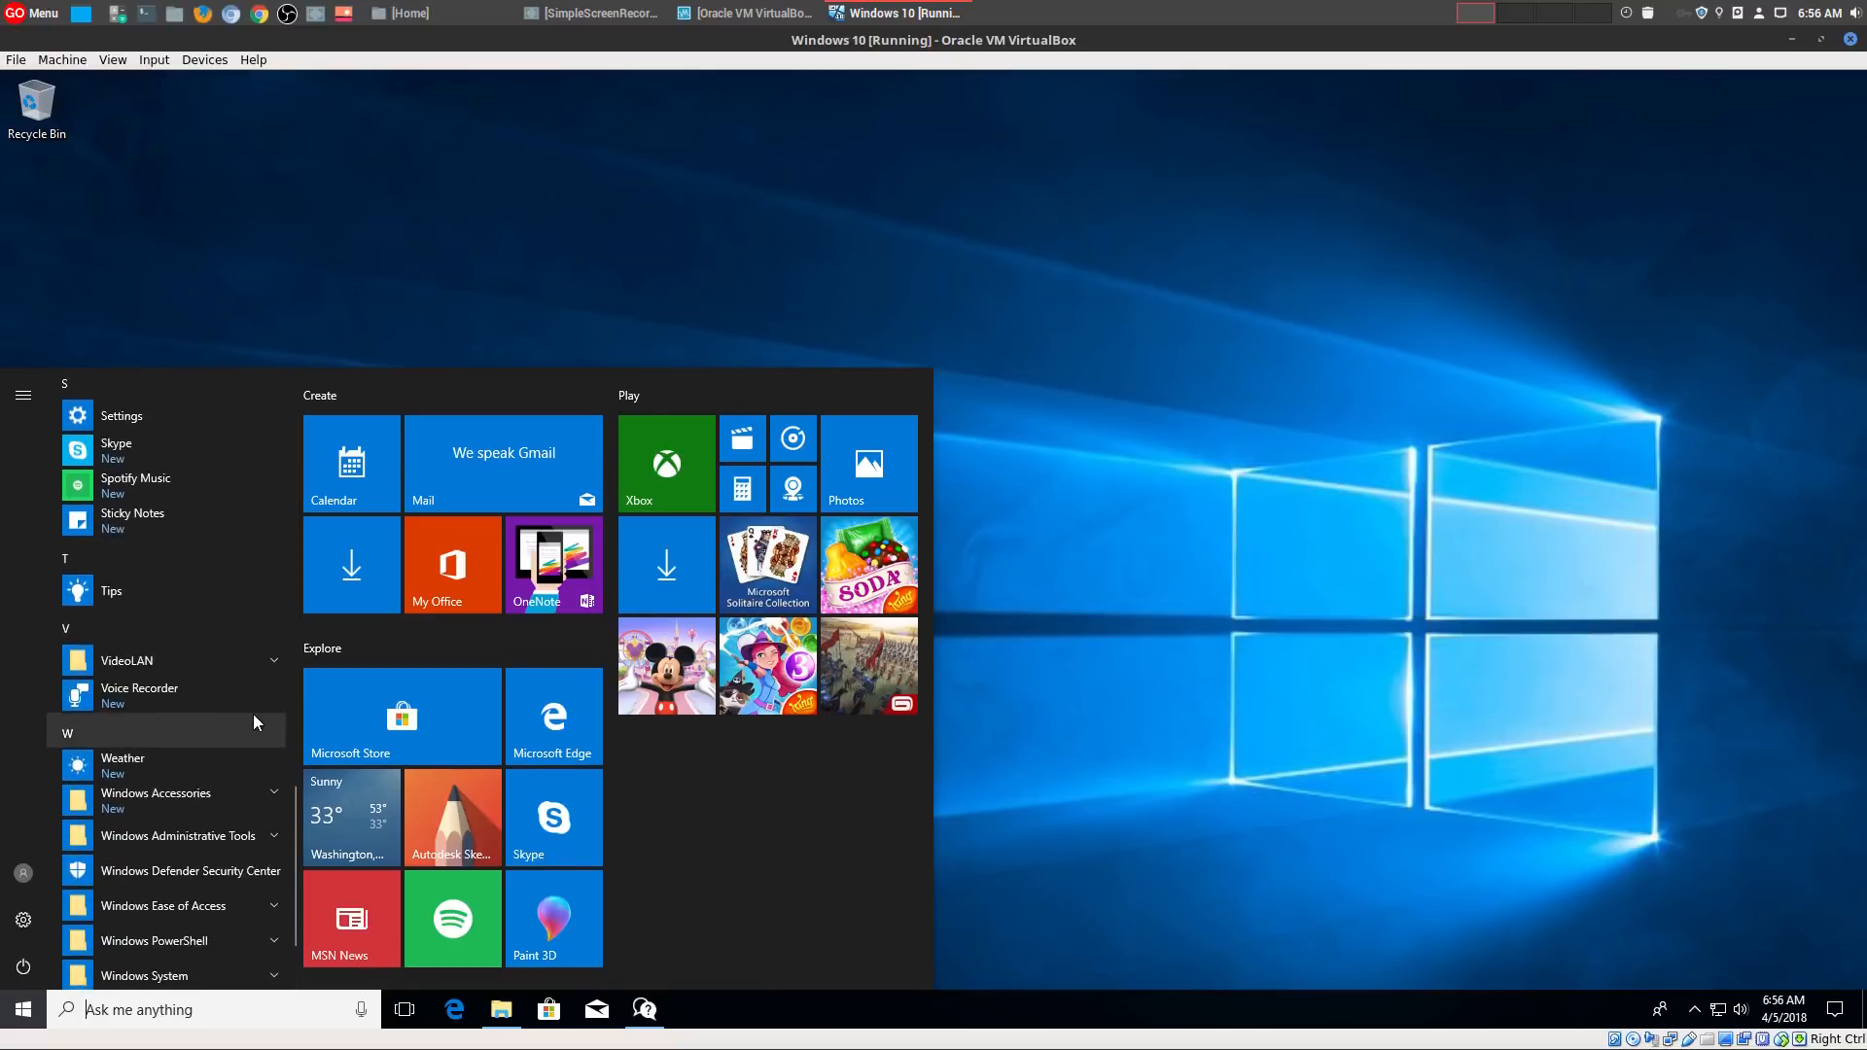
pyautogui.moveTo(249, 731)
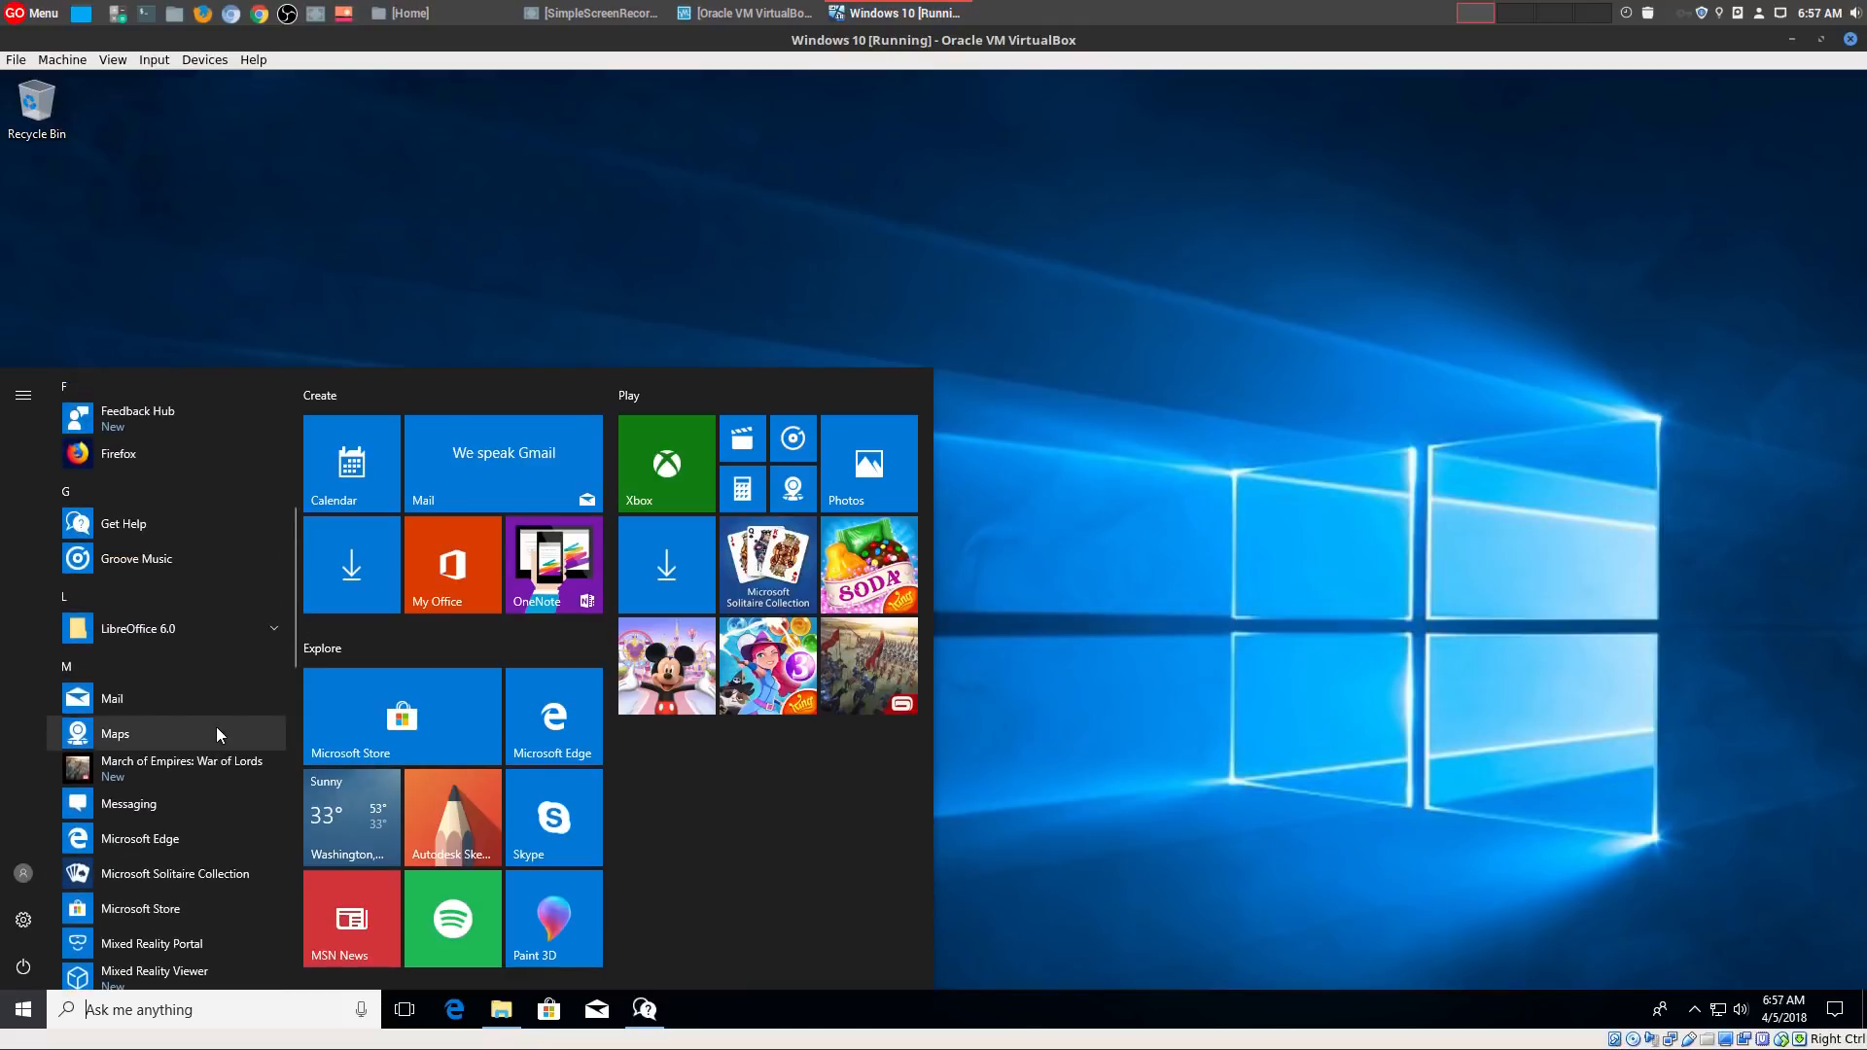
pyautogui.scroll(3)
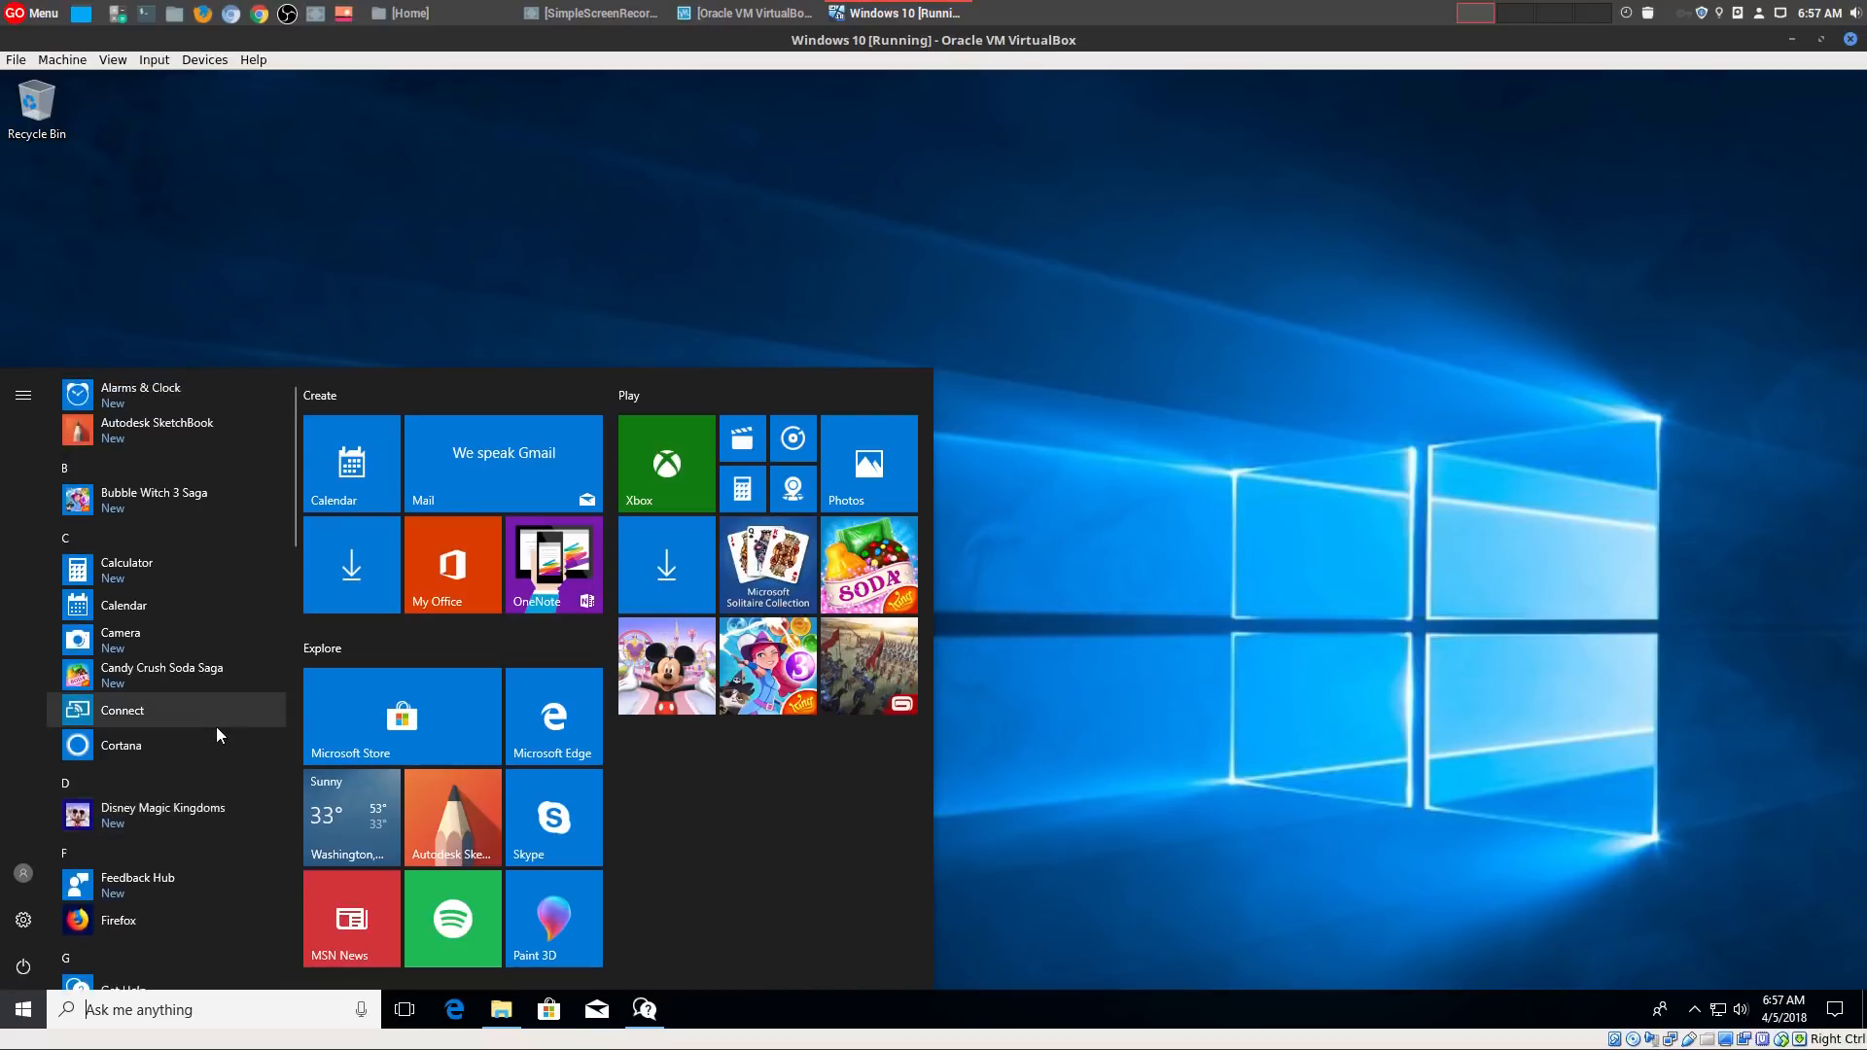
pyautogui.moveTo(921, 838)
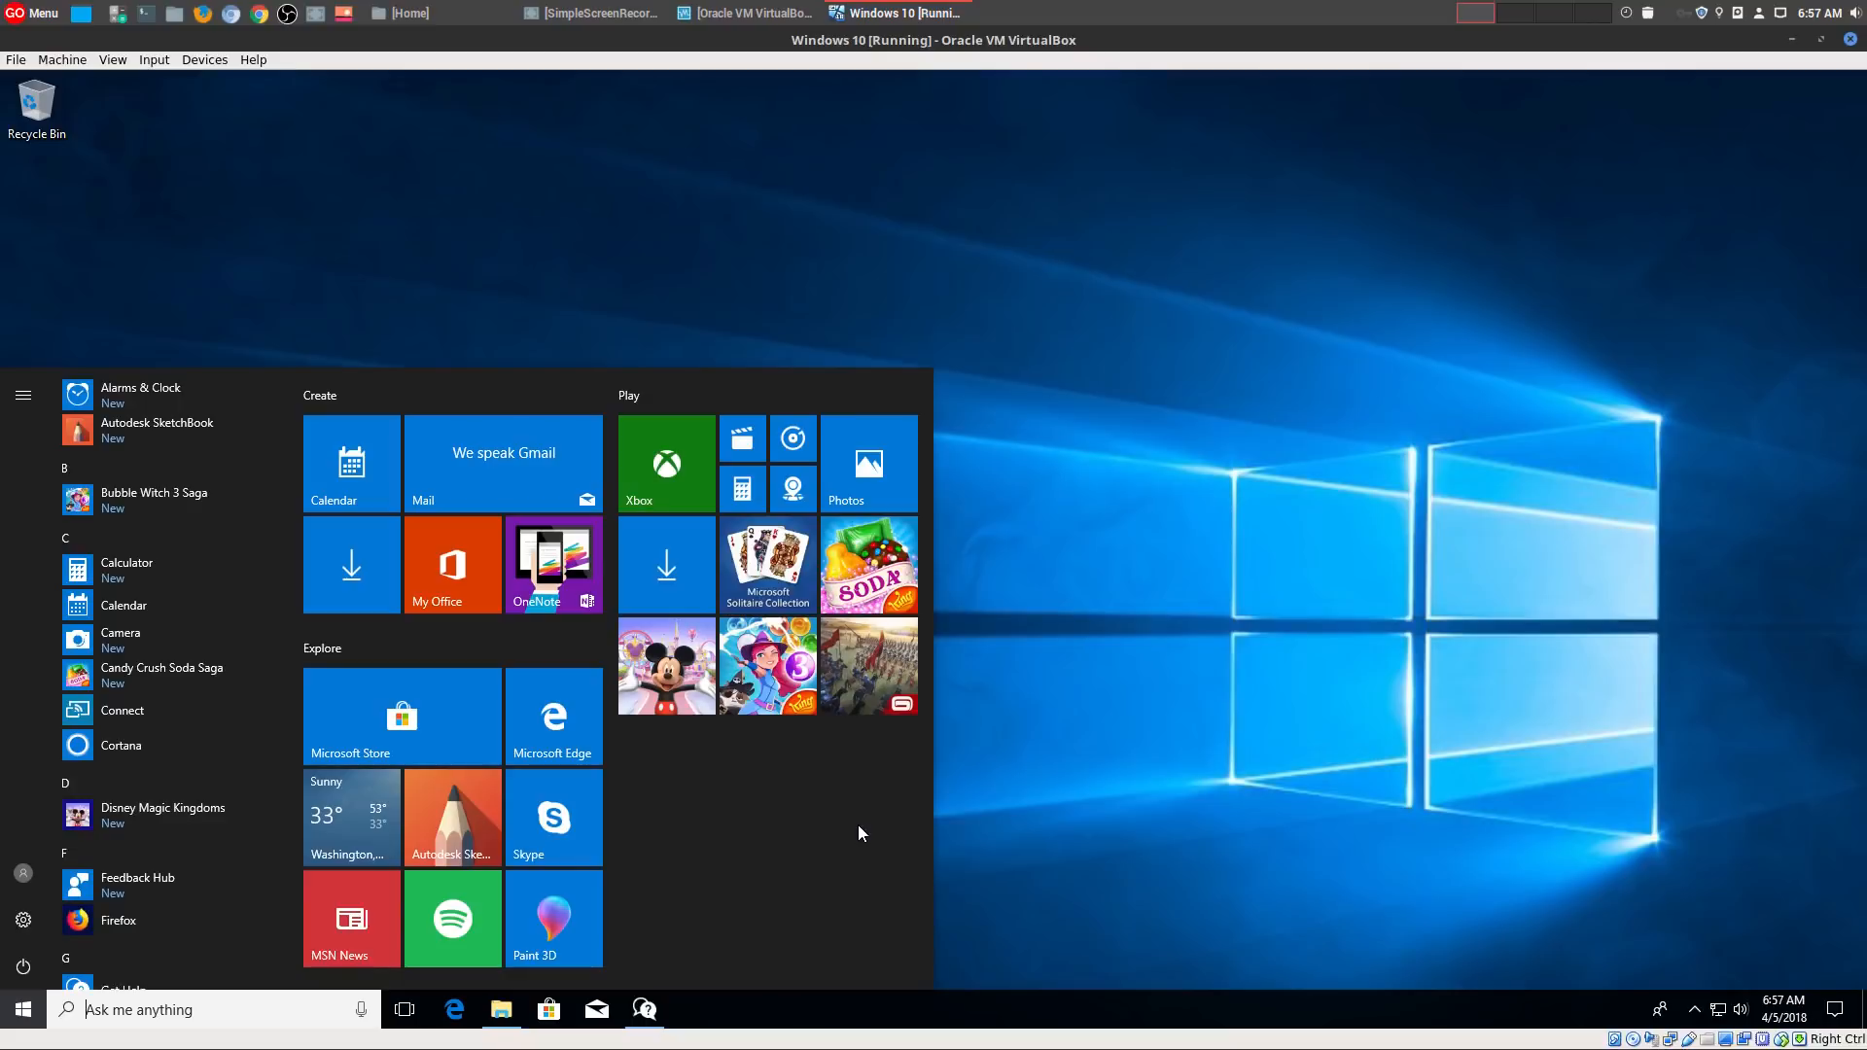
pyautogui.moveTo(774, 848)
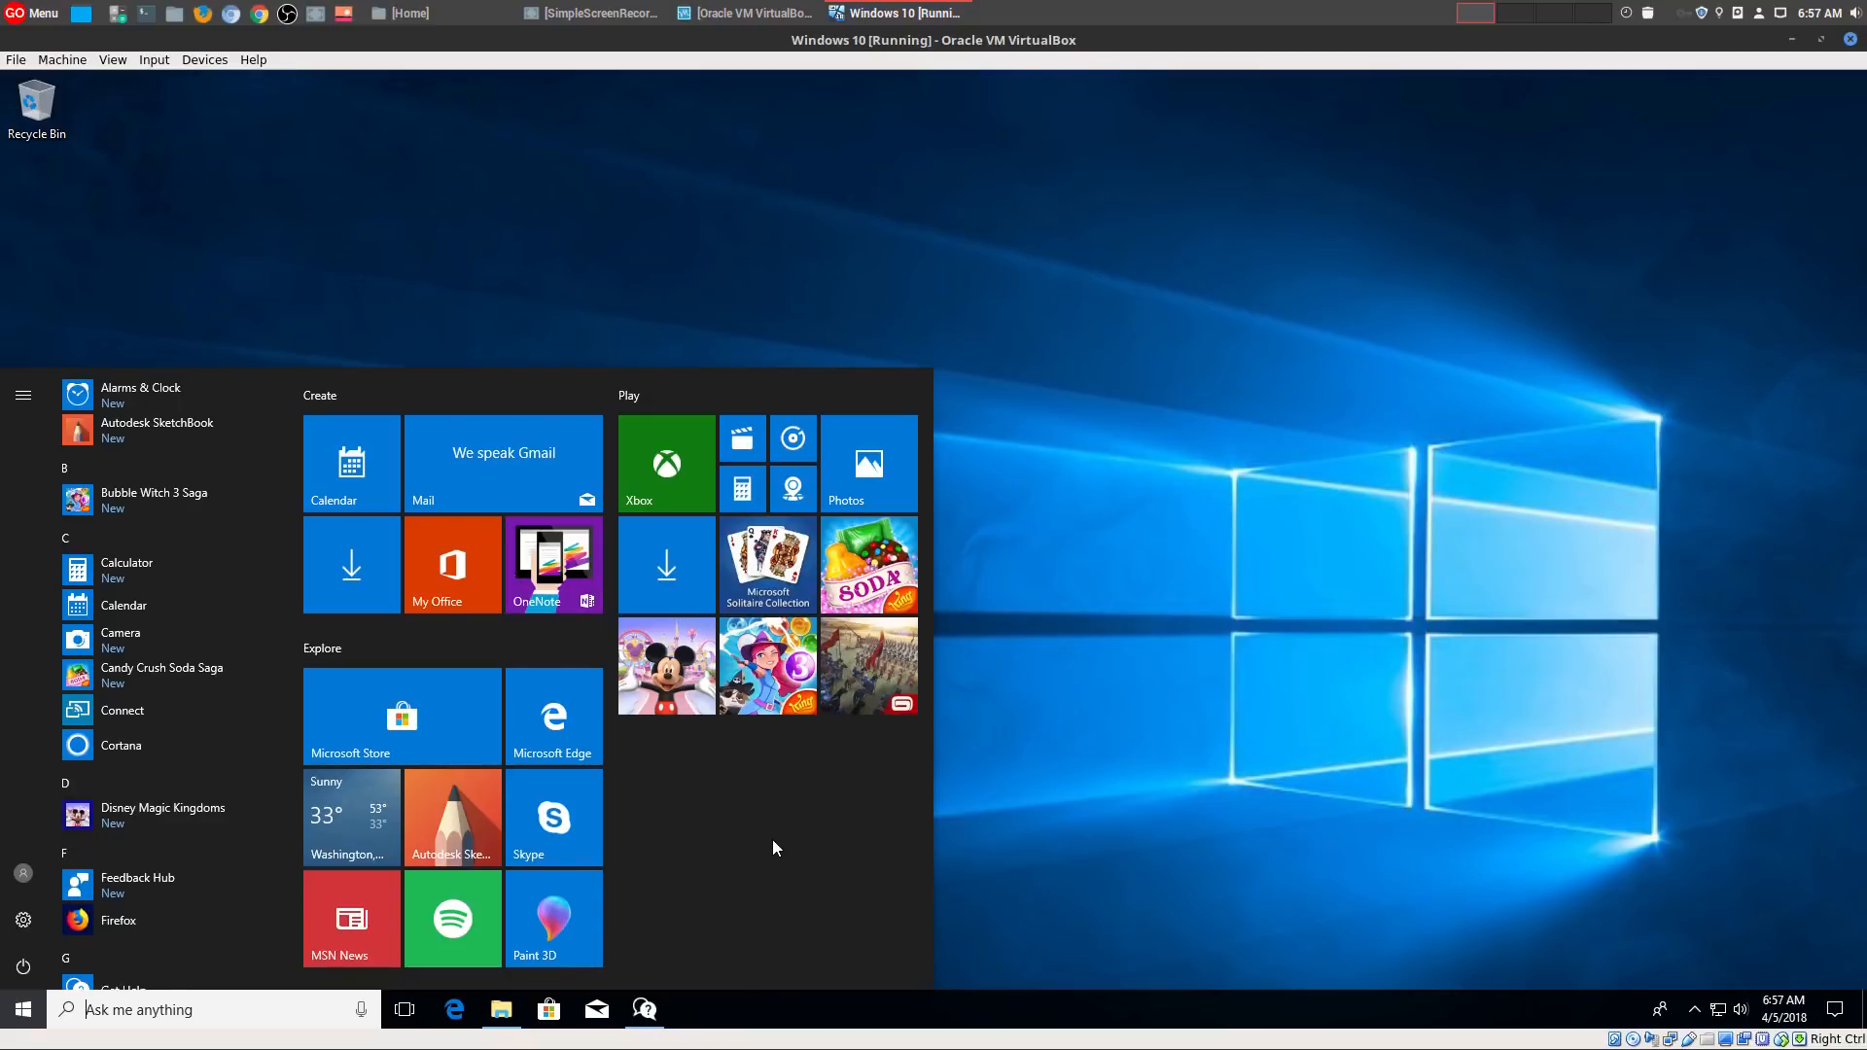
pyautogui.moveTo(778, 840)
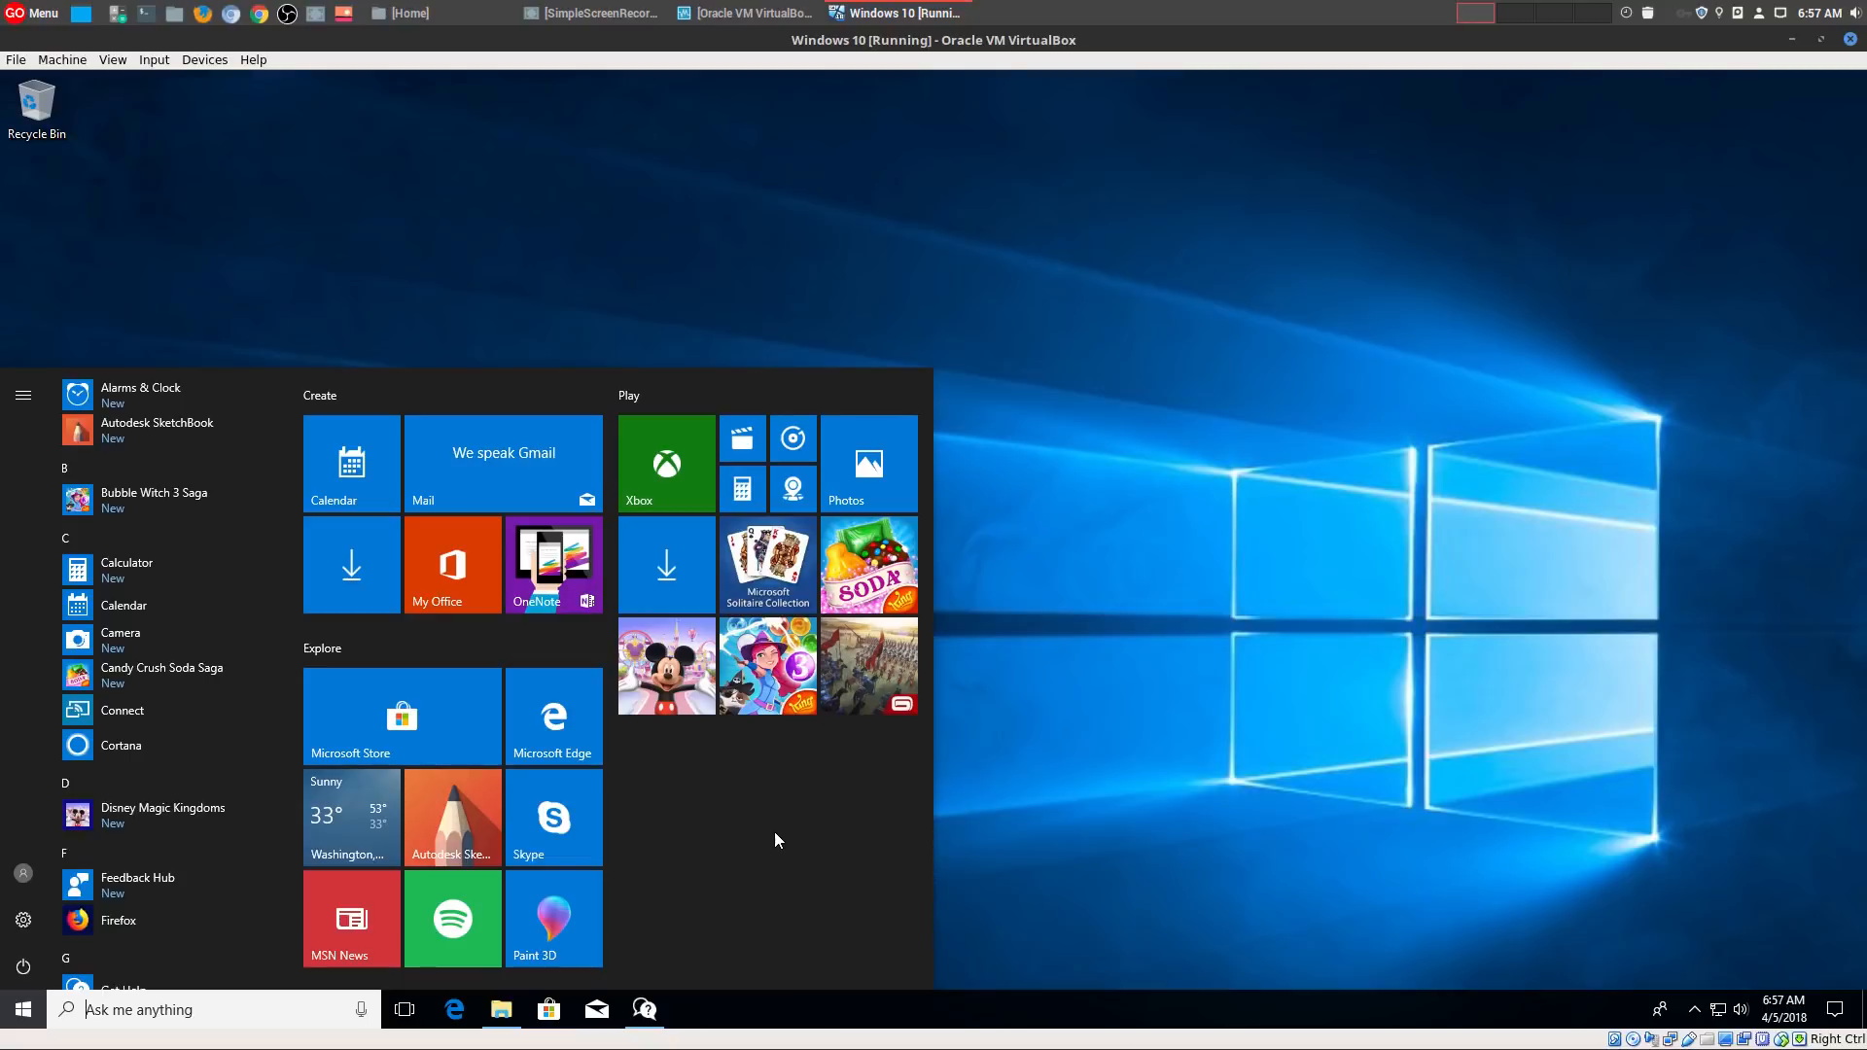
pyautogui.moveTo(1070, 763)
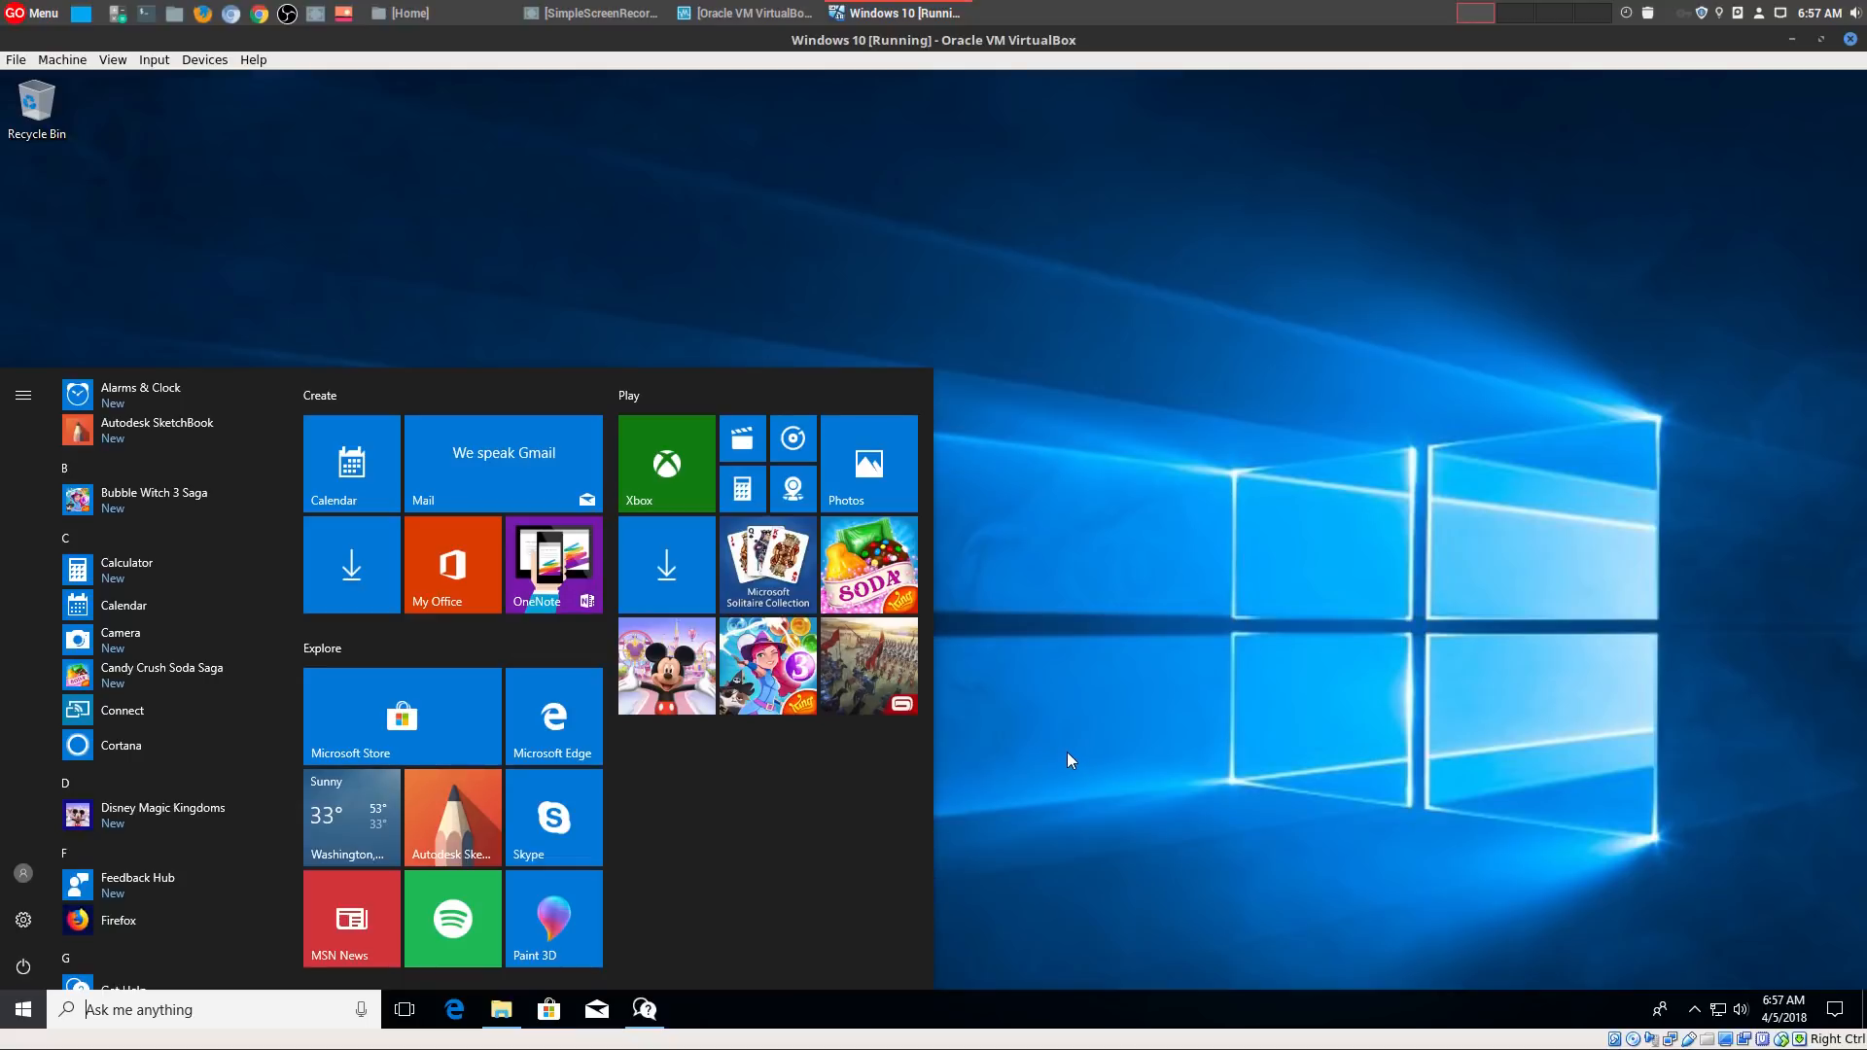
pyautogui.moveTo(1062, 762)
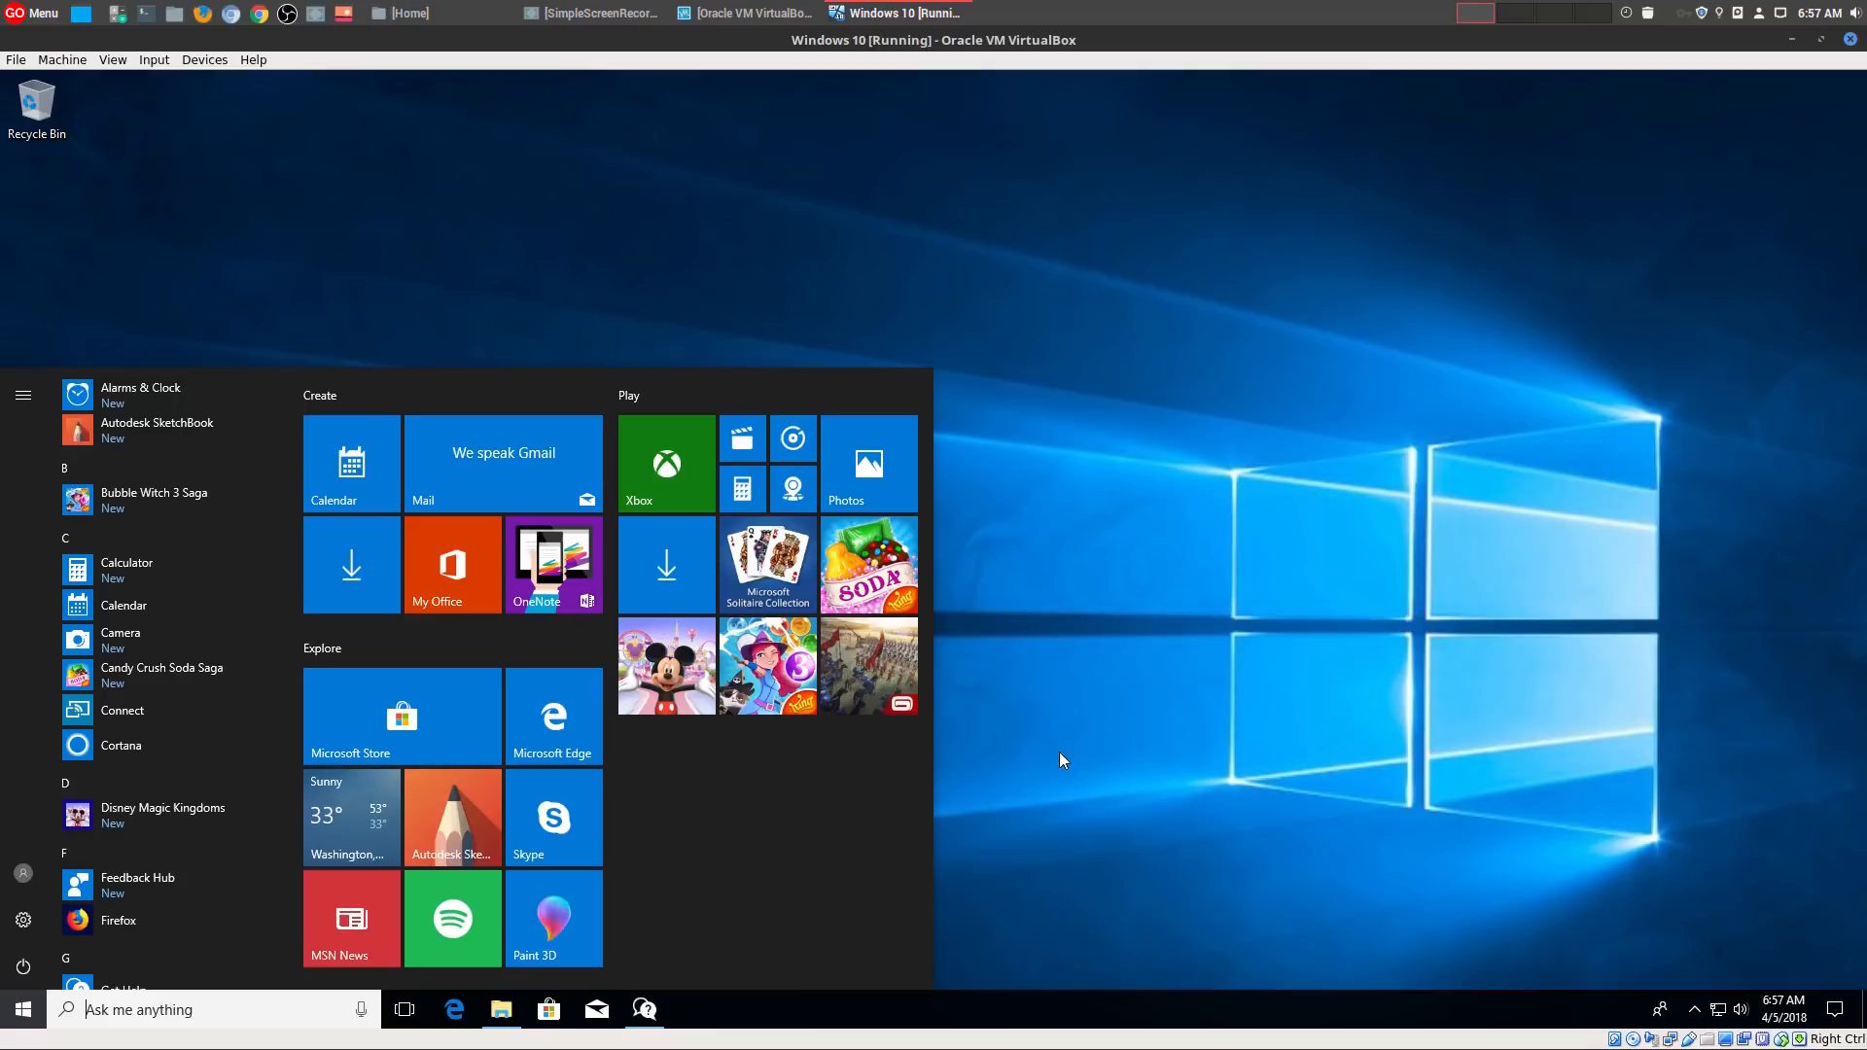
pyautogui.moveTo(1099, 735)
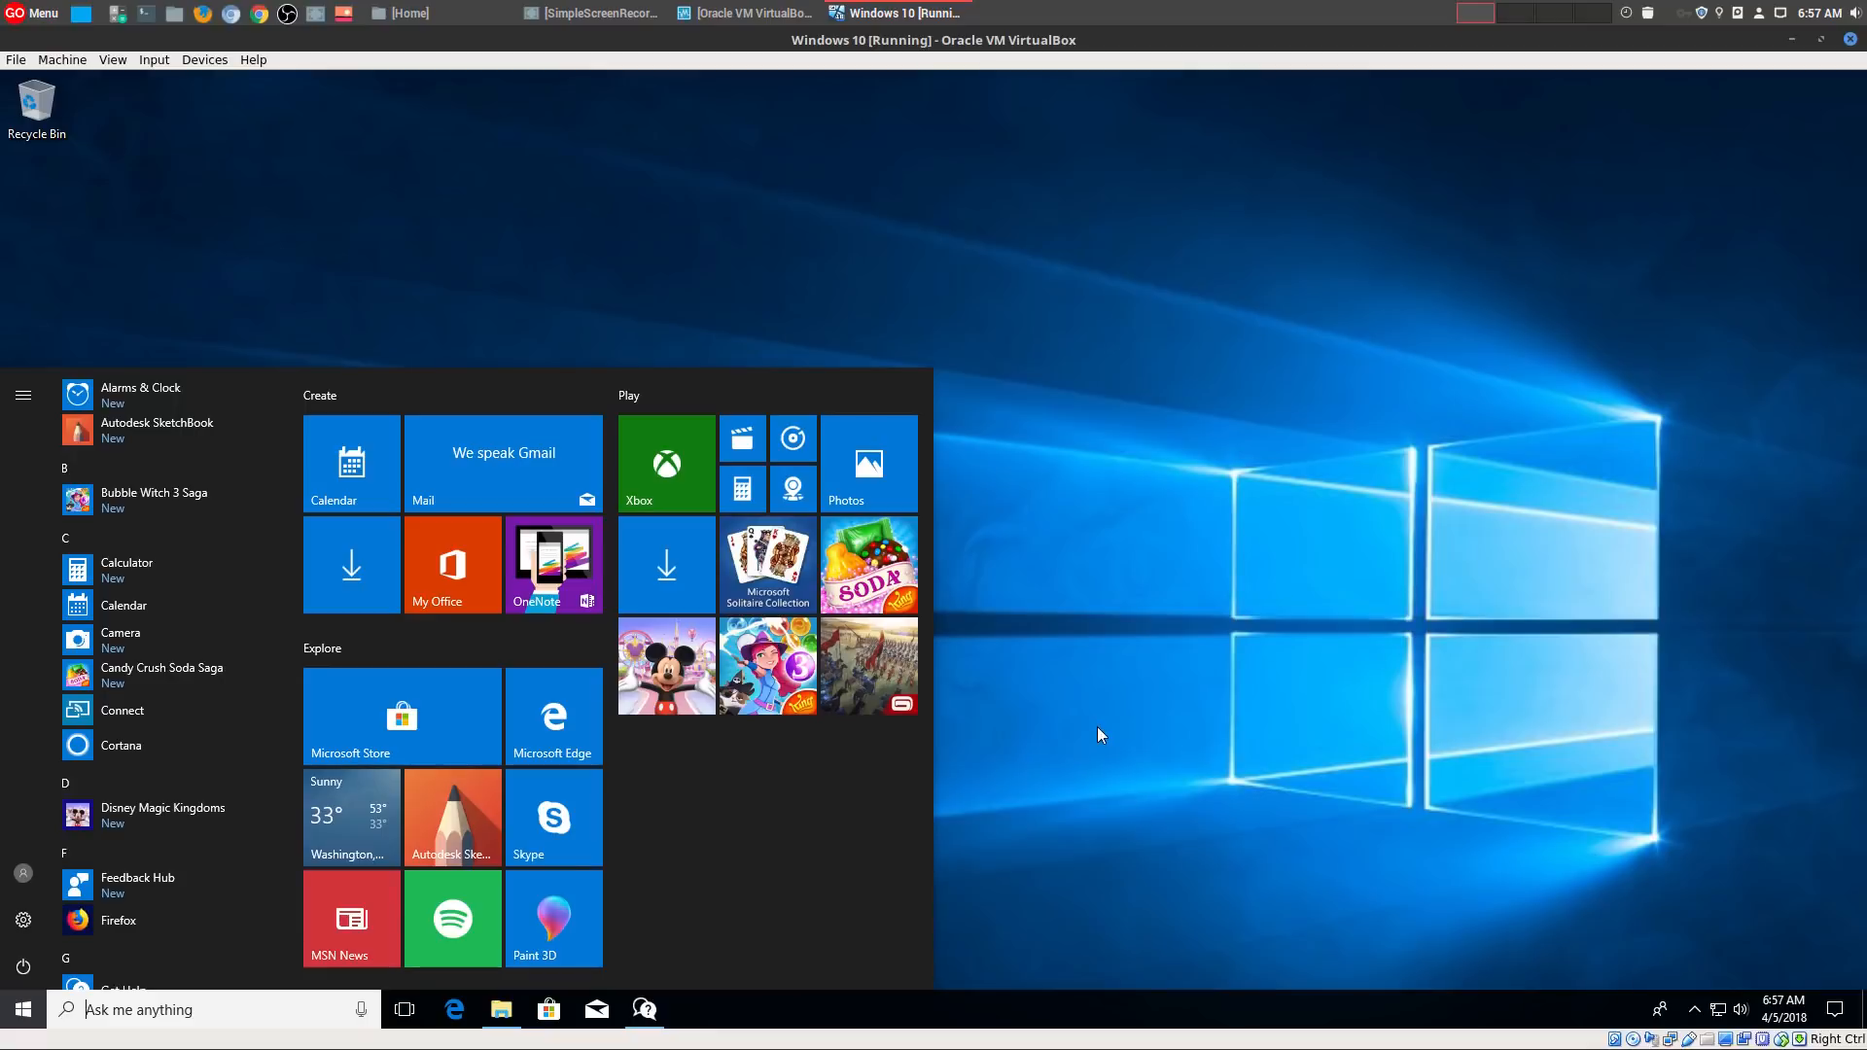
pyautogui.moveTo(1121, 765)
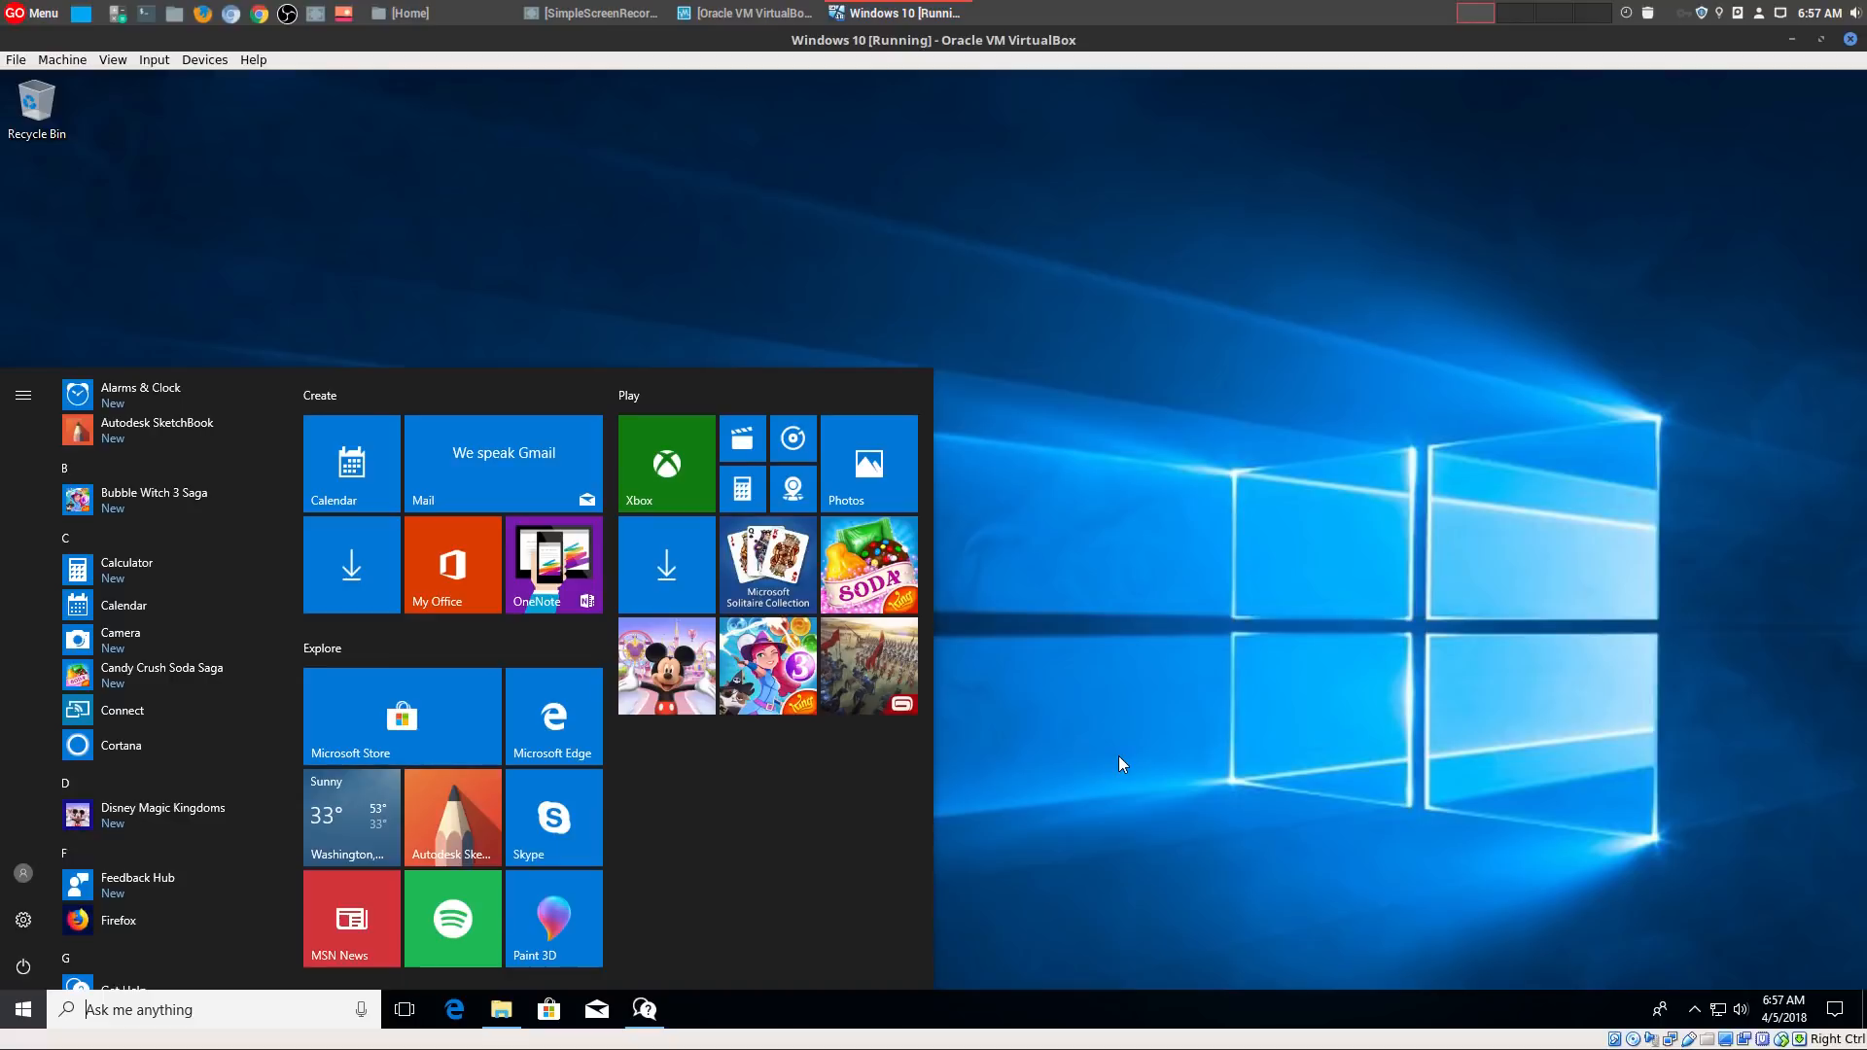
pyautogui.moveTo(1107, 770)
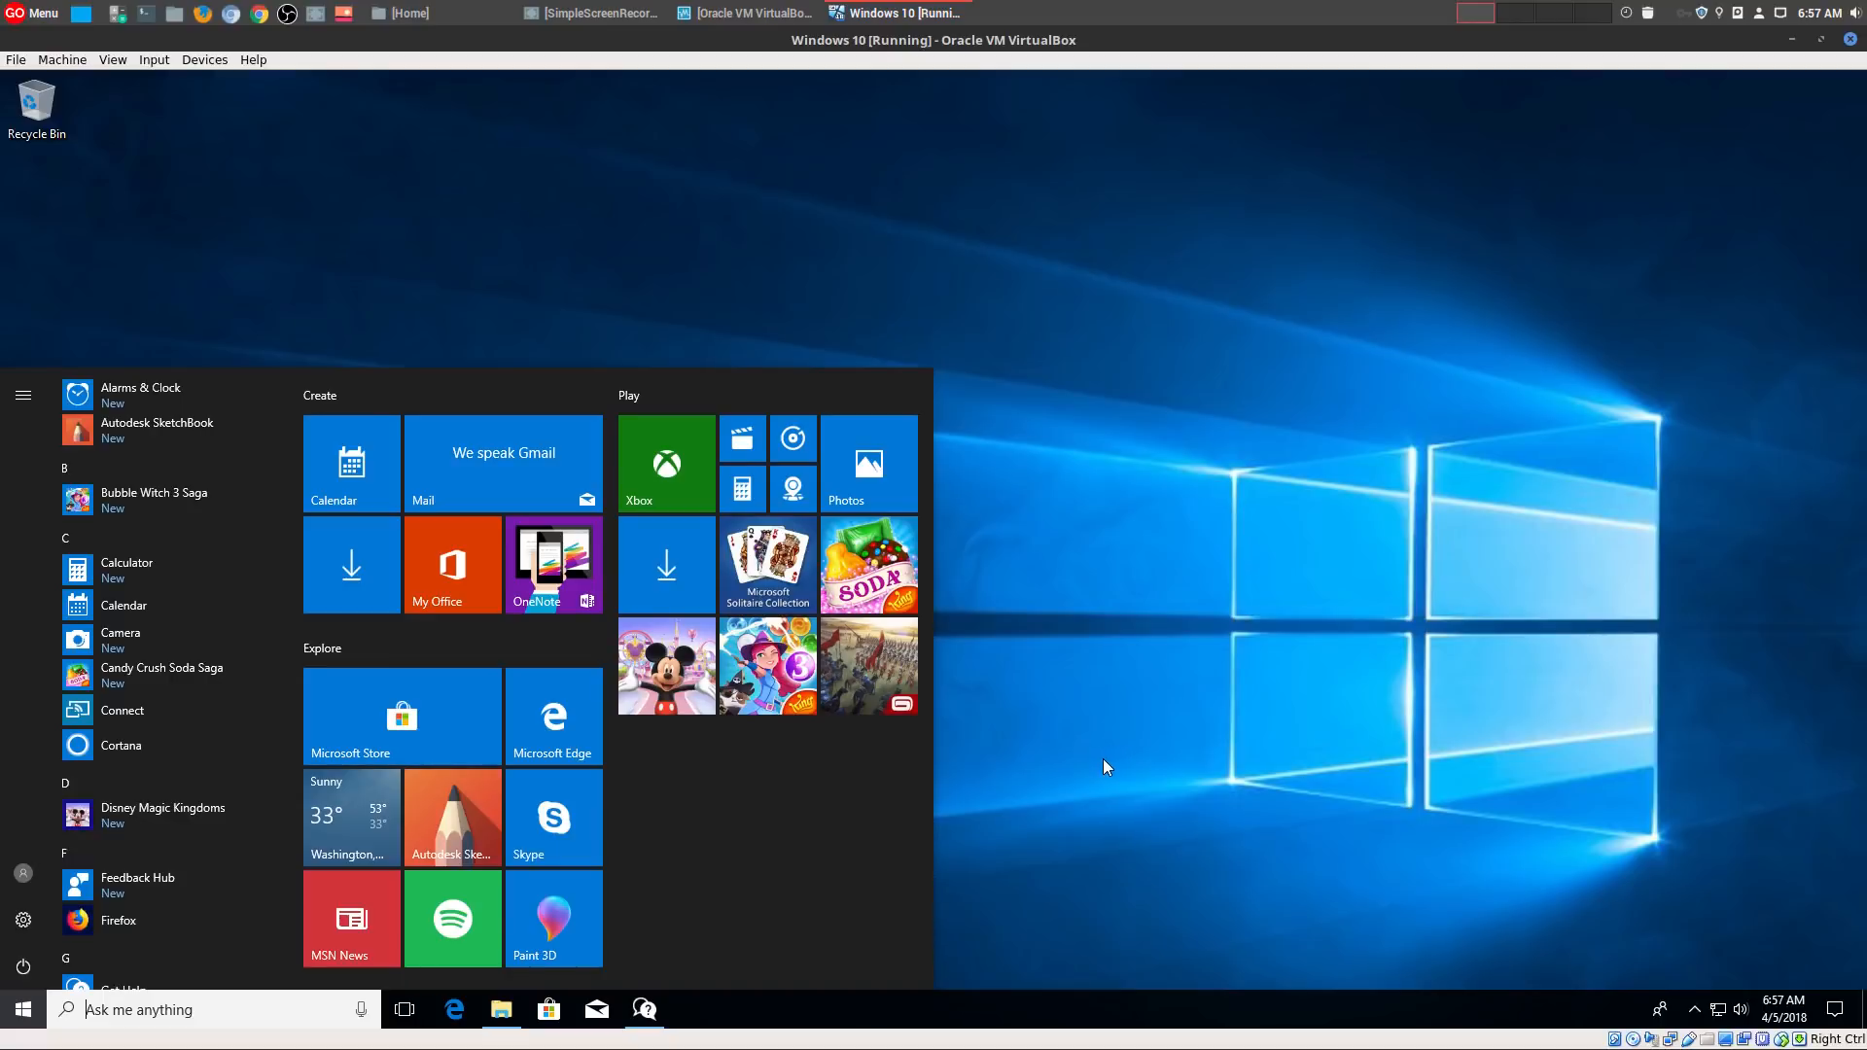
pyautogui.moveTo(1733, 868)
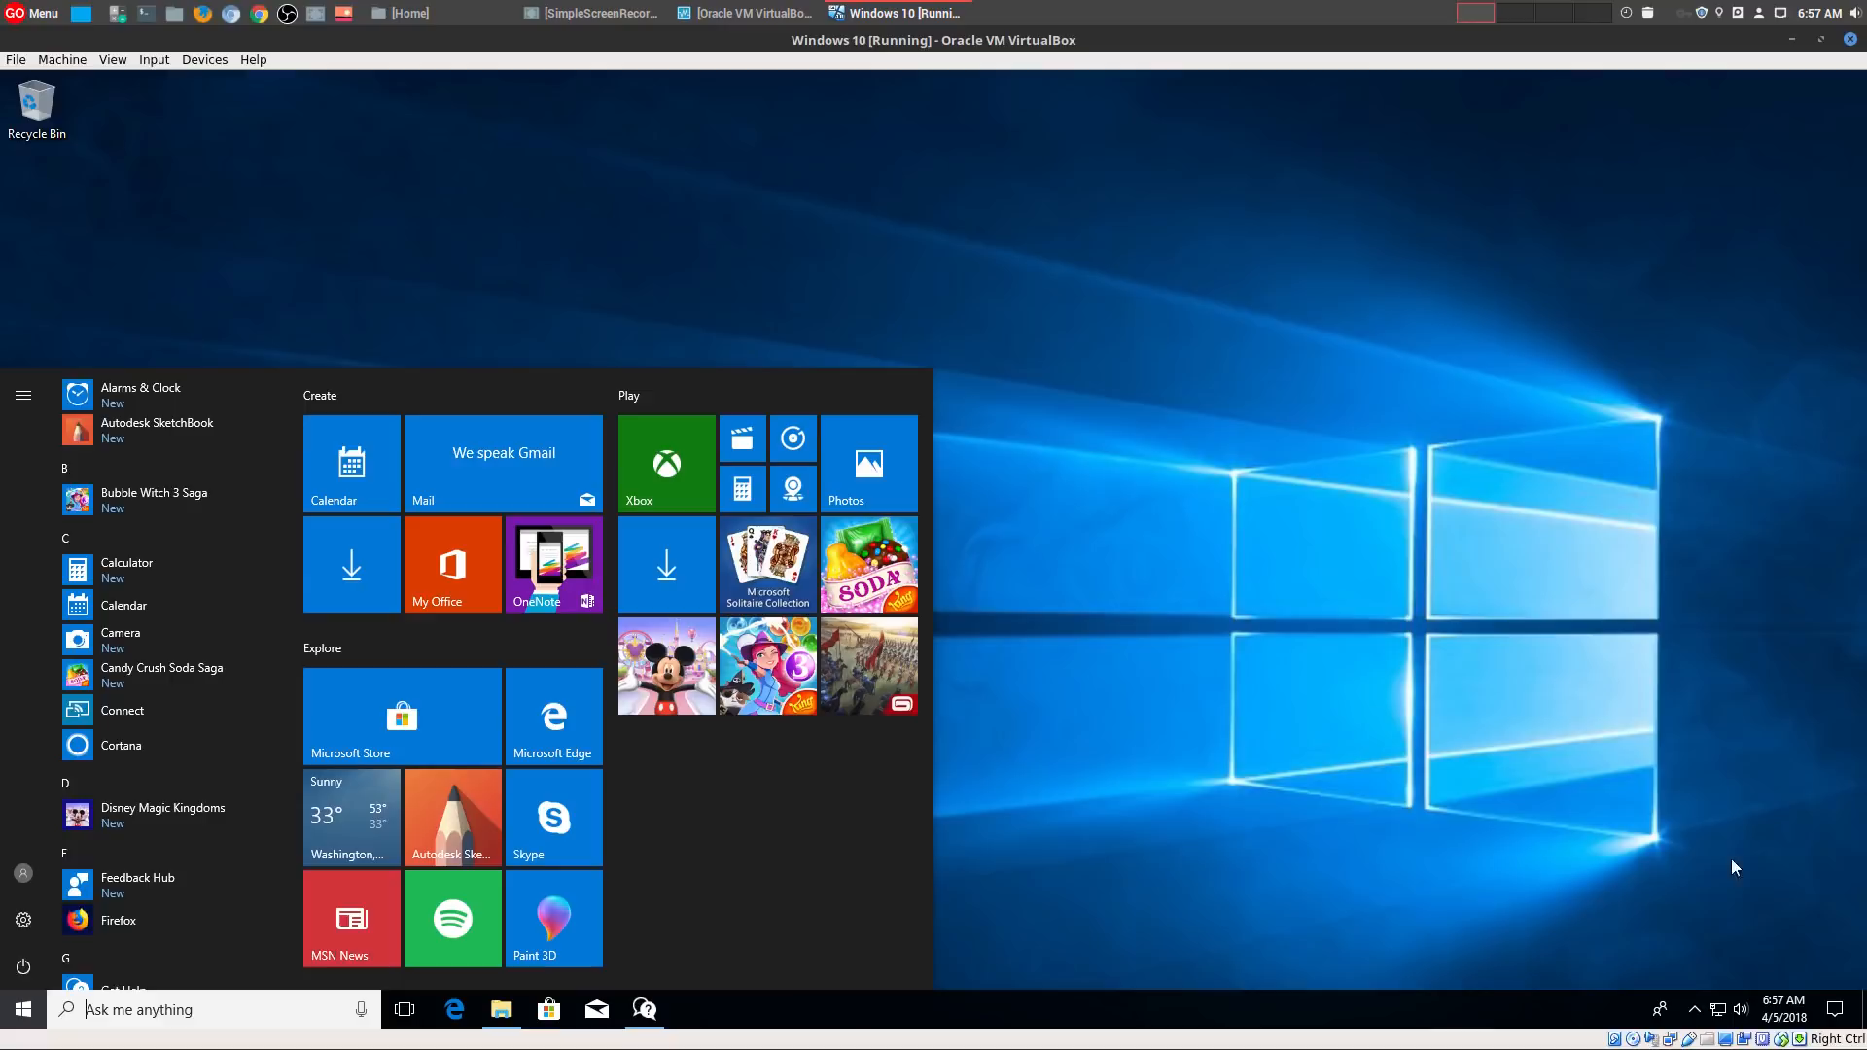
pyautogui.moveTo(1745, 887)
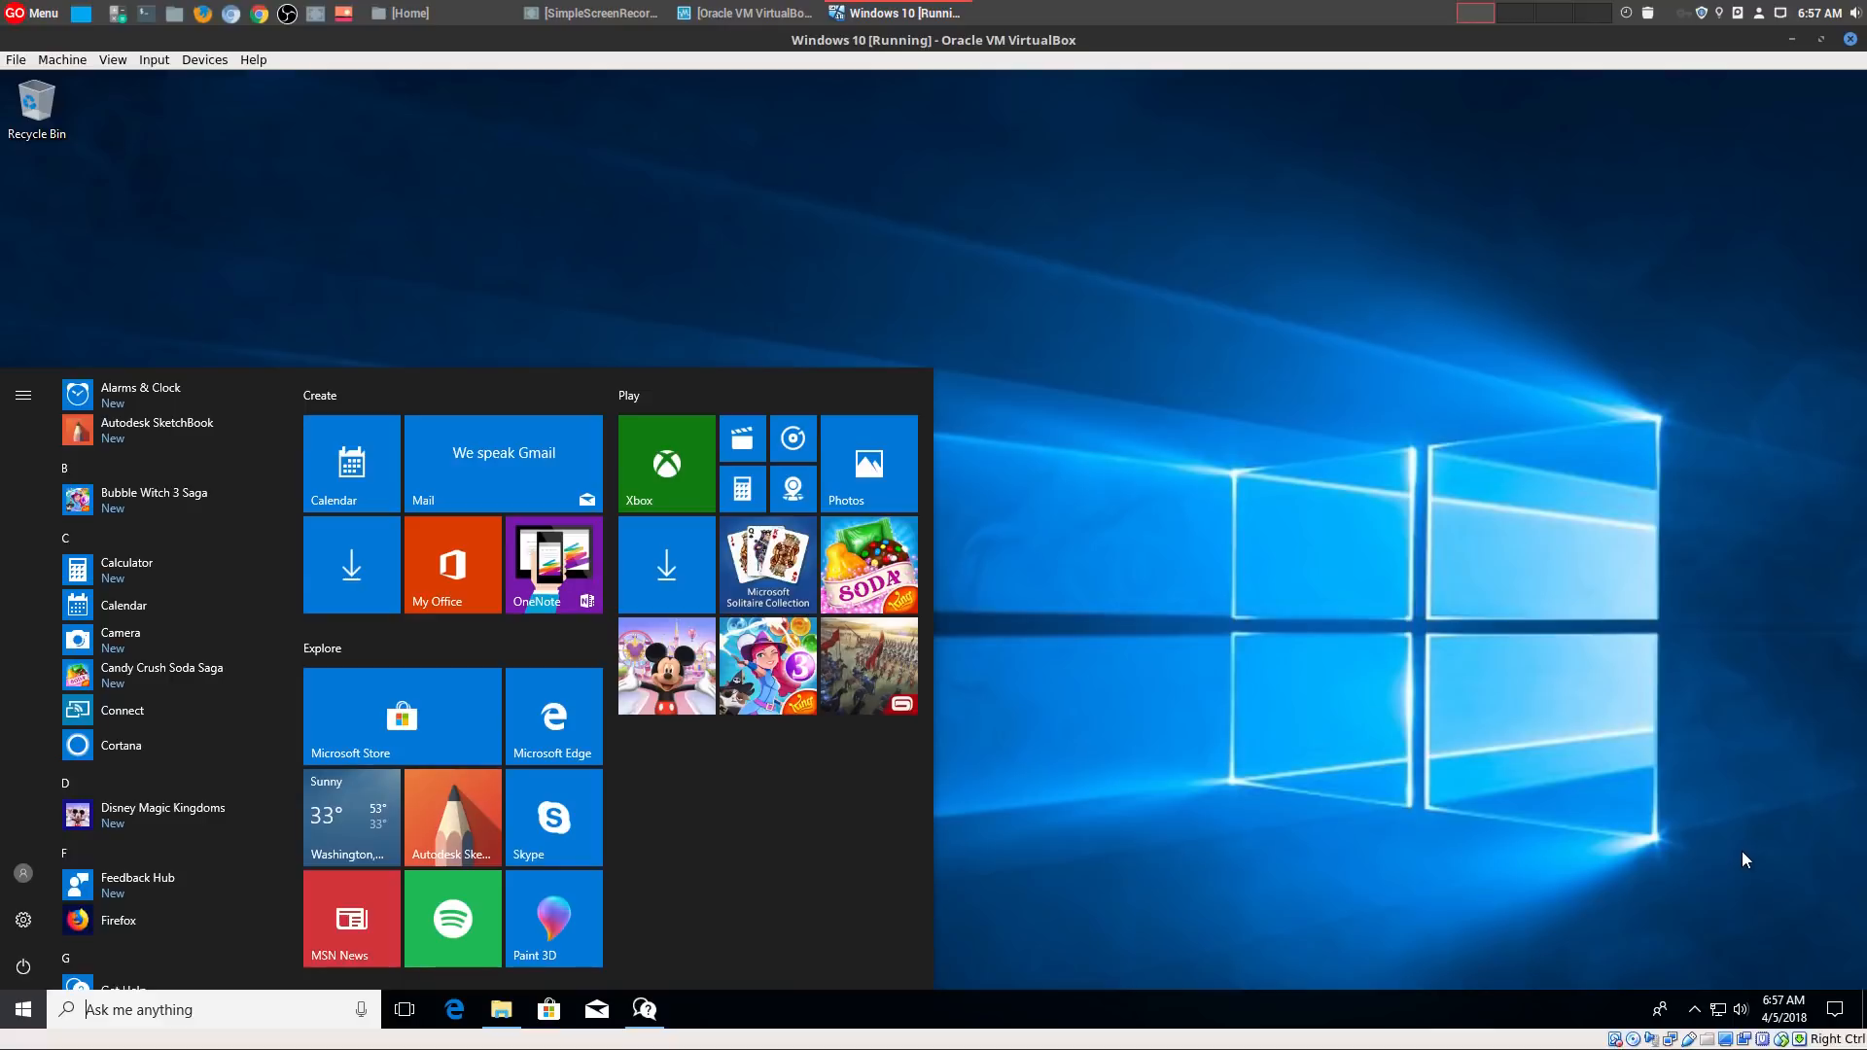